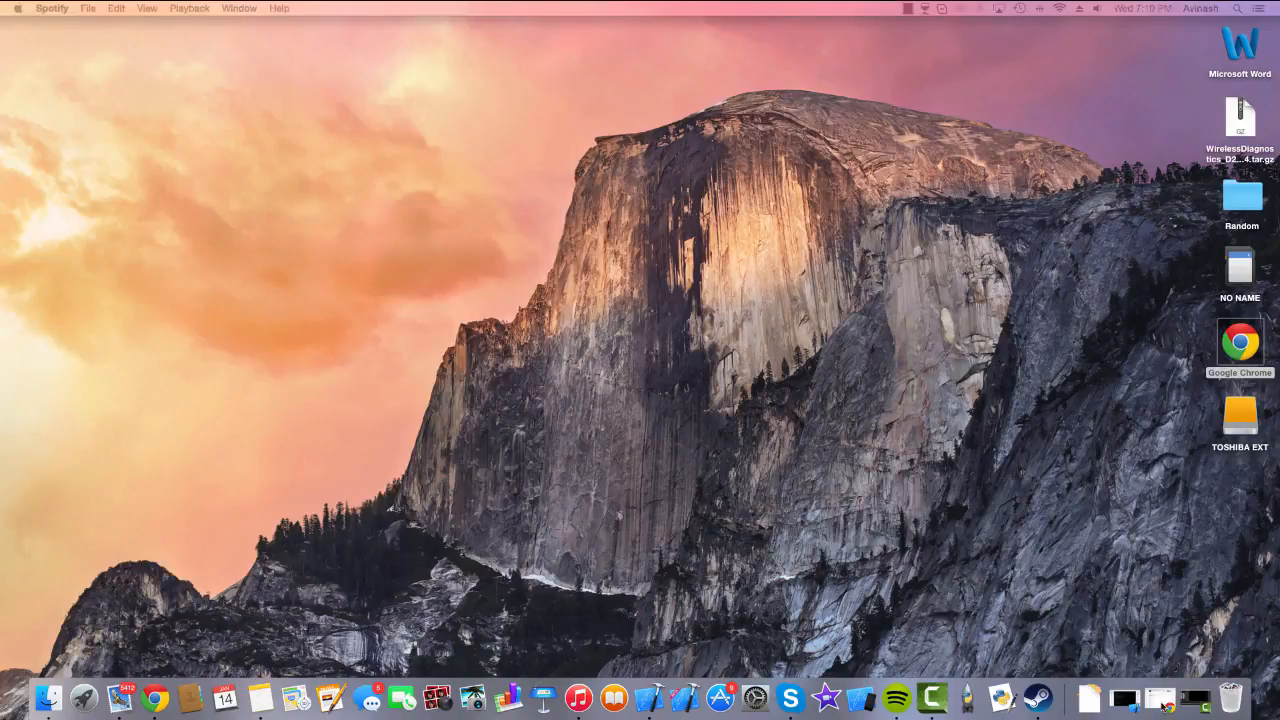
mouse_move(820, 528)
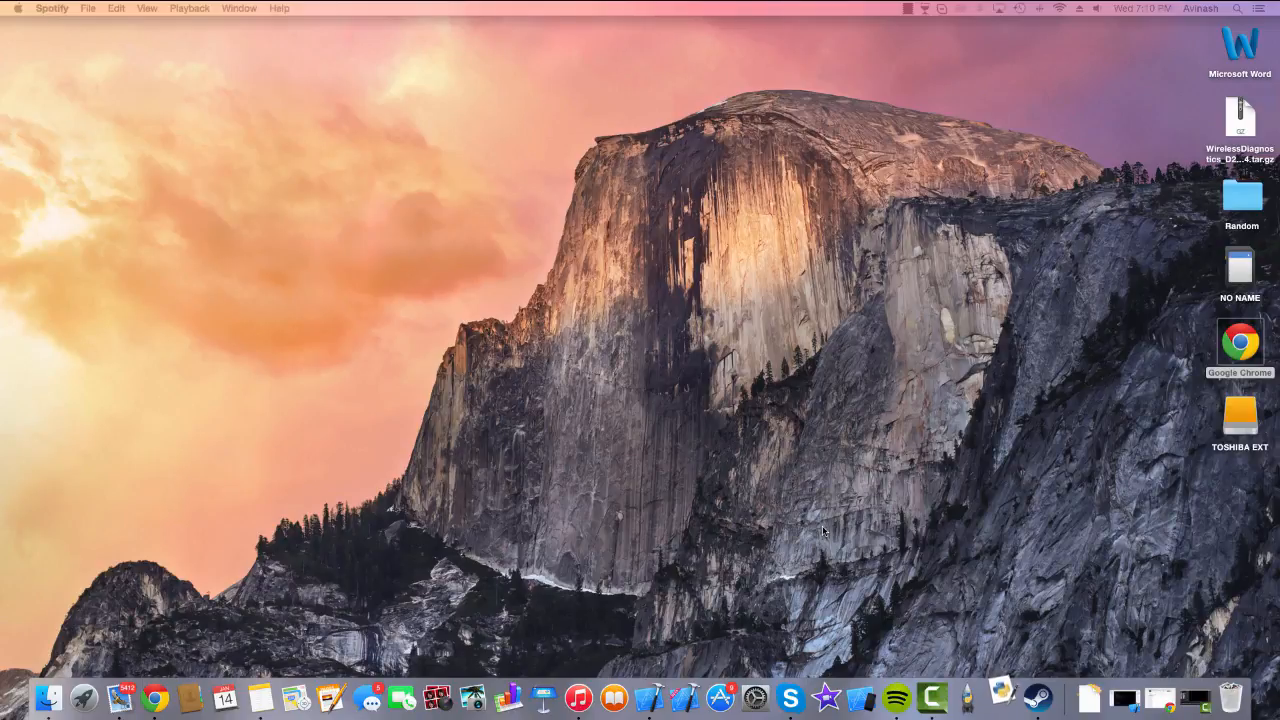
Launch IDLE (Python) from the Dock to get the Python 3.4.2 shell.
click(1000, 693)
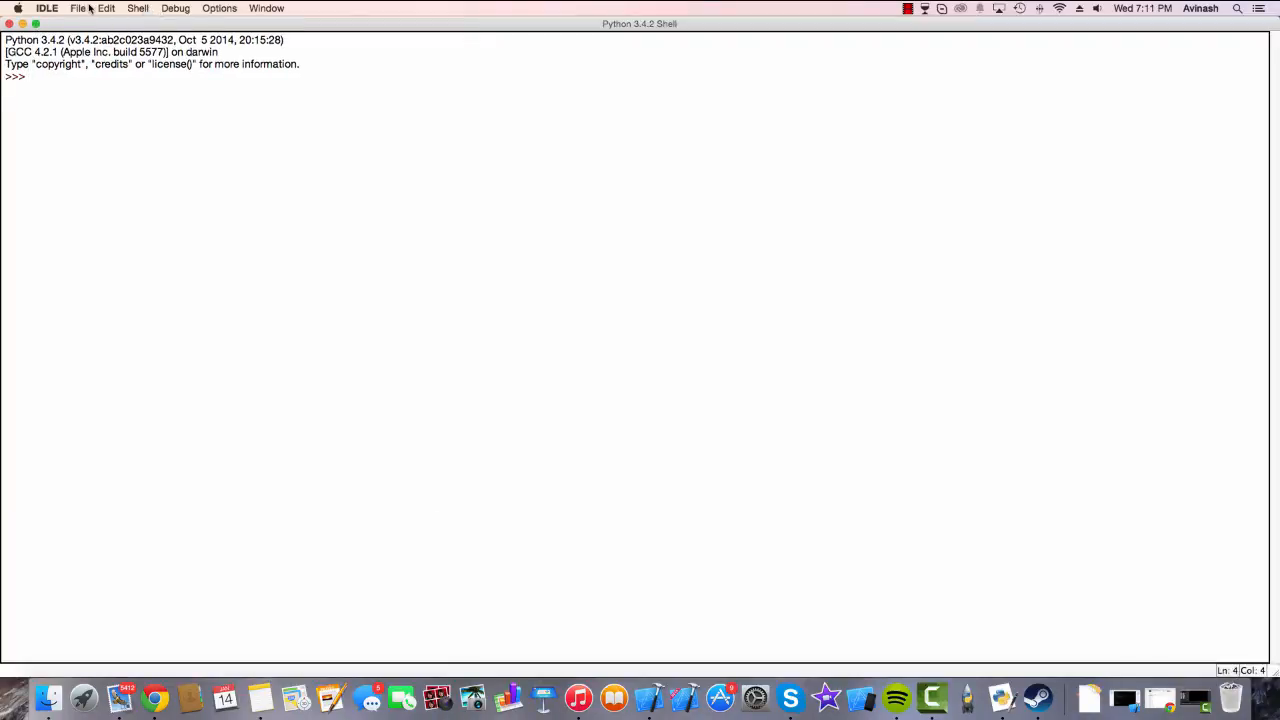
Create a new file via File > New File and save it as 'Pong!' in Documents.
click(77, 8)
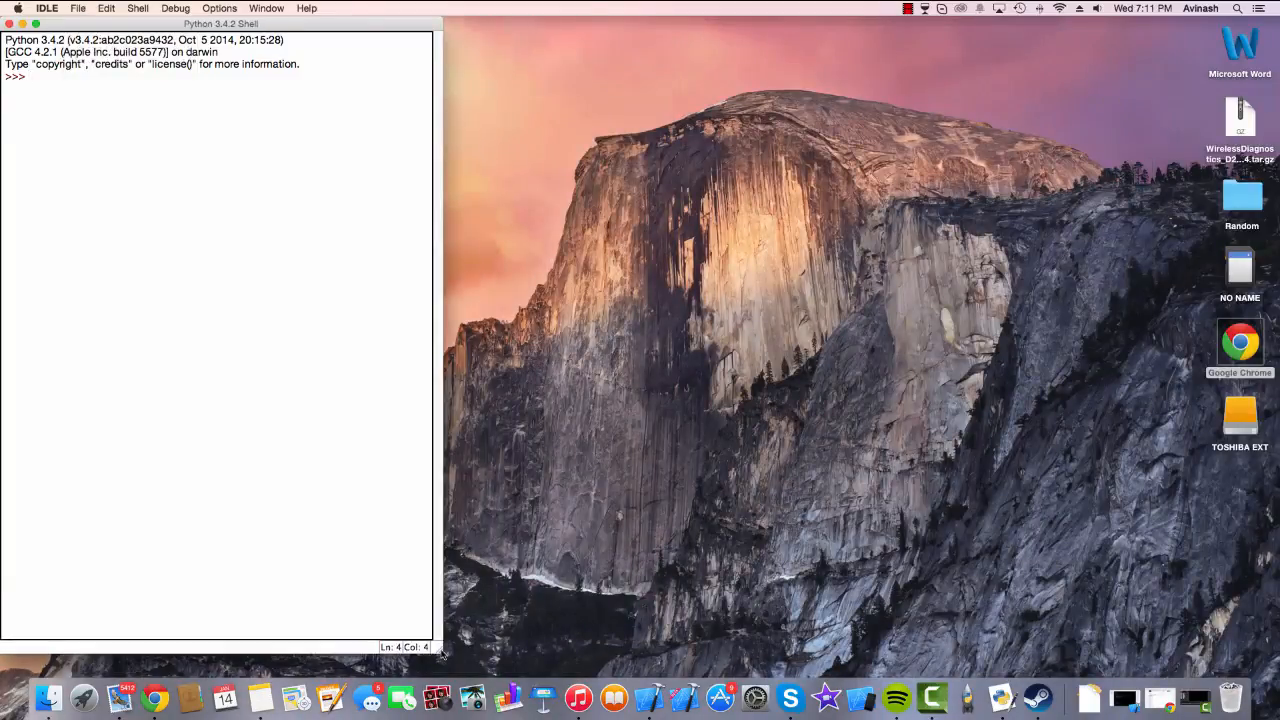
click(77, 8)
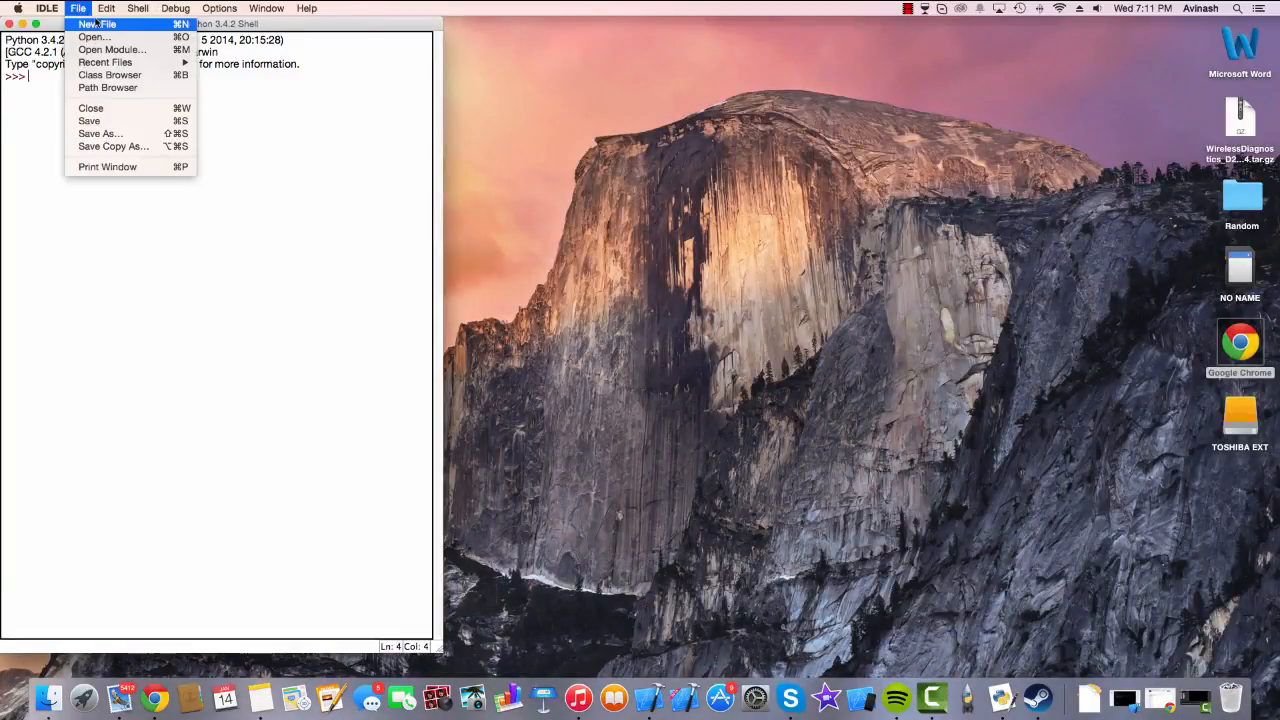
click(96, 24)
text(Po)
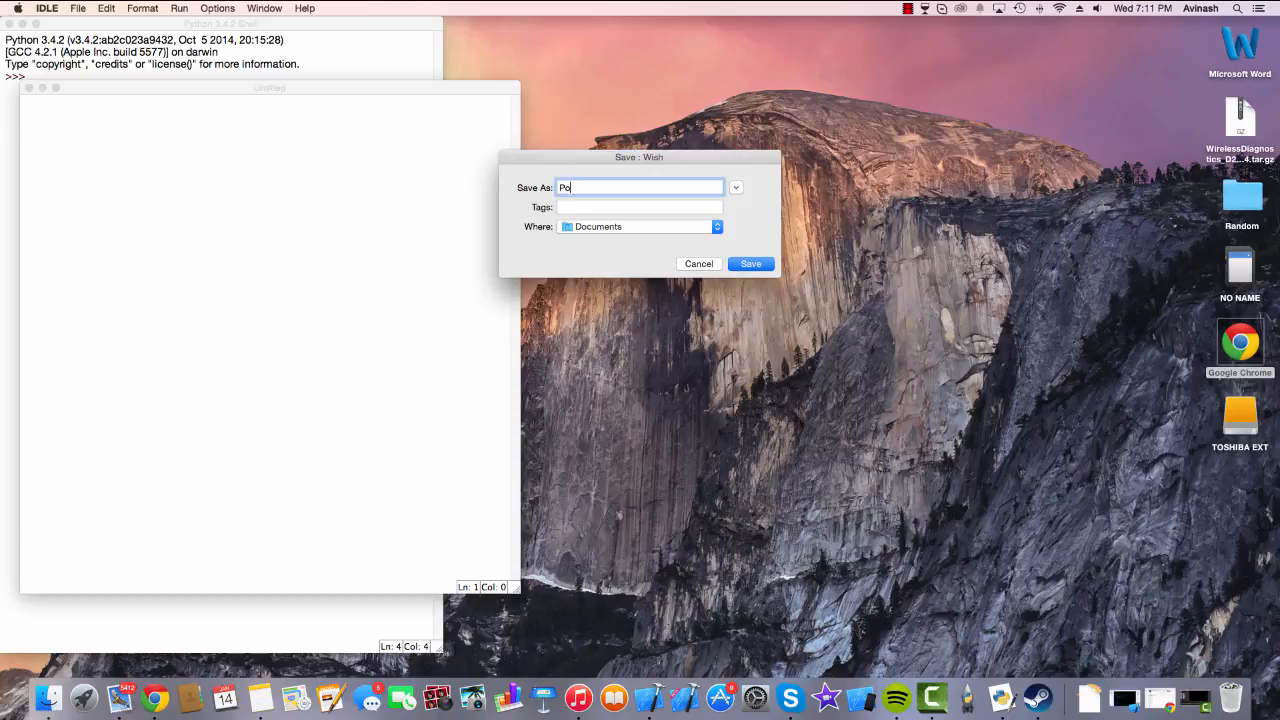
text(ng)
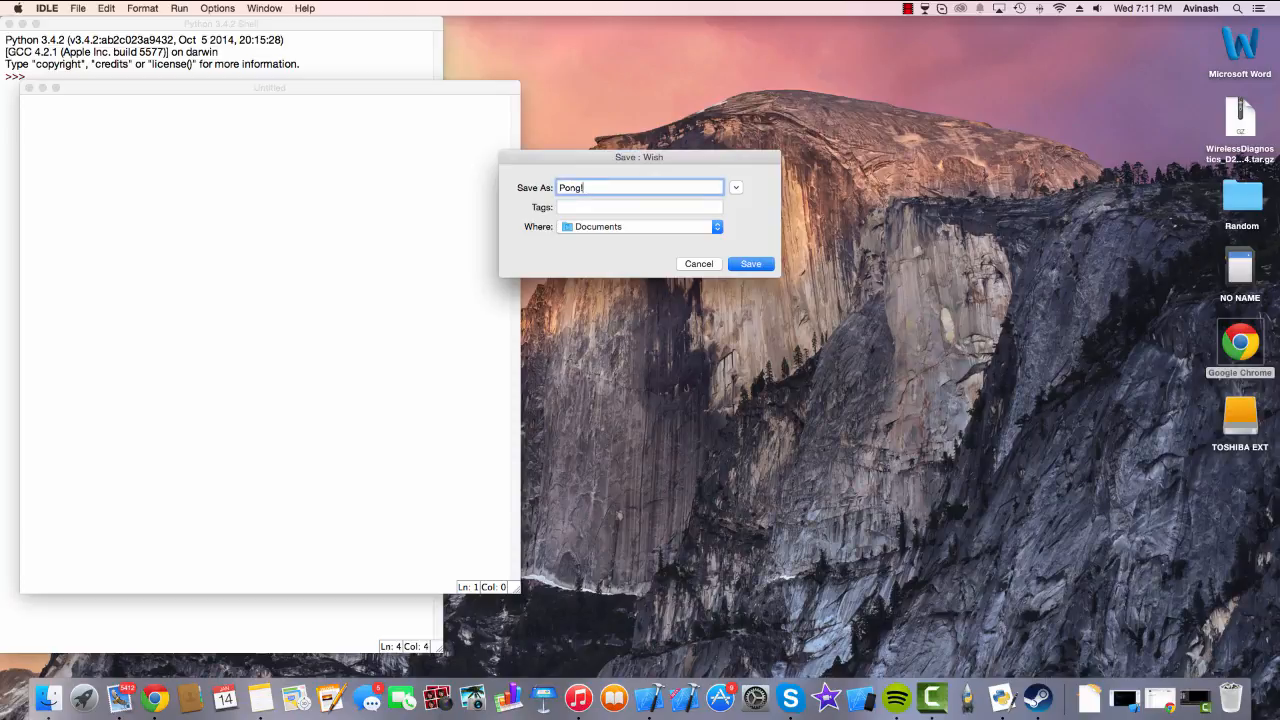
click(750, 263)
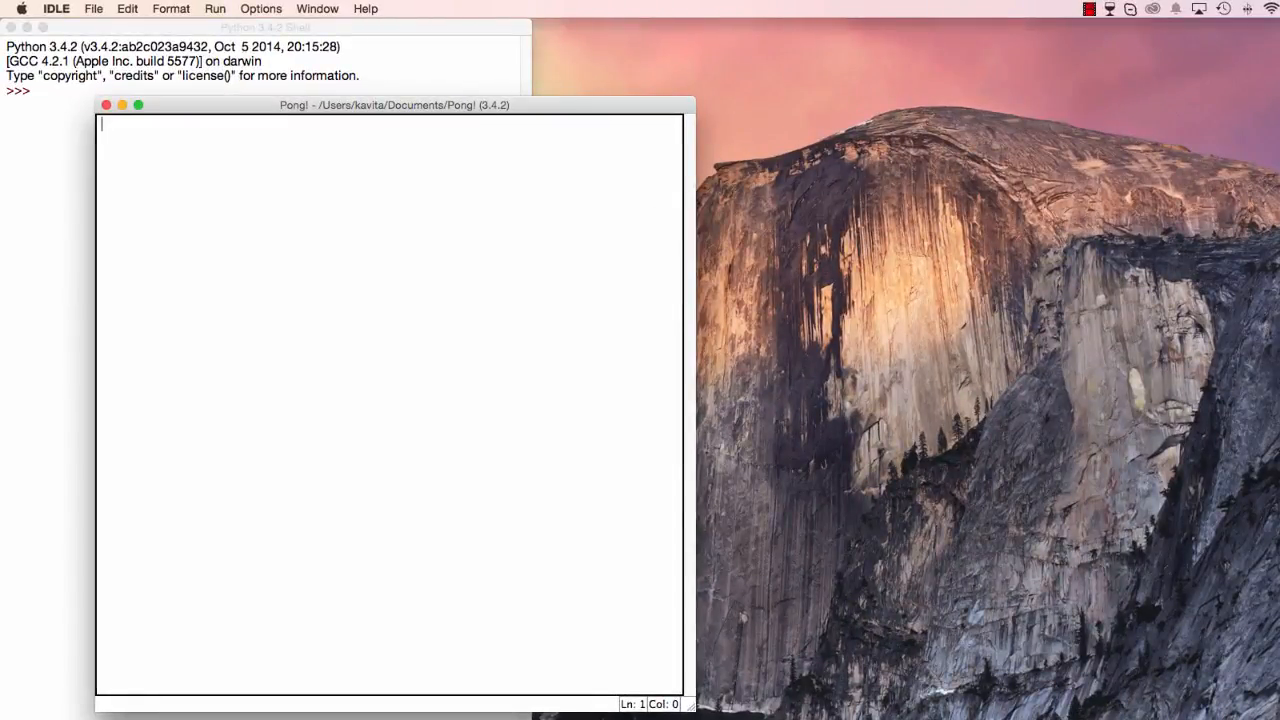
mouse_move(488, 473)
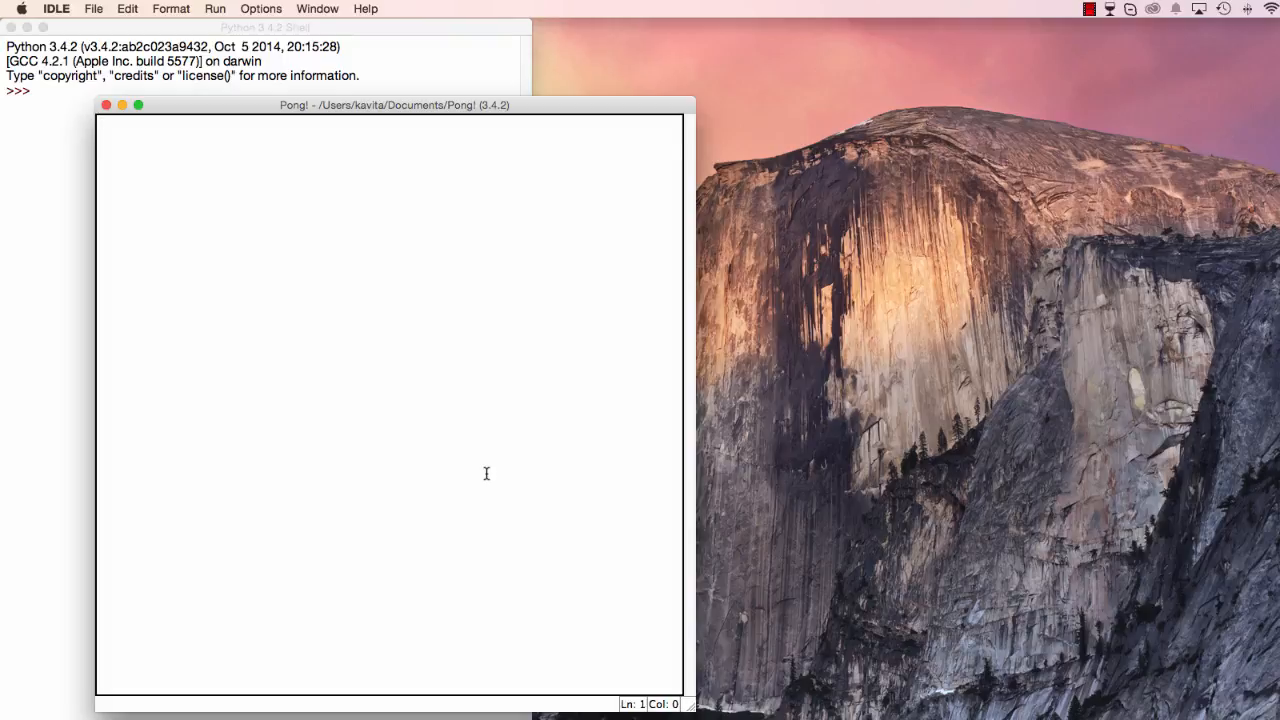
mouse_move(127, 147)
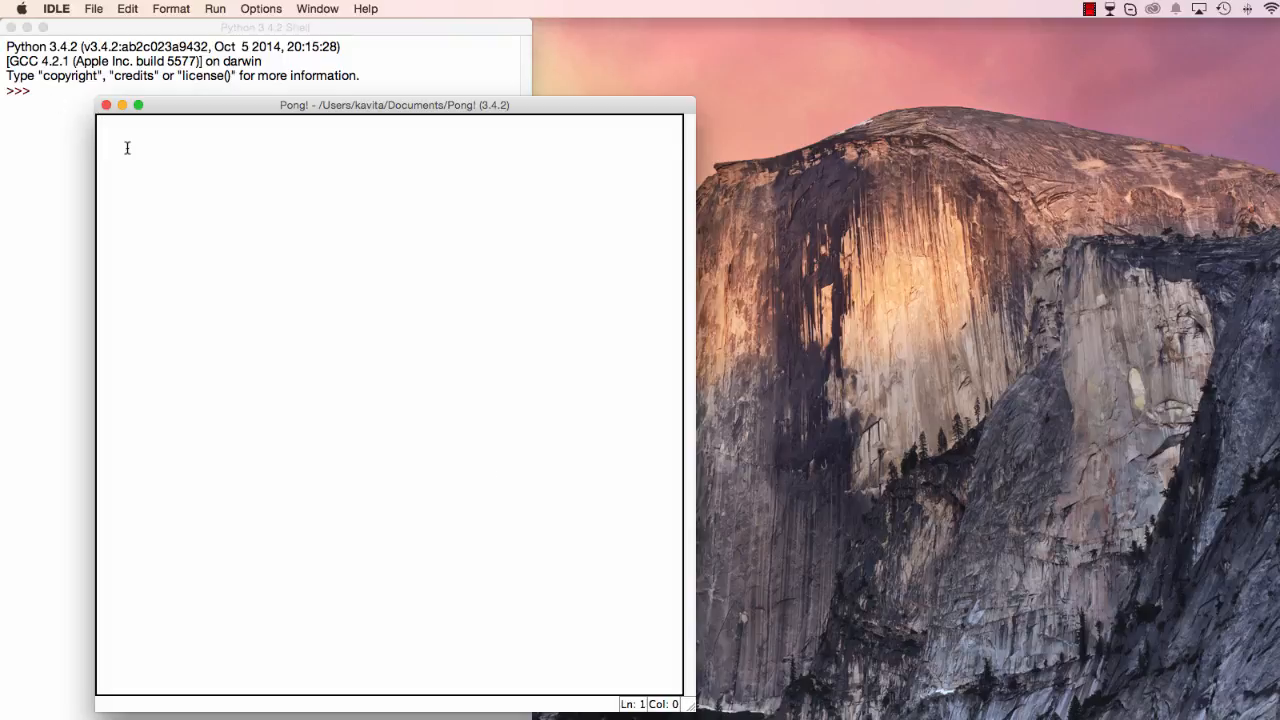
mouse_move(223, 349)
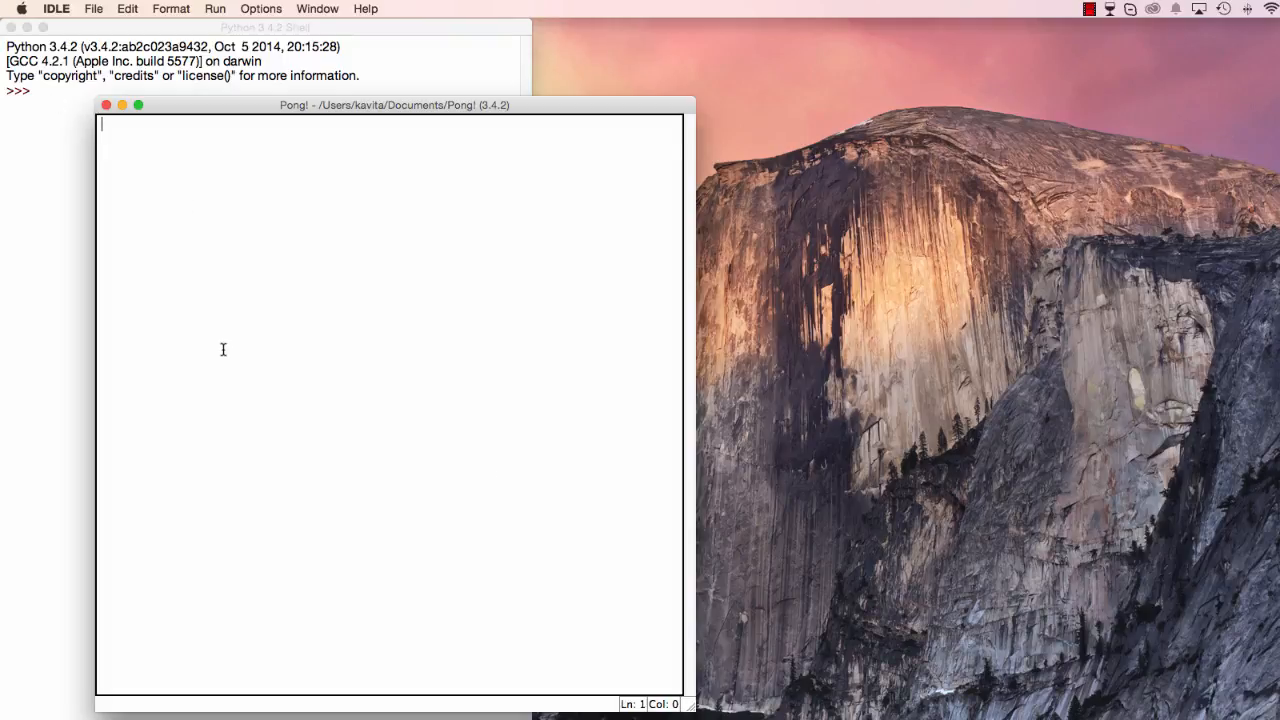
mouse_move(326, 257)
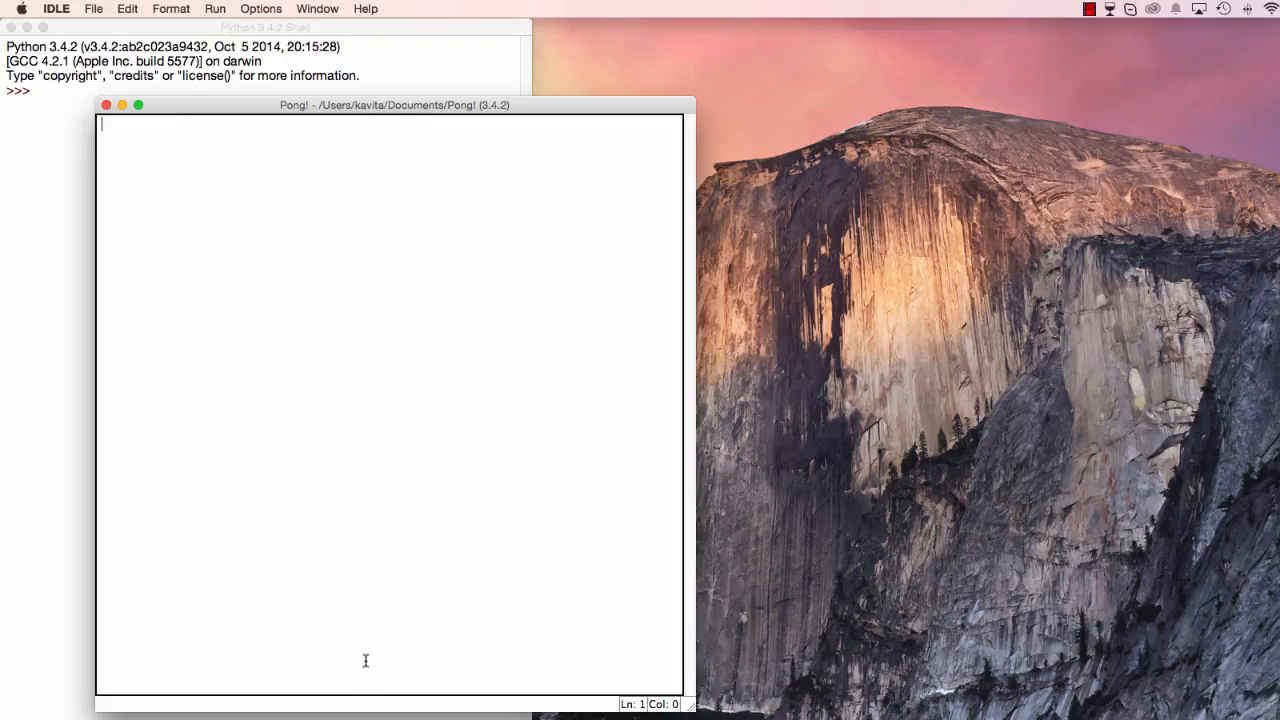
mouse_move(345, 503)
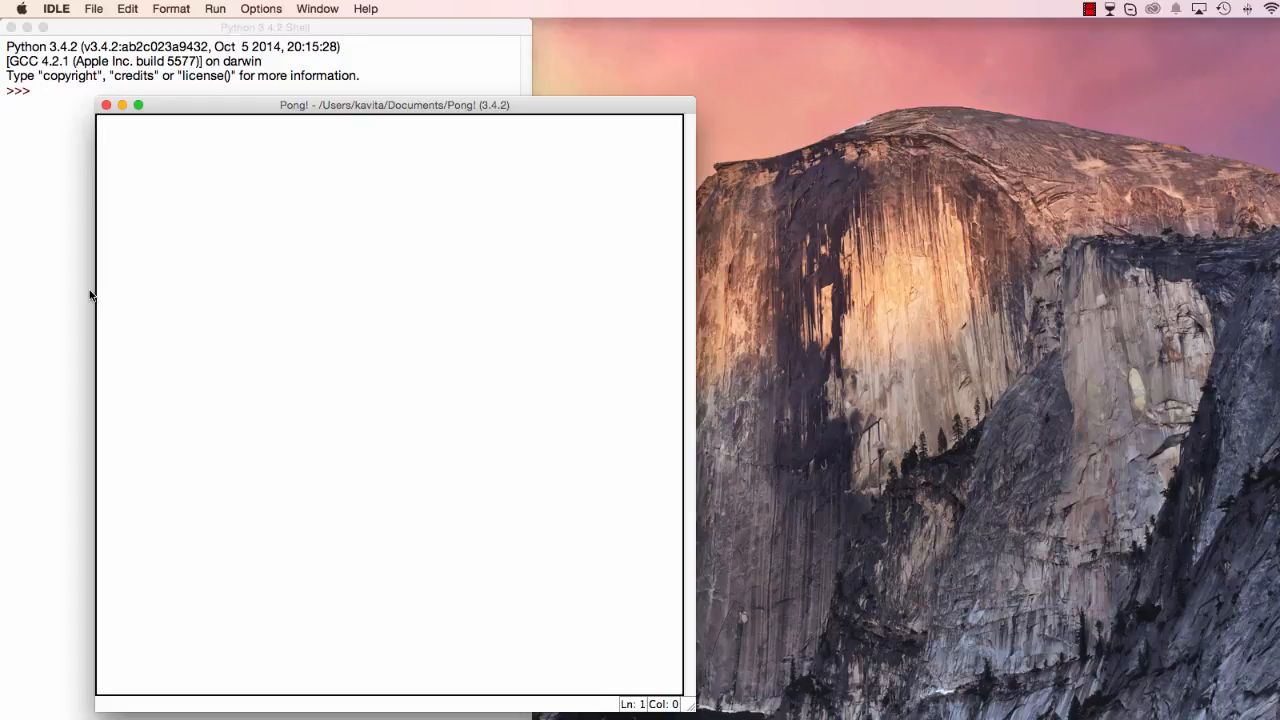
mouse_move(293, 383)
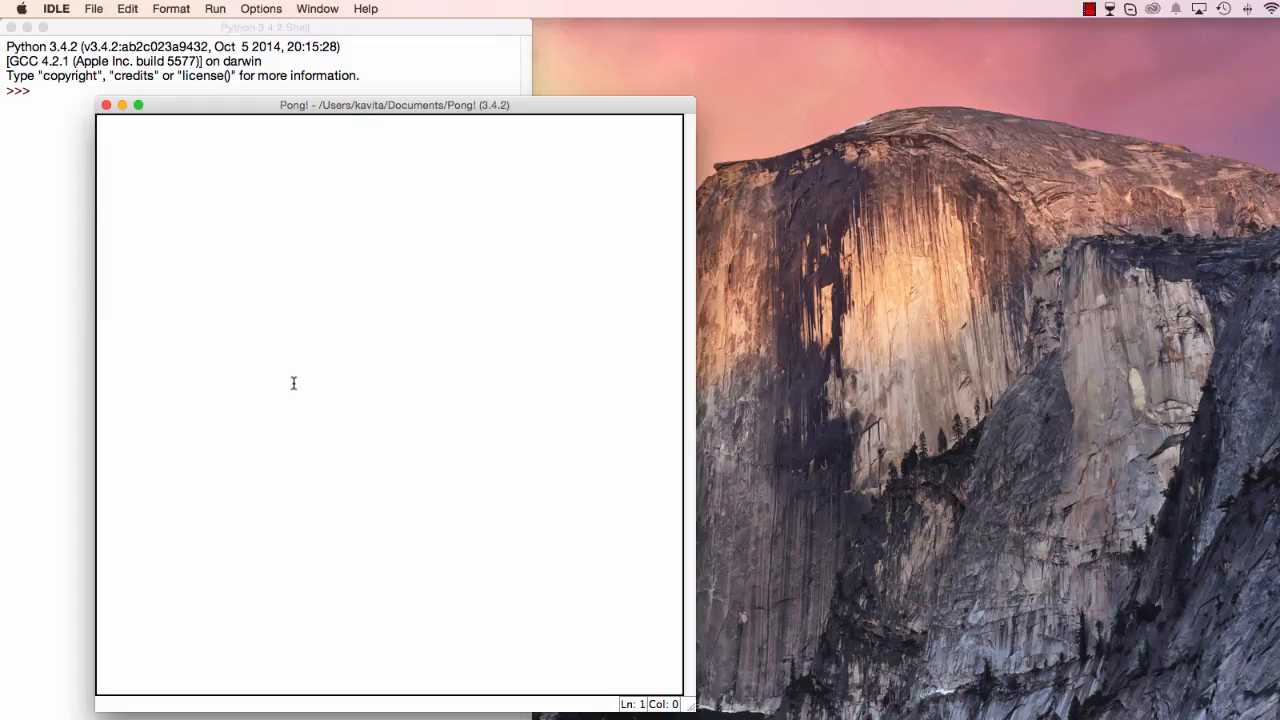
mouse_move(537, 237)
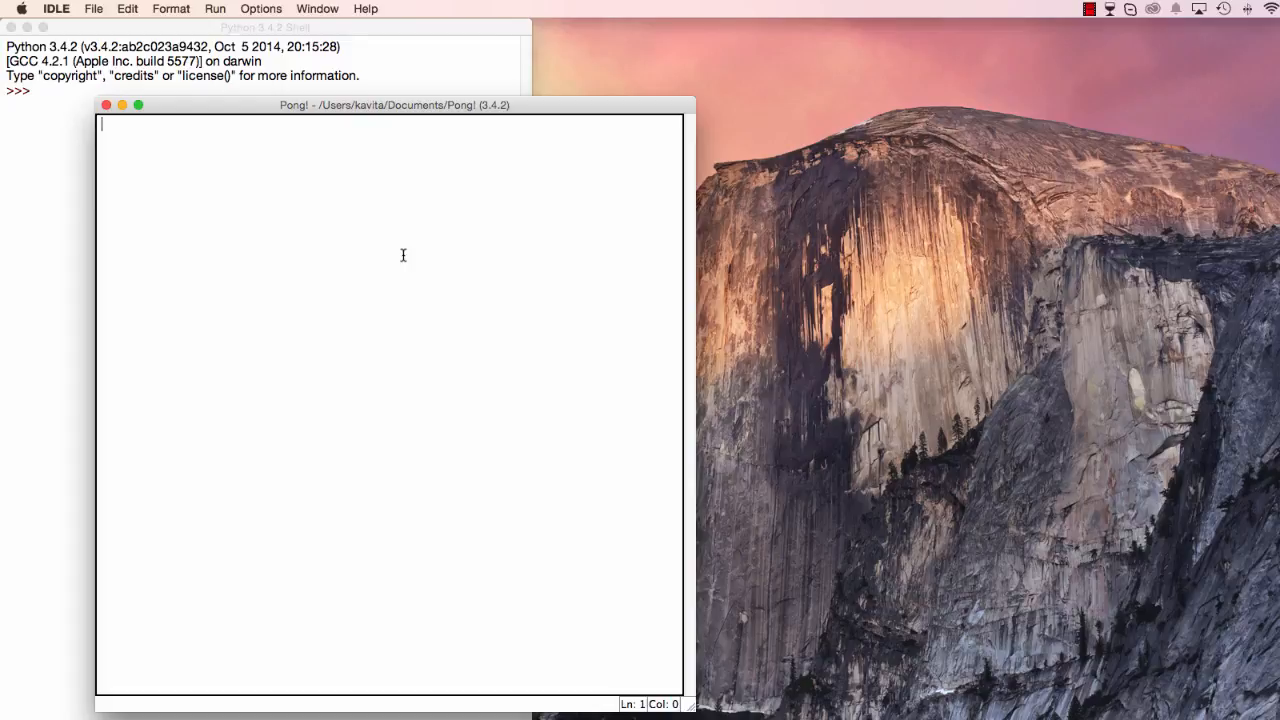
mouse_move(397, 327)
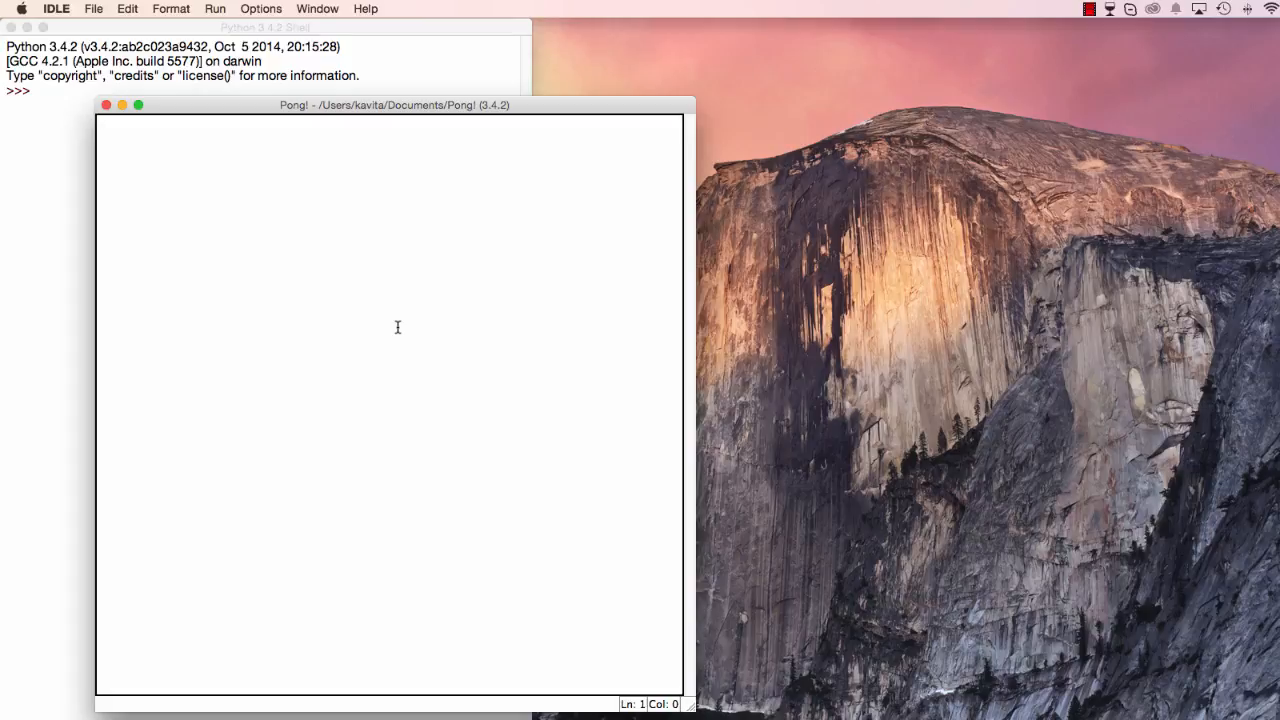
Import tkinter, random and time, and create a Tk window titled "Pong!".
text(from tking)
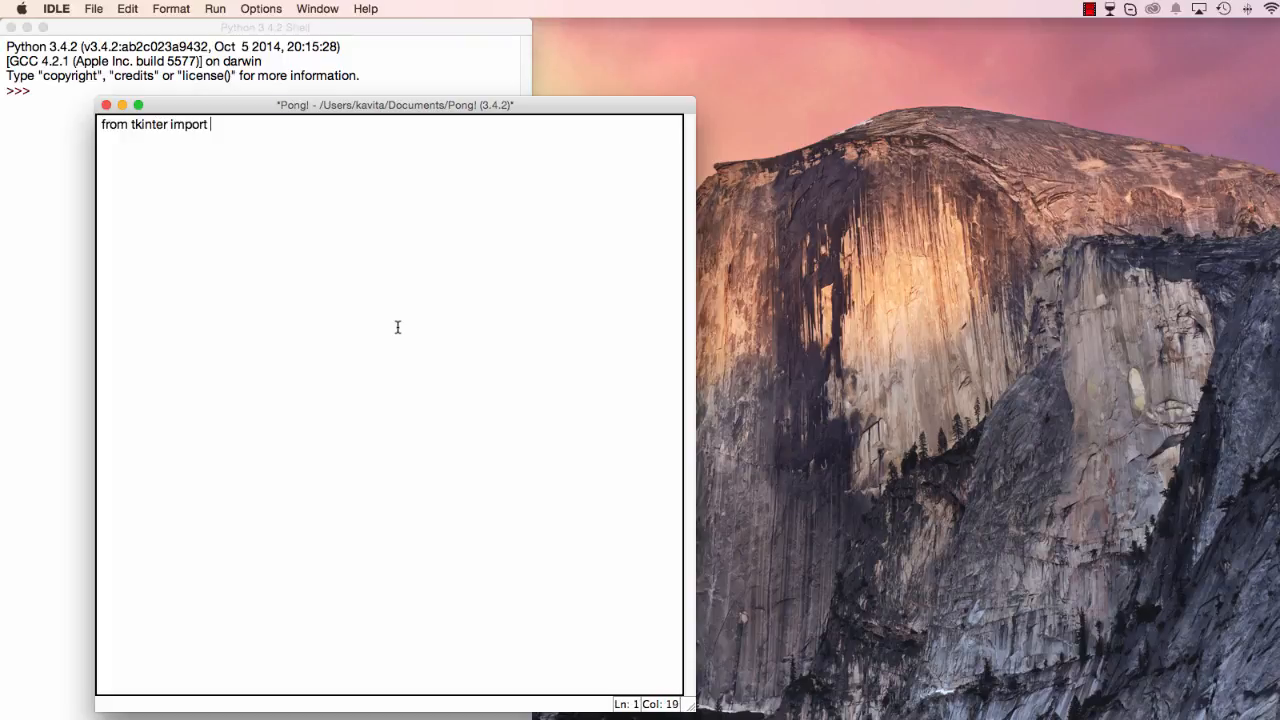
text(*)
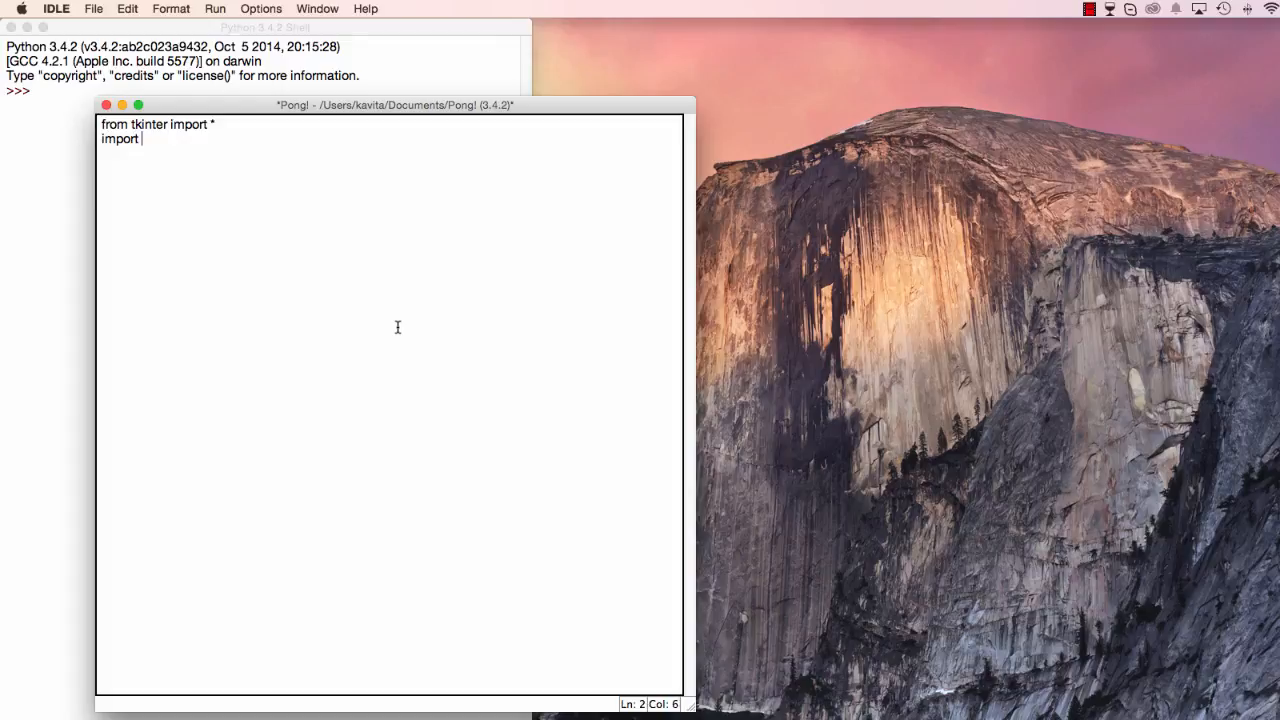
text(random)
text(import time)
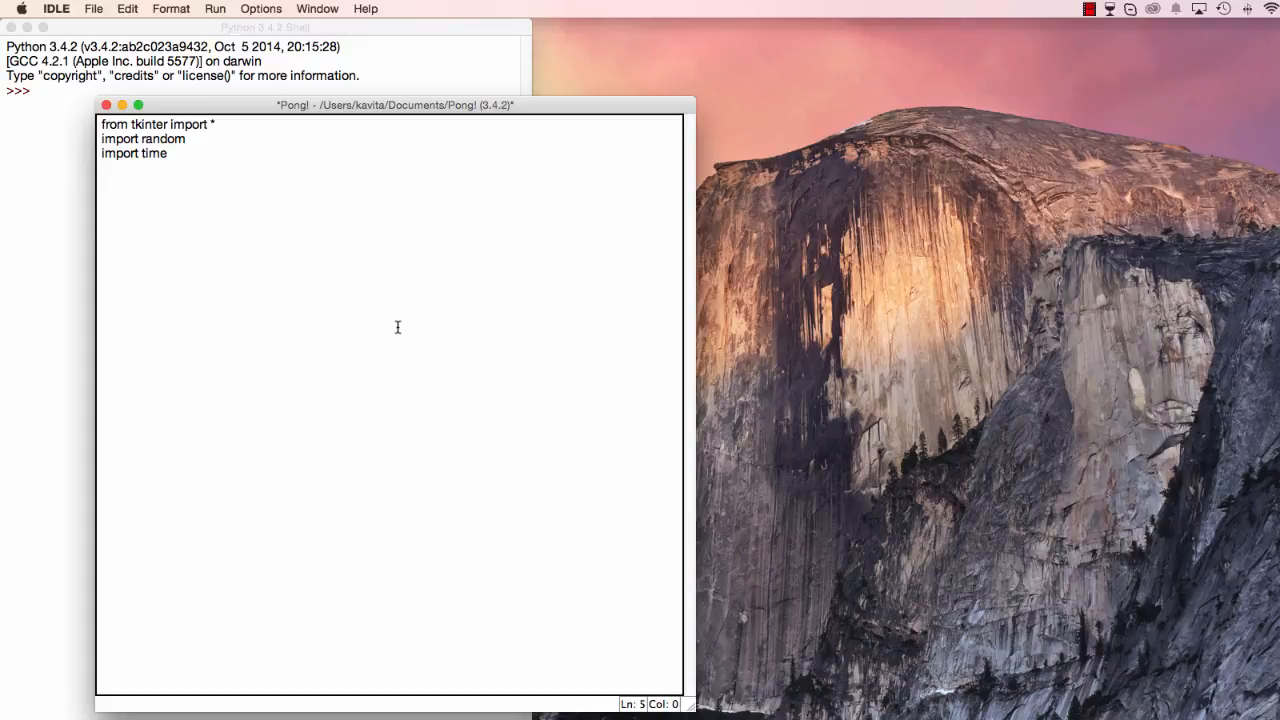
text(tk = T)
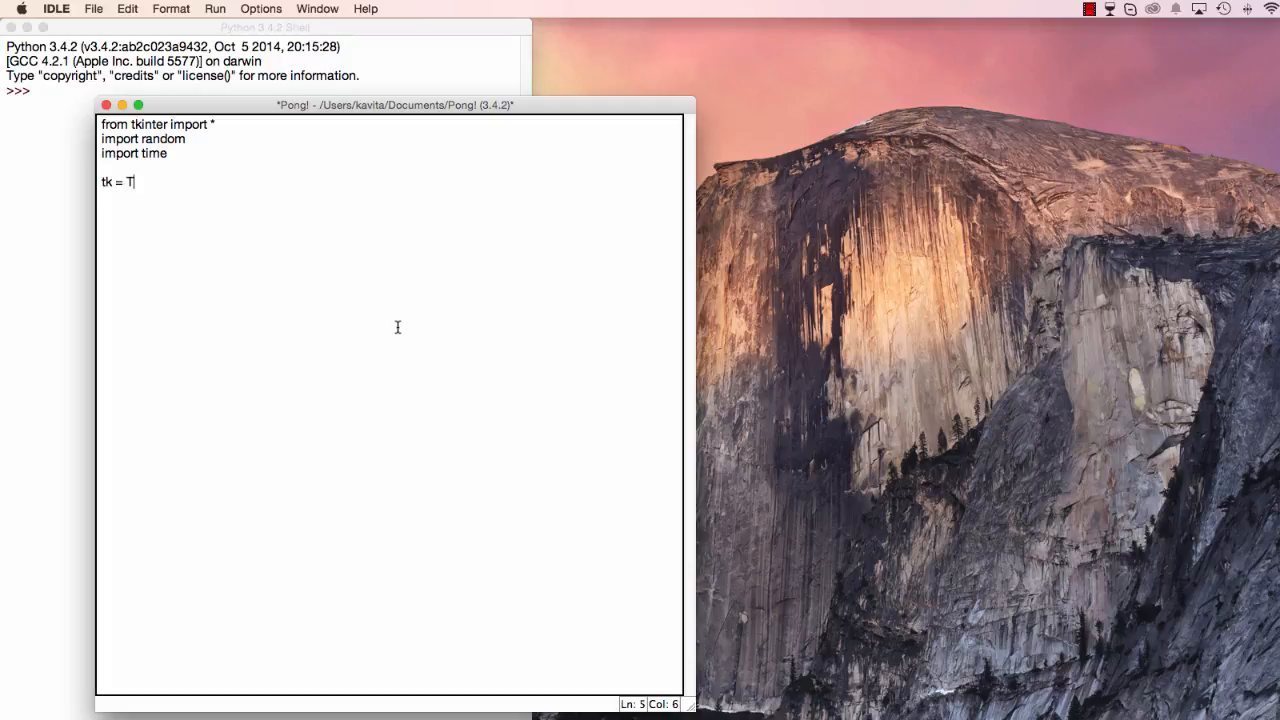
text(k())
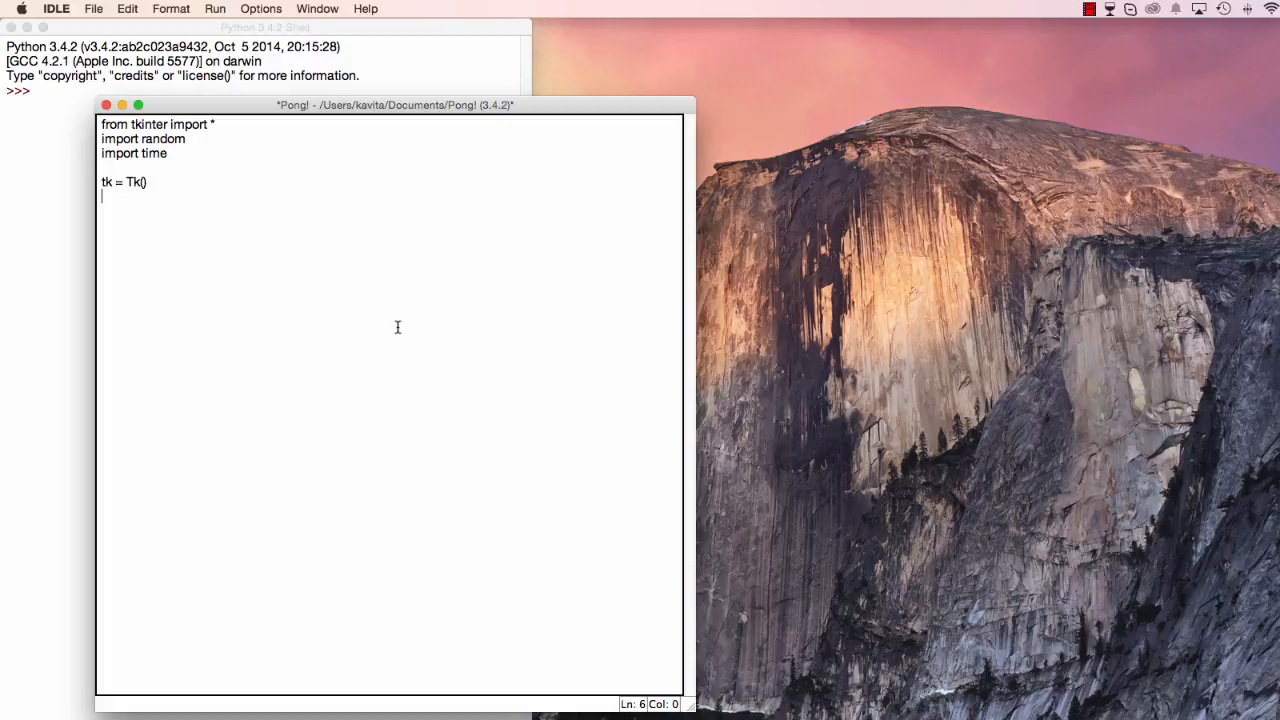
text(tk.)
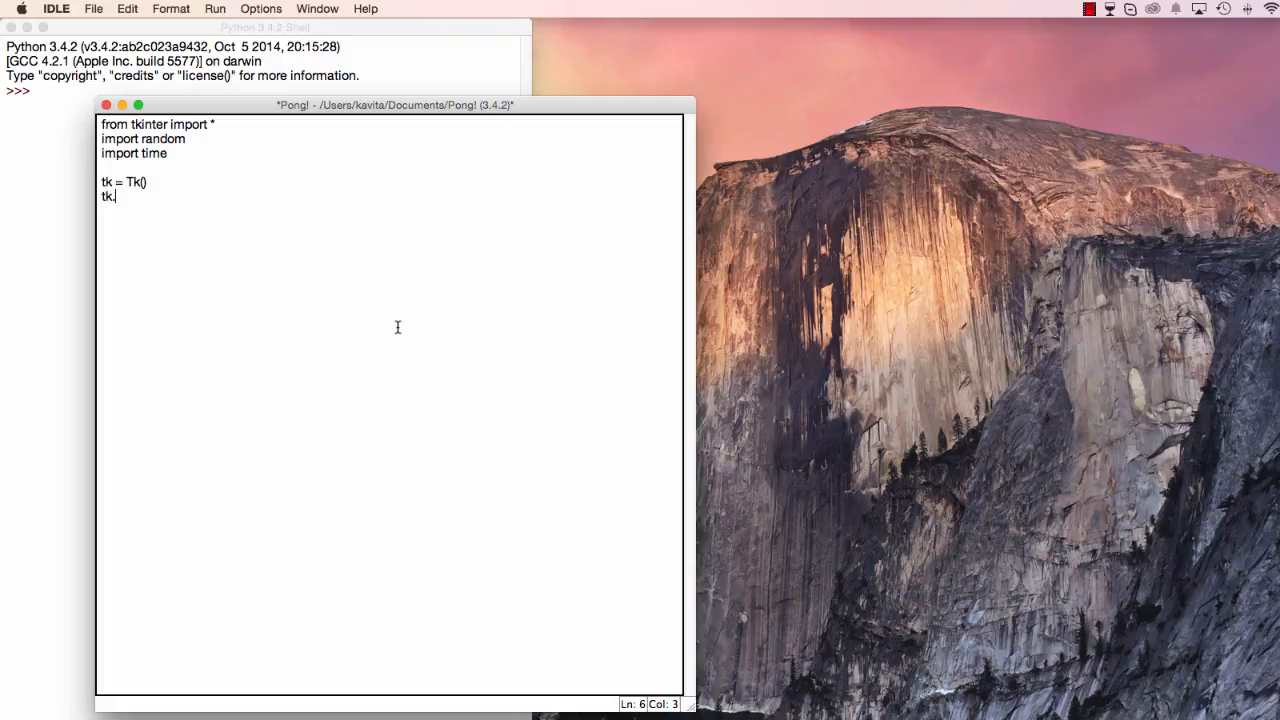
text(title())
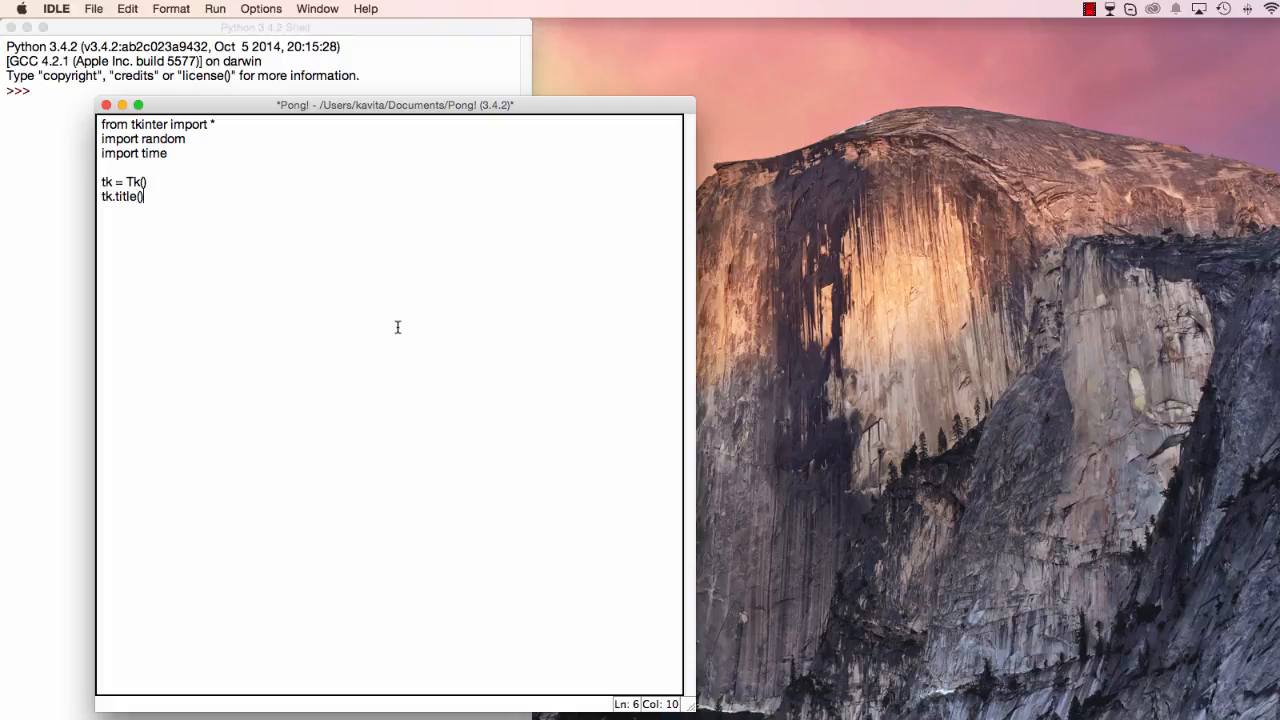
text("Pong!)
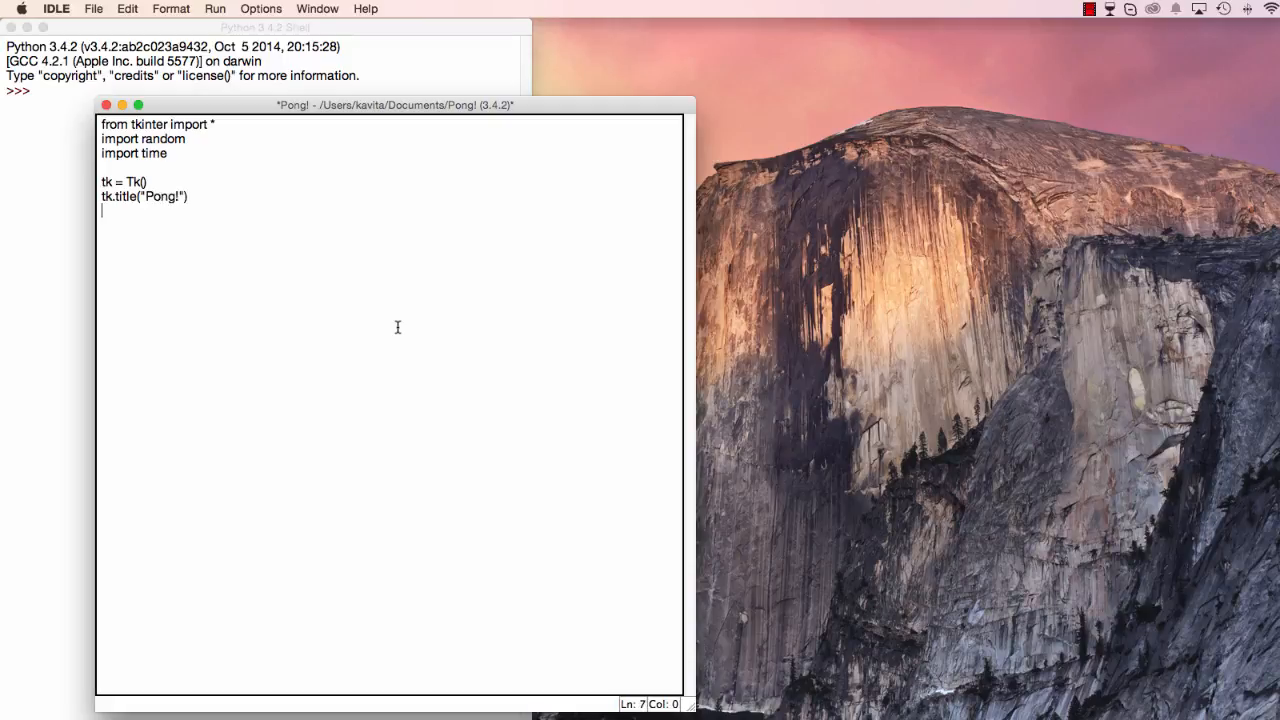
Make the window non-resizable with resizable(0,0) and topmost via wm_attributes("-topmost", 1).
text(tk.re)
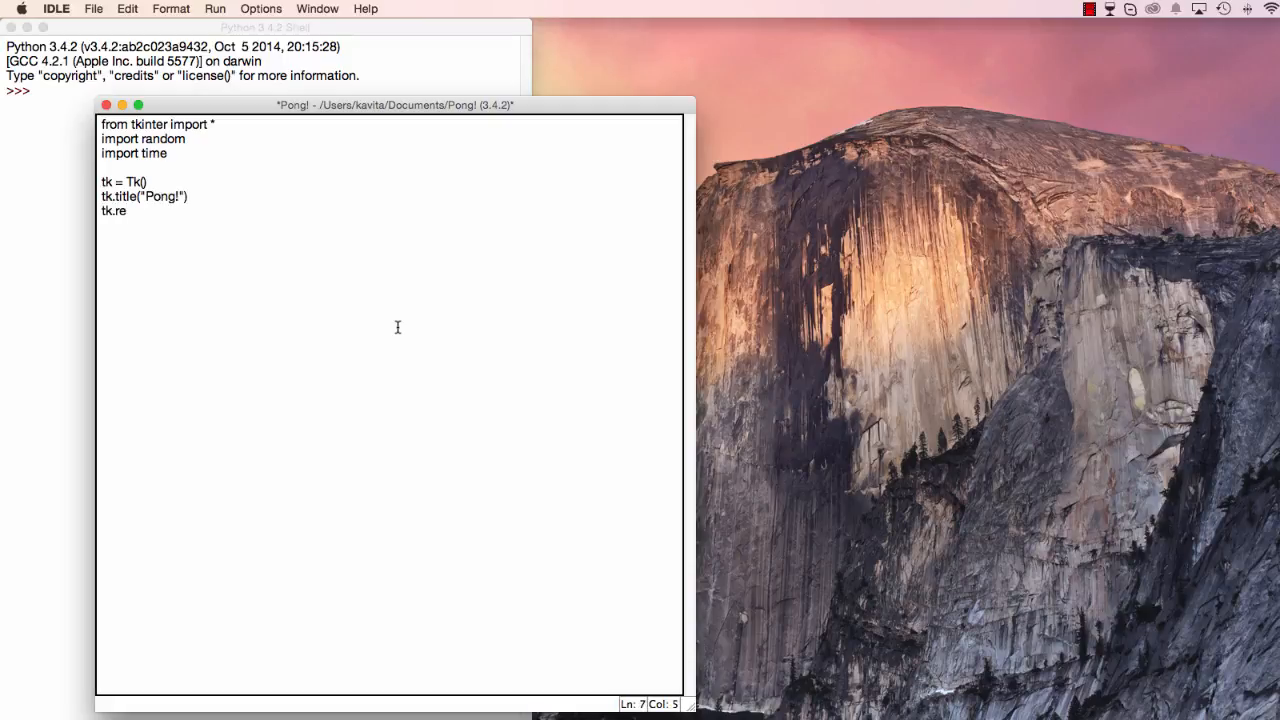
text(sizable())
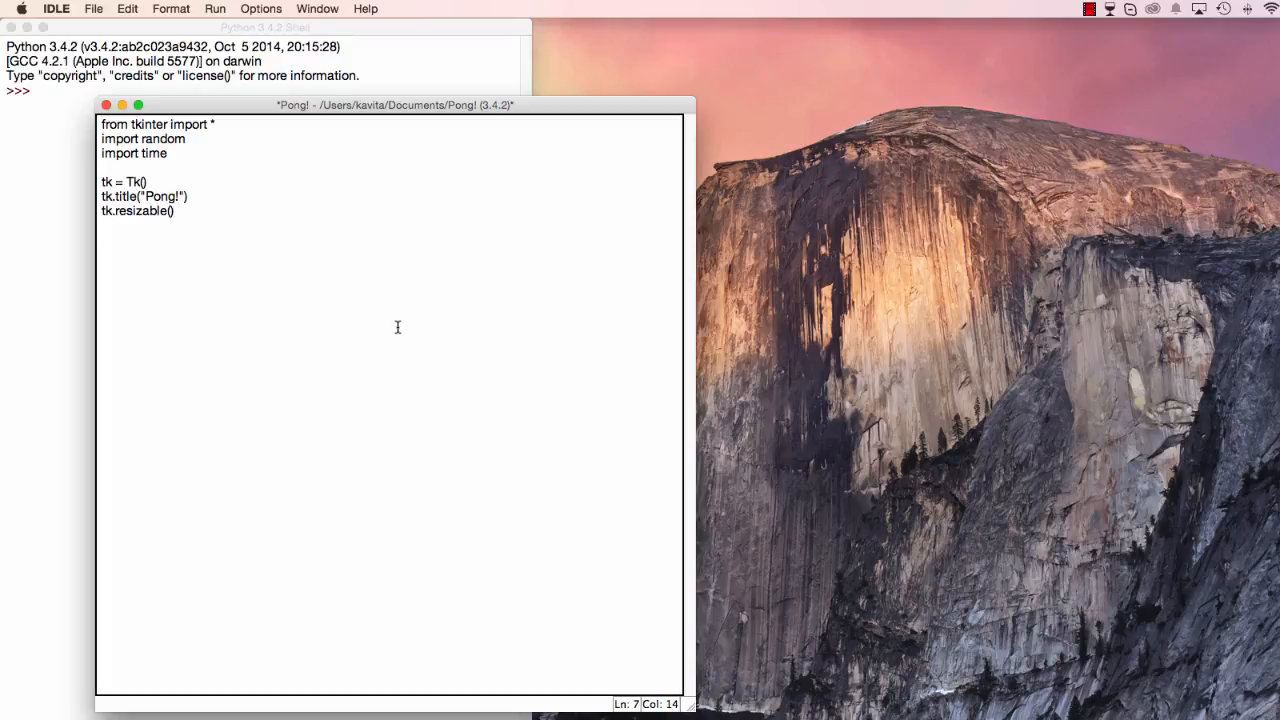
text(0,0)
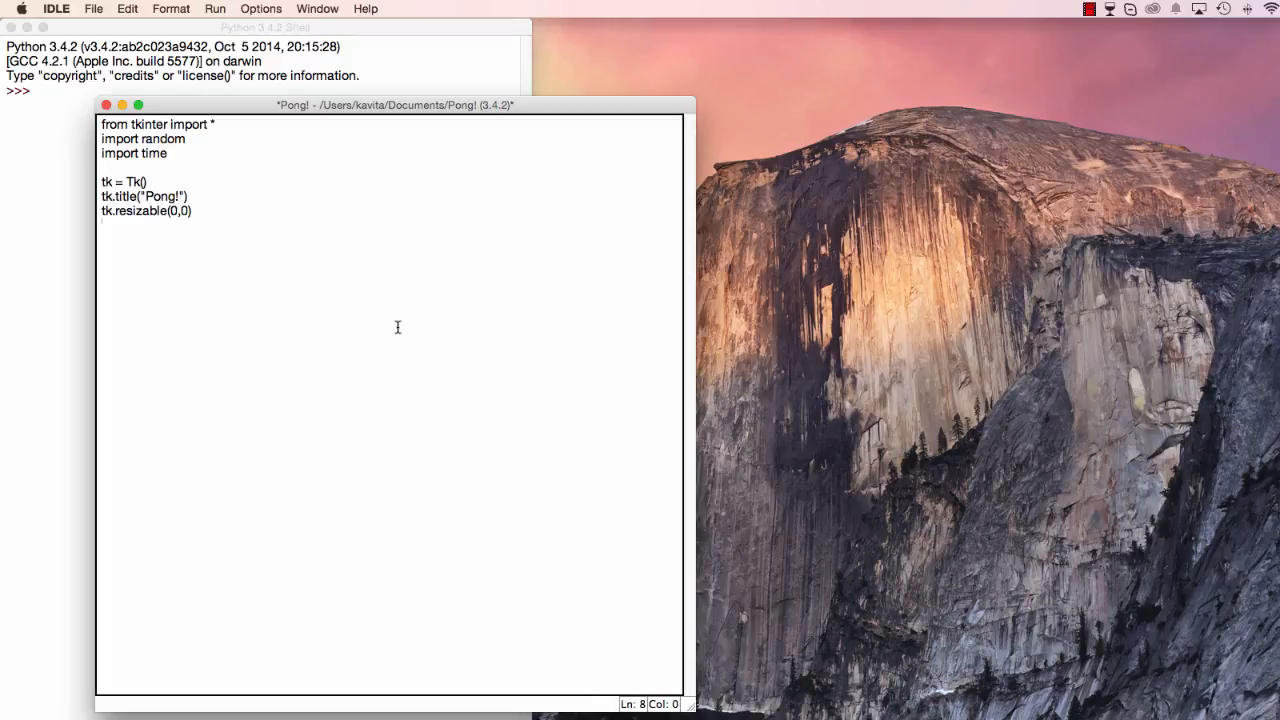
text(tk.)
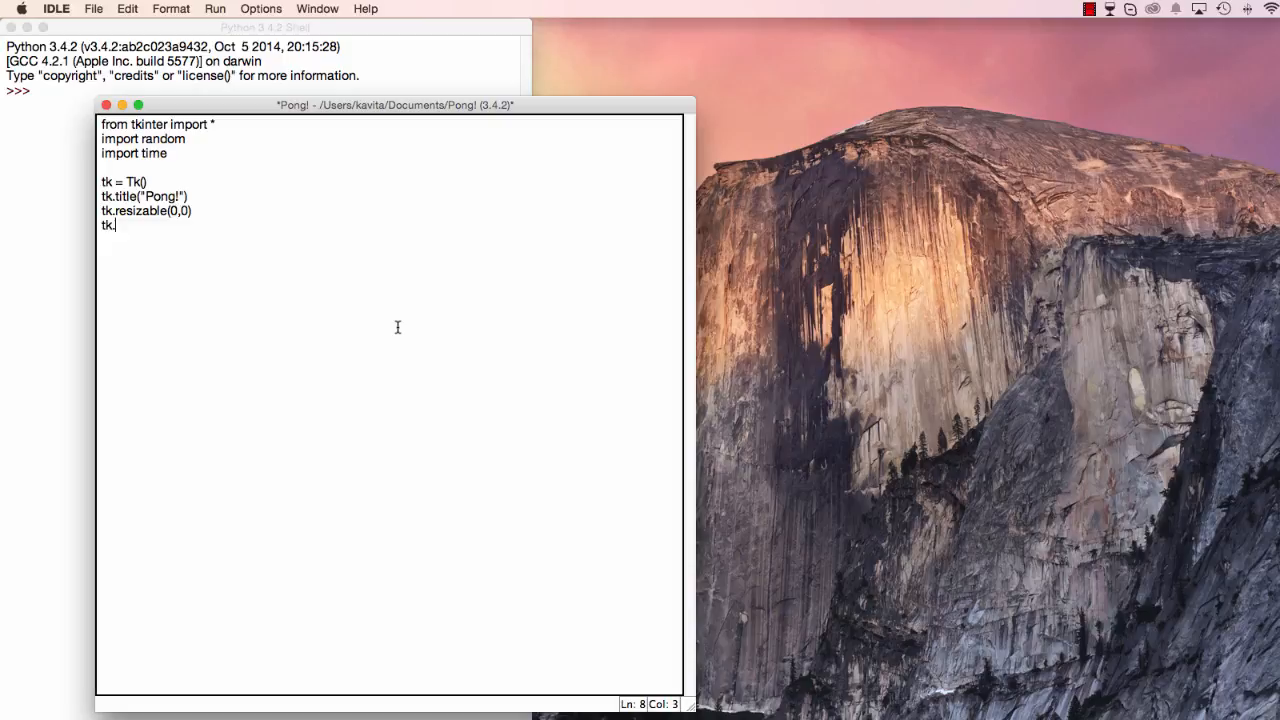
text(wm_a)
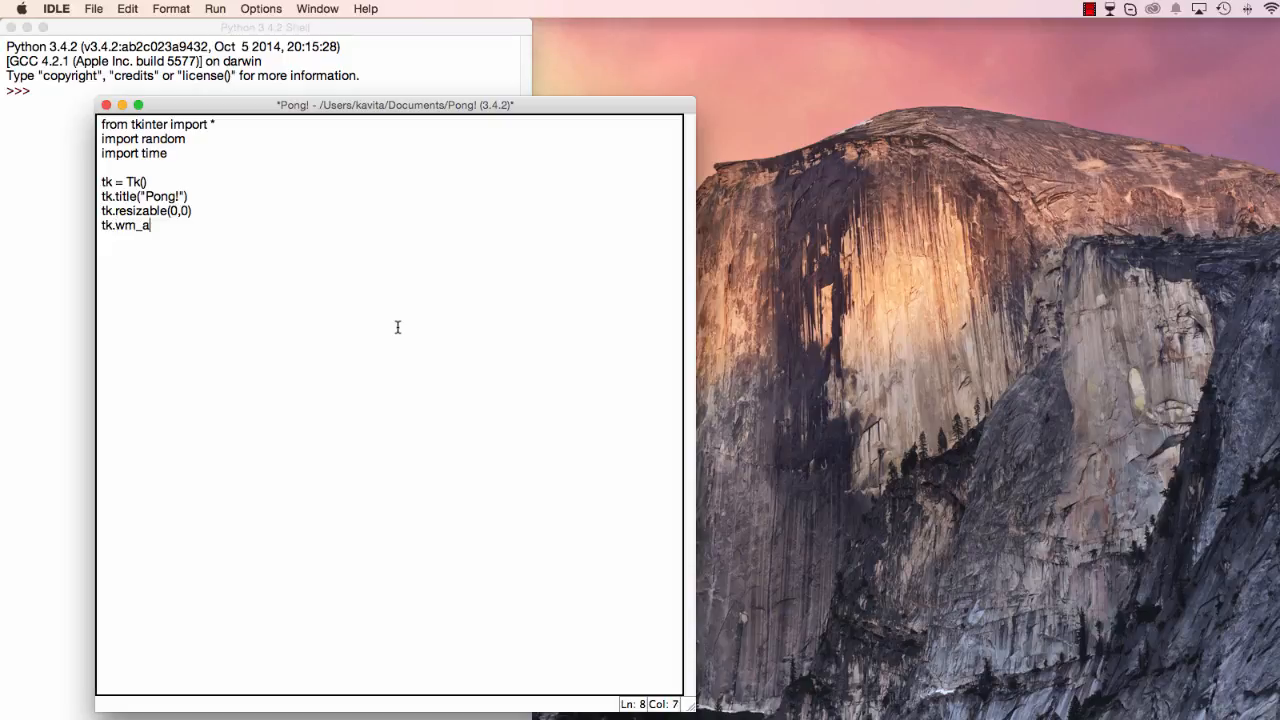
text(ttributes)
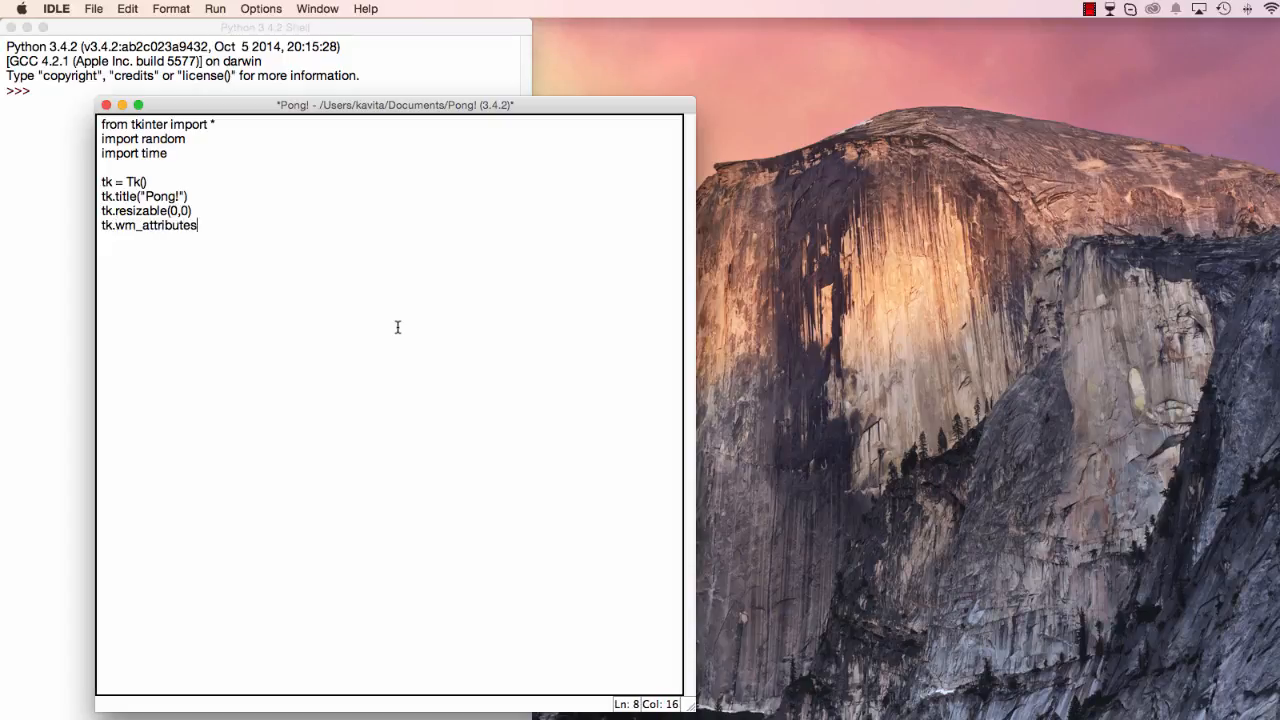
text(("-topmost", 1)
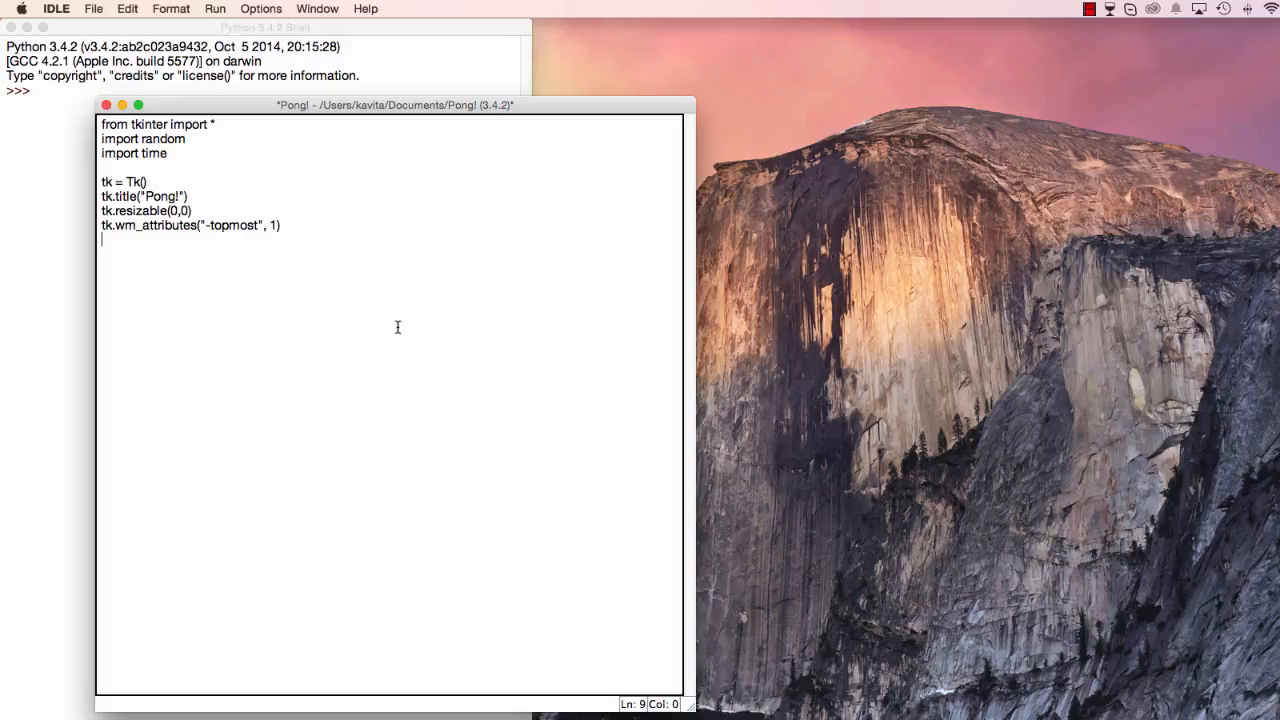
Add canvas = Canvas(tk, width = 500, height = 400, bd = 0, highlightthickness = 0).
text(canvas = C)
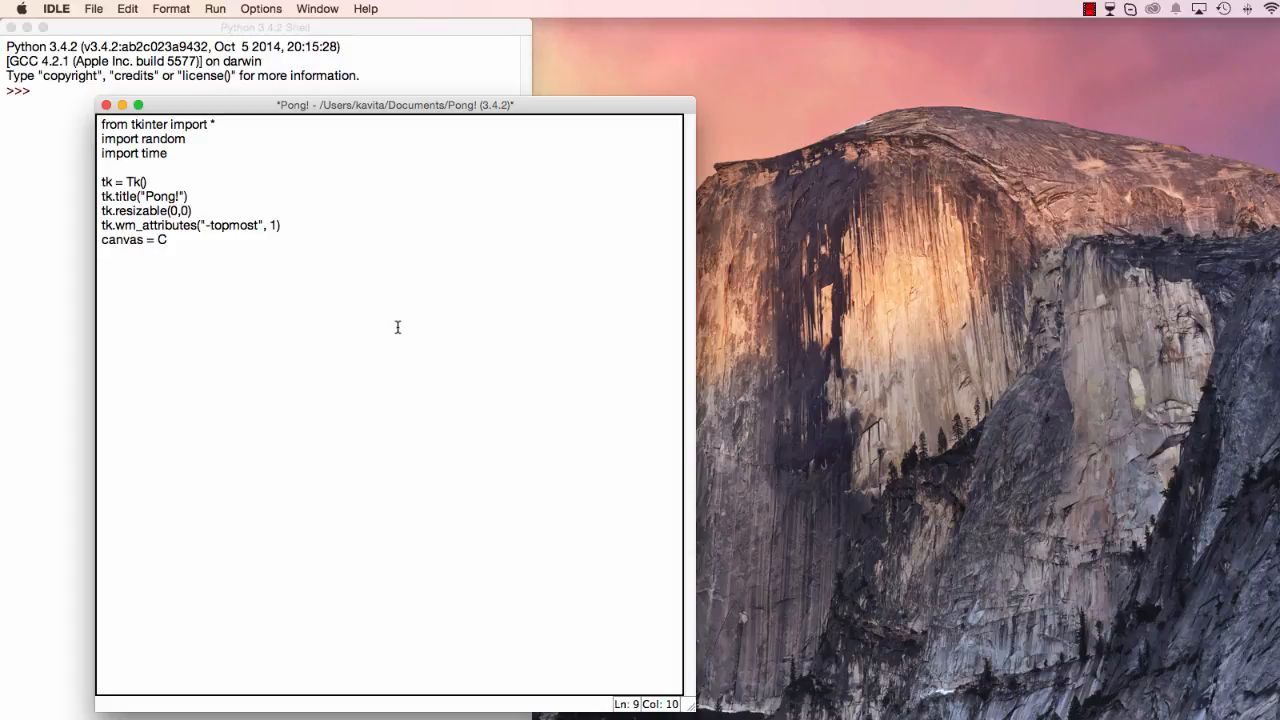
text(anvas(t))
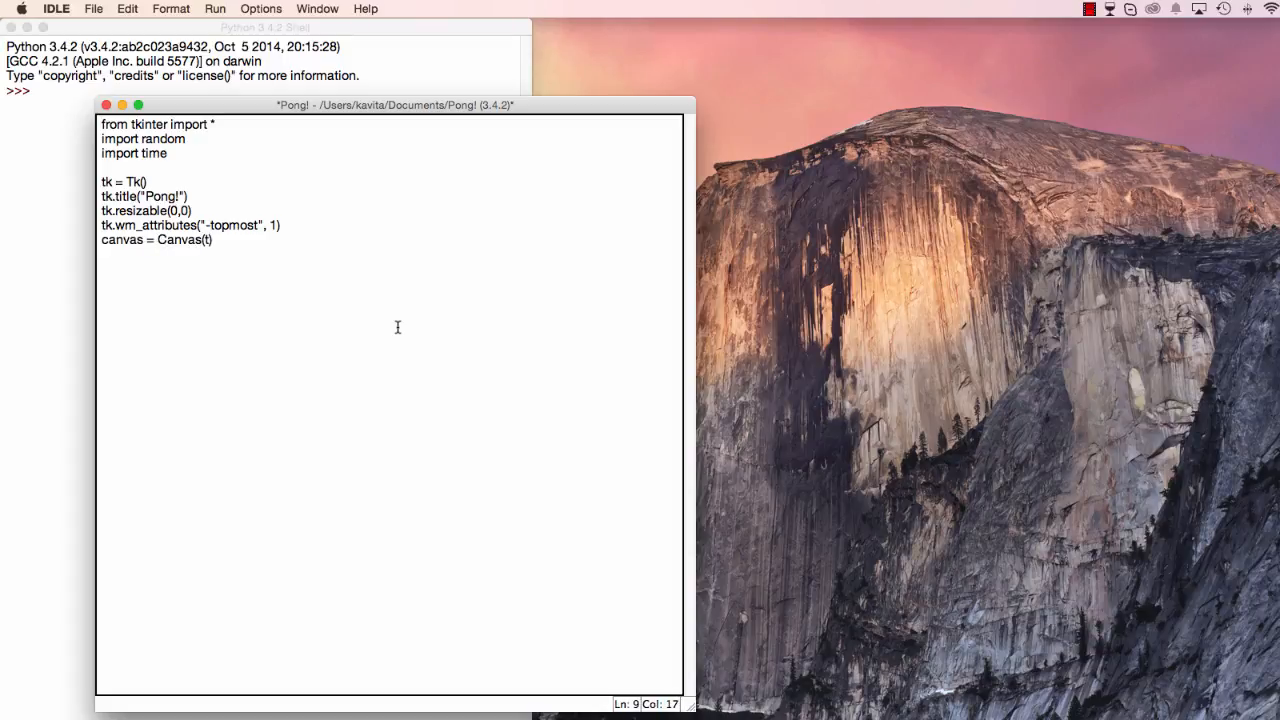
text(tk, width = 5)
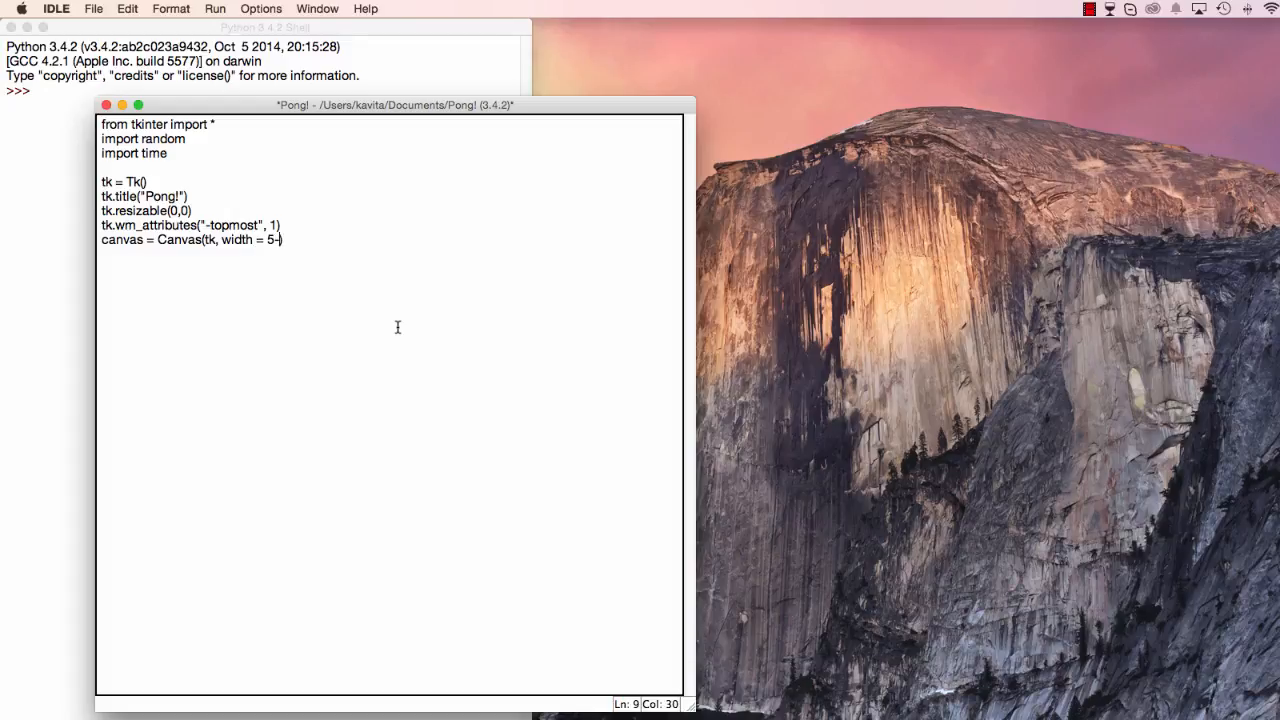
text(00,)
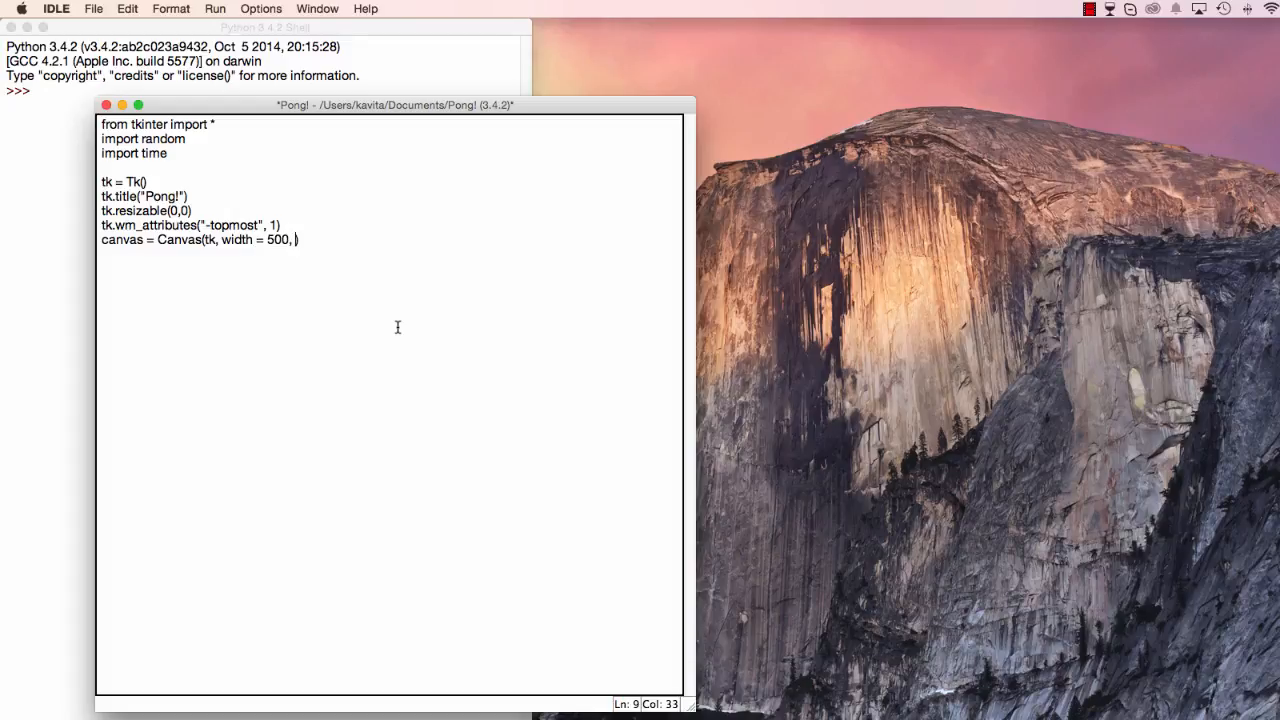
text(height =)
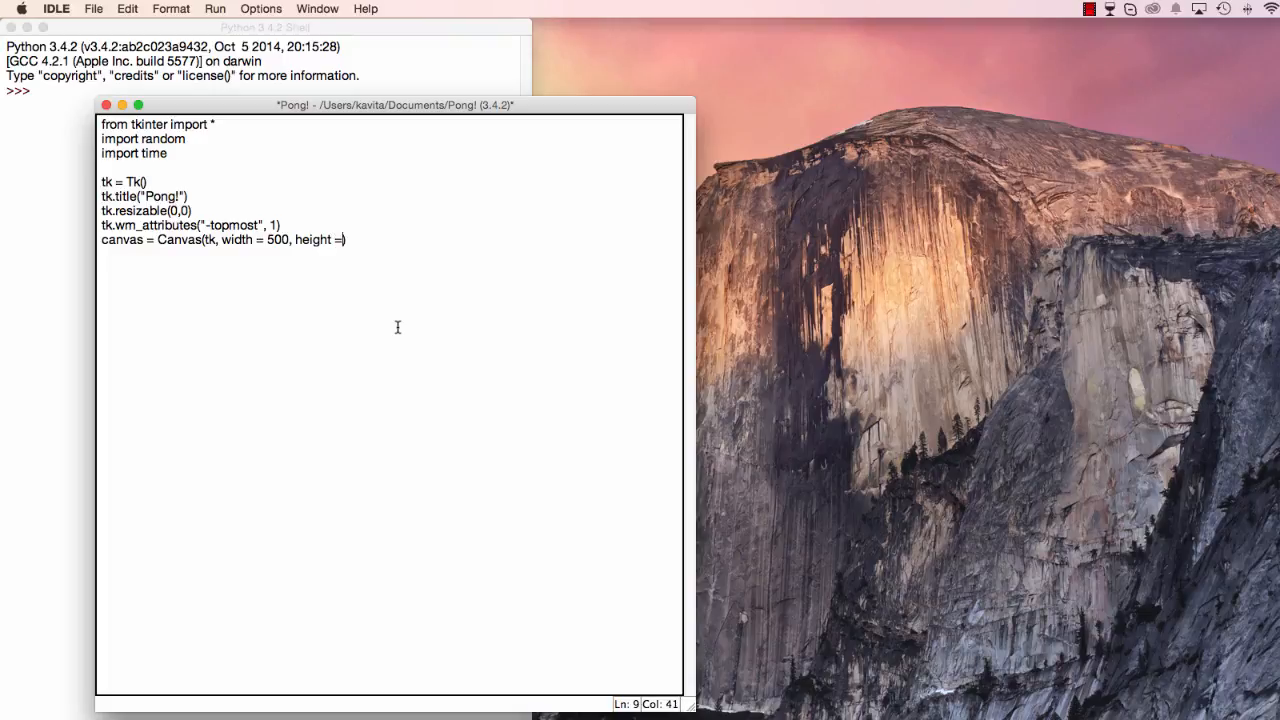
text(50)
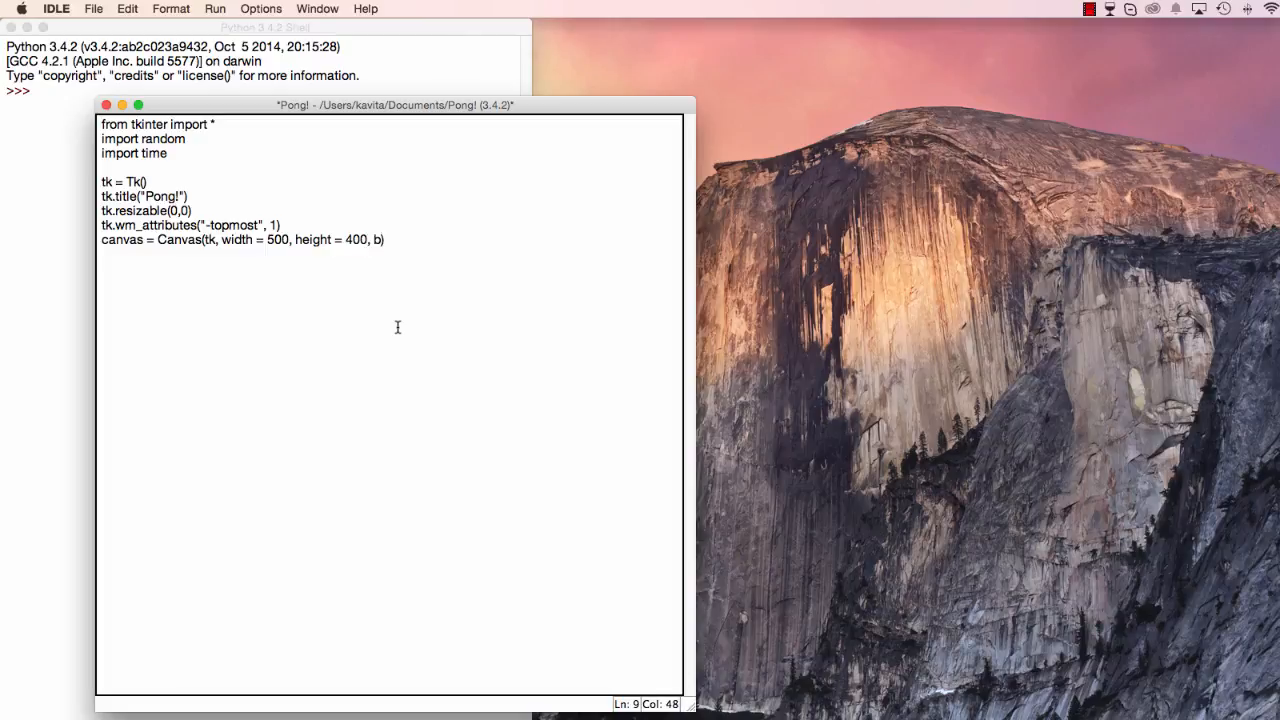
text(d = 0 ,)
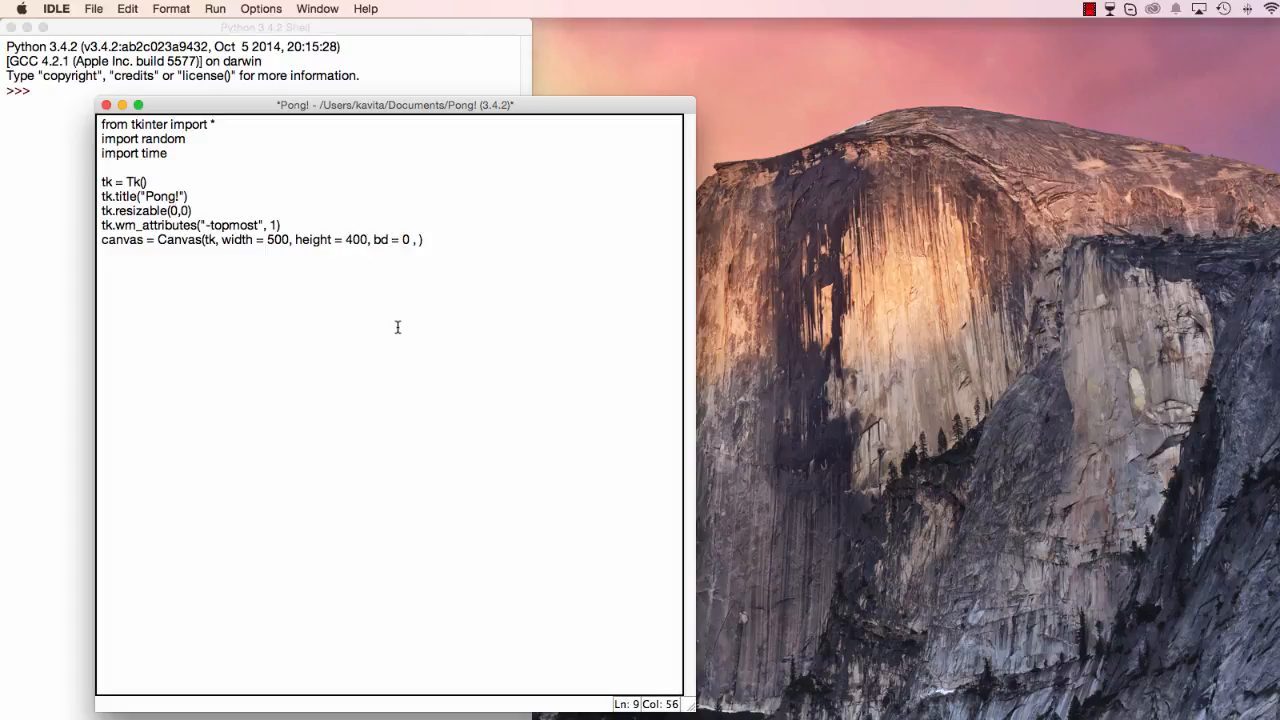
text(highlightthickn)
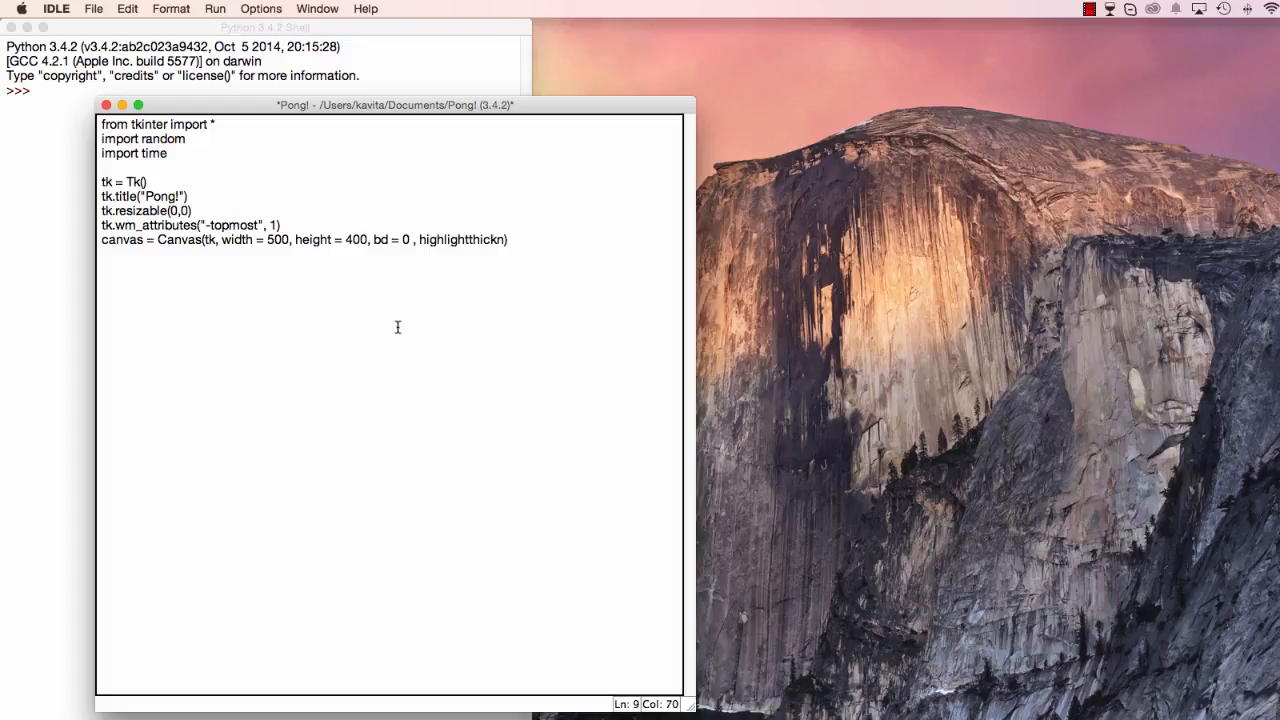
text(ess = 0))
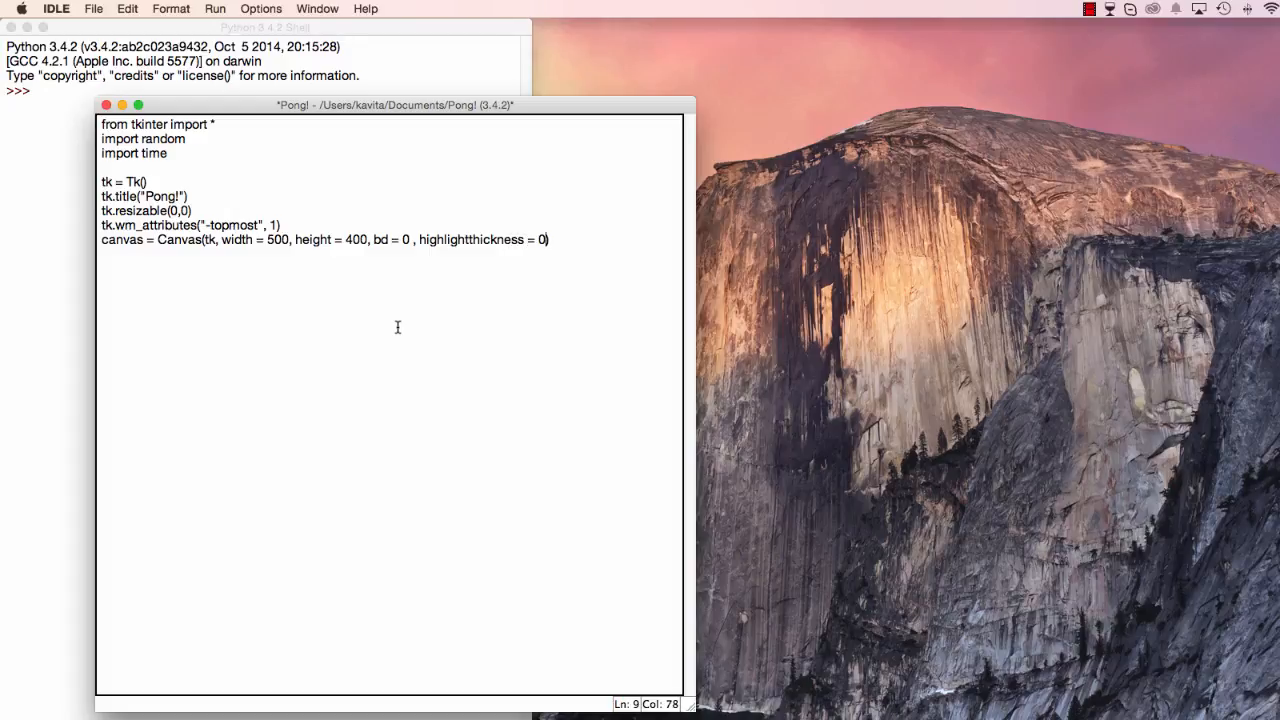
key(enter)
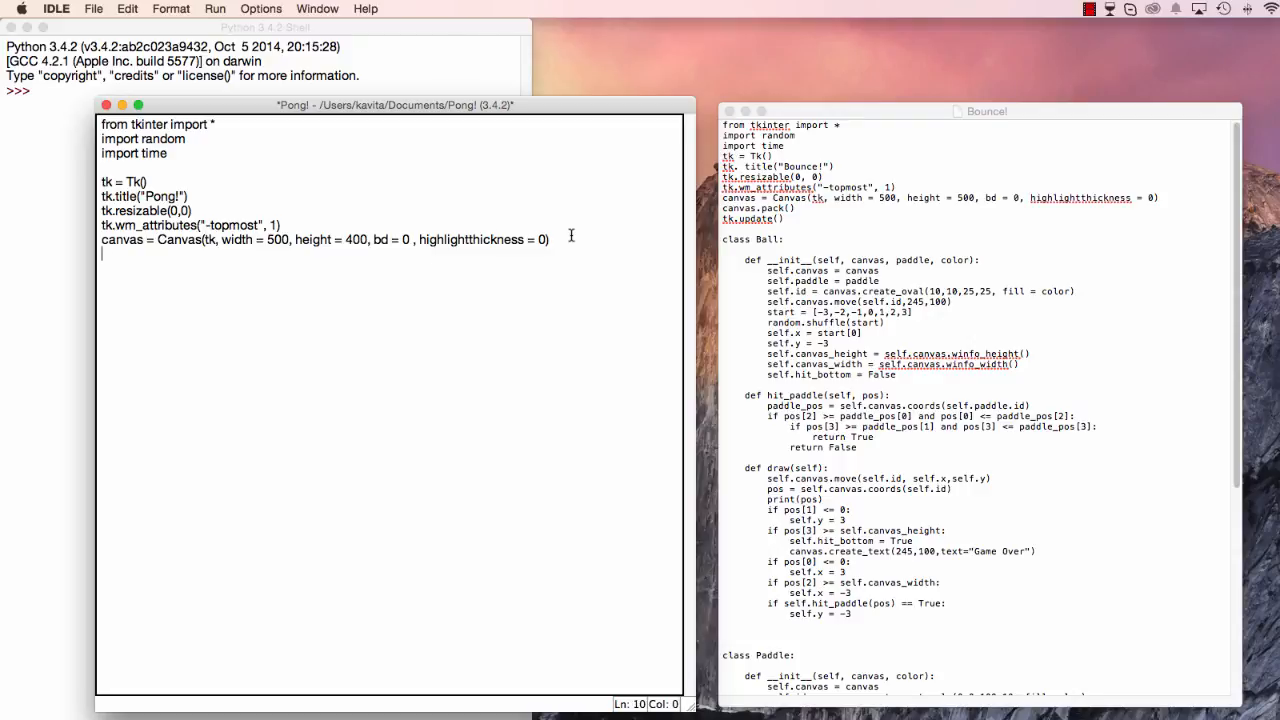
Add canvas.pack() and tk.update() lines, correcting a typo along the way.
text(canvas.pack())
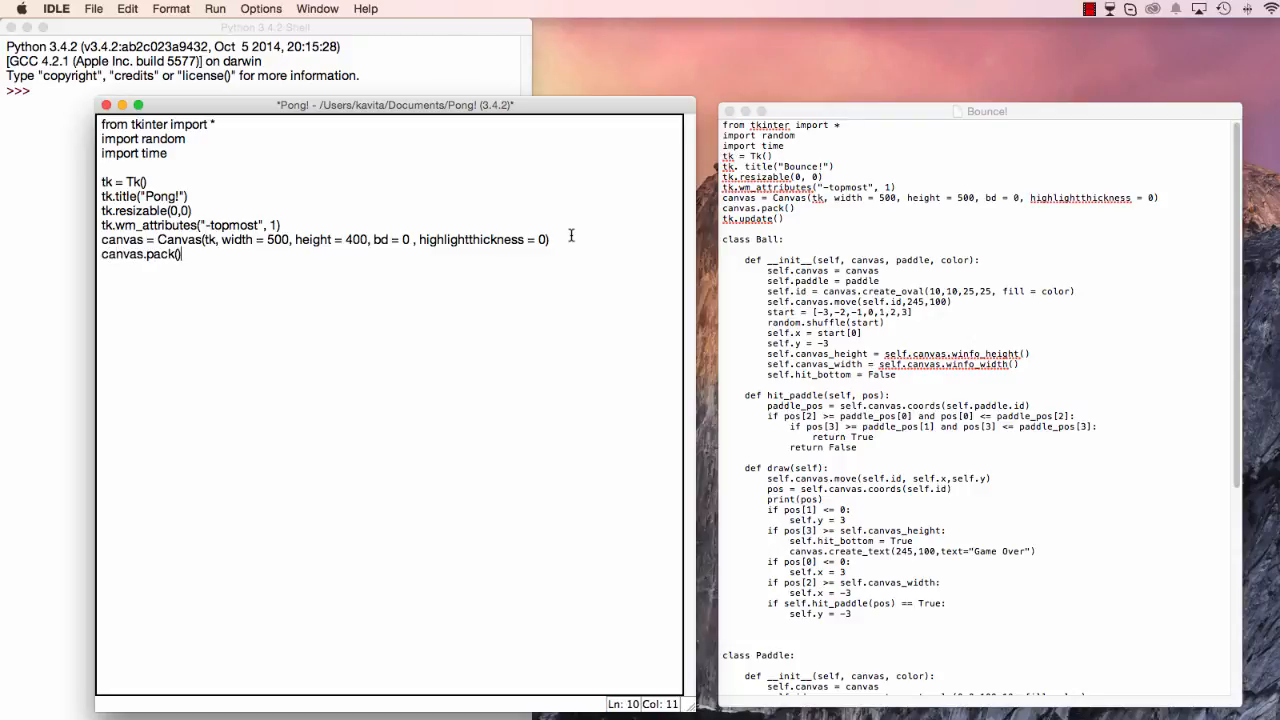
text(tk.)
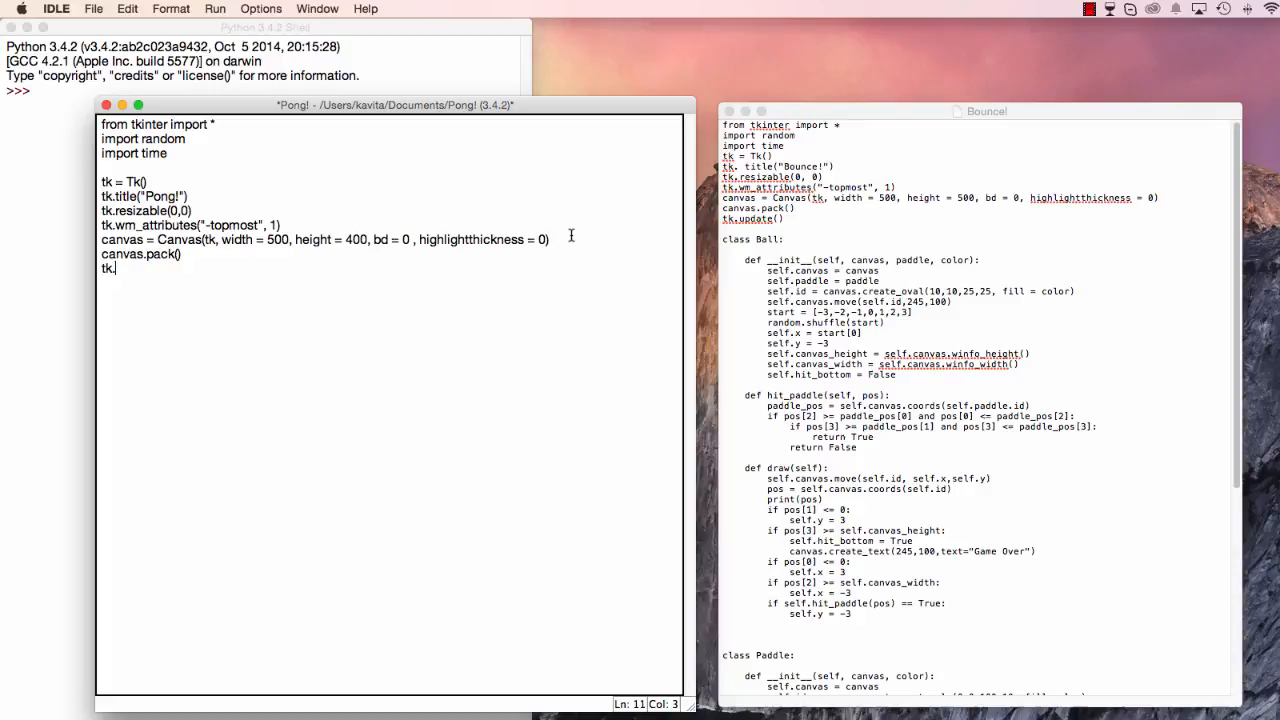
key(backspace)
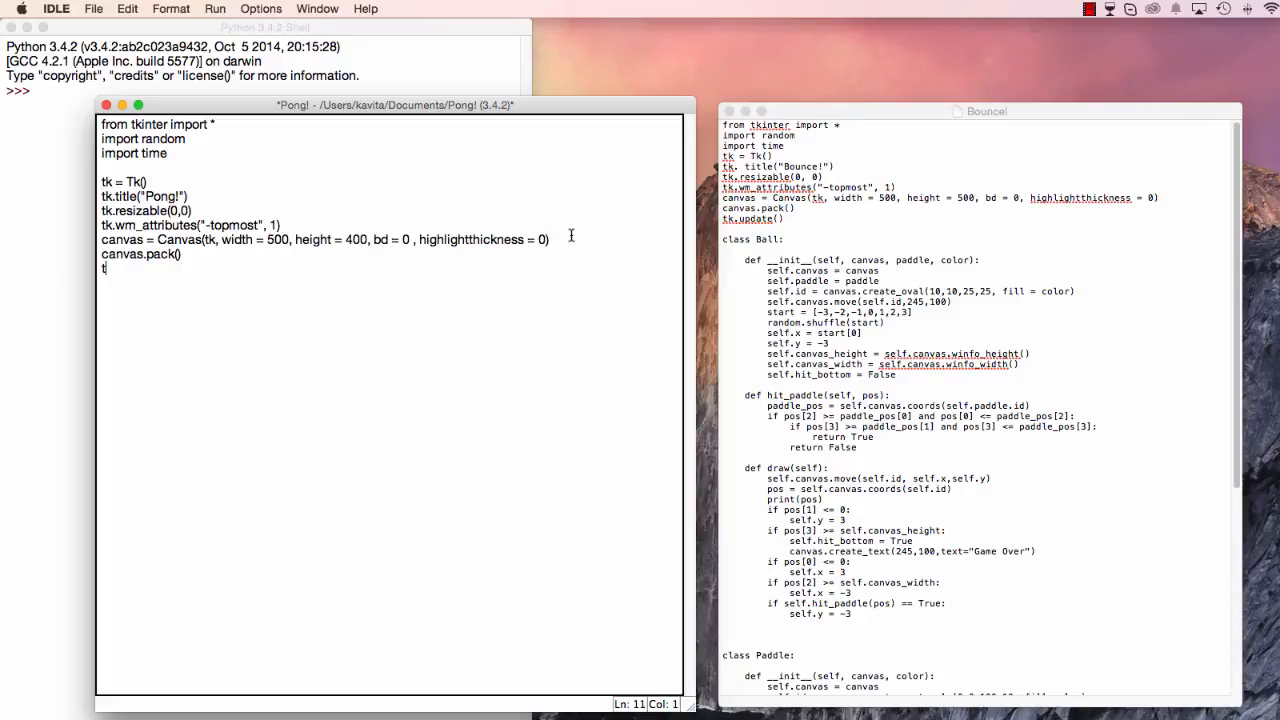
text(k.update())
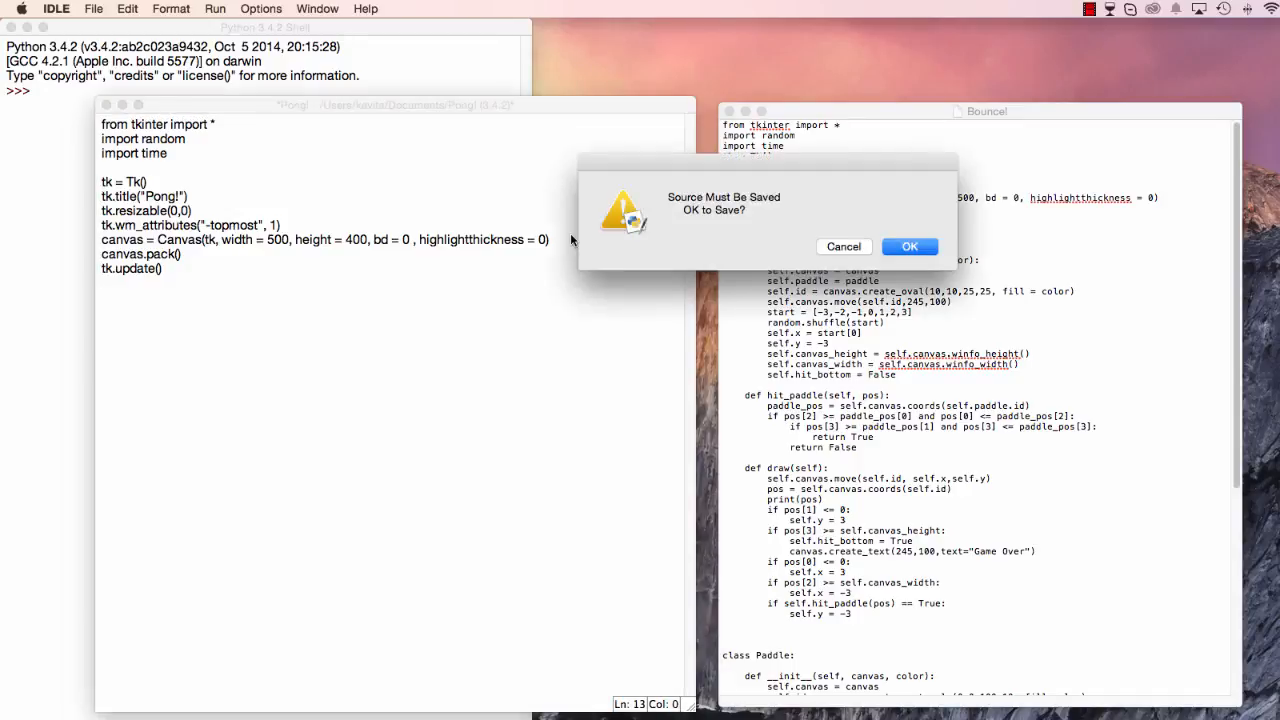
Confirm saving the Pong! script and run it with F5.
click(909, 246)
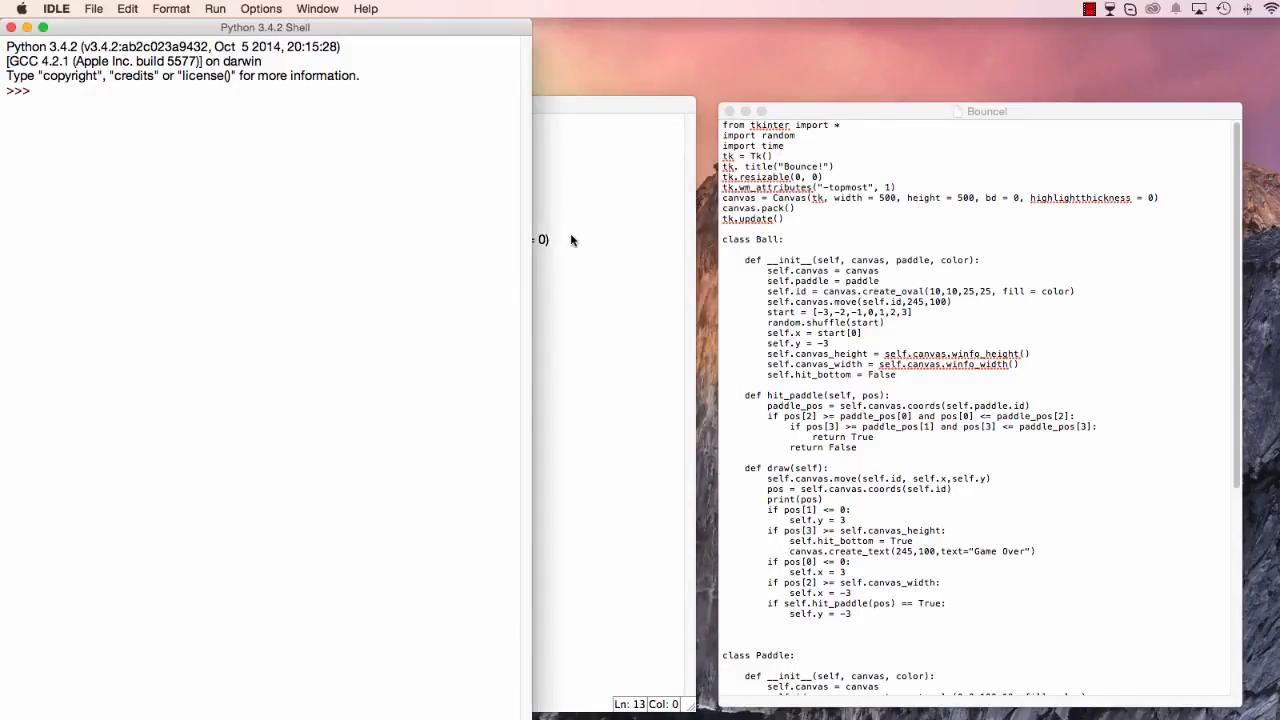
key(F5)
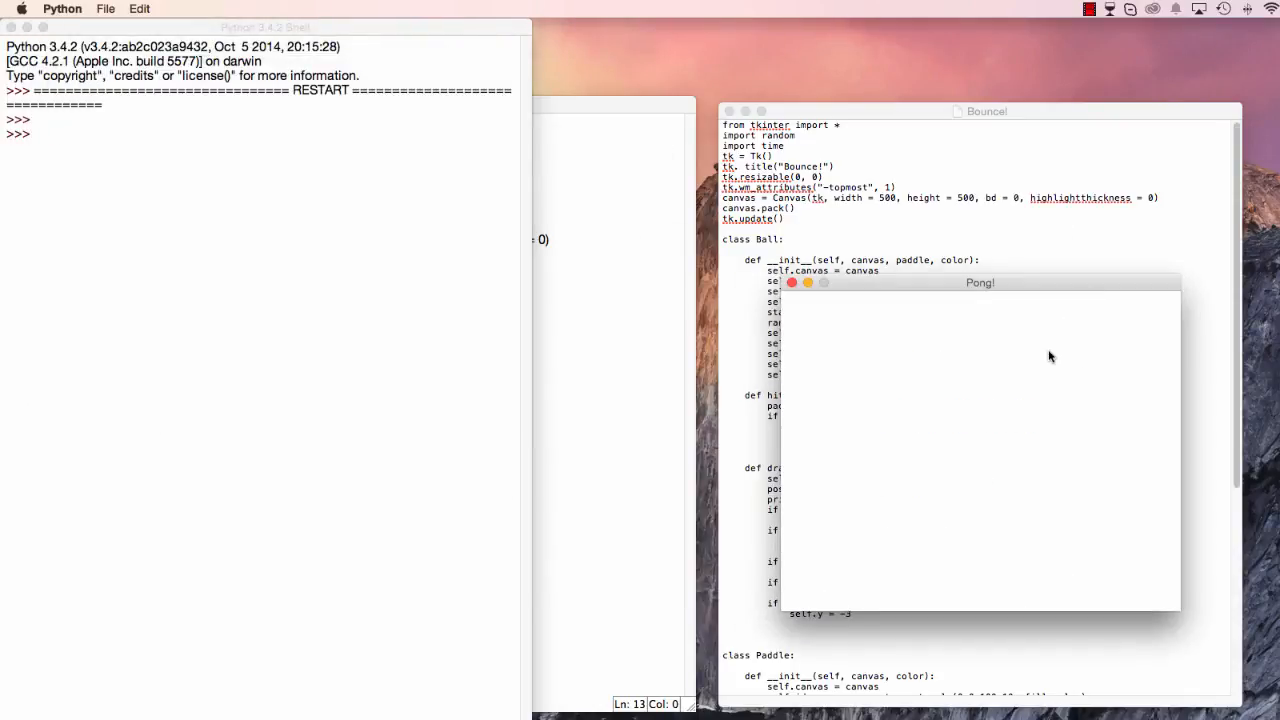
mouse_move(910, 365)
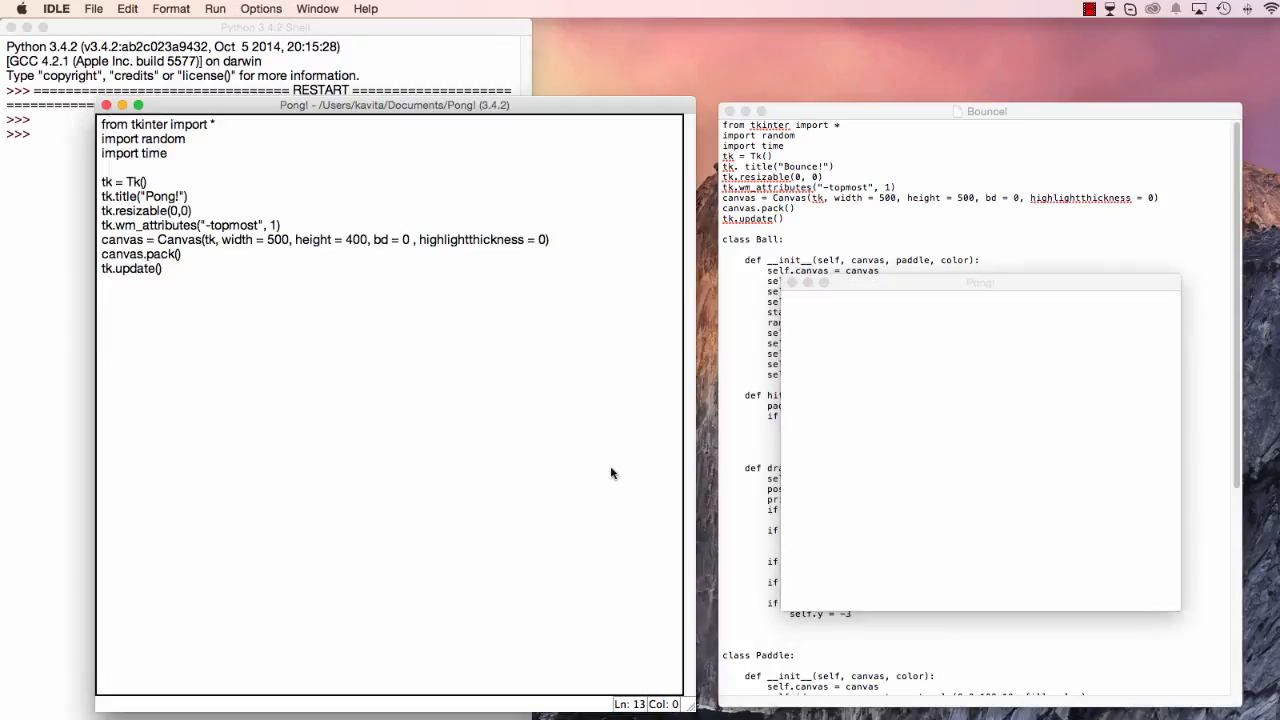
mouse_move(340, 336)
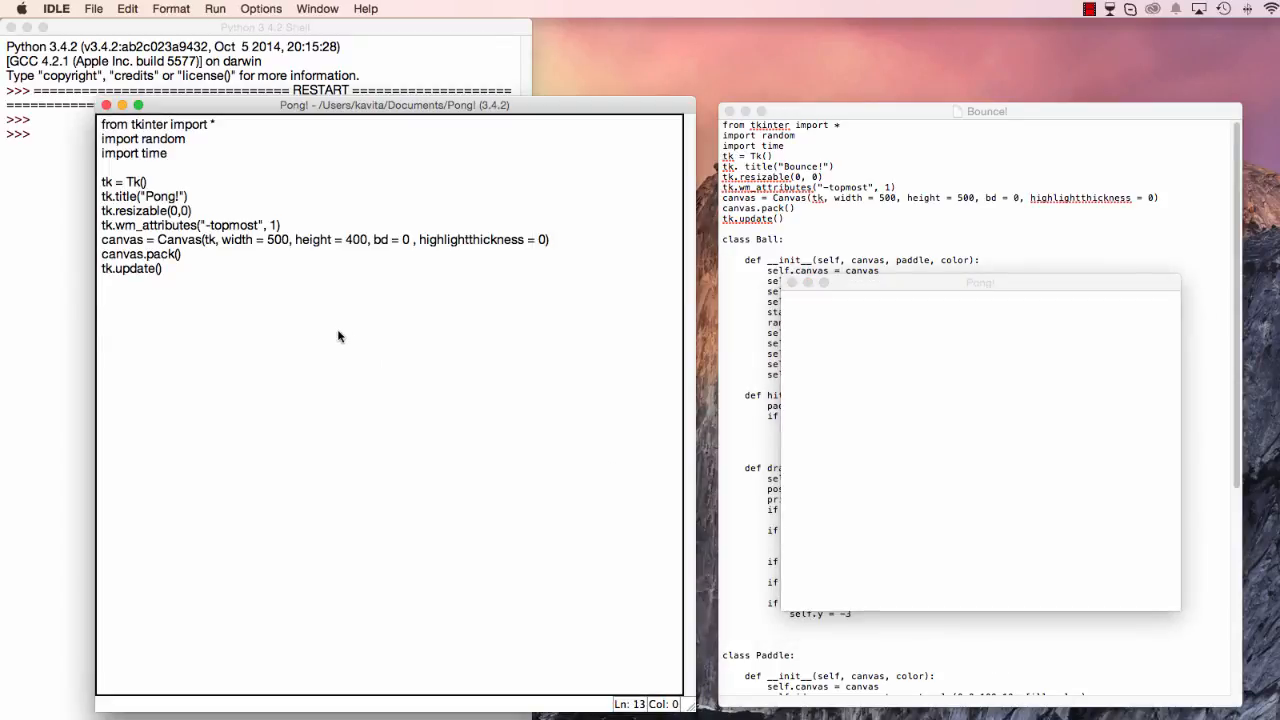
Insert canvas.itemconfig(bg = "black") on a new line below the canvas definition.
click(549, 239)
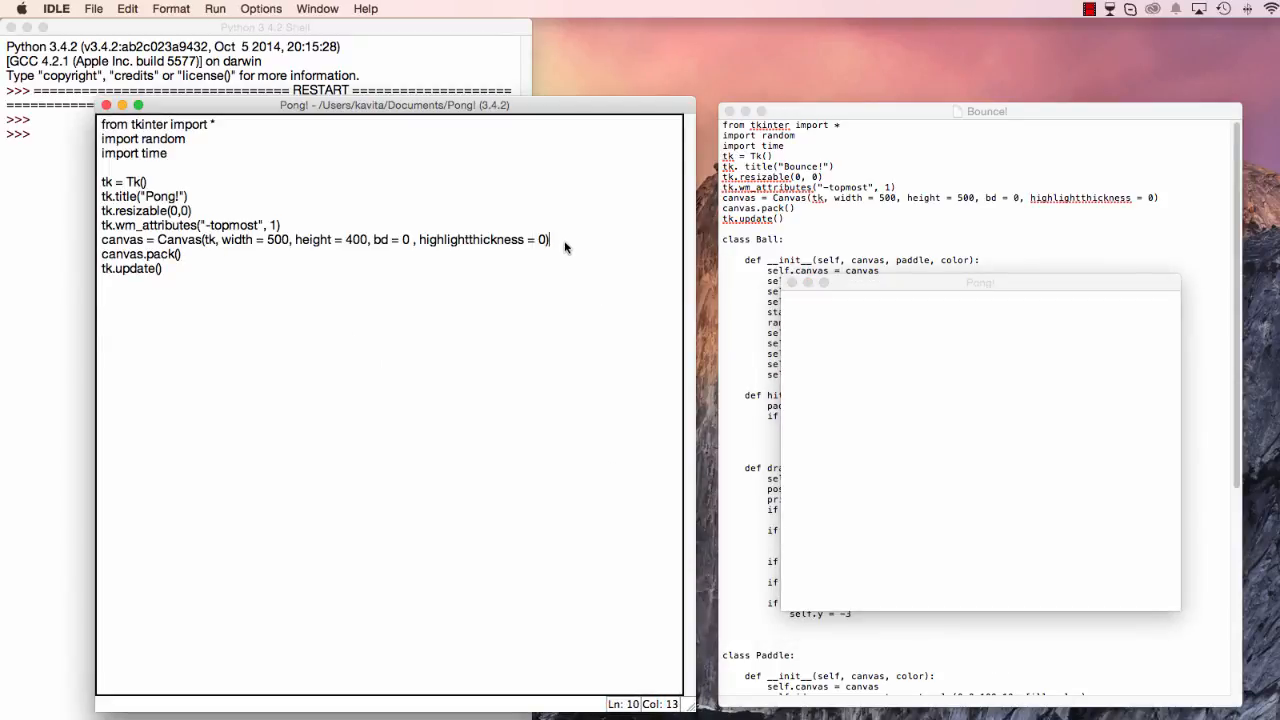
key(enter)
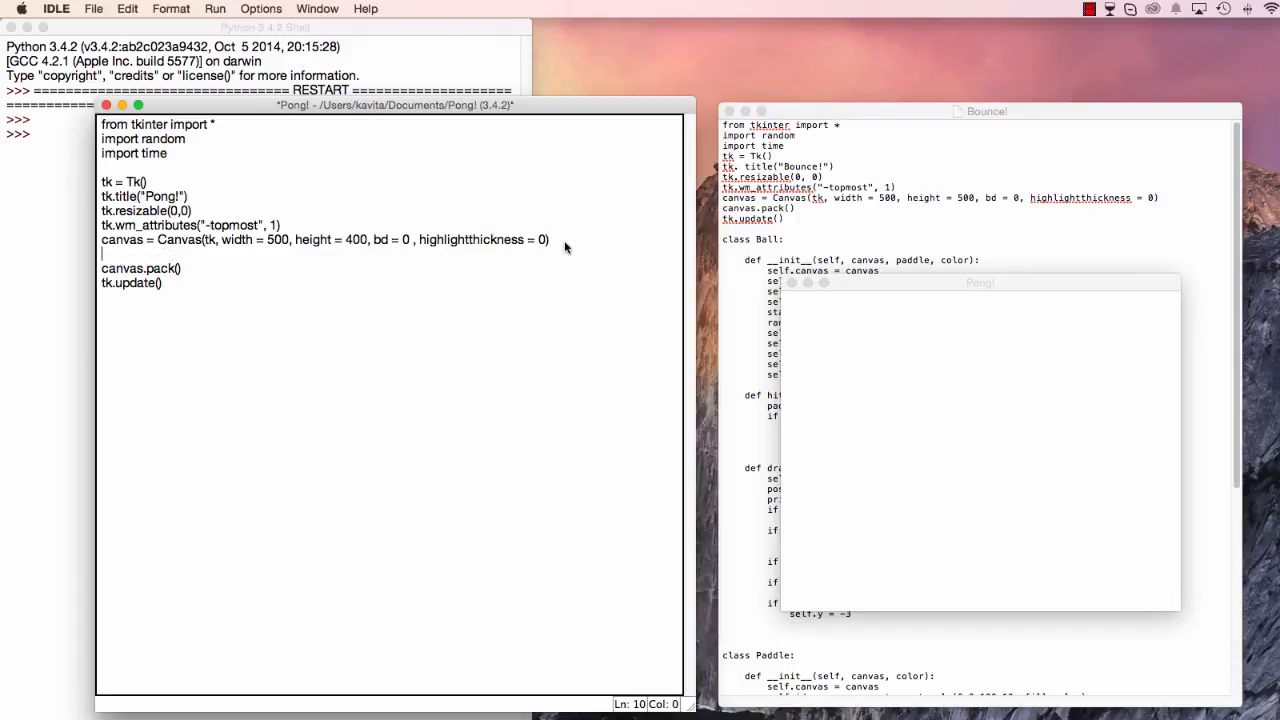
text(canvas.i)
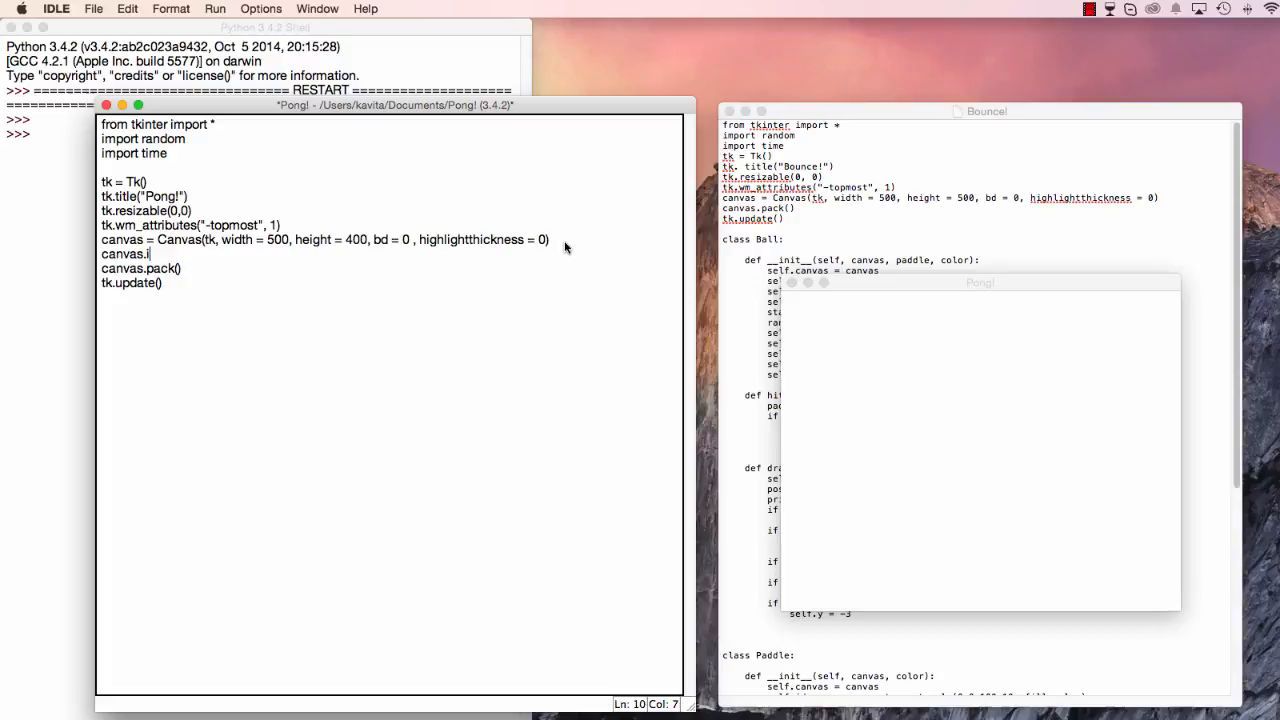
text(temconfig)
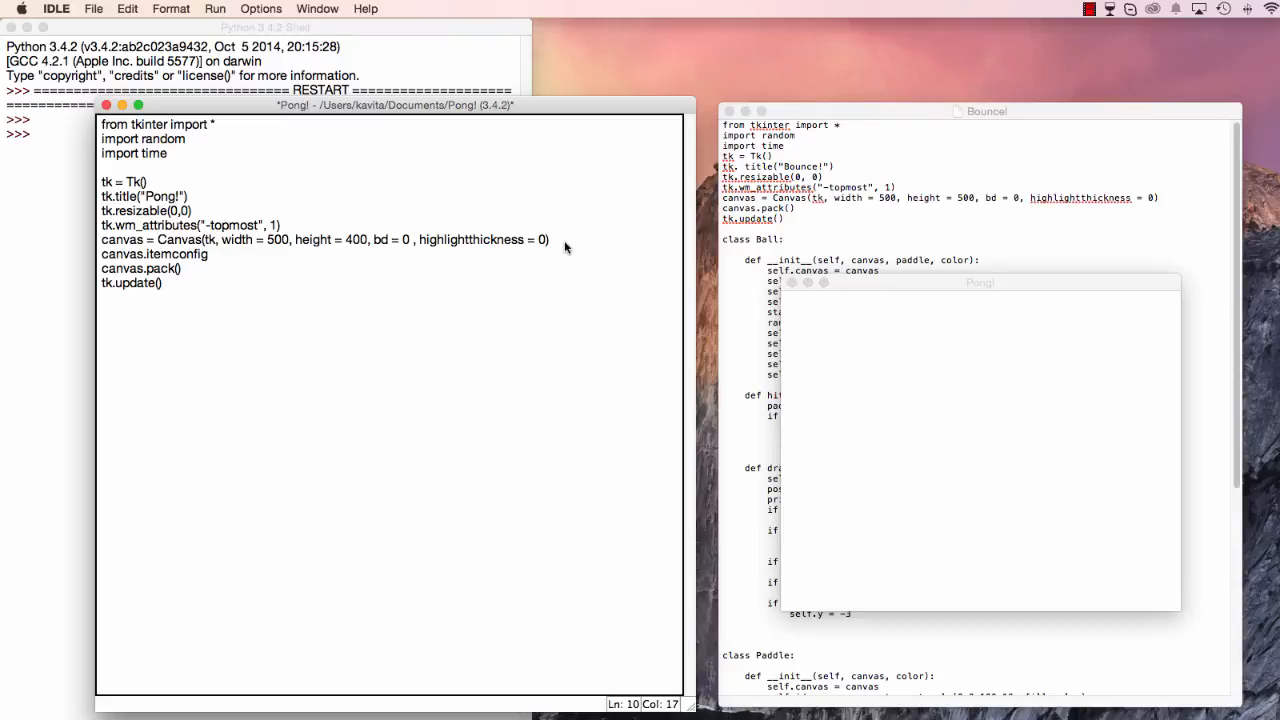
text(())
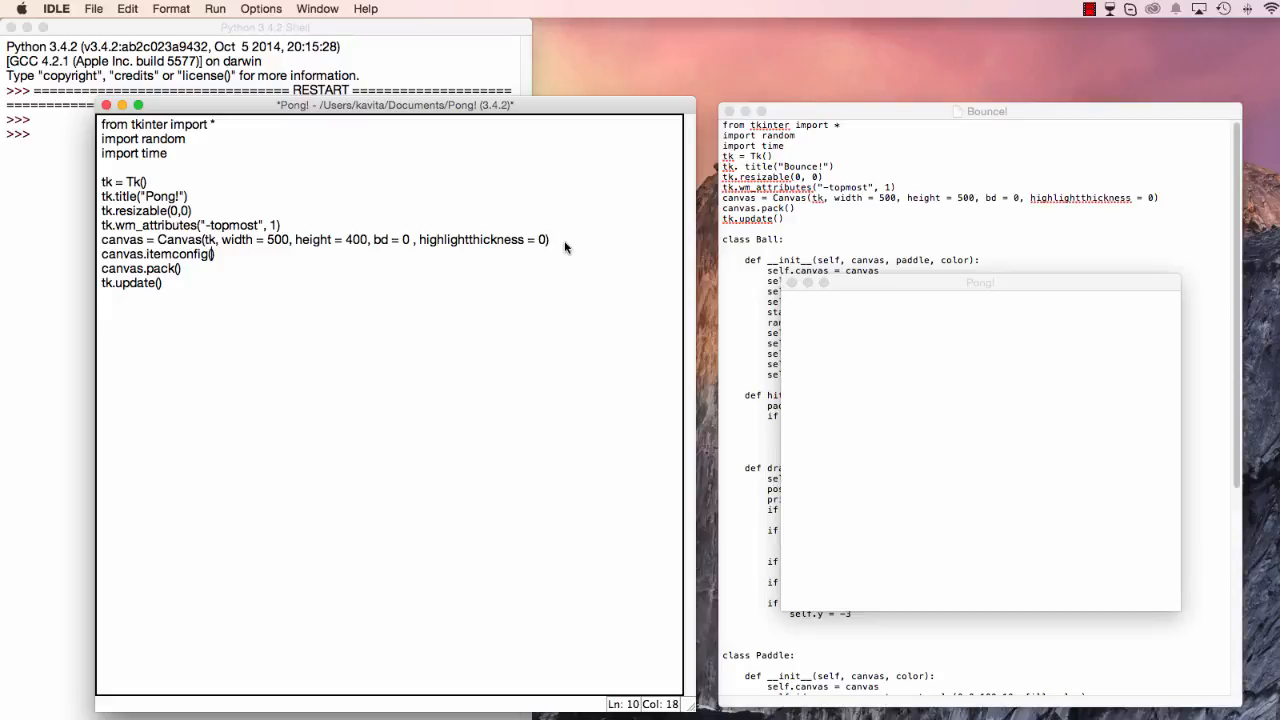
text(bg =)
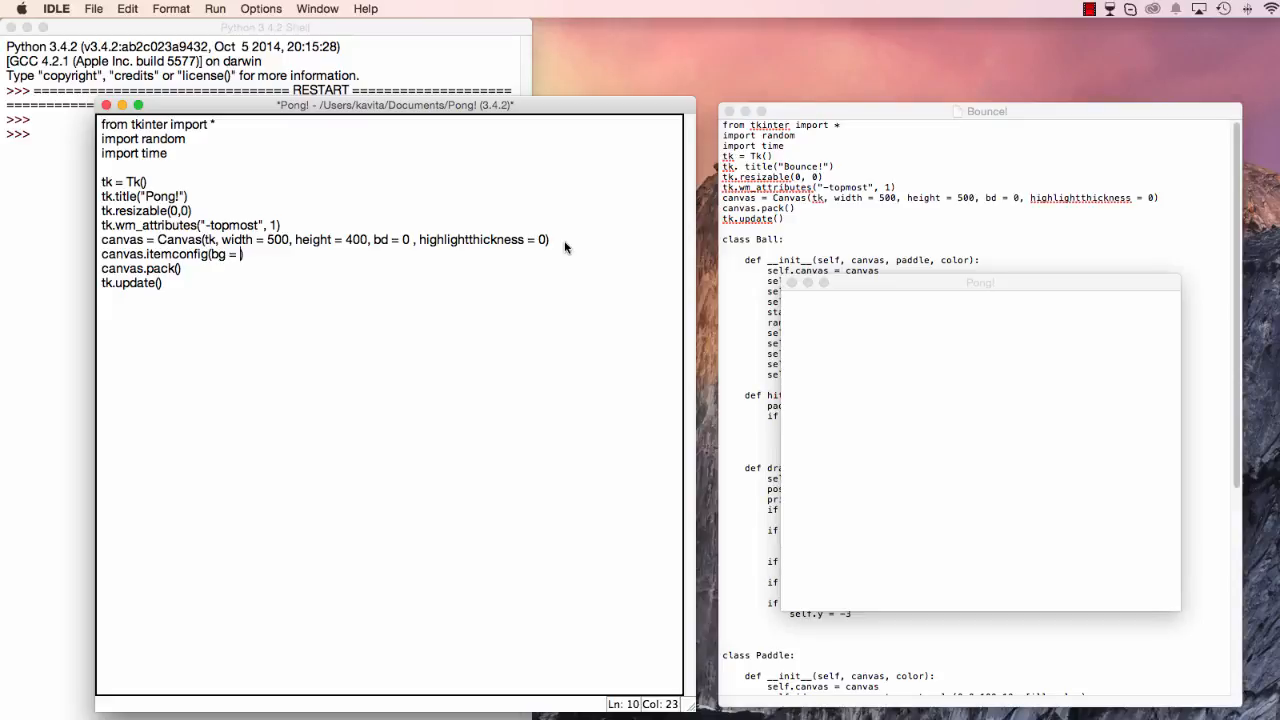
text("black")
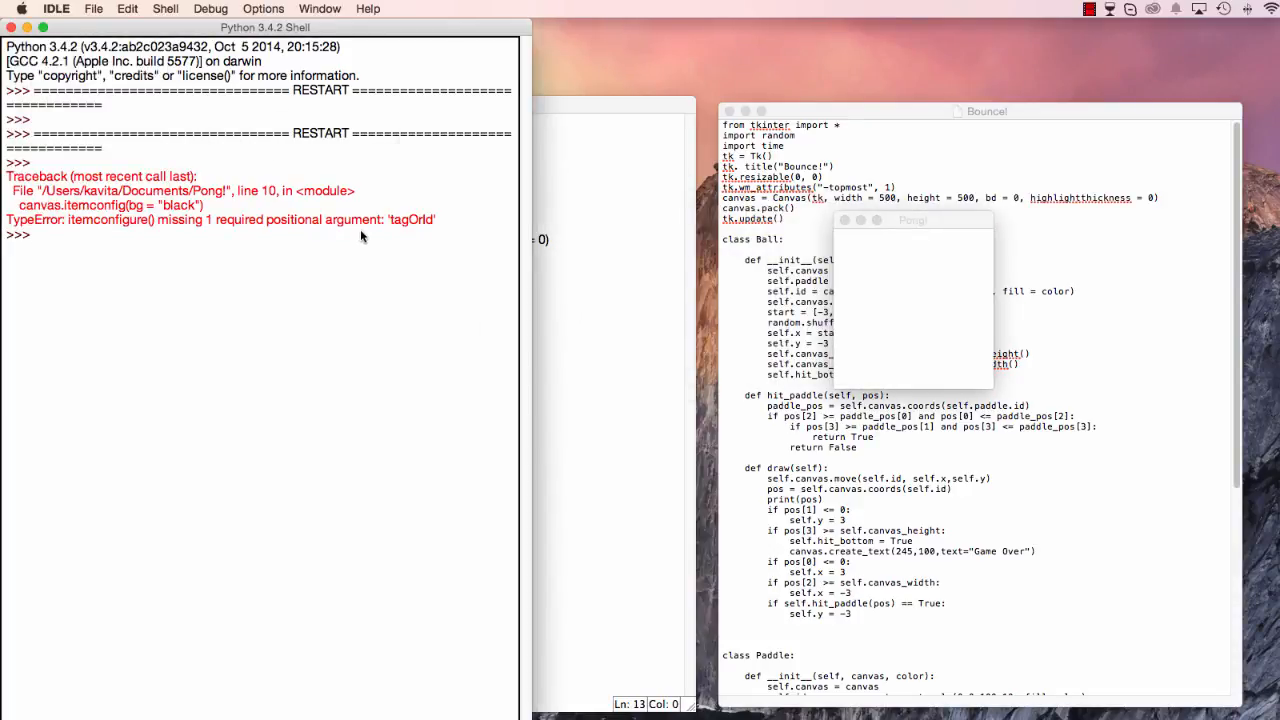
mouse_move(40, 93)
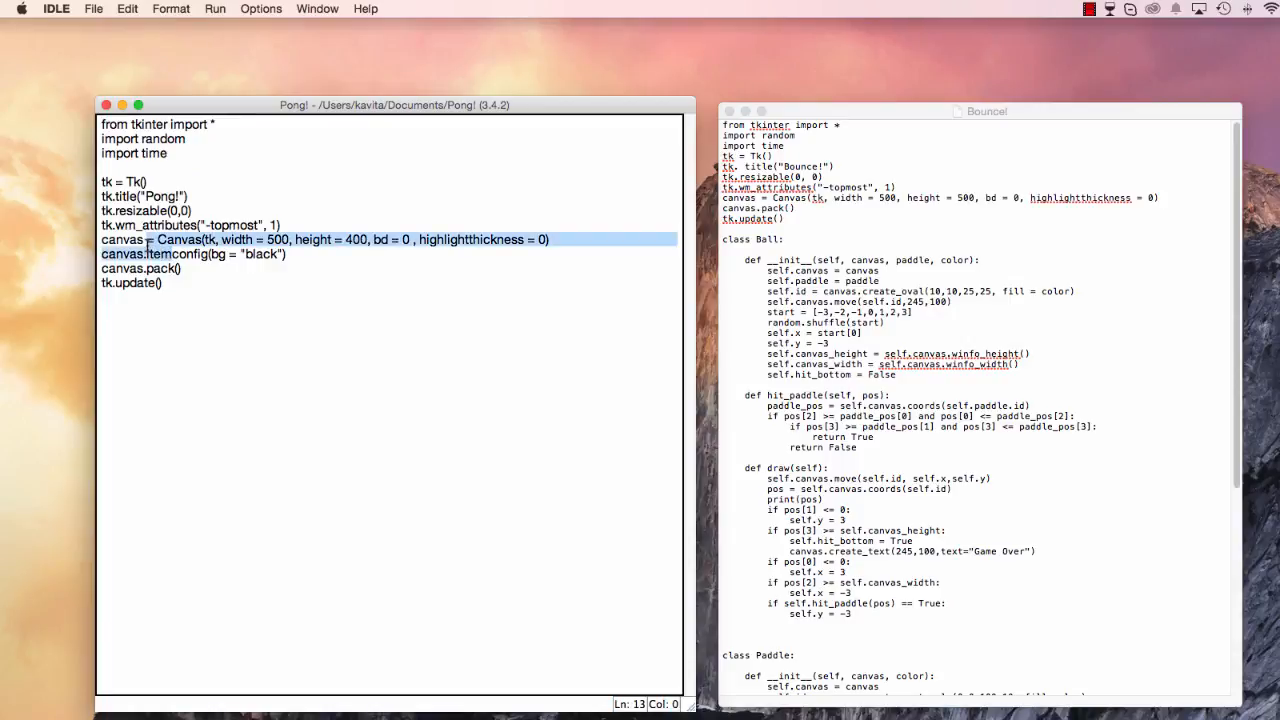
Change canvas.itemconfig to canvas.config on the black-background line, then press F5.
click(160, 254)
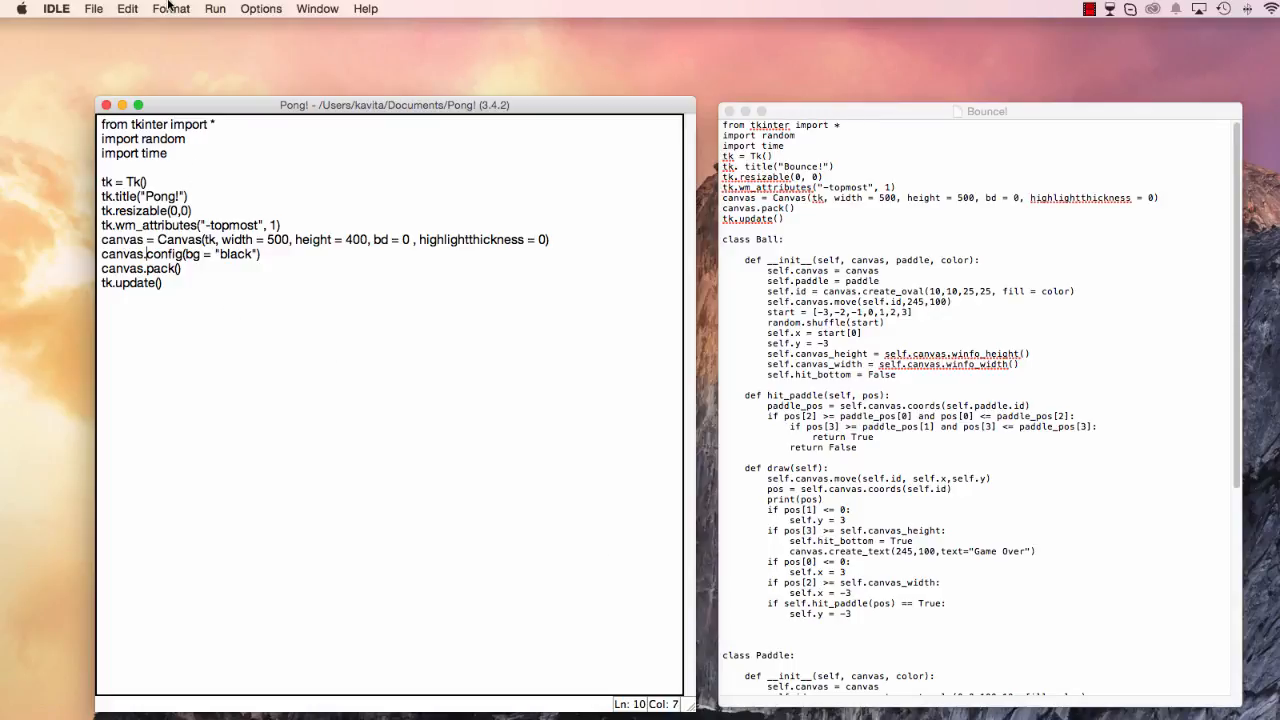
key(f5)
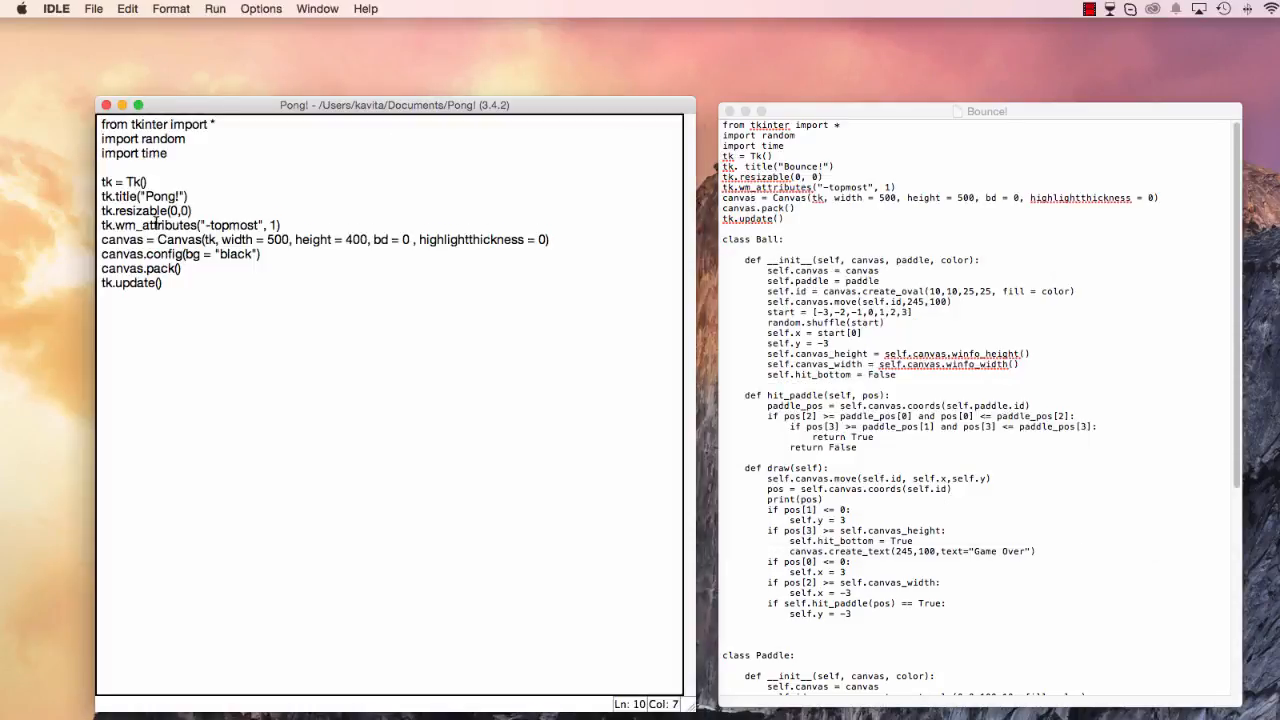
Add canvas.create_line(250,0,250,400, fill="white") below tk.update().
click(208, 320)
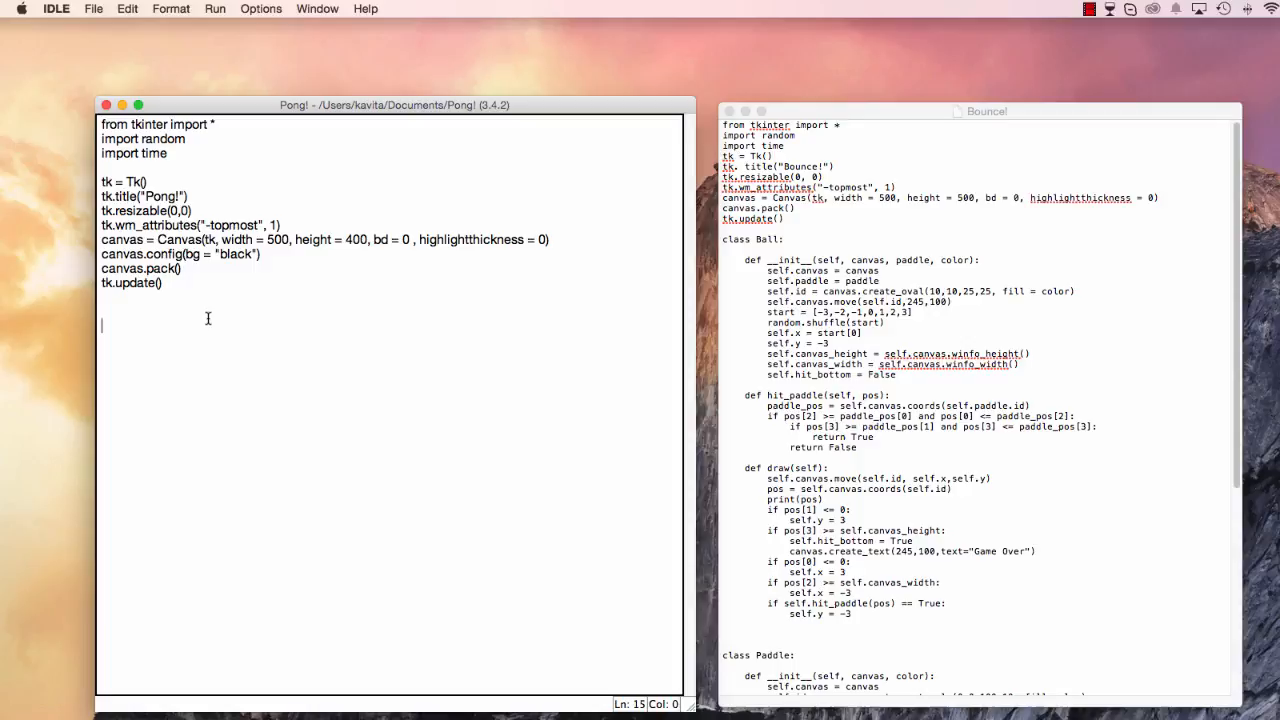
text(canvas.create_line)
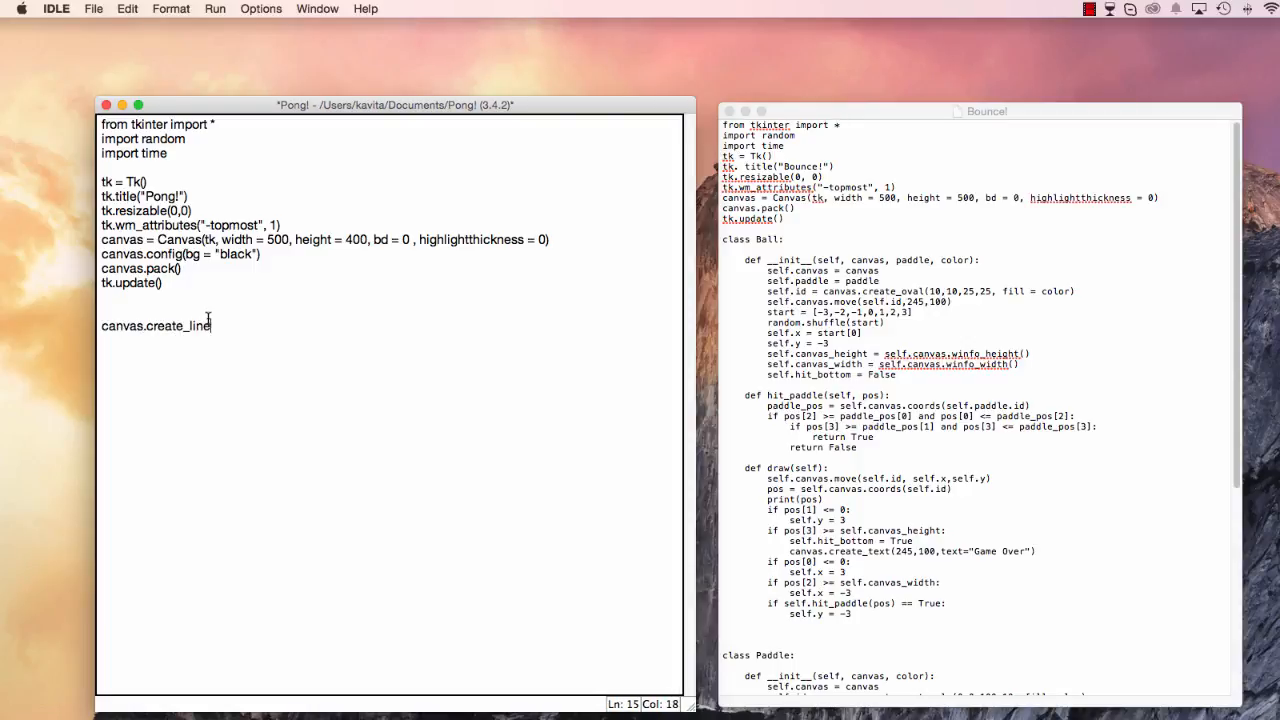
text((250,)
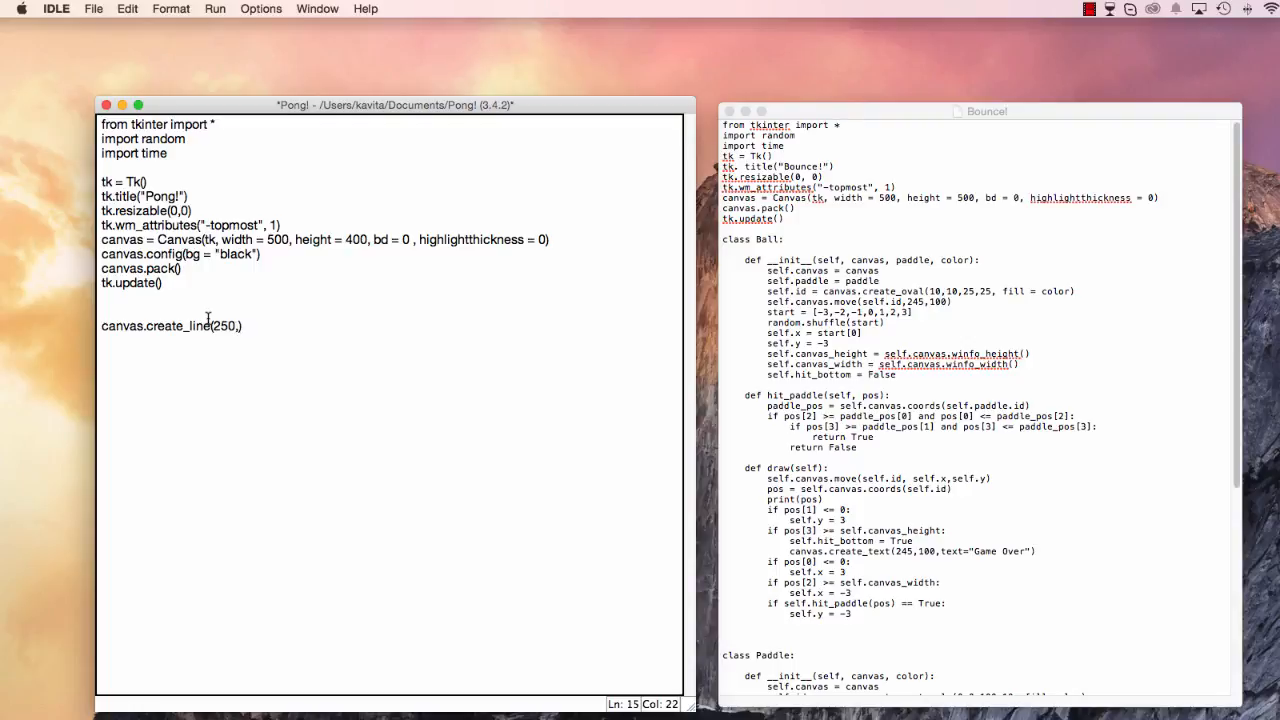
text(0,250,)
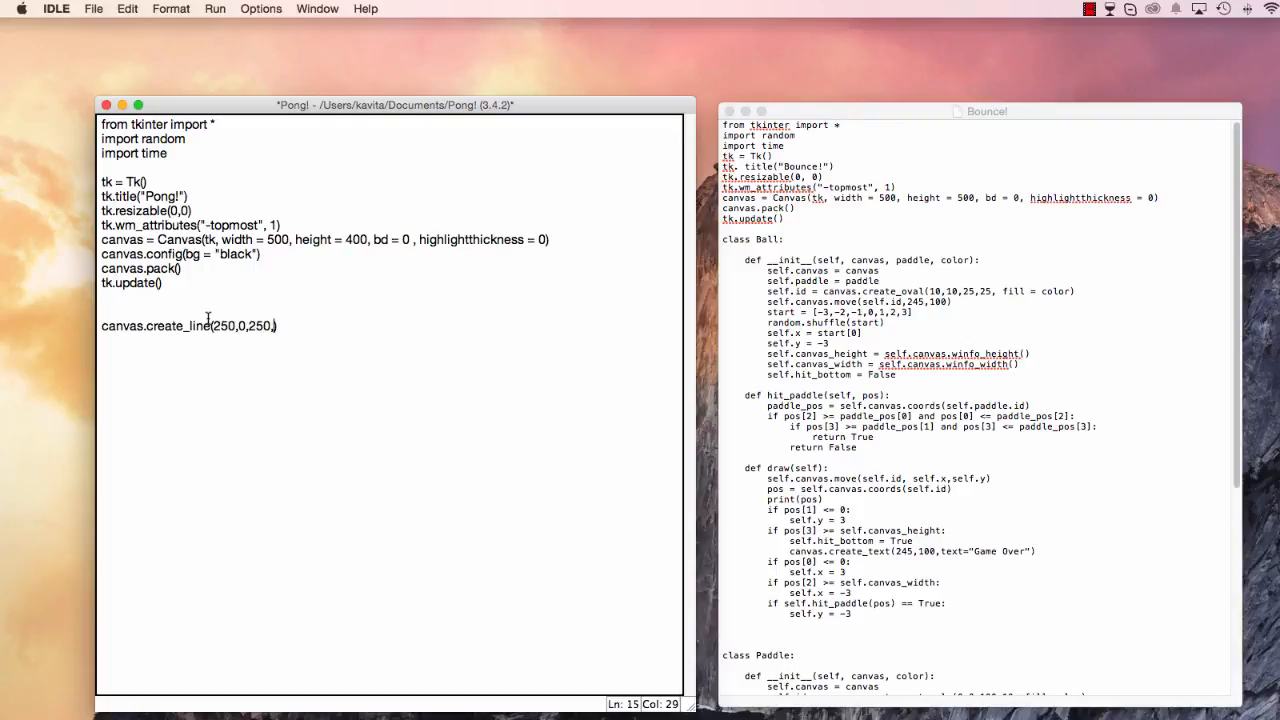
text(40)
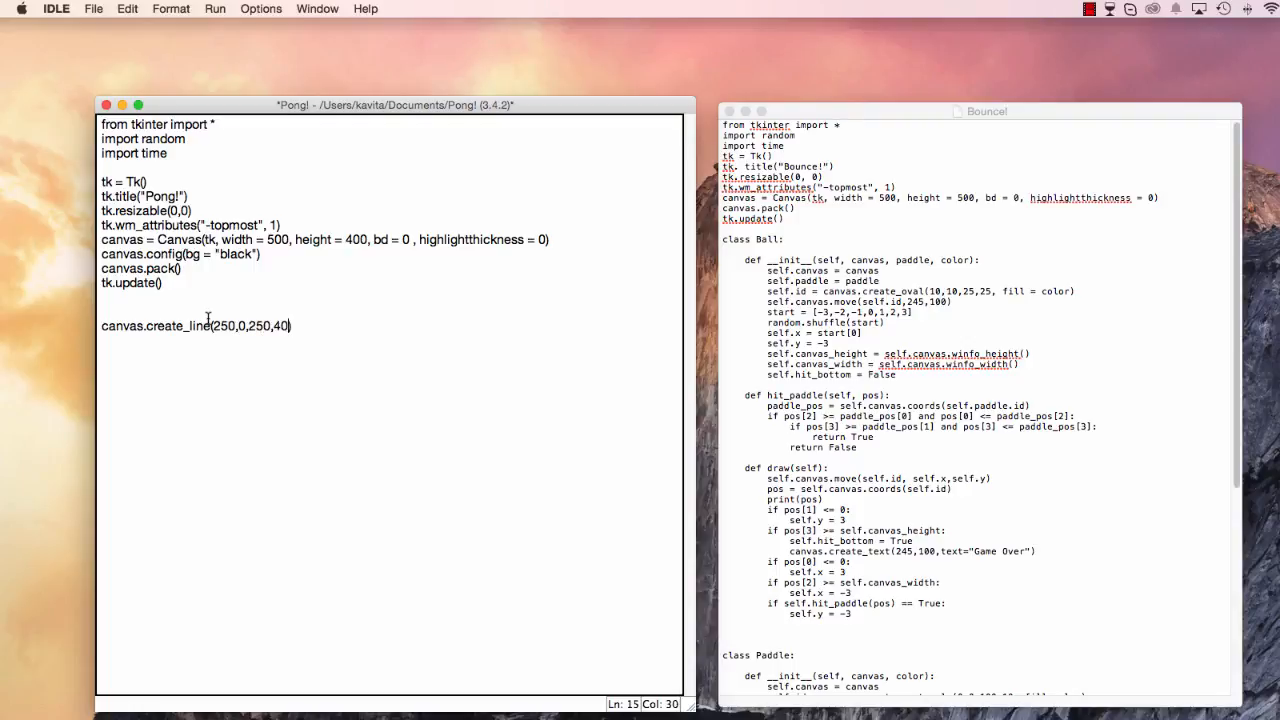
text(0)
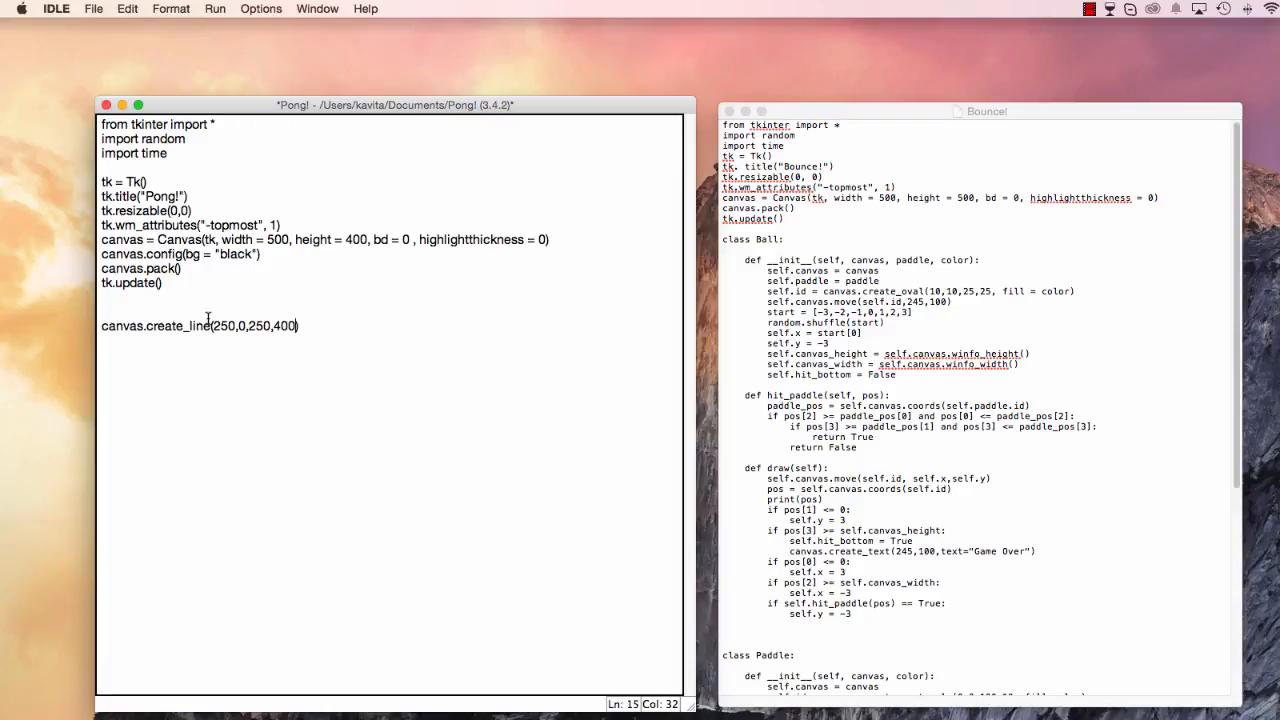
text(,fill = ")
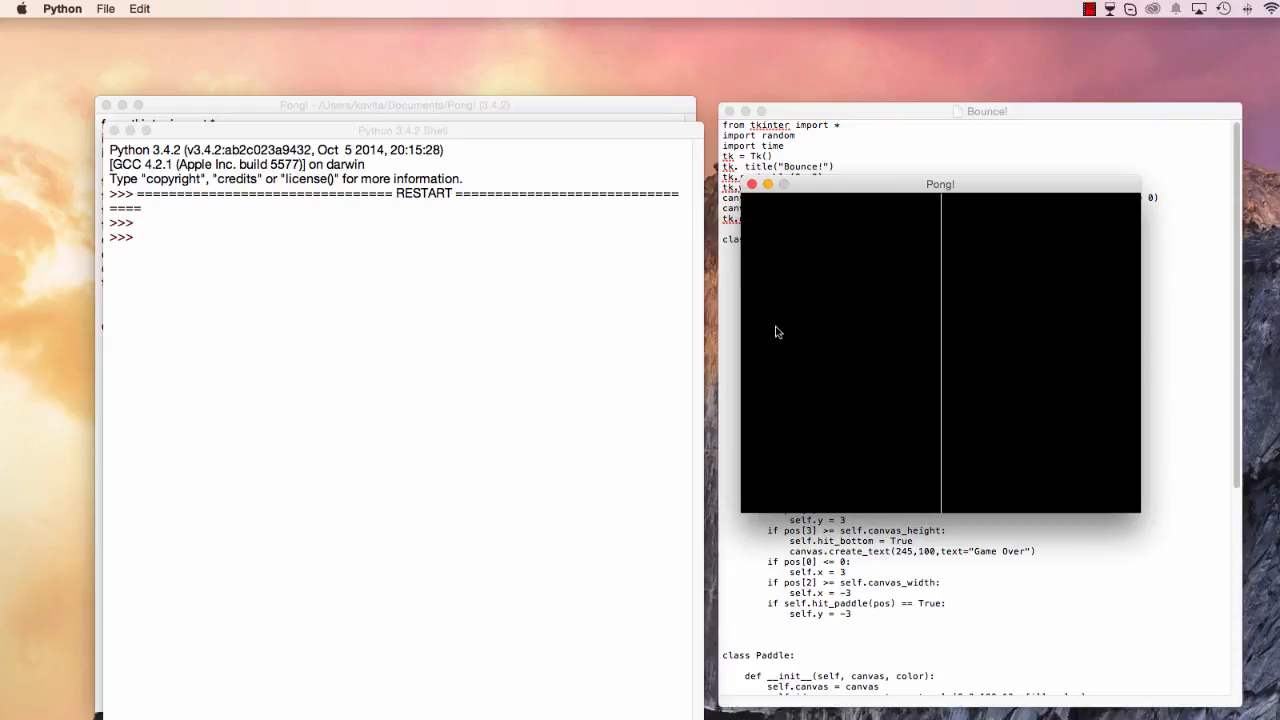
mouse_move(1130, 371)
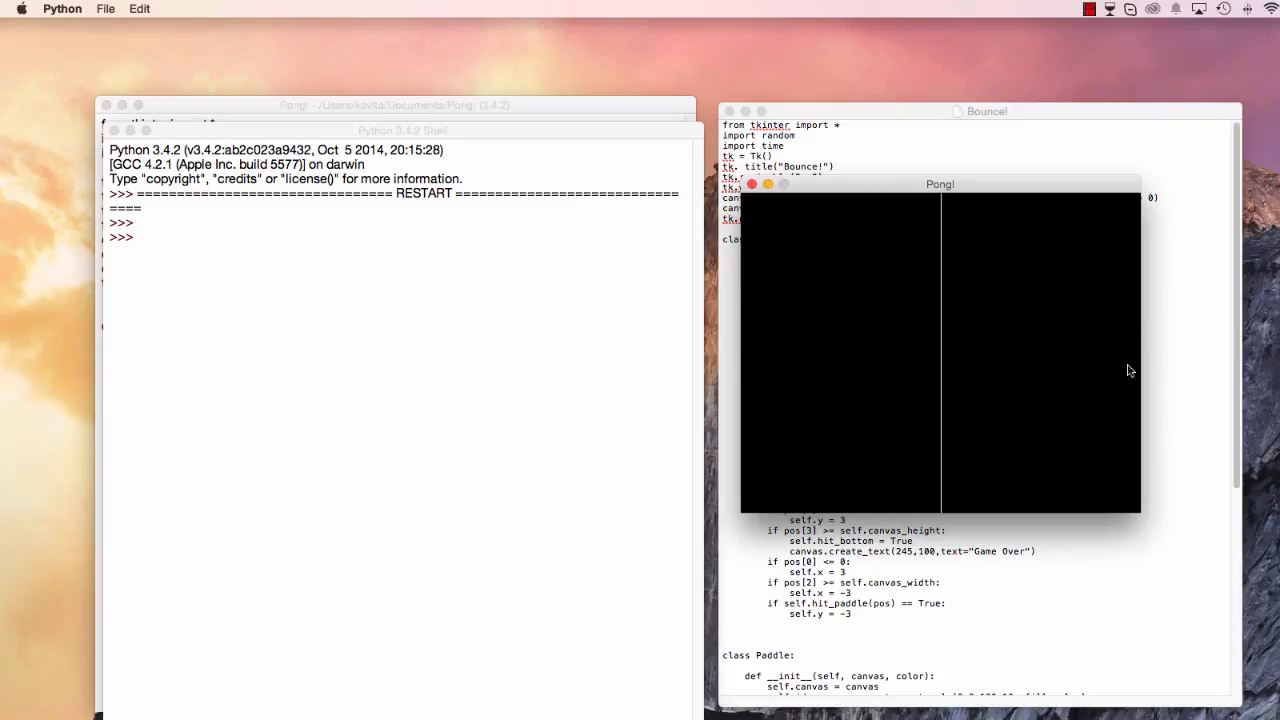
mouse_move(940, 341)
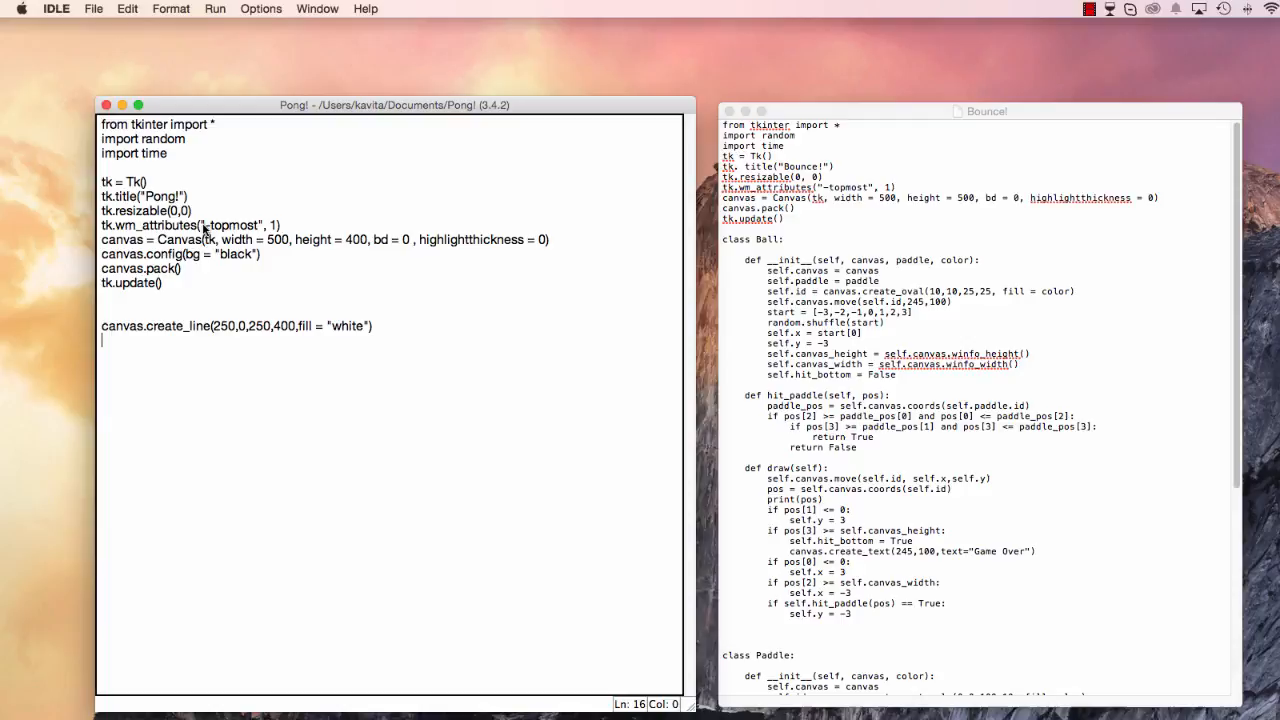
mouse_move(203, 371)
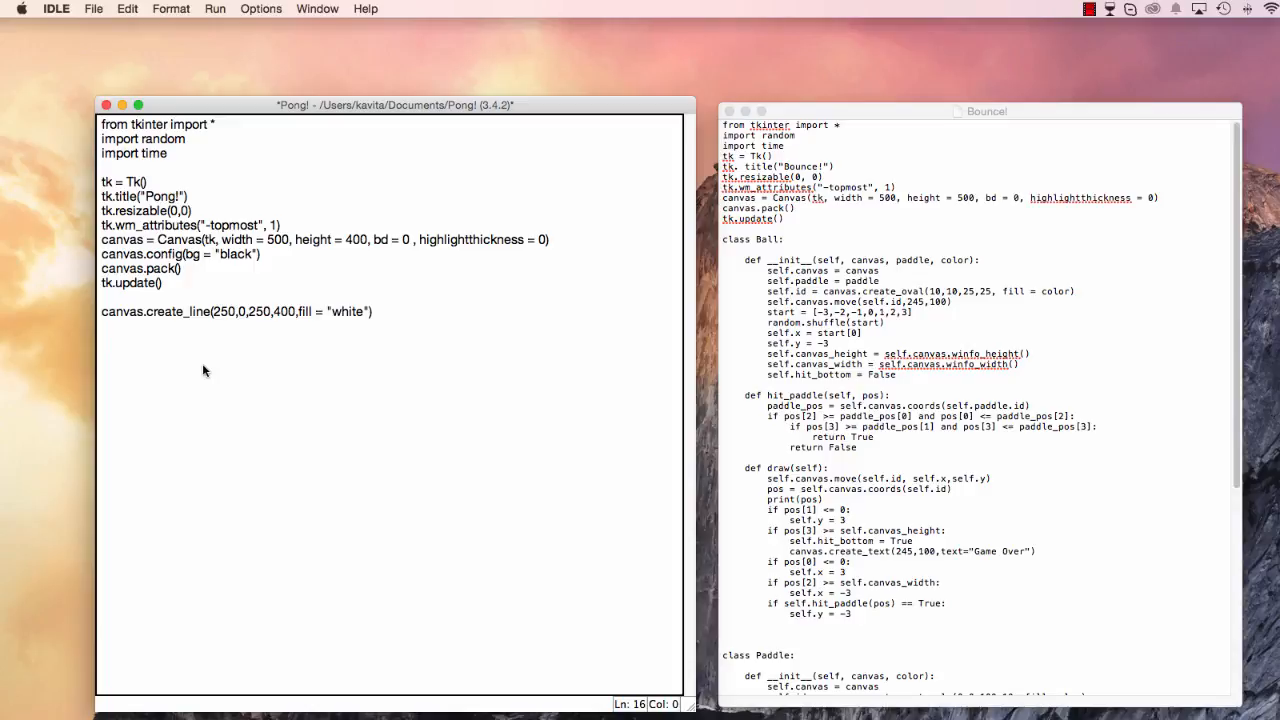
Define class Ball with __init__(self, canvas, color) storing self.canvas = canvas.
text(class Ball:)
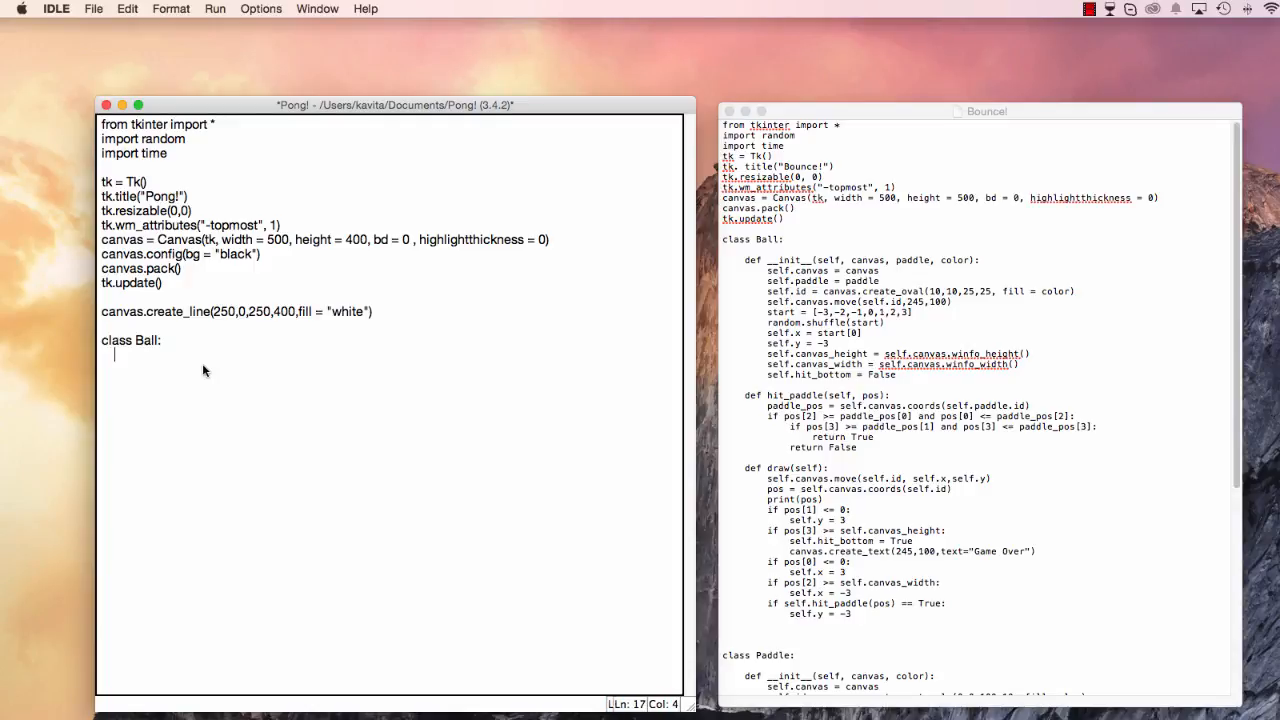
text(def)
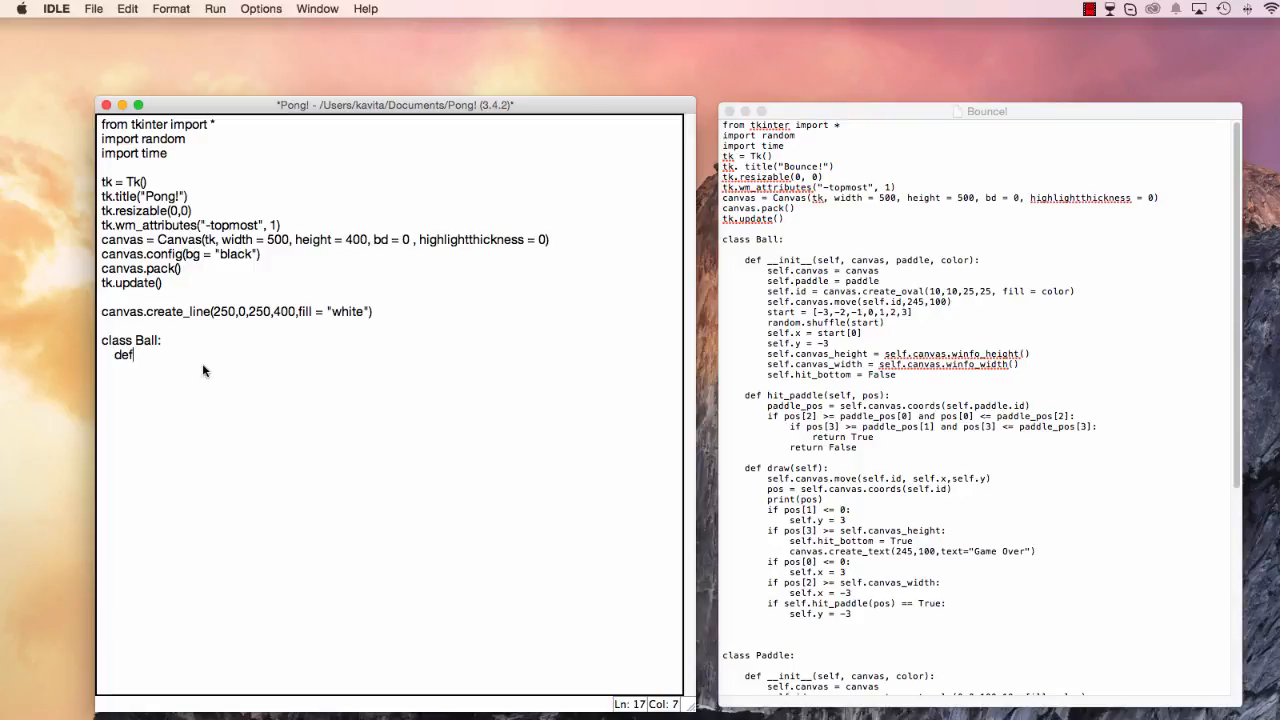
text(__init__(s)
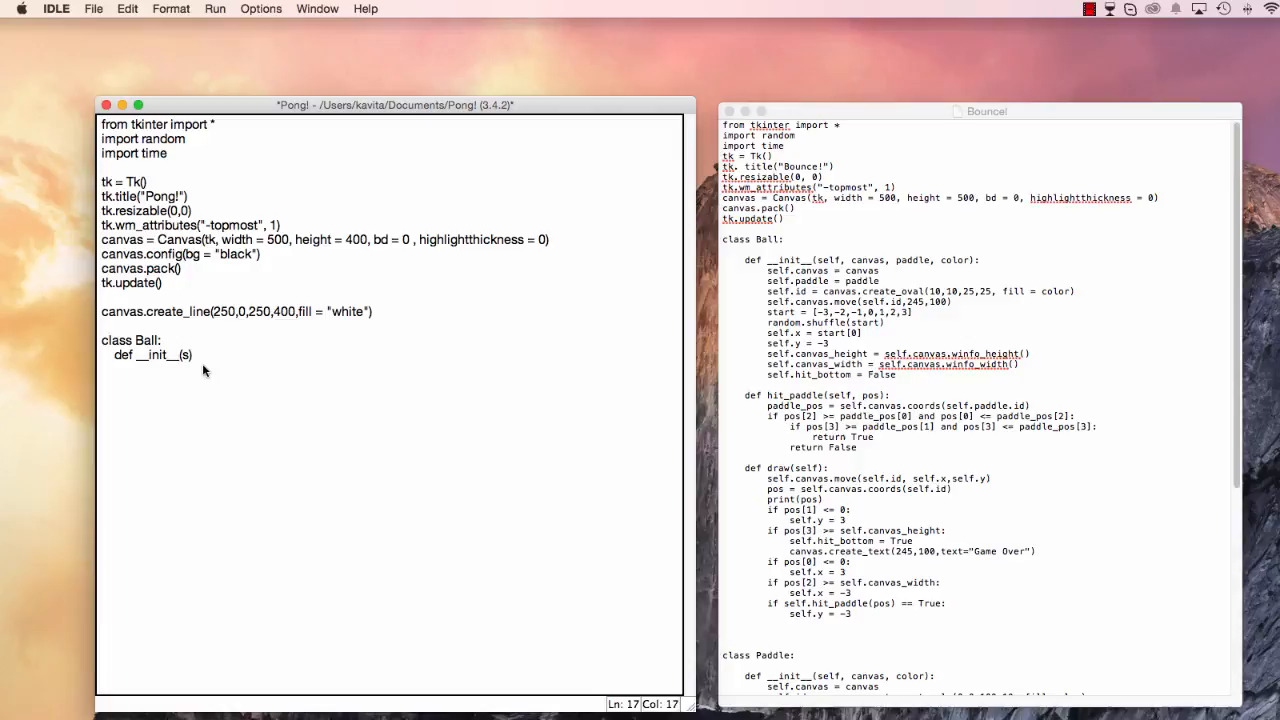
text(self,canva)
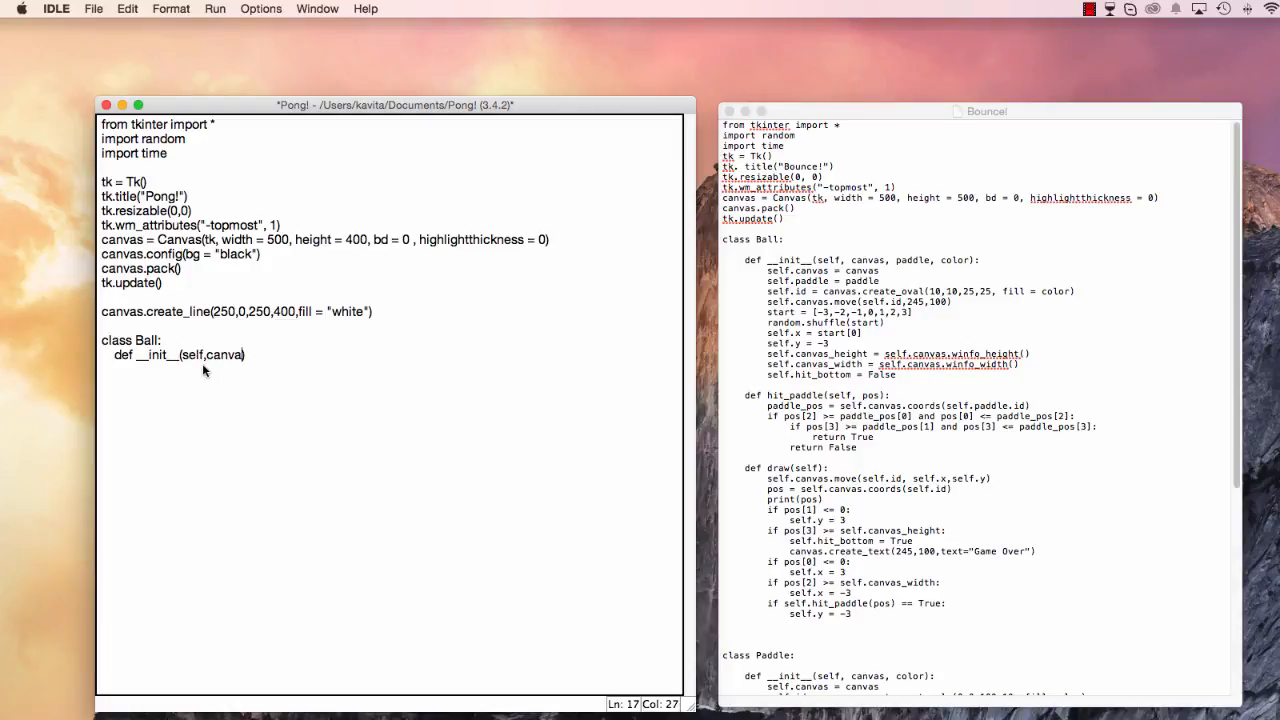
text(,color):)
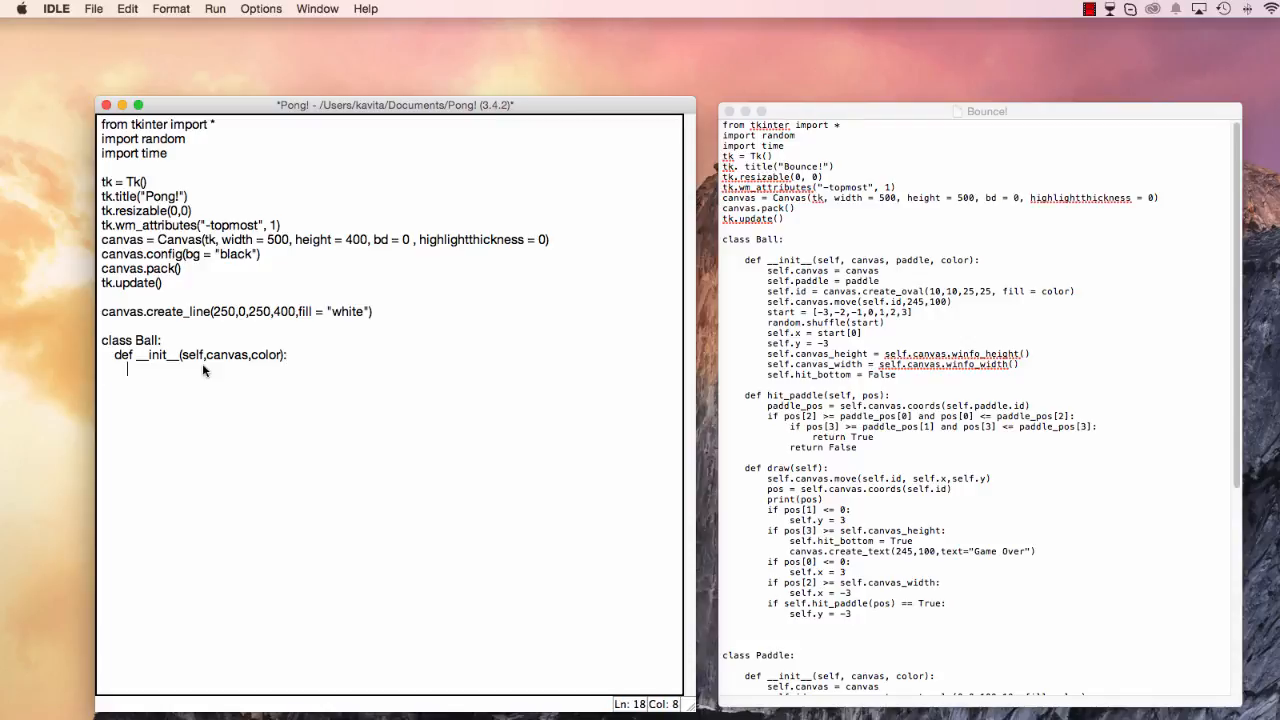
text(self.canvas)
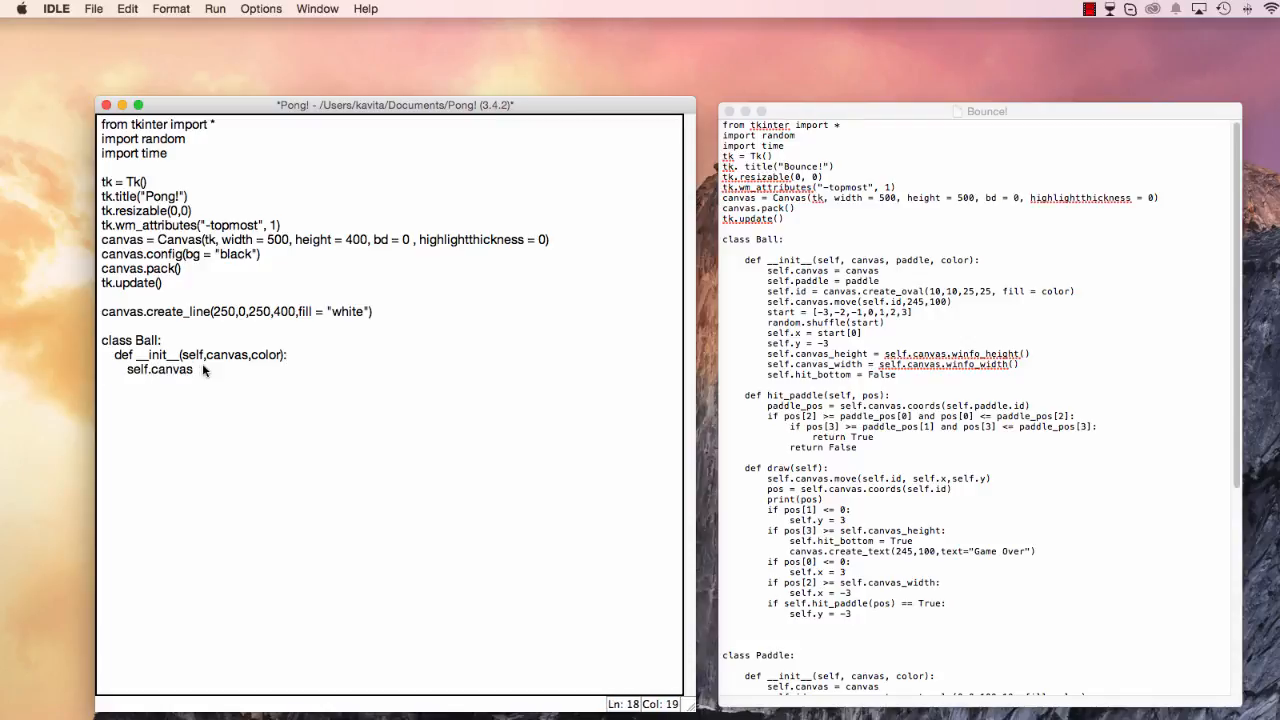
text(=canvas)
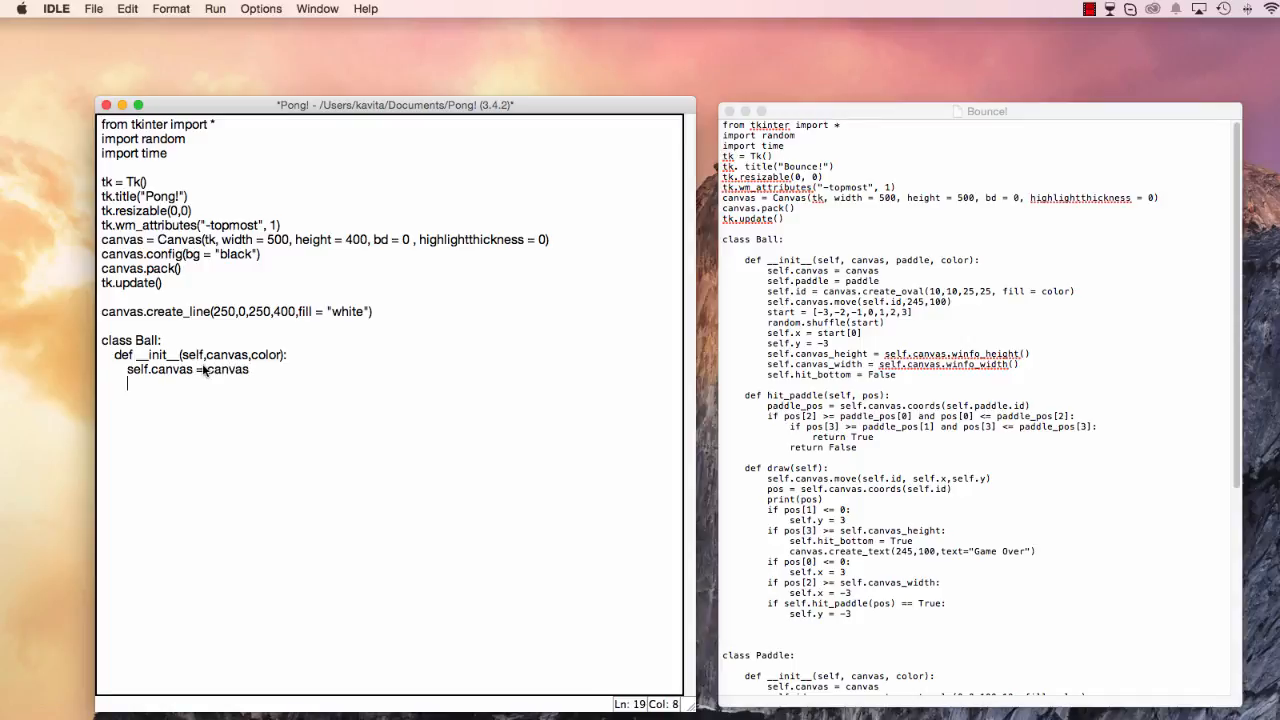
Set self.id to canvas.create_oval(10,10, …) filled with color.
text(self.padd)
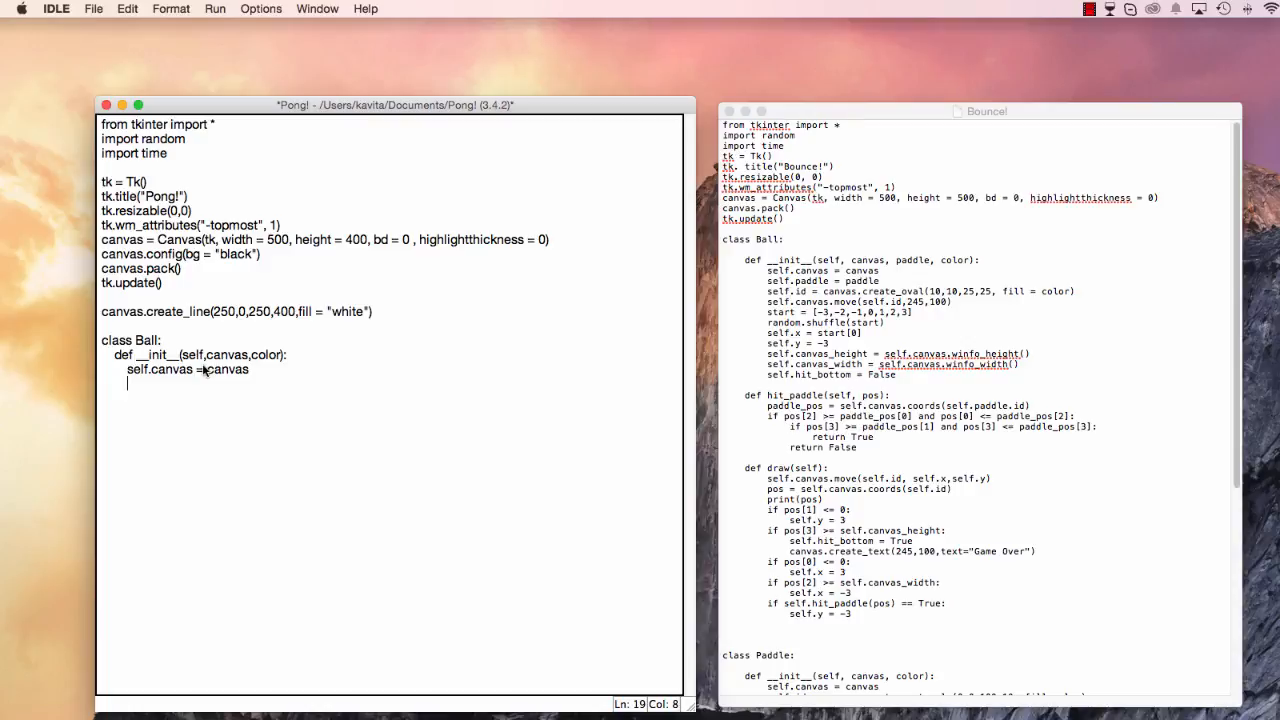
text(self)
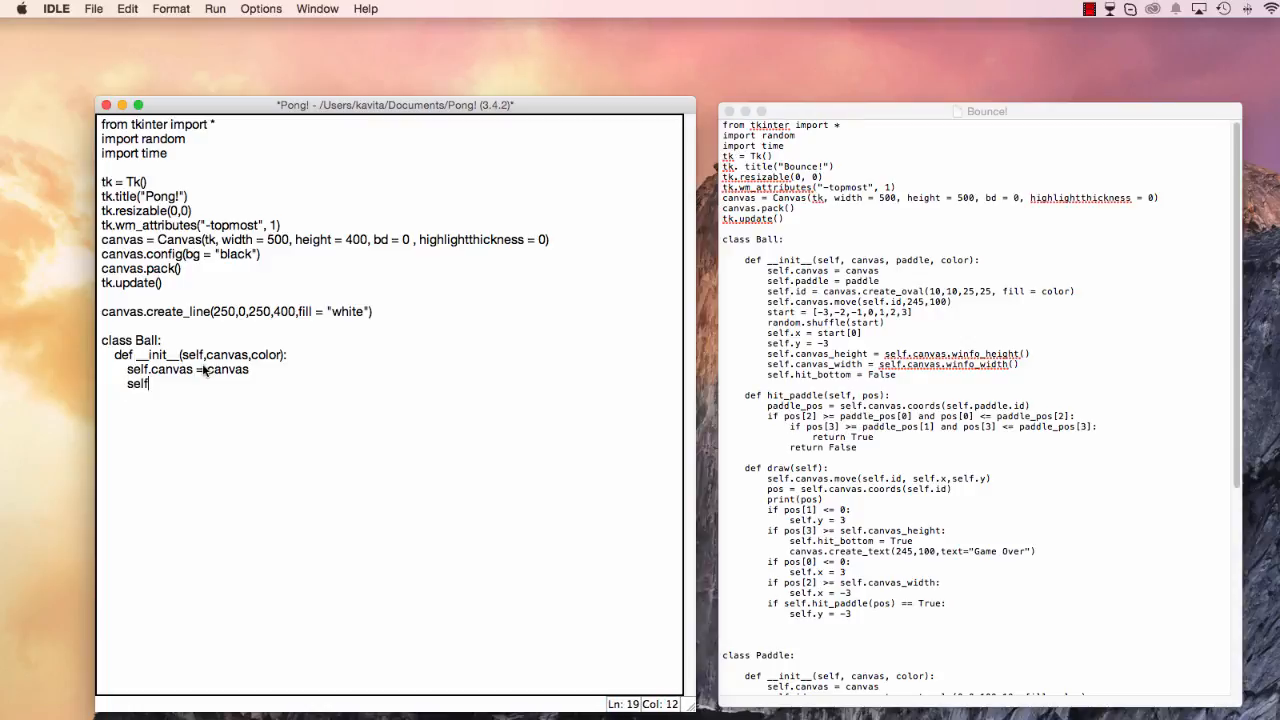
text(id)
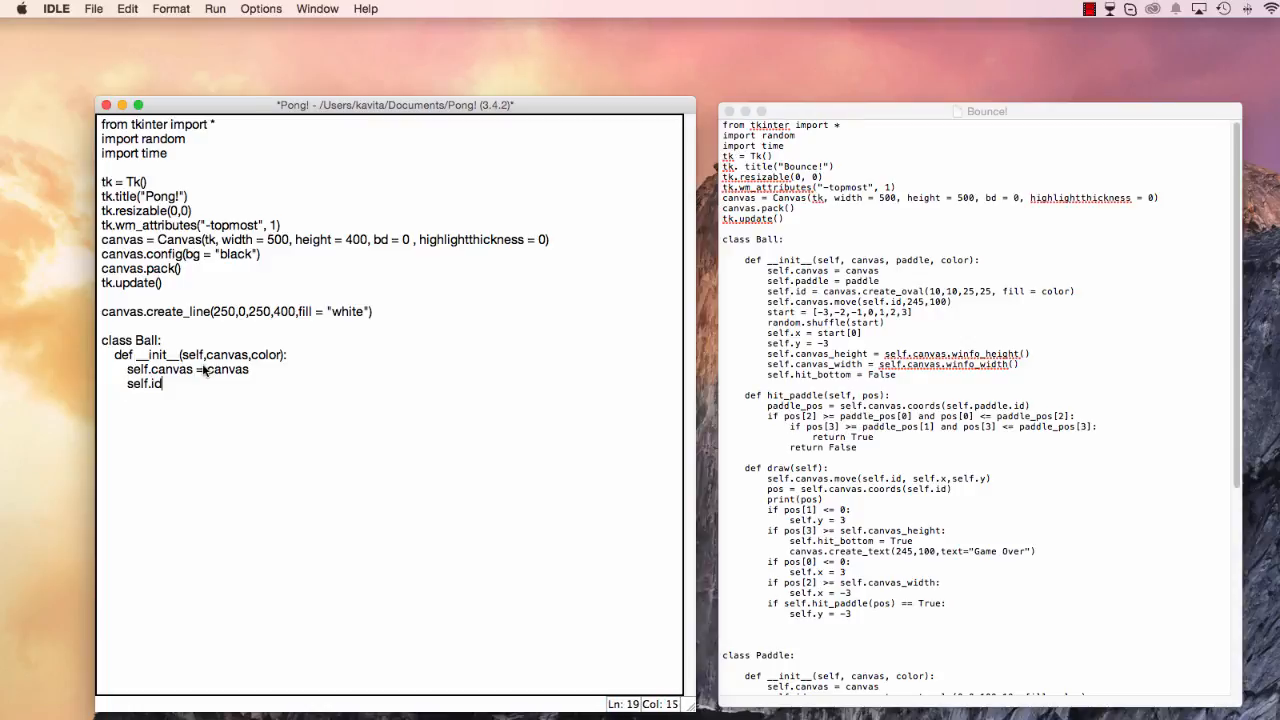
text(= canvas.create)
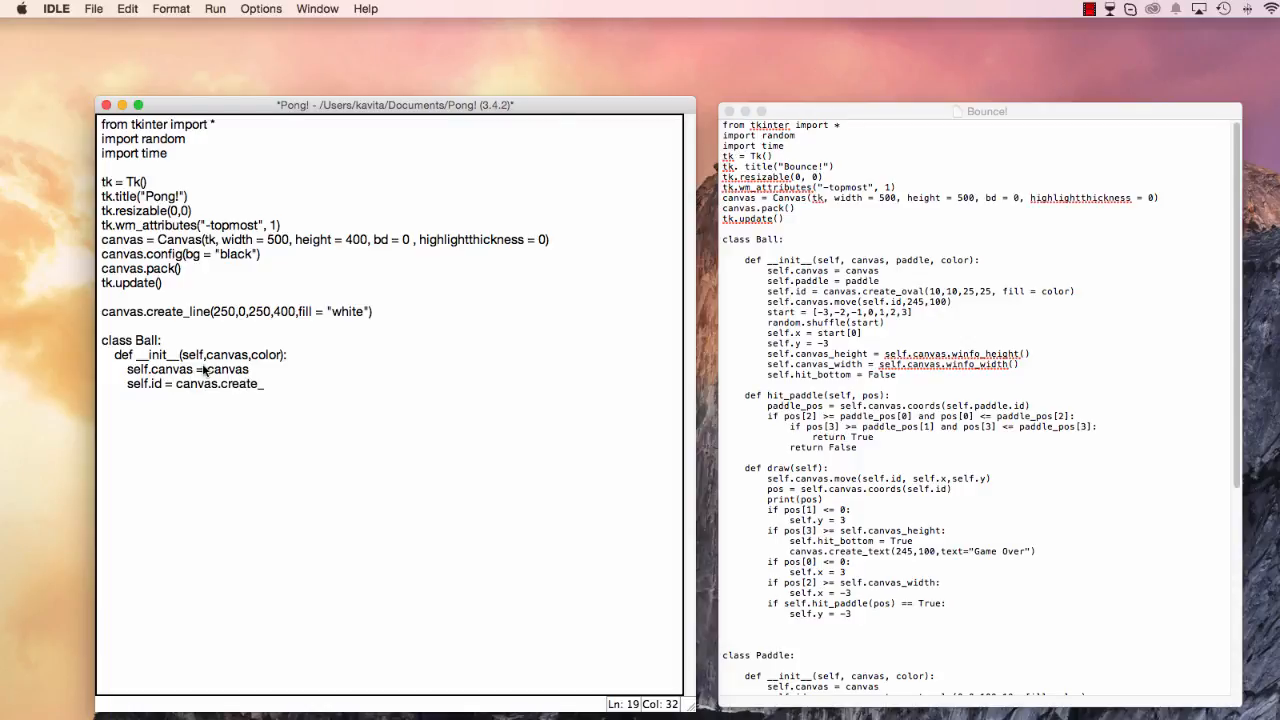
text(_Oval)
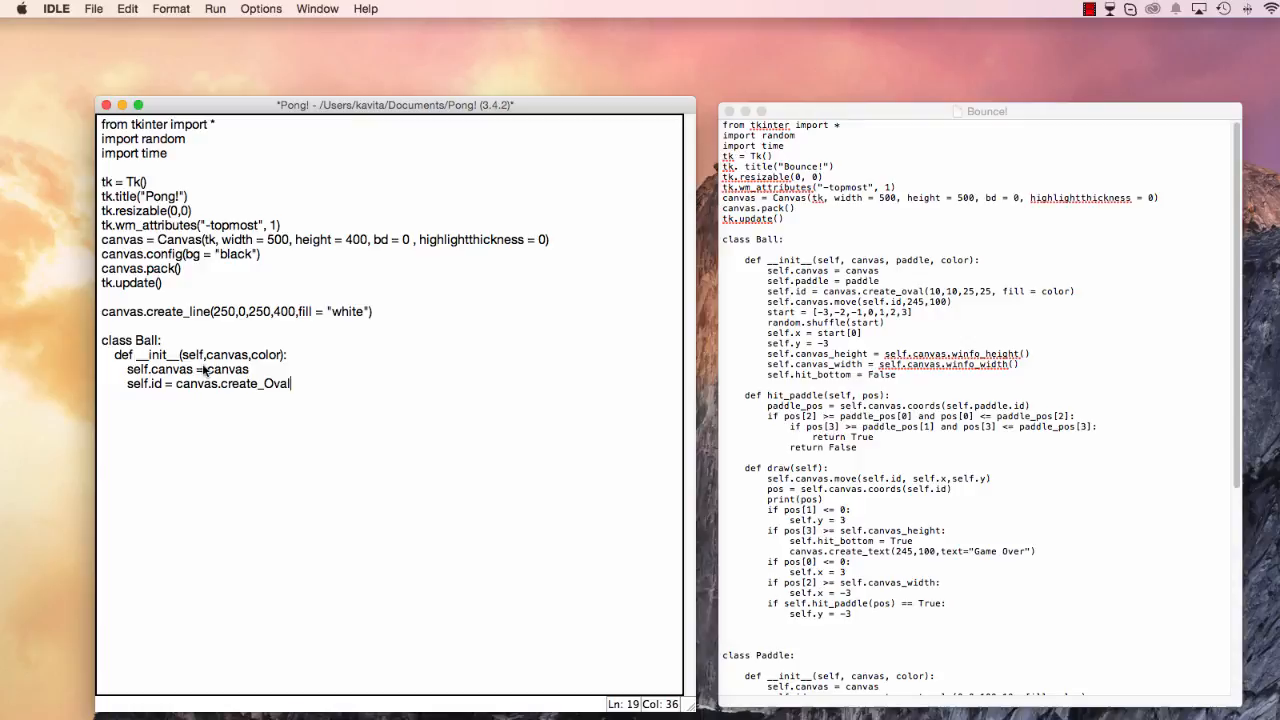
key(Backspace)
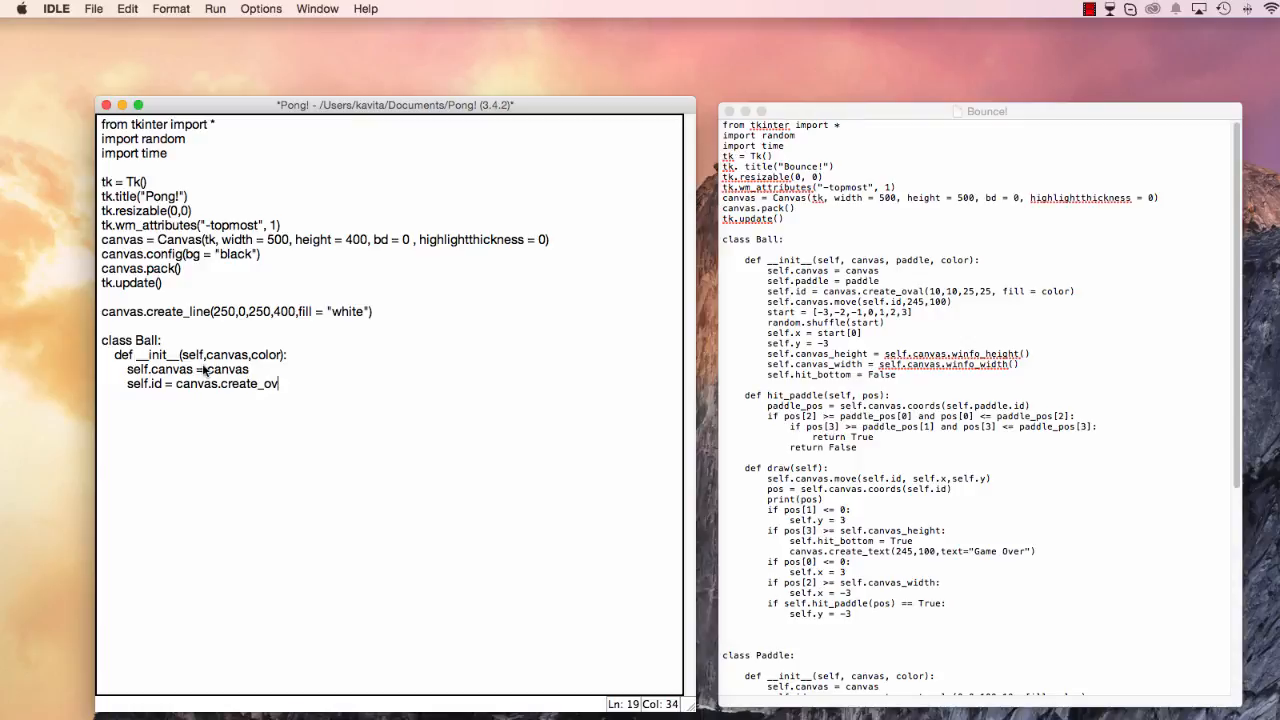
text(al())
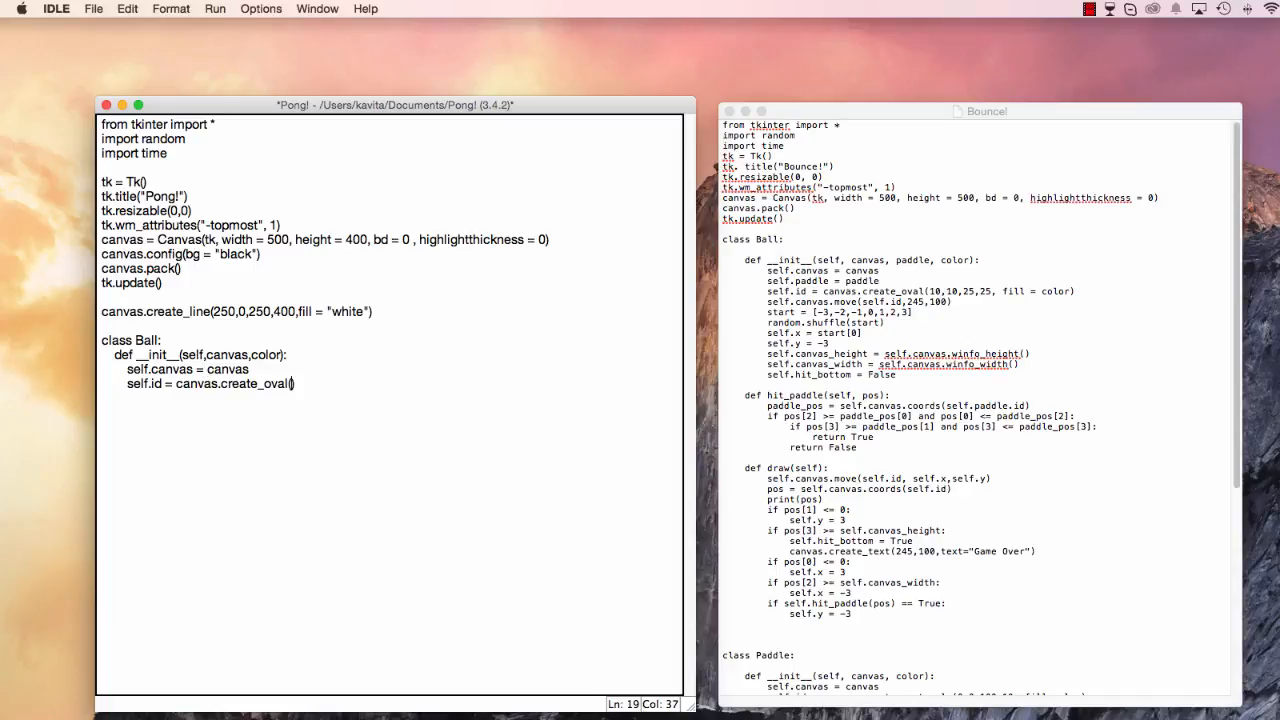
text(10,10,25,25)
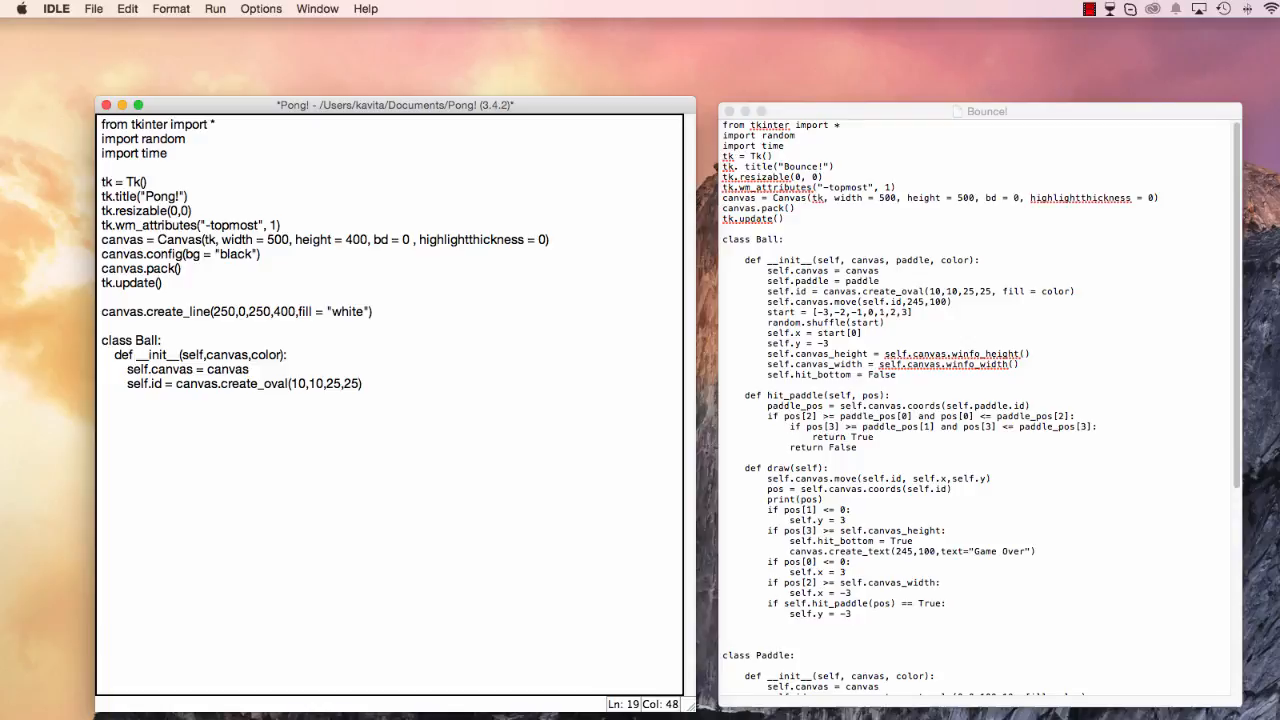
text(, fill=)
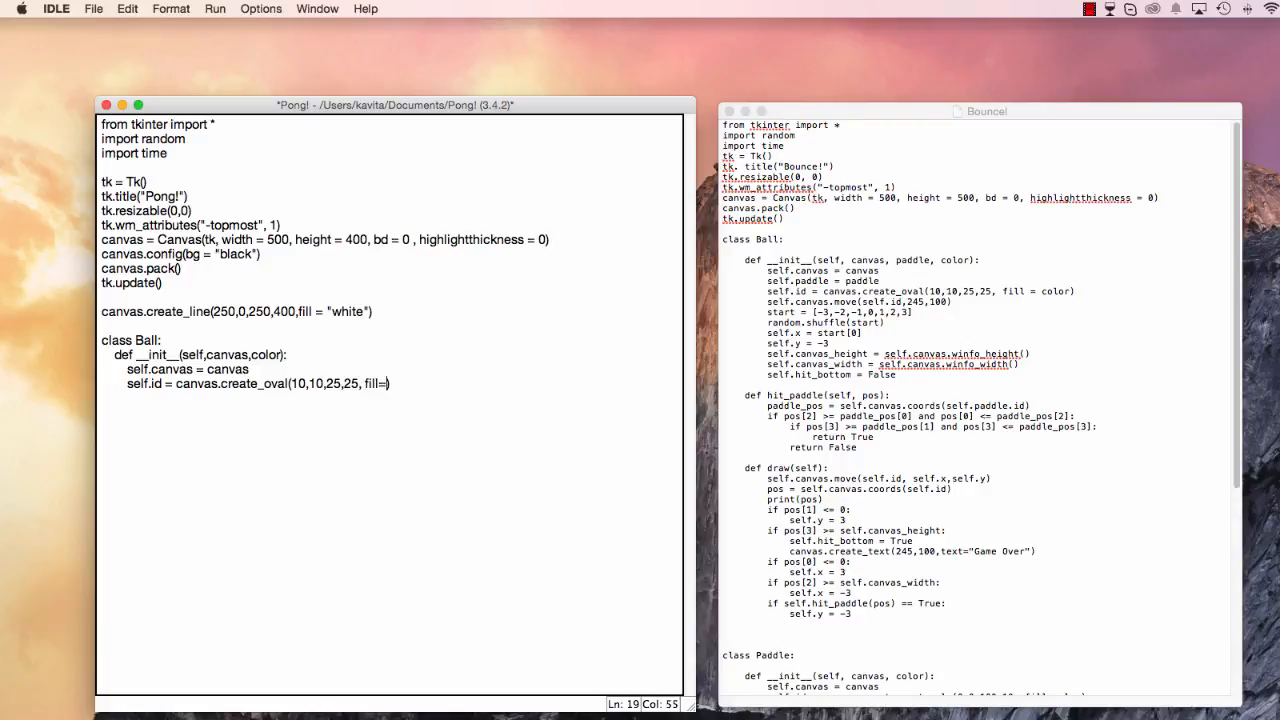
text(color))
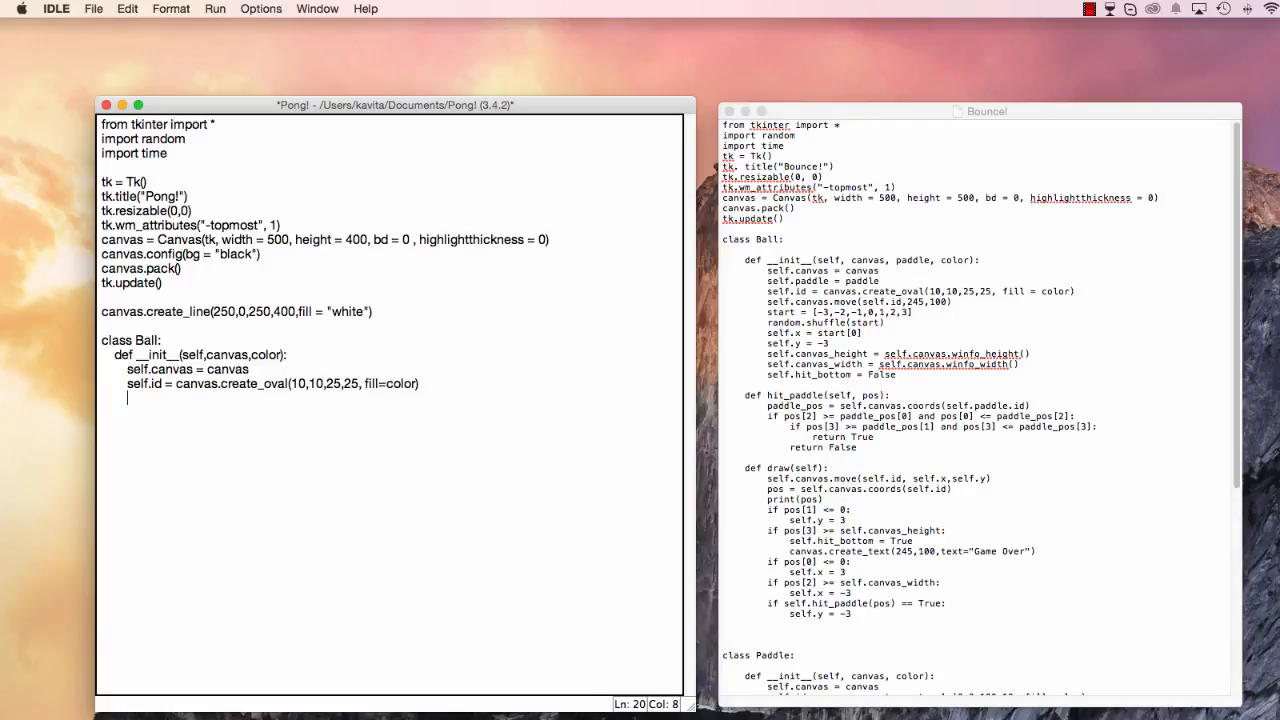
Begin a self.canvas.move(self.id, 240 call on the next line.
text(self.canv)
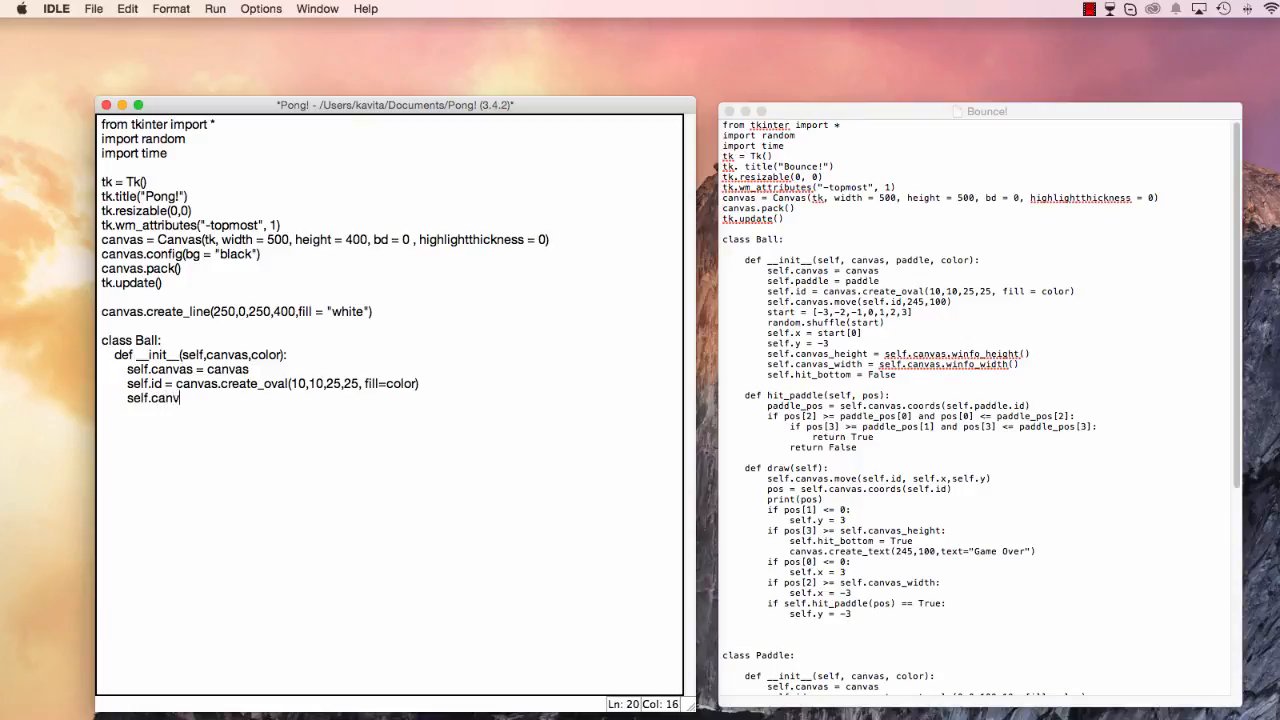
text(as.move())
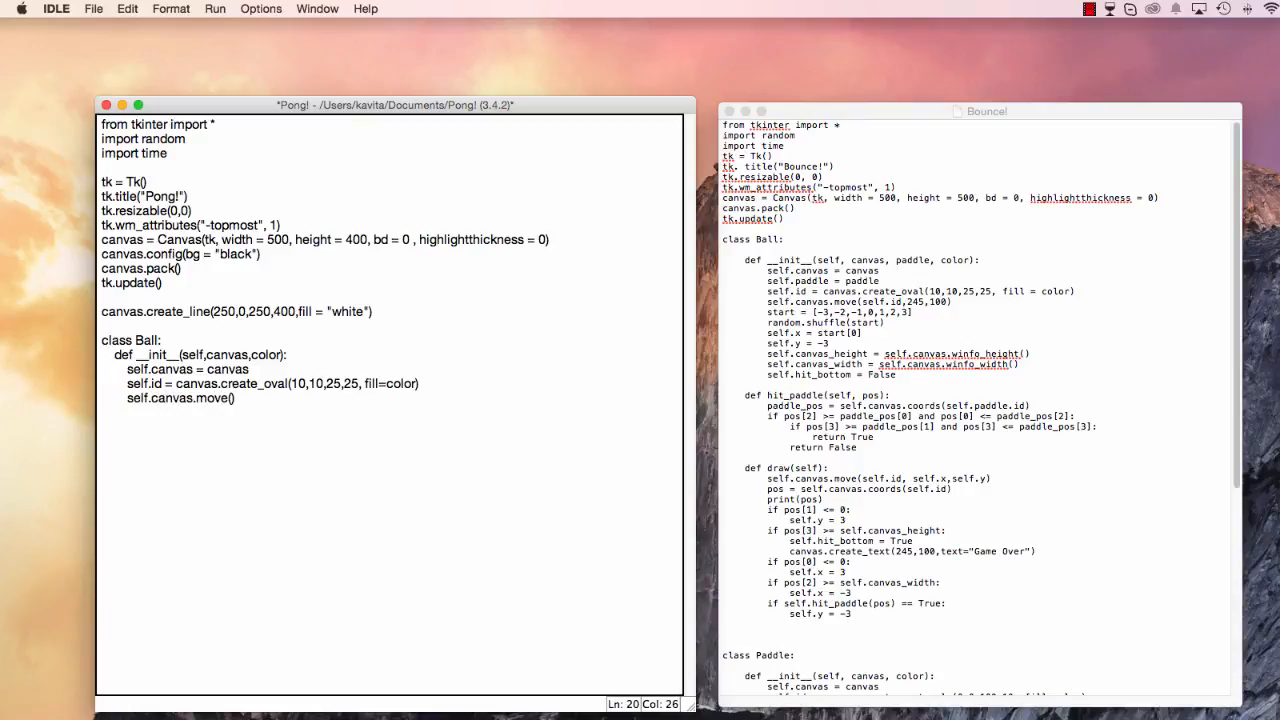
text(self.id,)
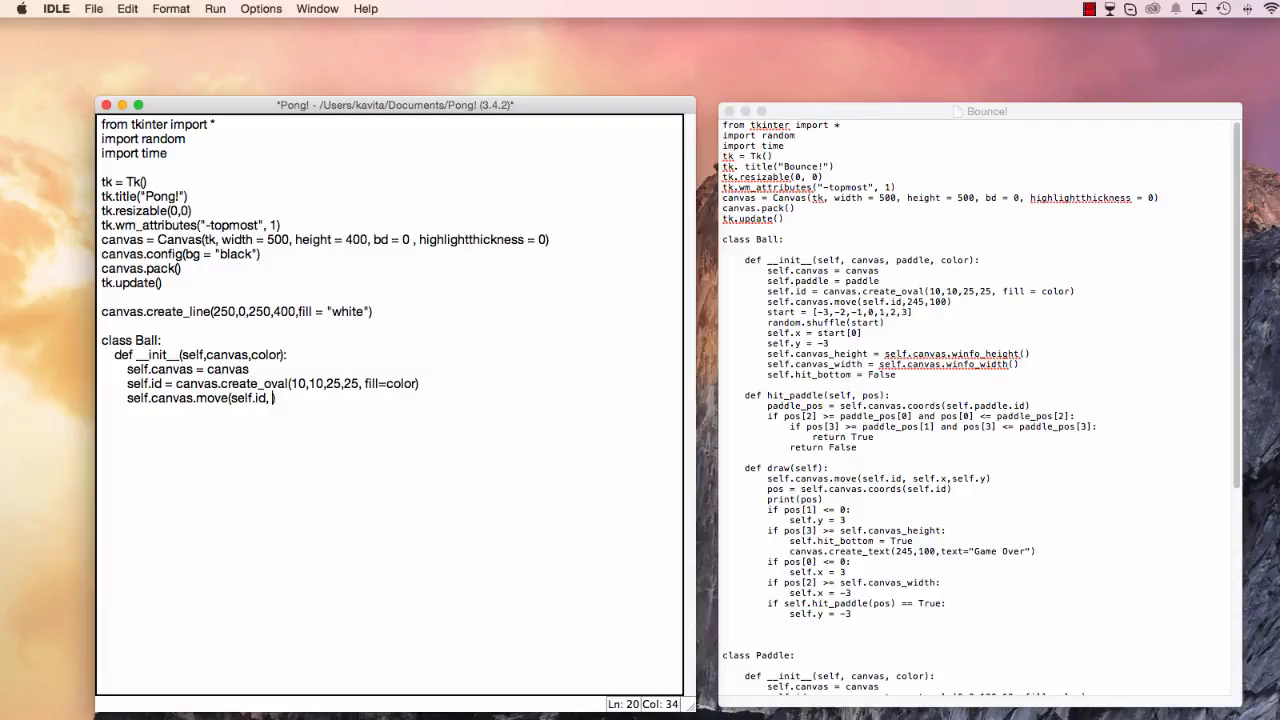
text(240)
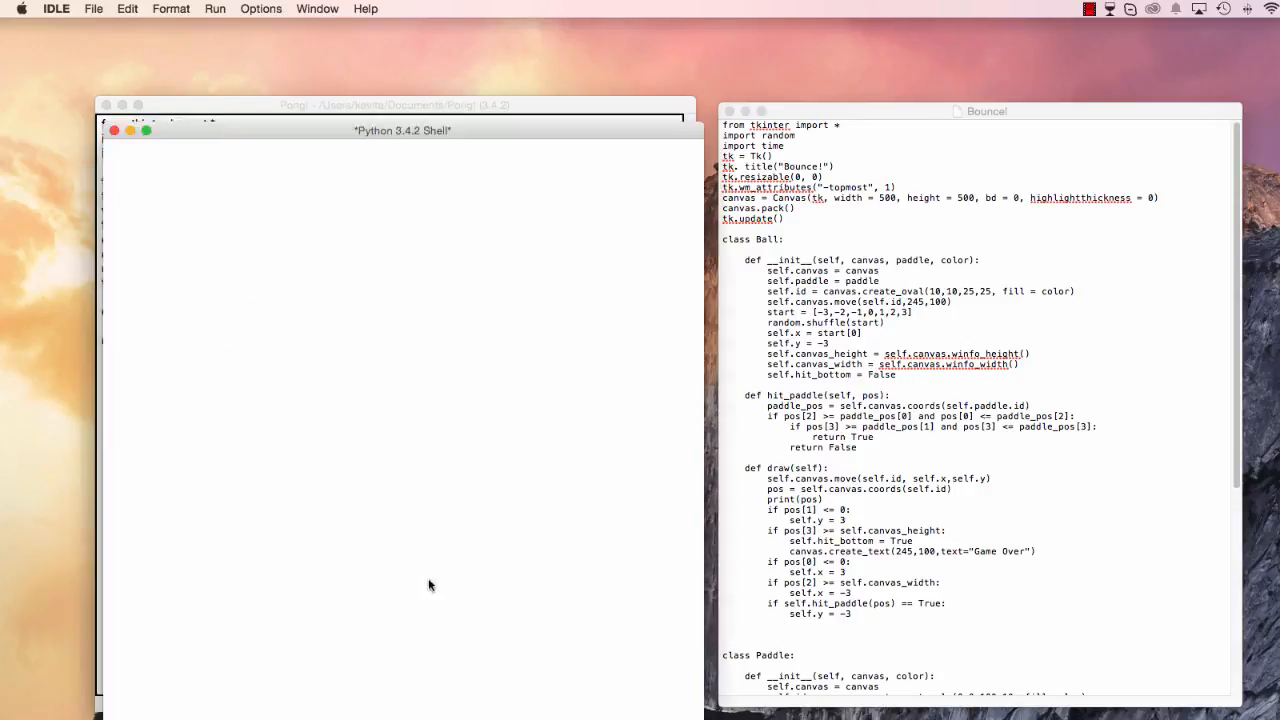
Close the empty shell and return to the script, whose ball moves to 240,260.
key(F5)
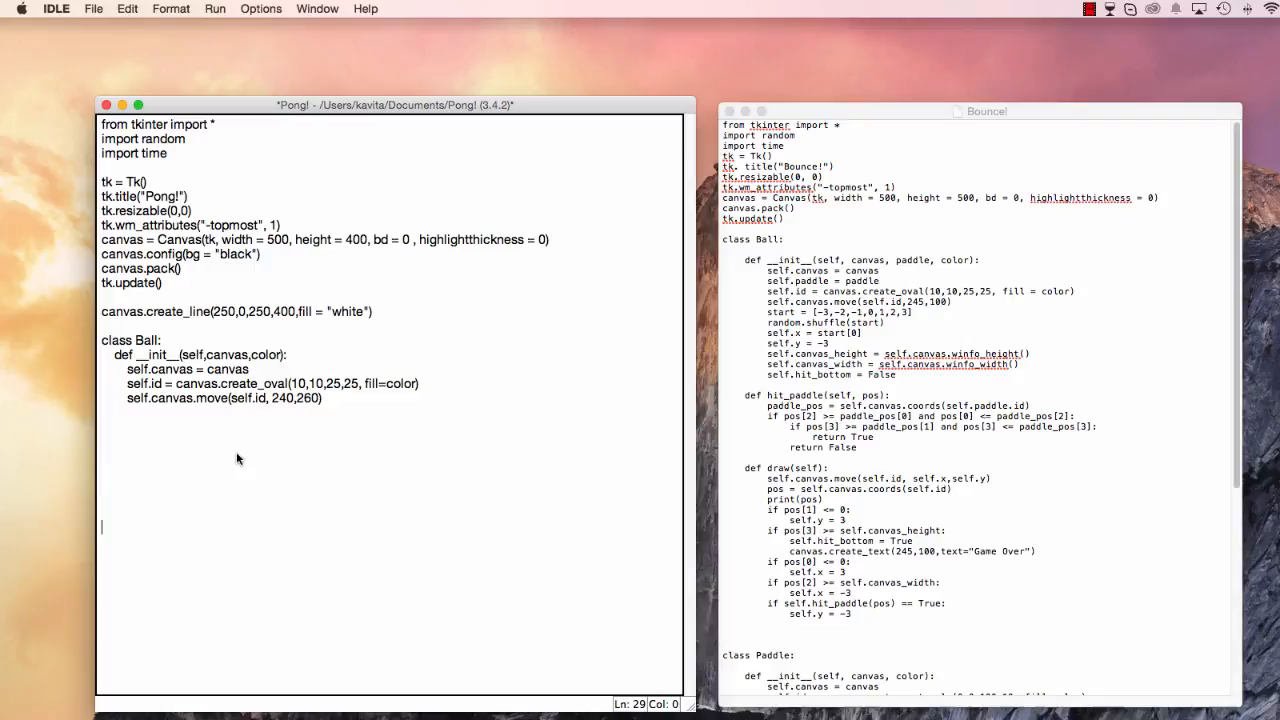
Create the ball with ball = Ball(canvas, "orange").
text(Ball =)
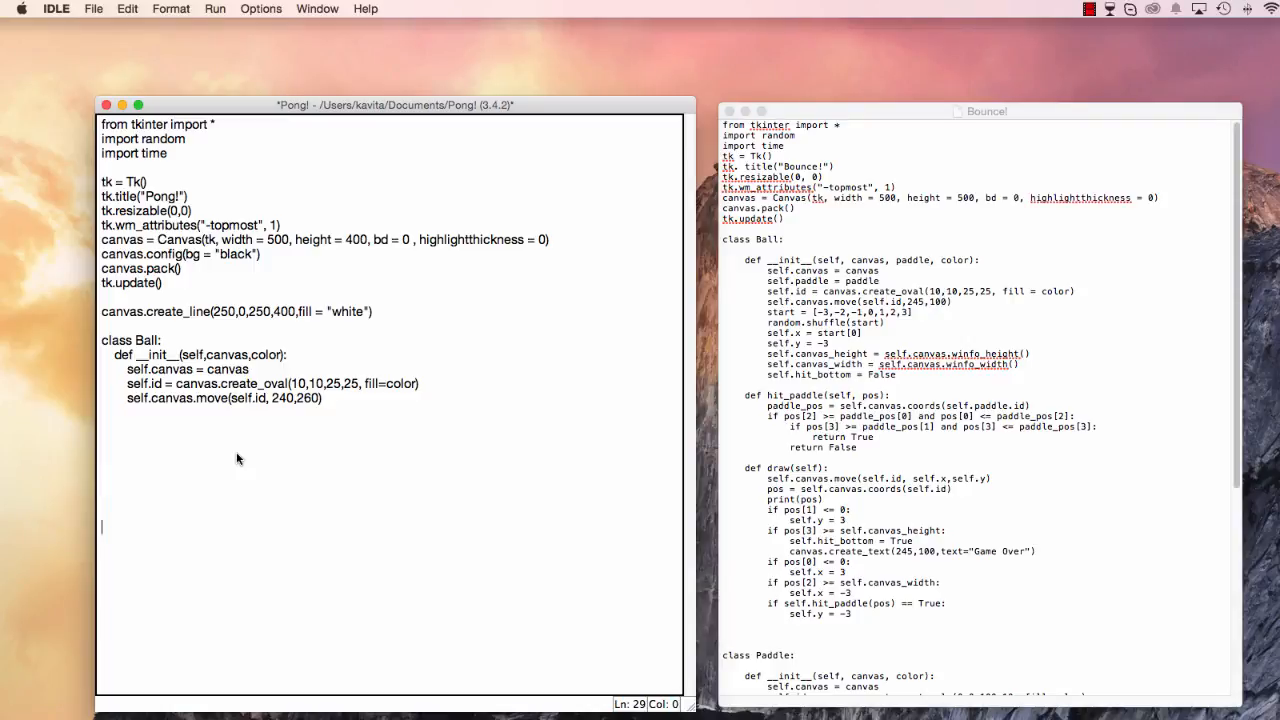
text(ball =)
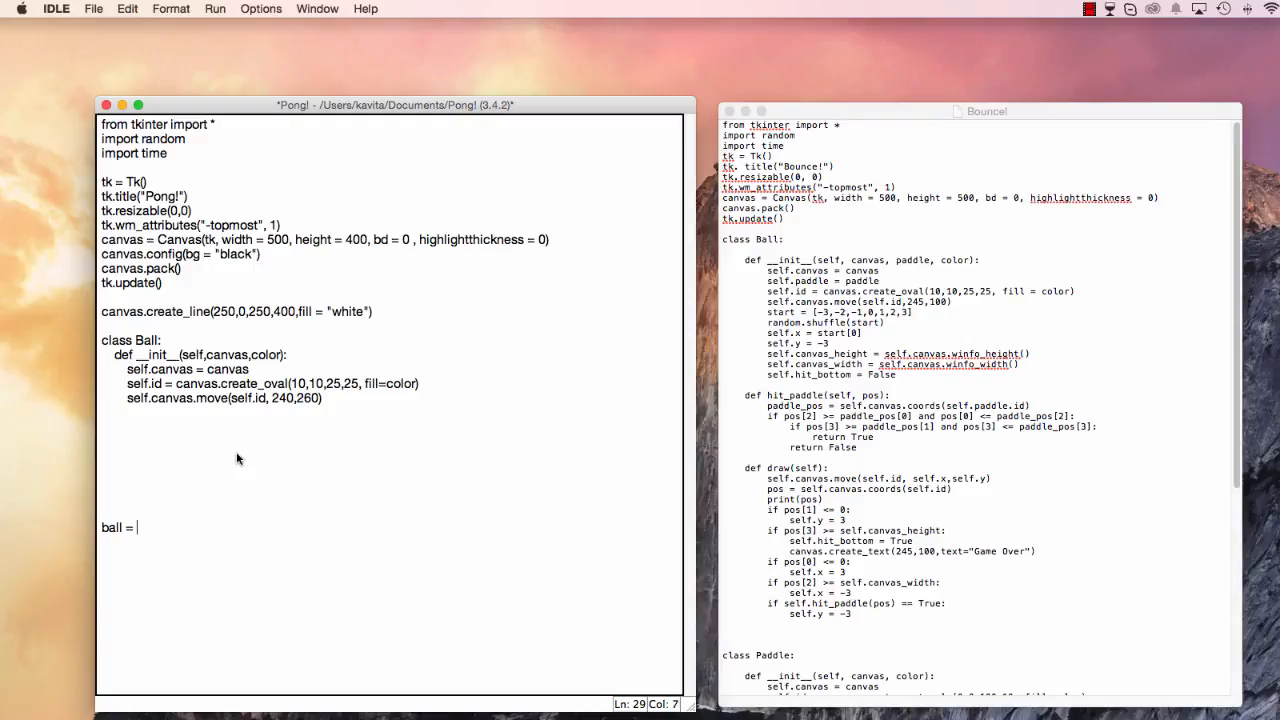
text(Ball())
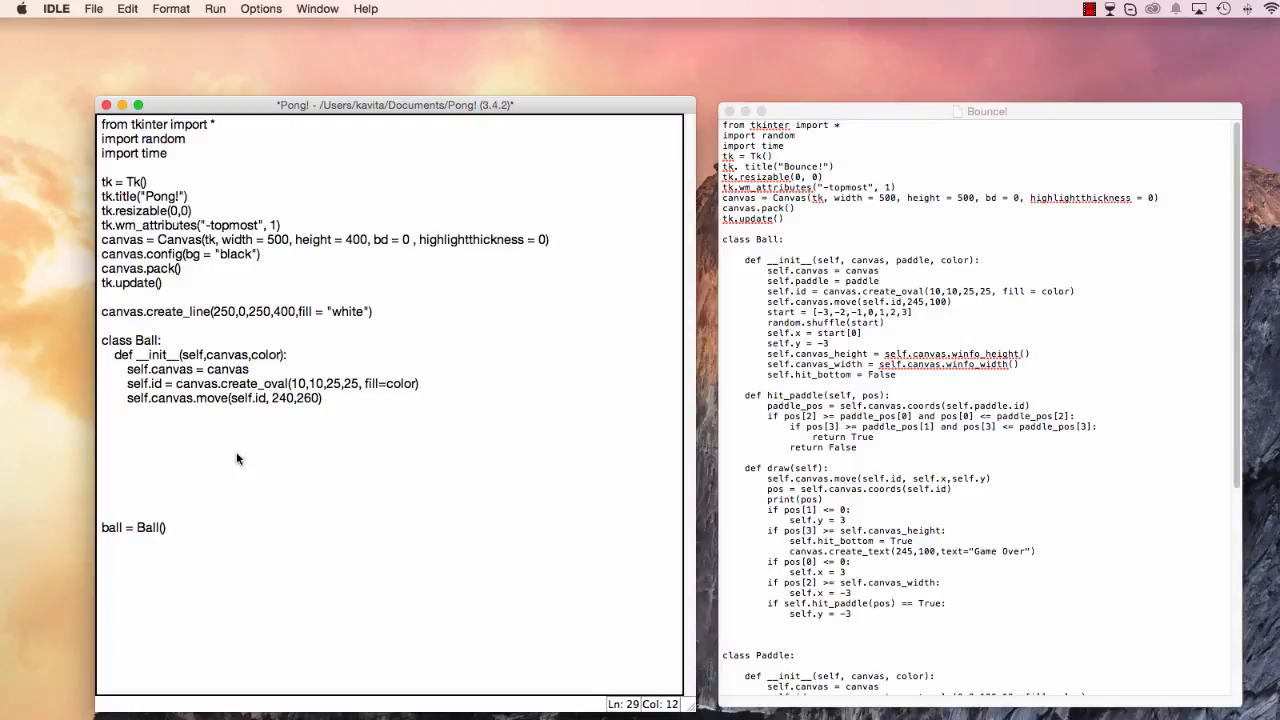
text(canvas,)
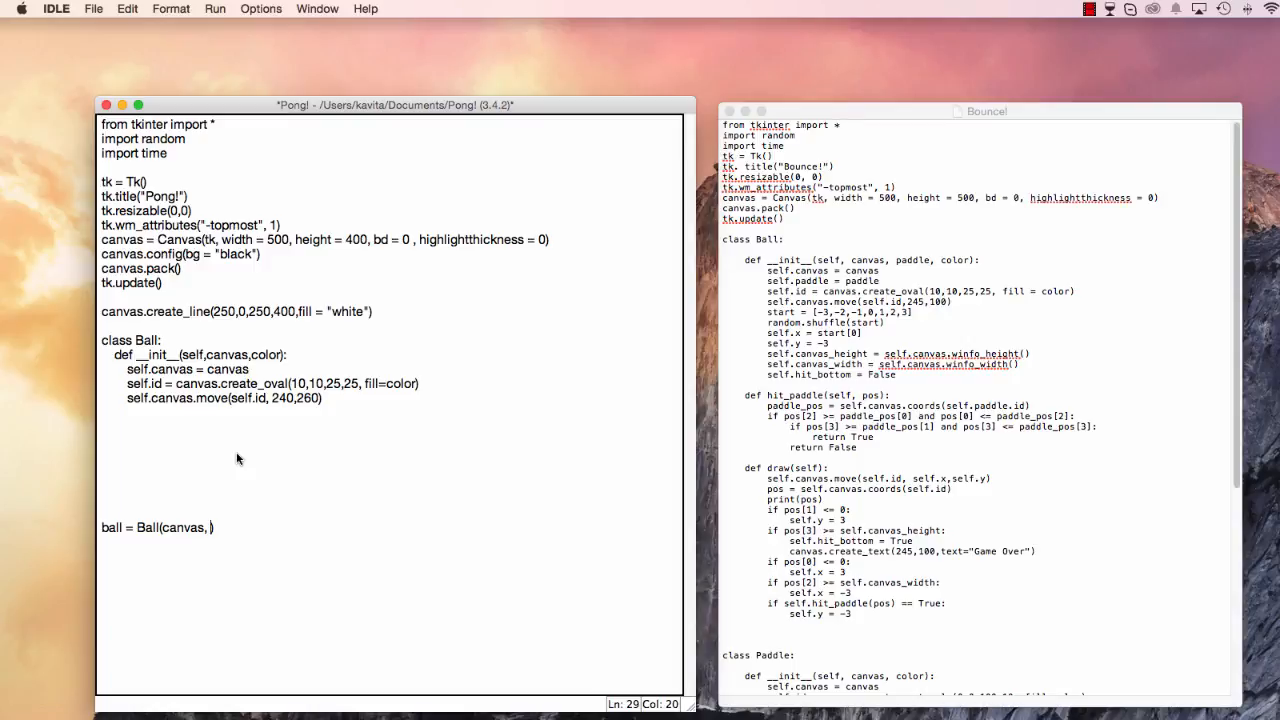
text("")
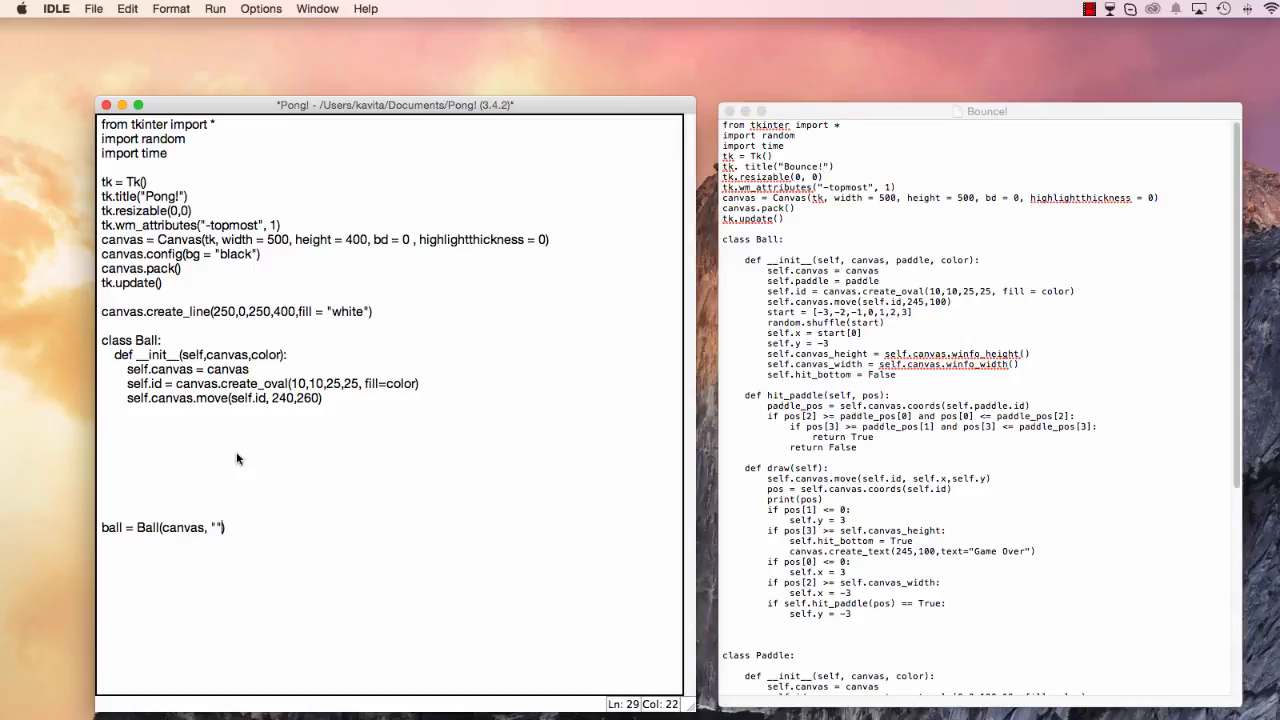
text(pran)
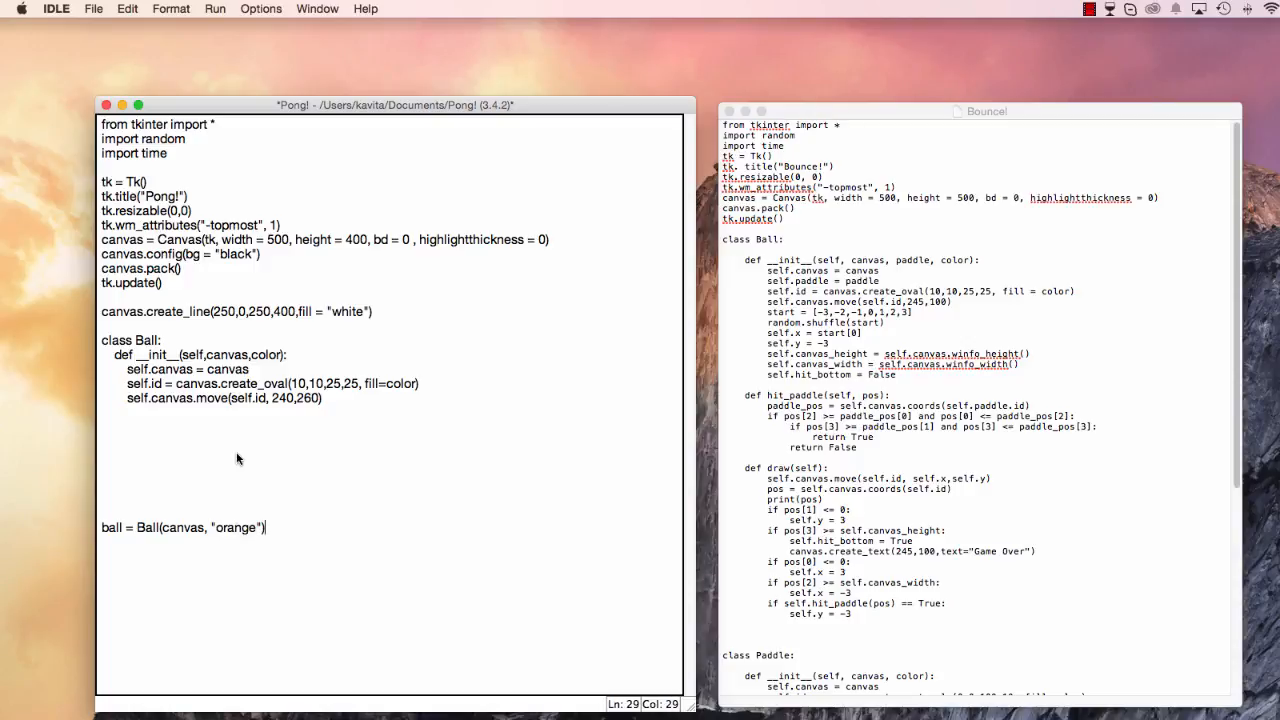
Add a while 1: loop calling tk.update_idletasks(), tk.update() and time.sleep().
text(while 1:)
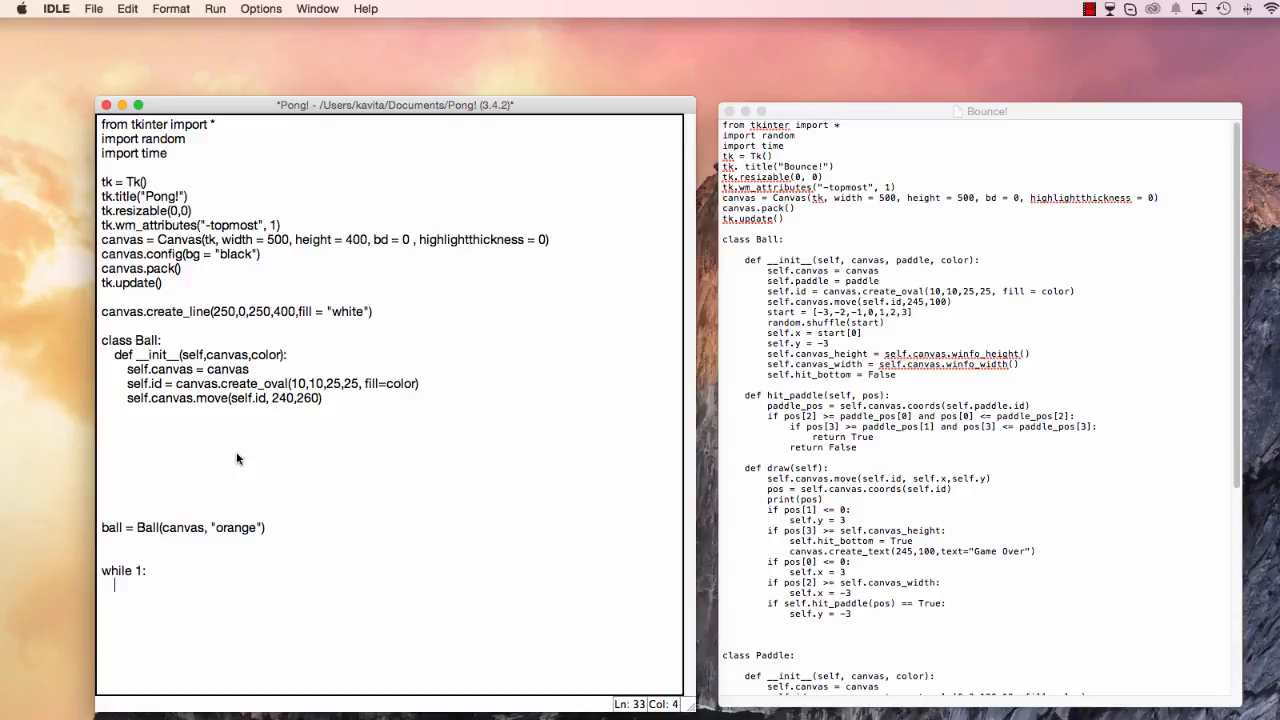
text(canvas)
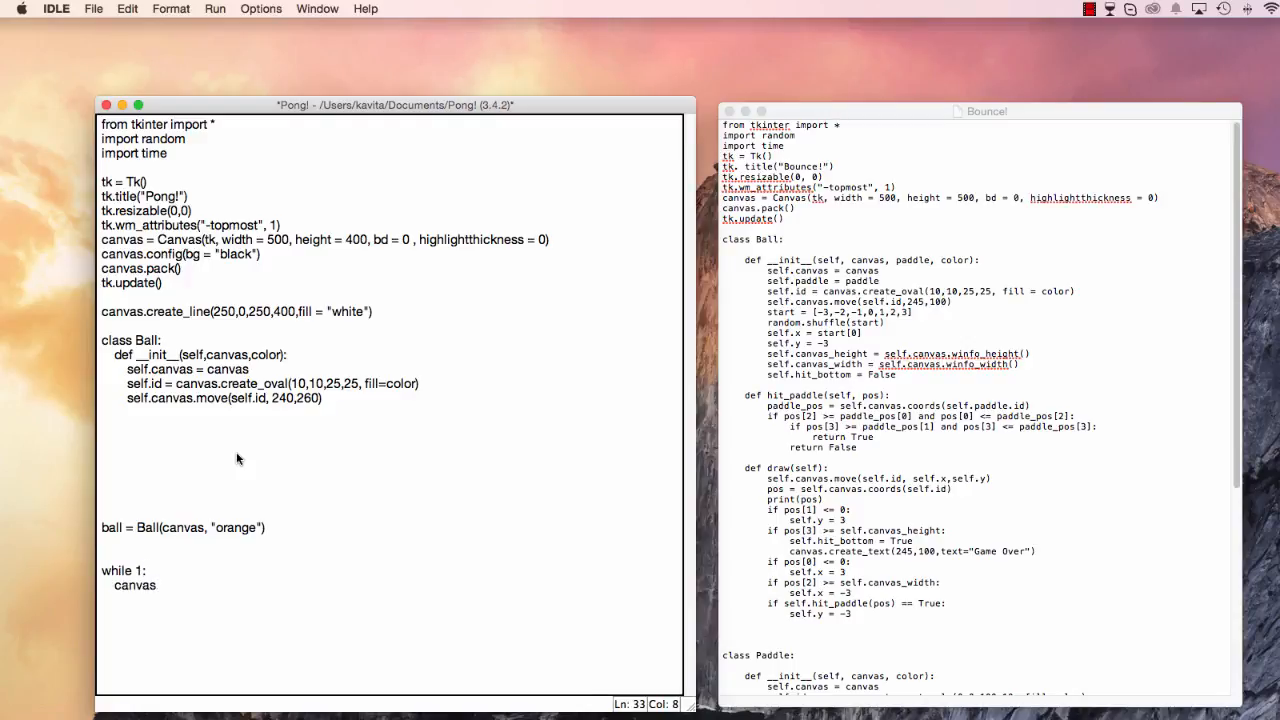
text(.update()
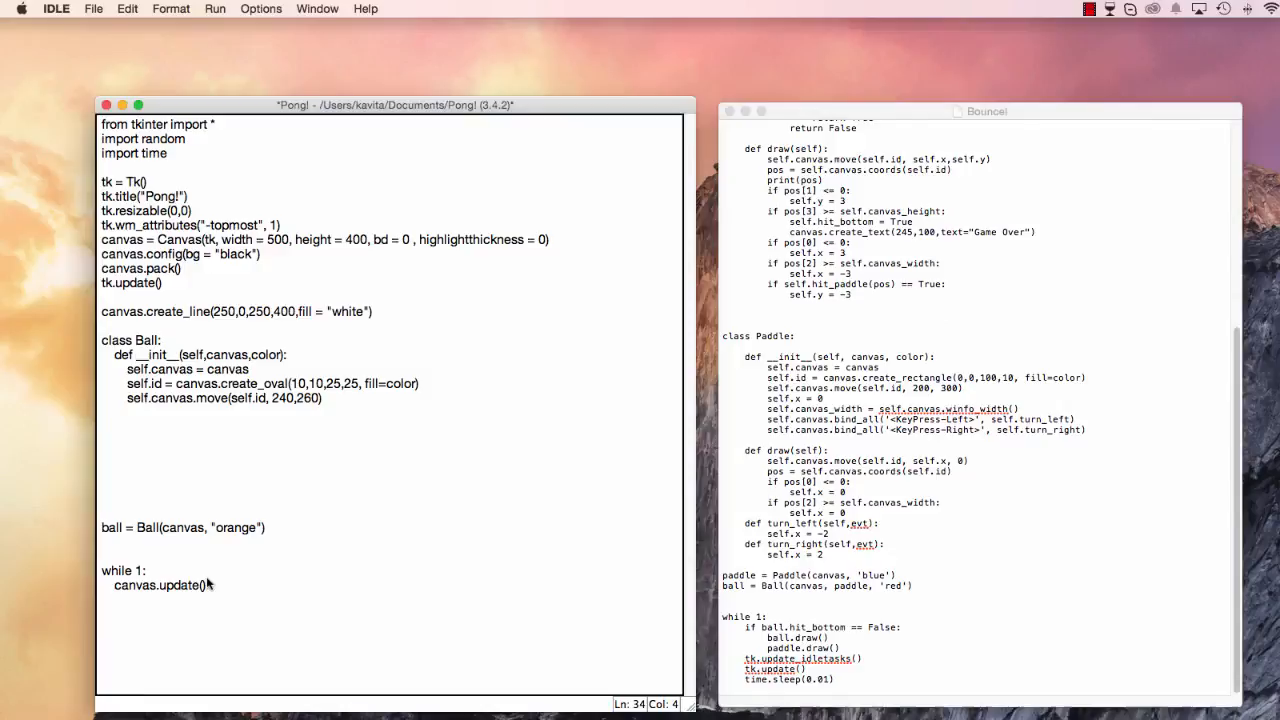
double_click(160, 585)
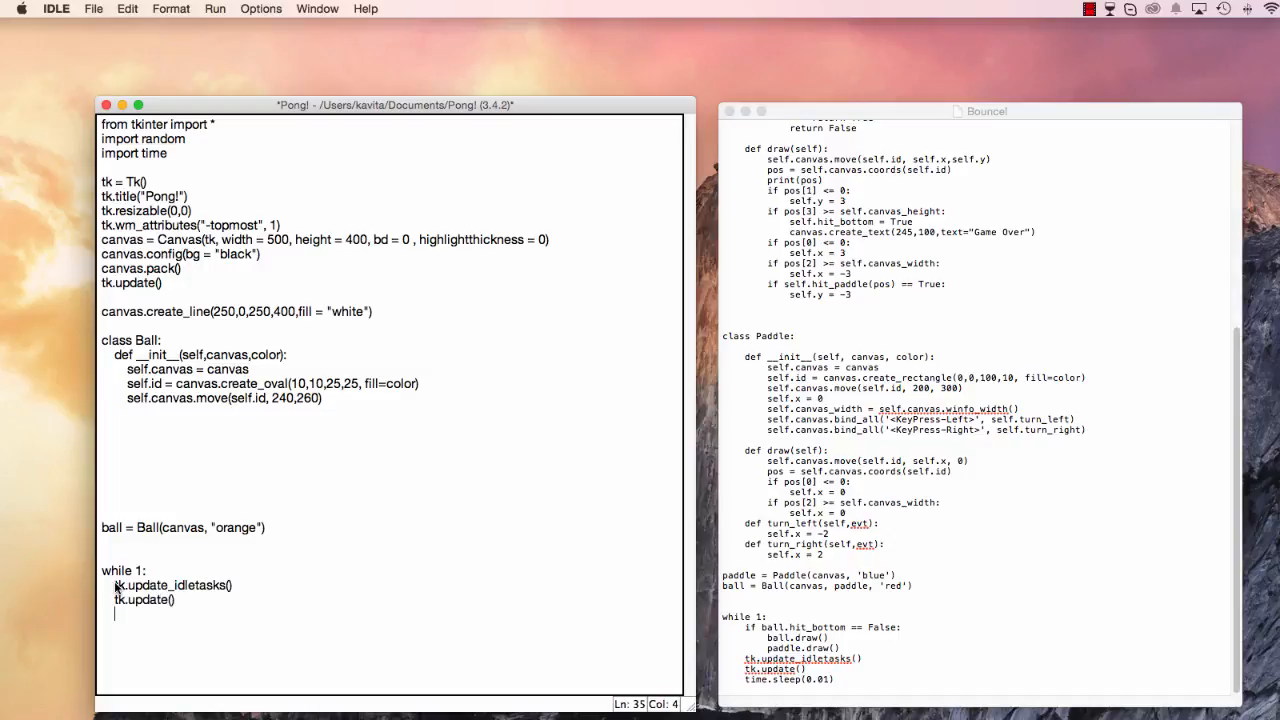
text(time.sleep())
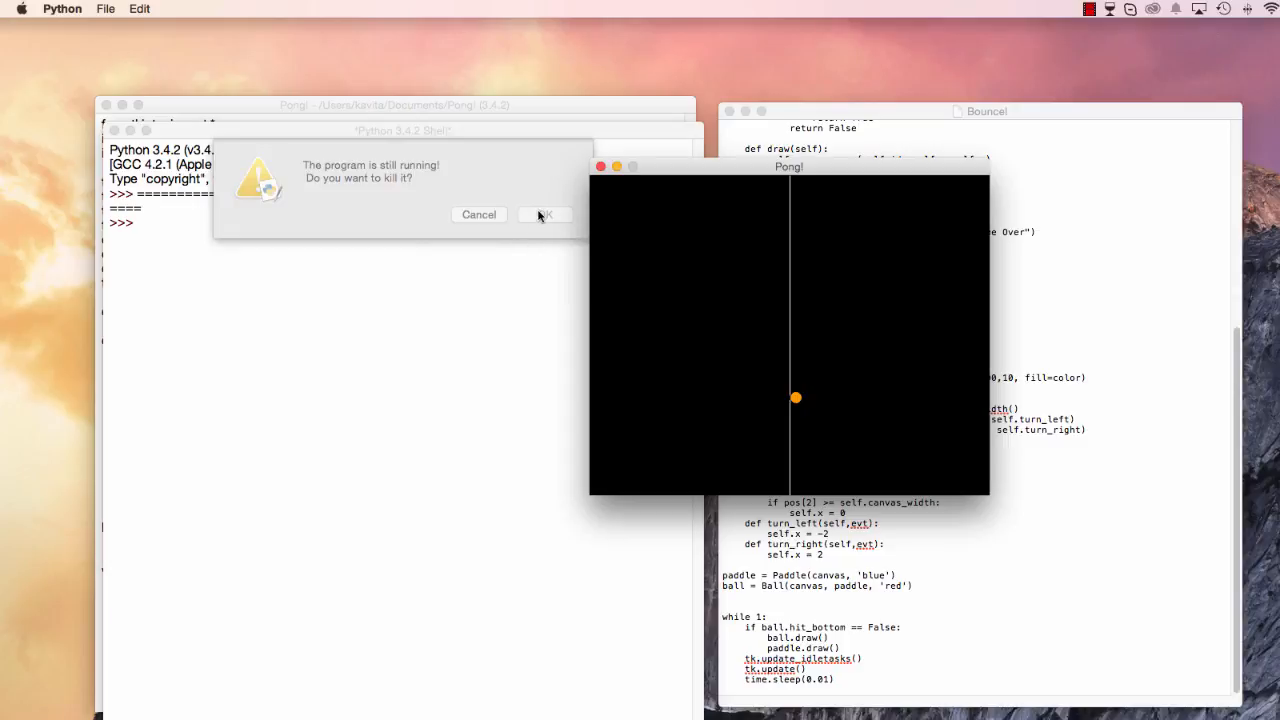
Stop the previous run, restart the game to view the orange ball, then close the Pong! window.
click(544, 214)
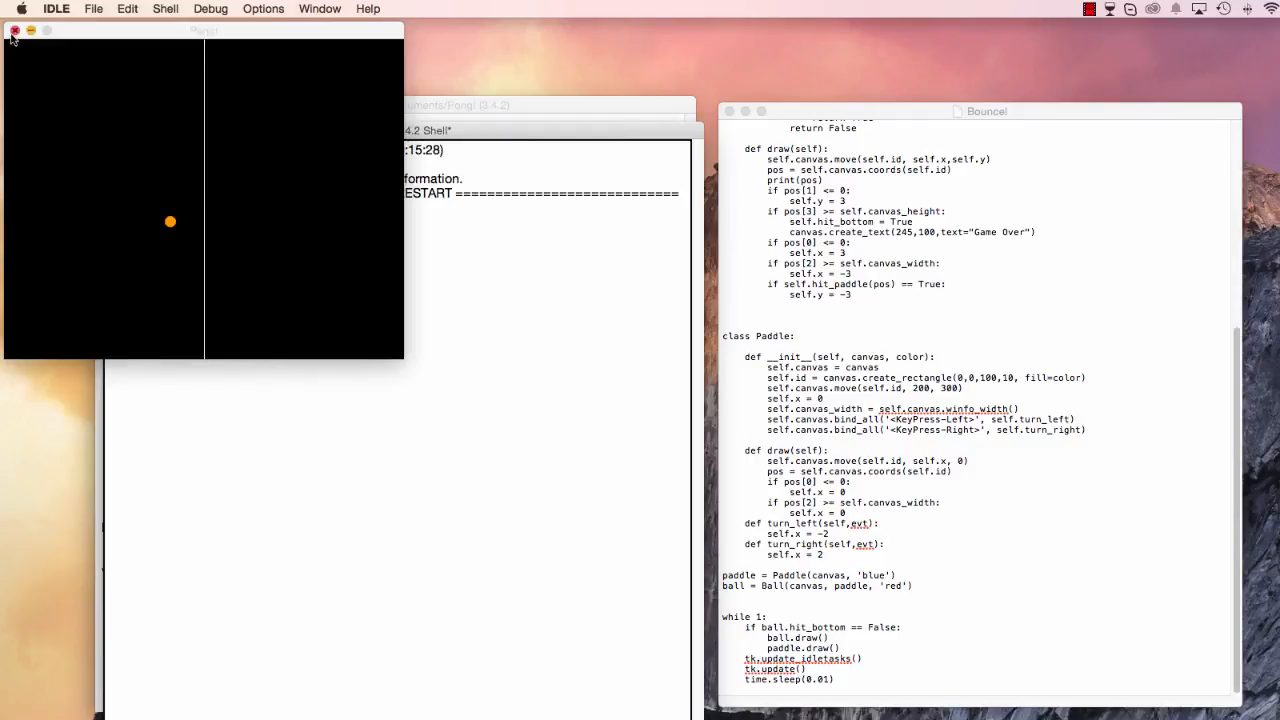
click(14, 30)
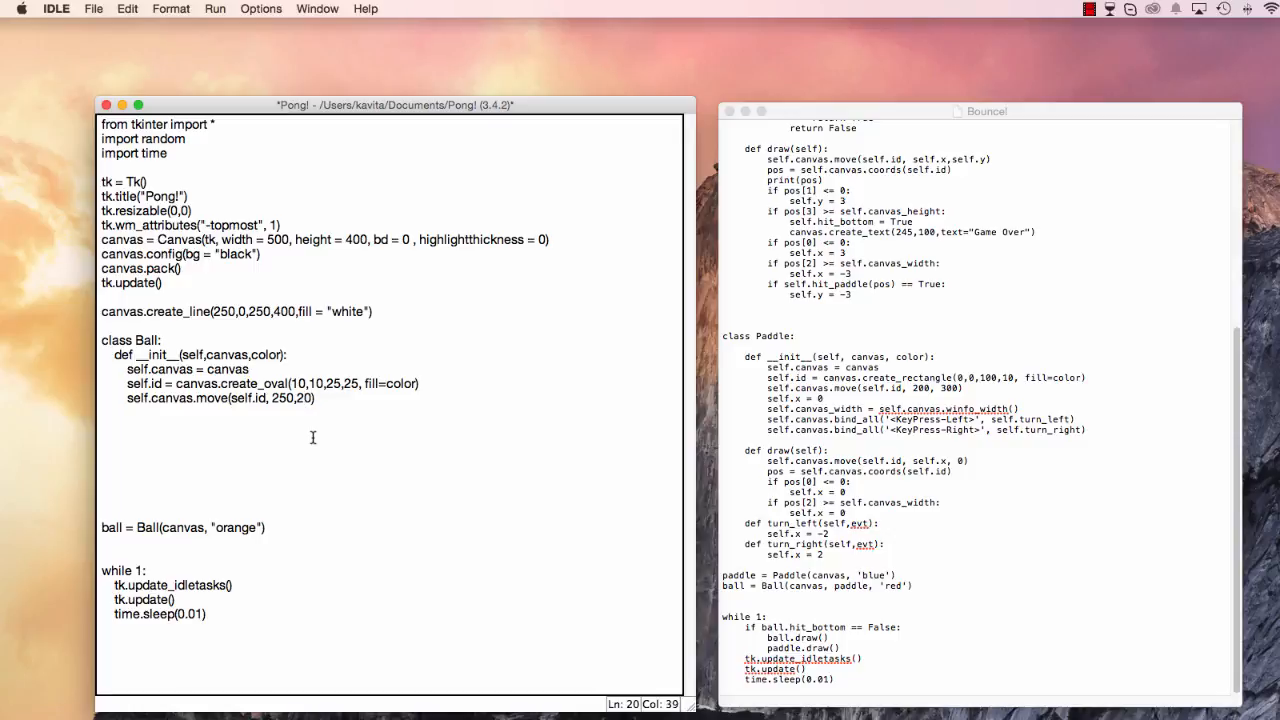
Save and rerun the script with the ball at 235,200, ending the old run and closing the shell.
click(214, 8)
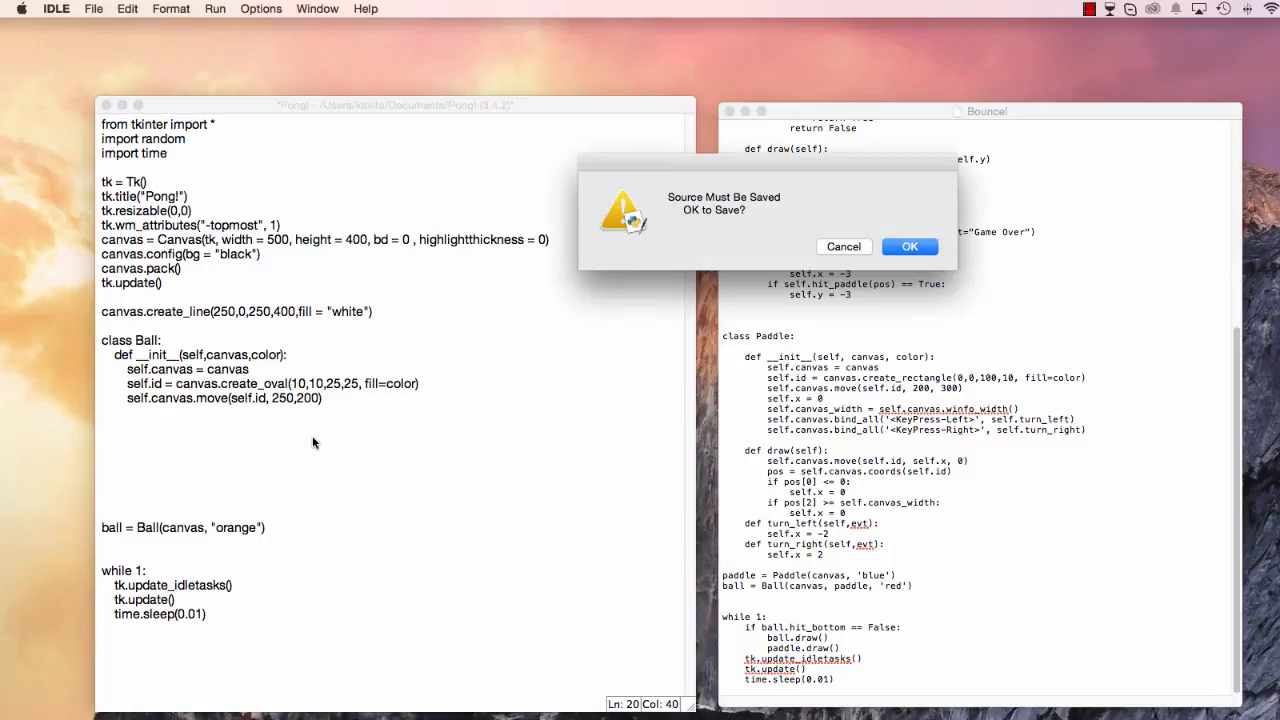
click(909, 246)
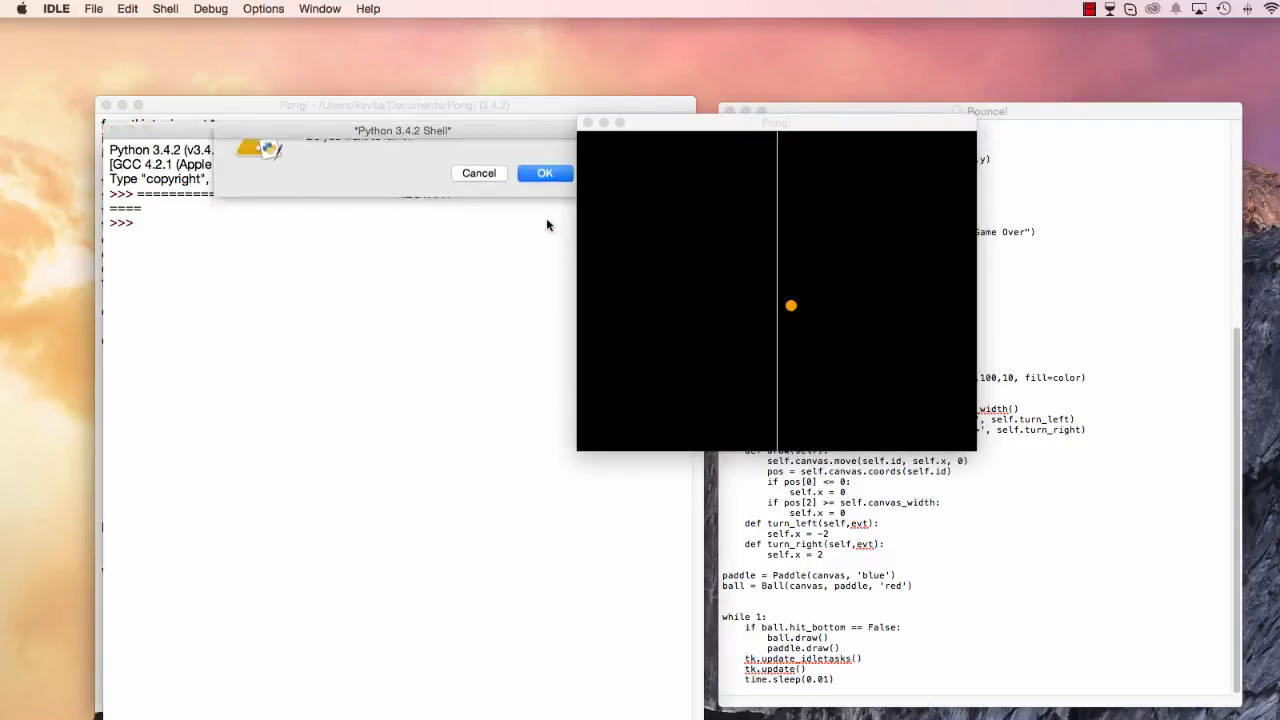
click(545, 172)
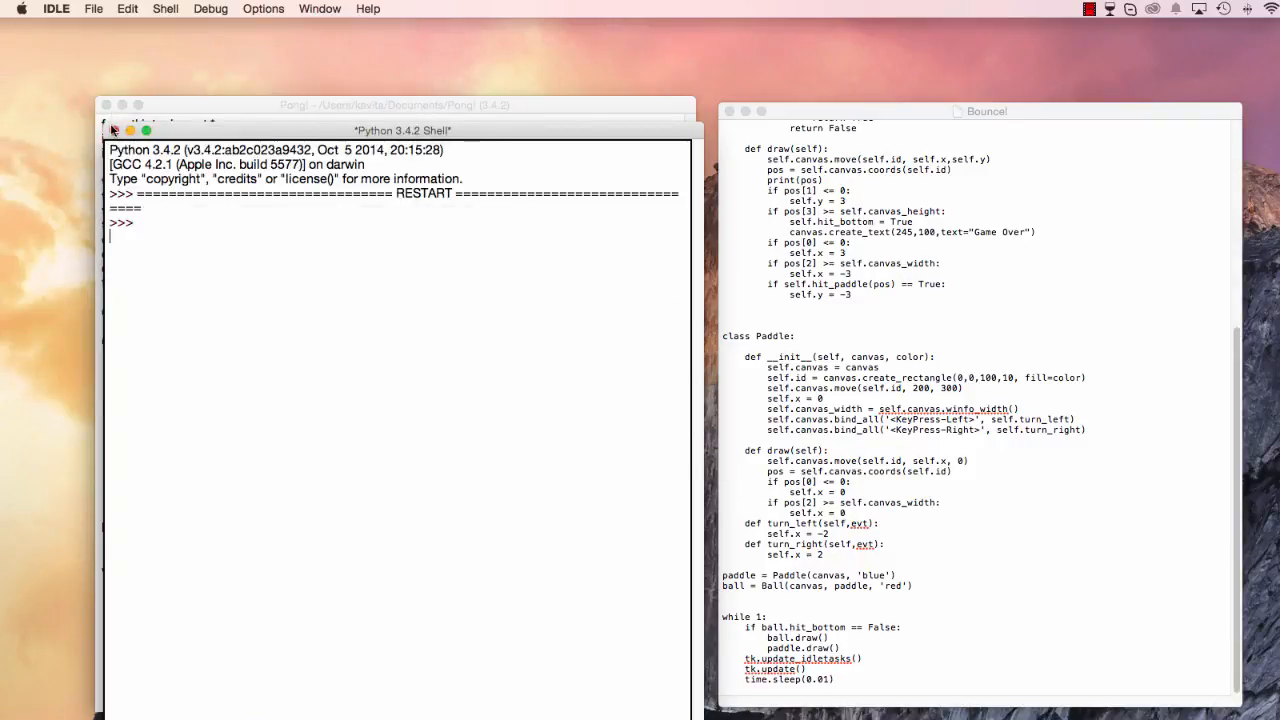
click(394, 104)
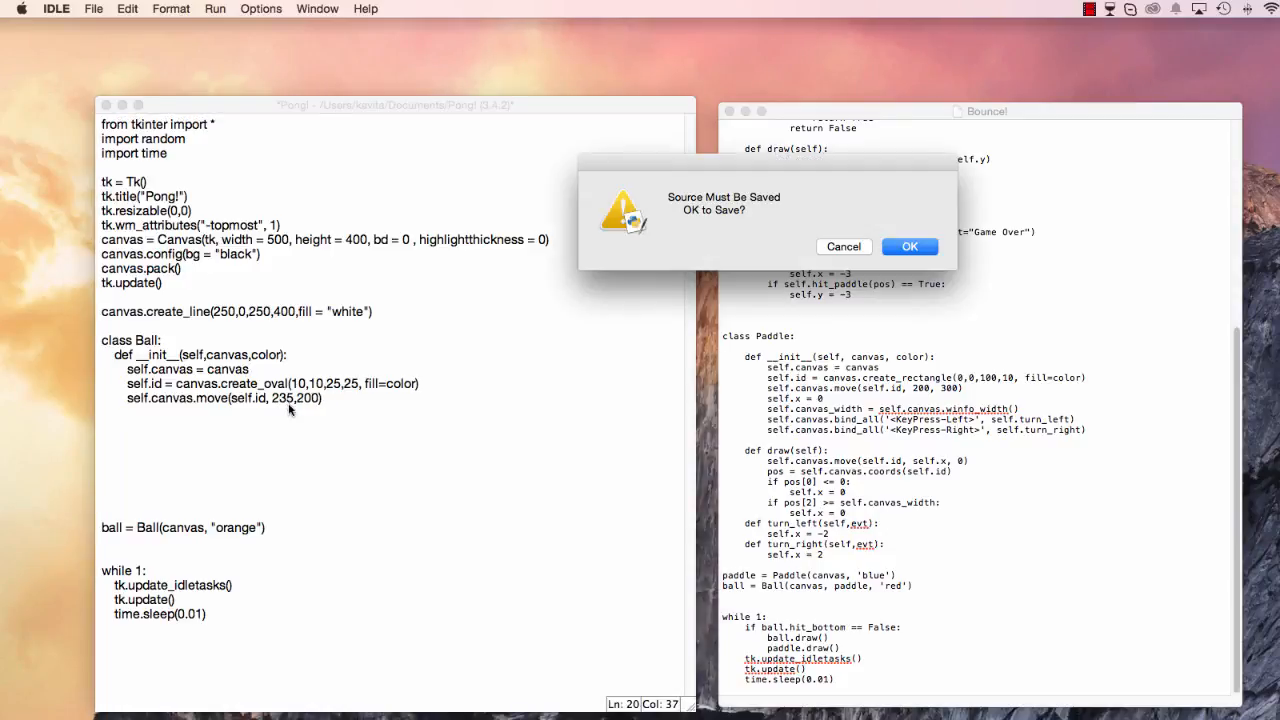
click(909, 246)
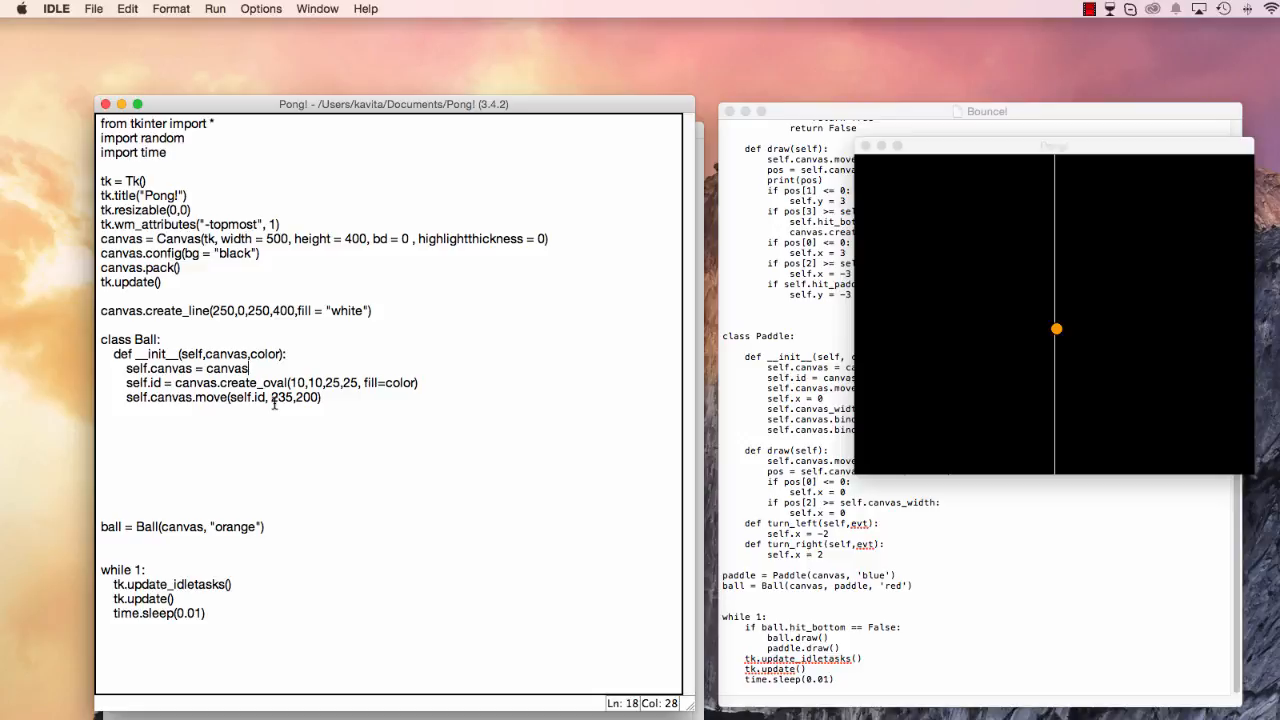
mouse_move(295, 473)
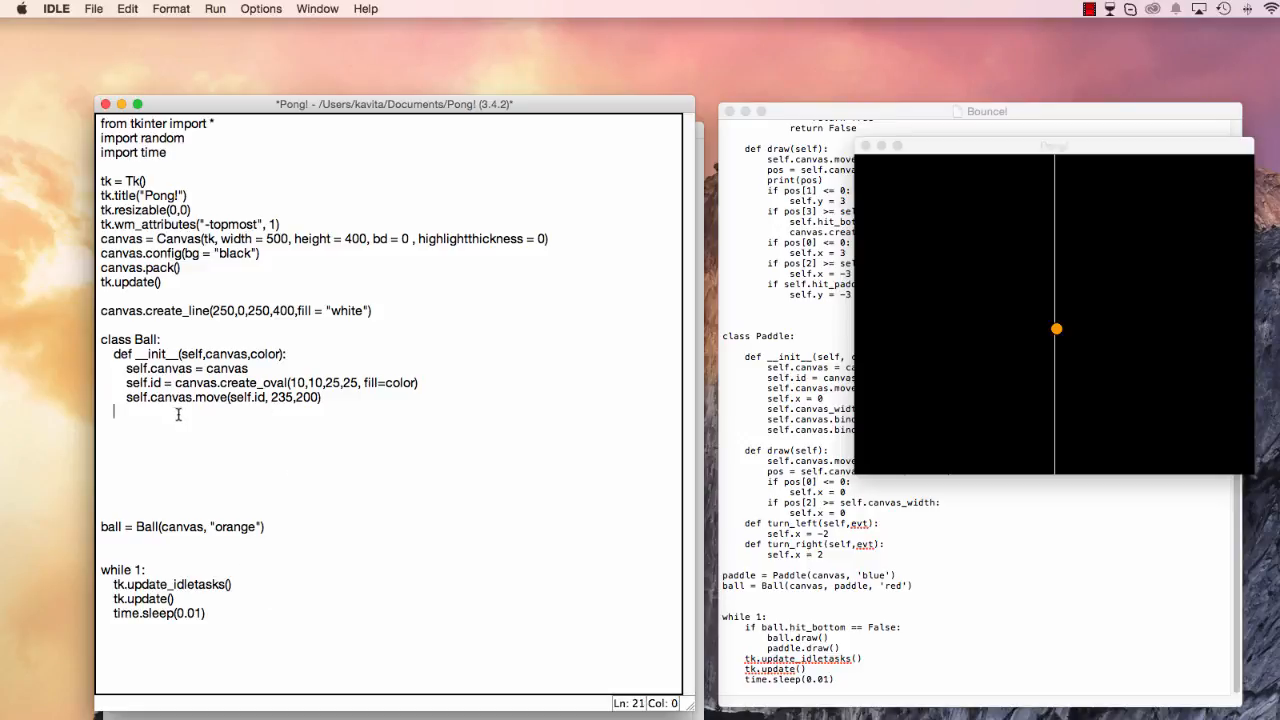
Write a draw(self) method calling self.canvas.move(self.id, self.x, self.y).
text(def draw)
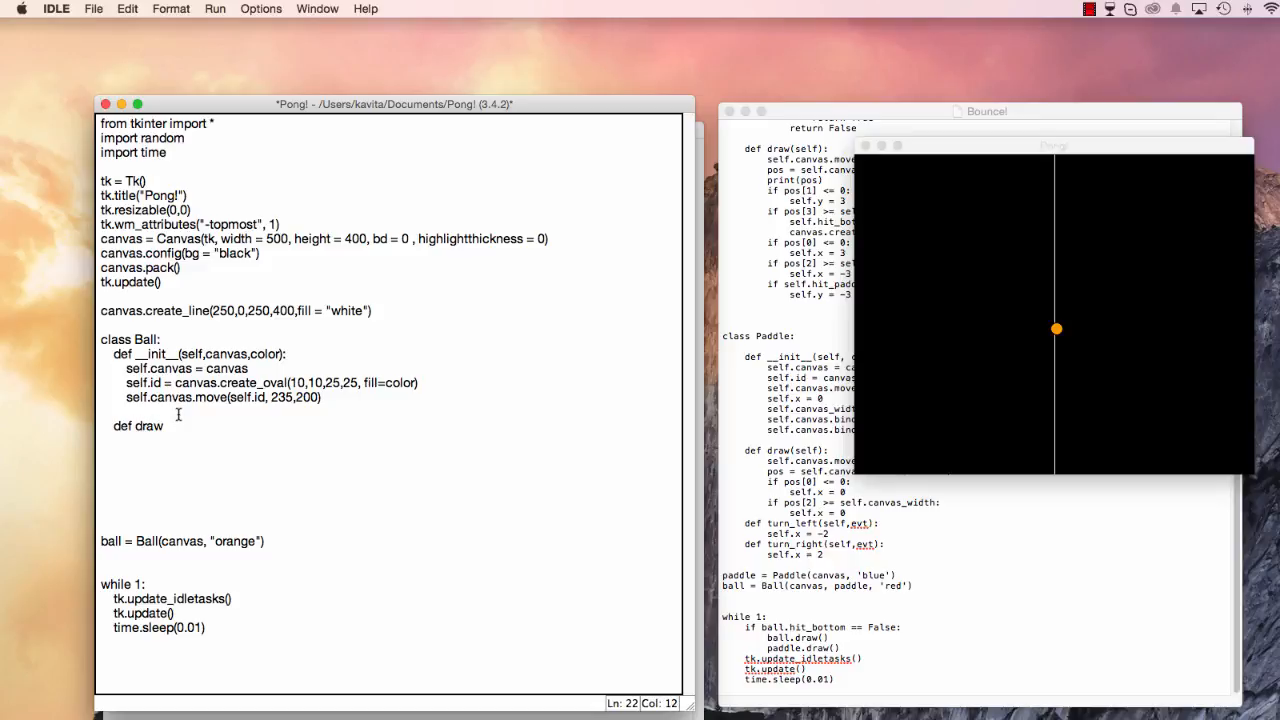
text((self))
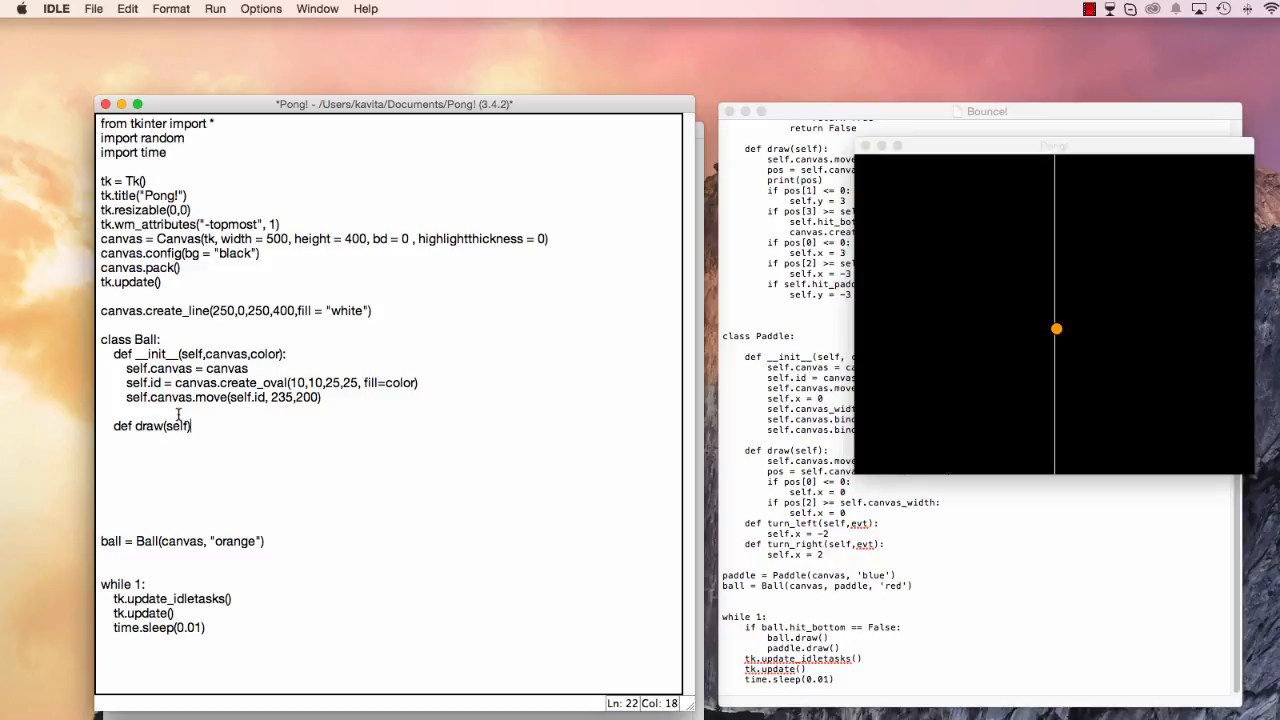
text(self.canvas.move)
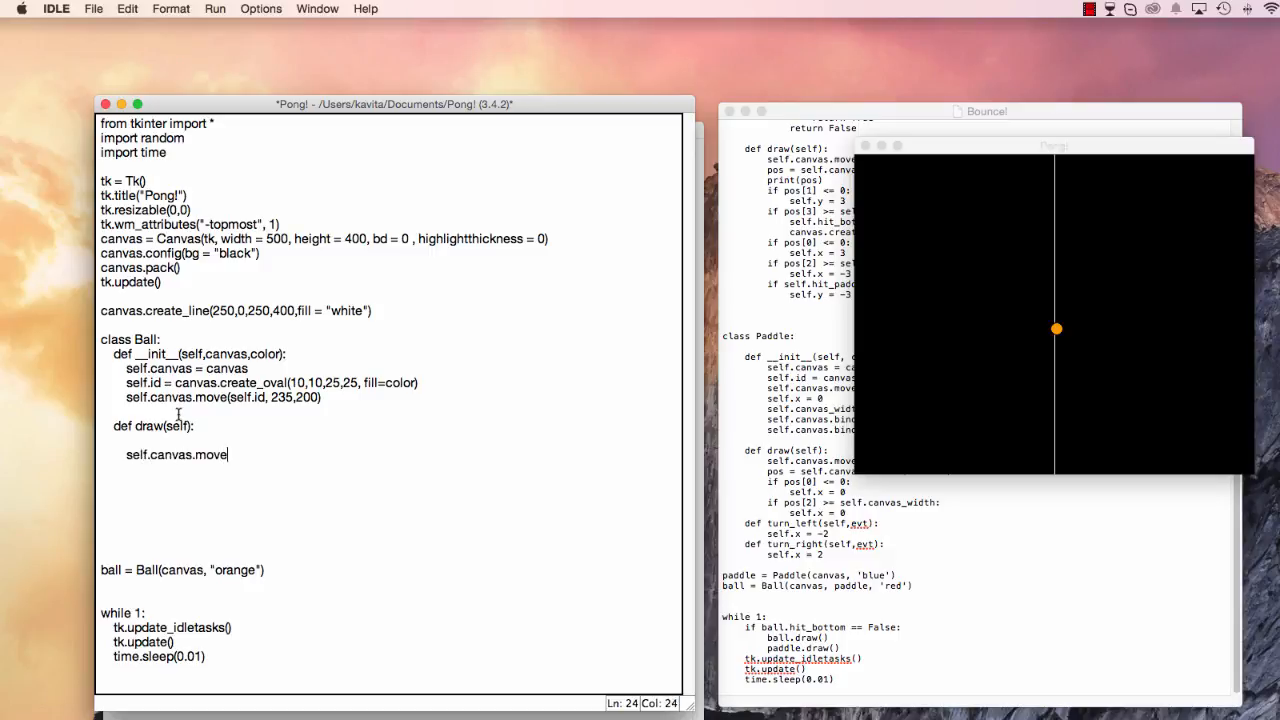
text((self.id))
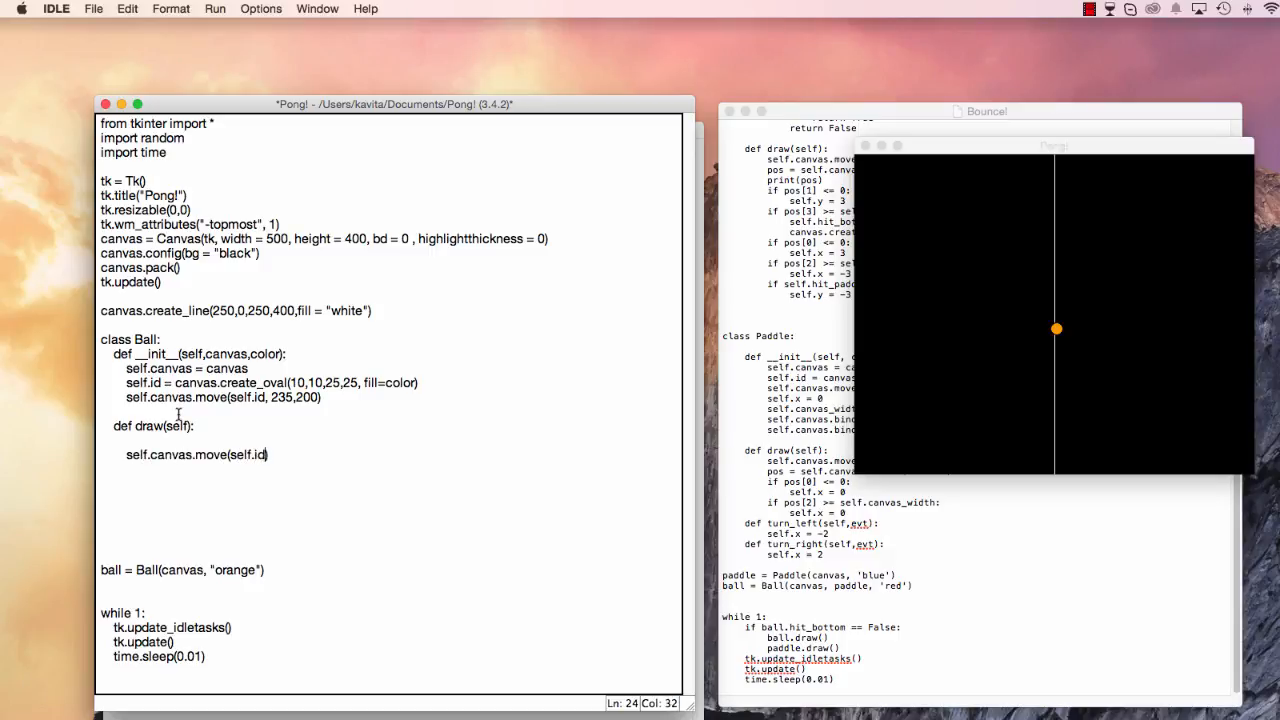
text(, self.x, self.y)
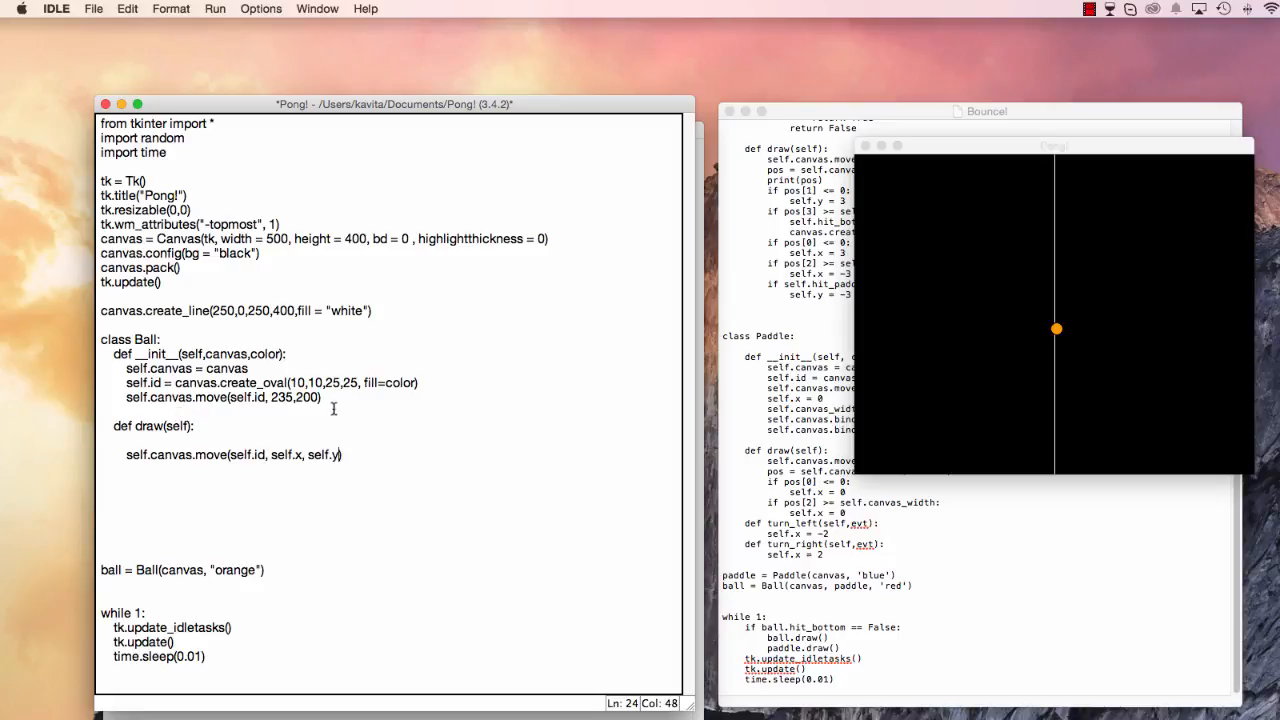
Initialise self.x = 0 and self.y = 0 in the constructor.
text(self.)
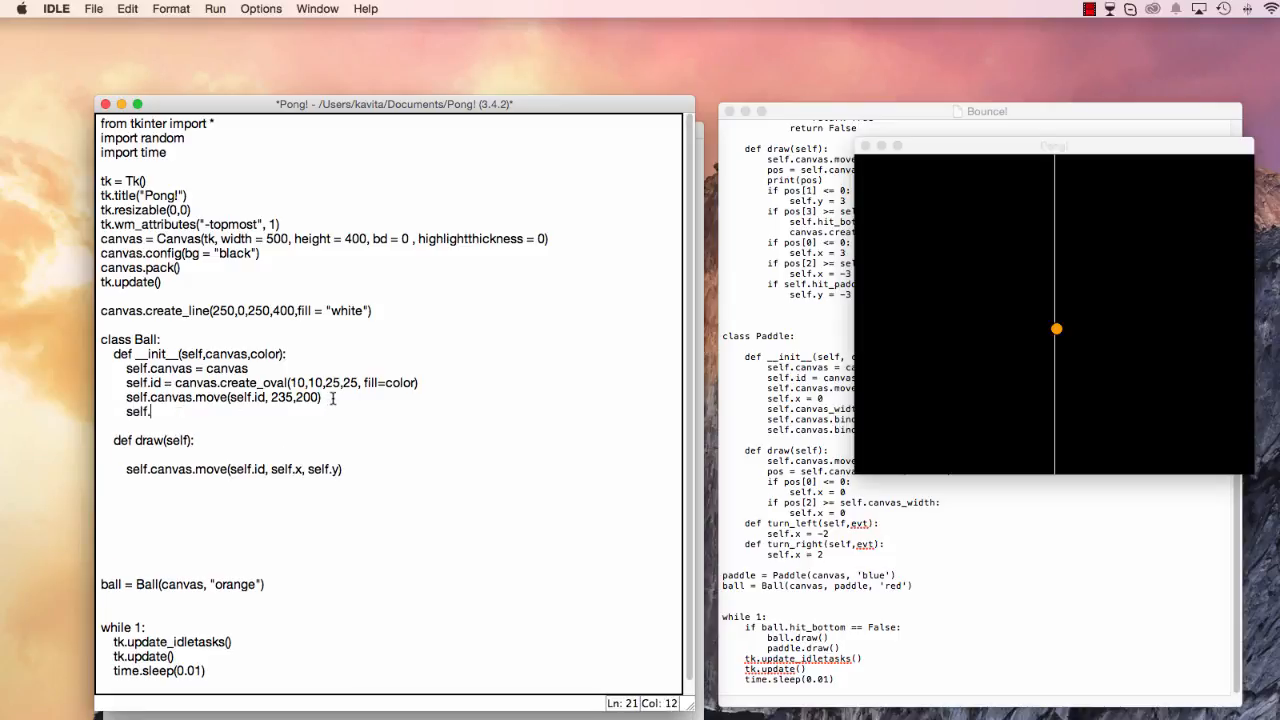
text(x =)
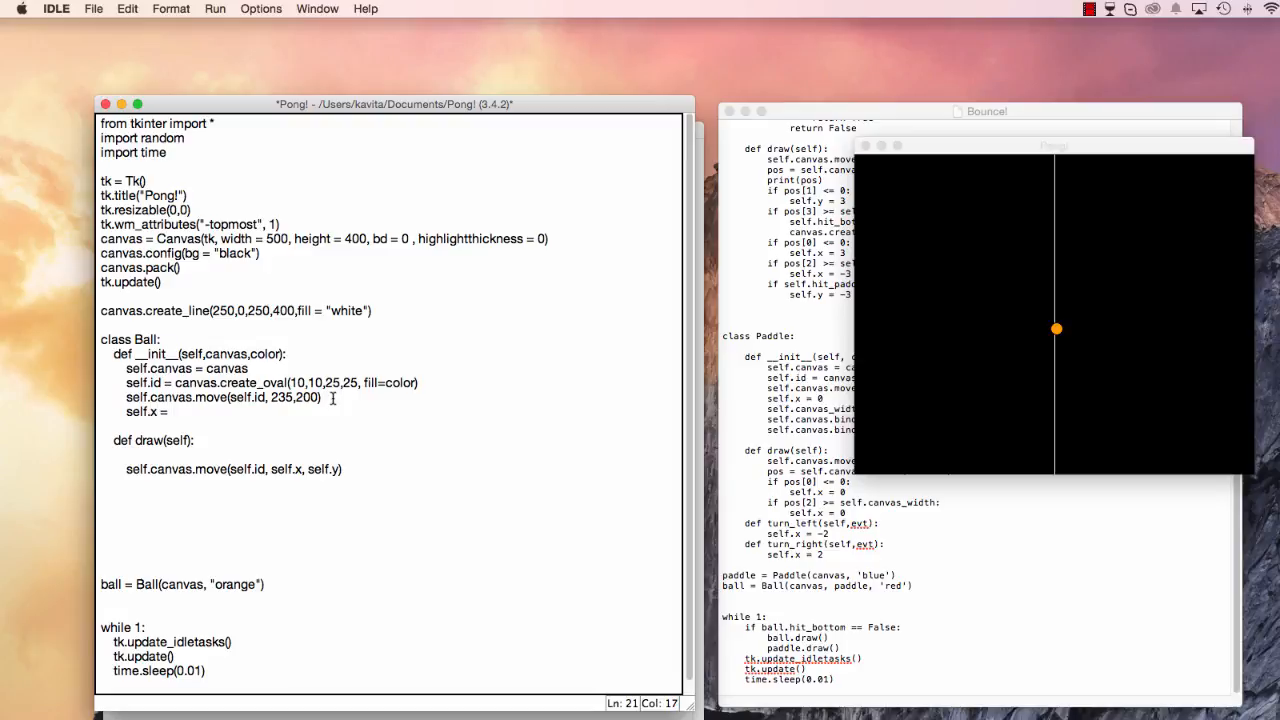
text(0)
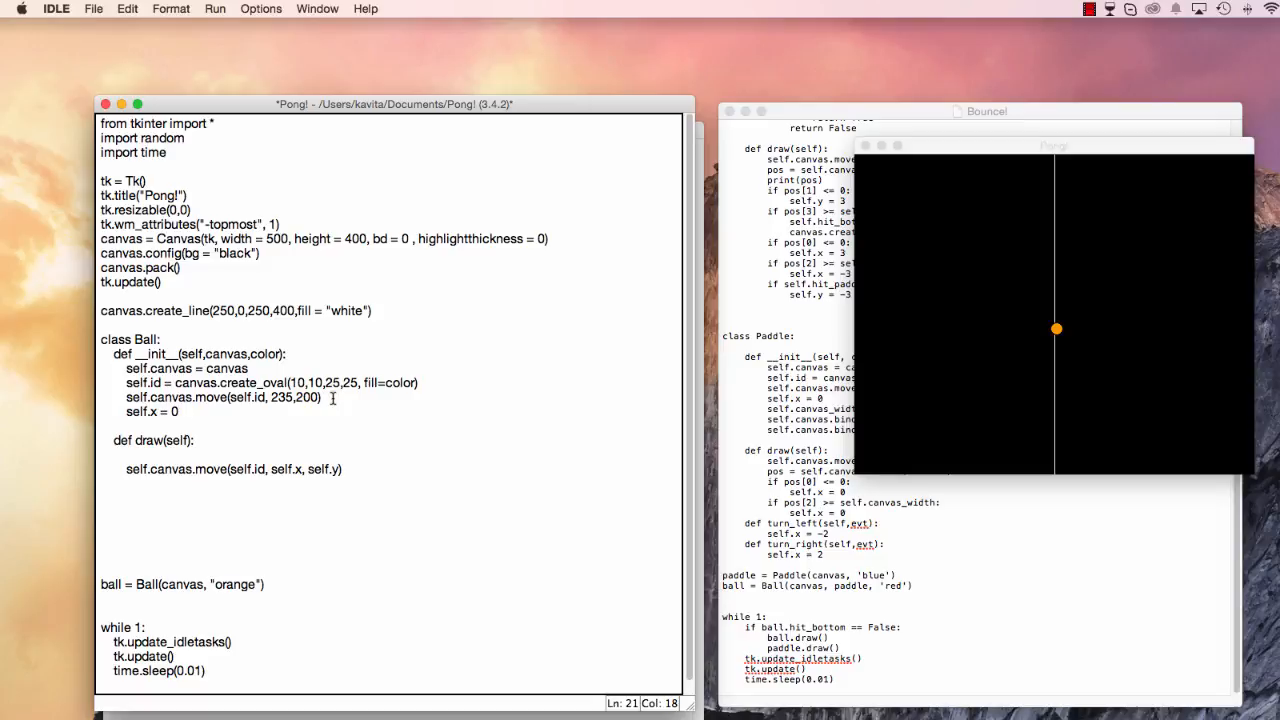
text(self.y = 0)
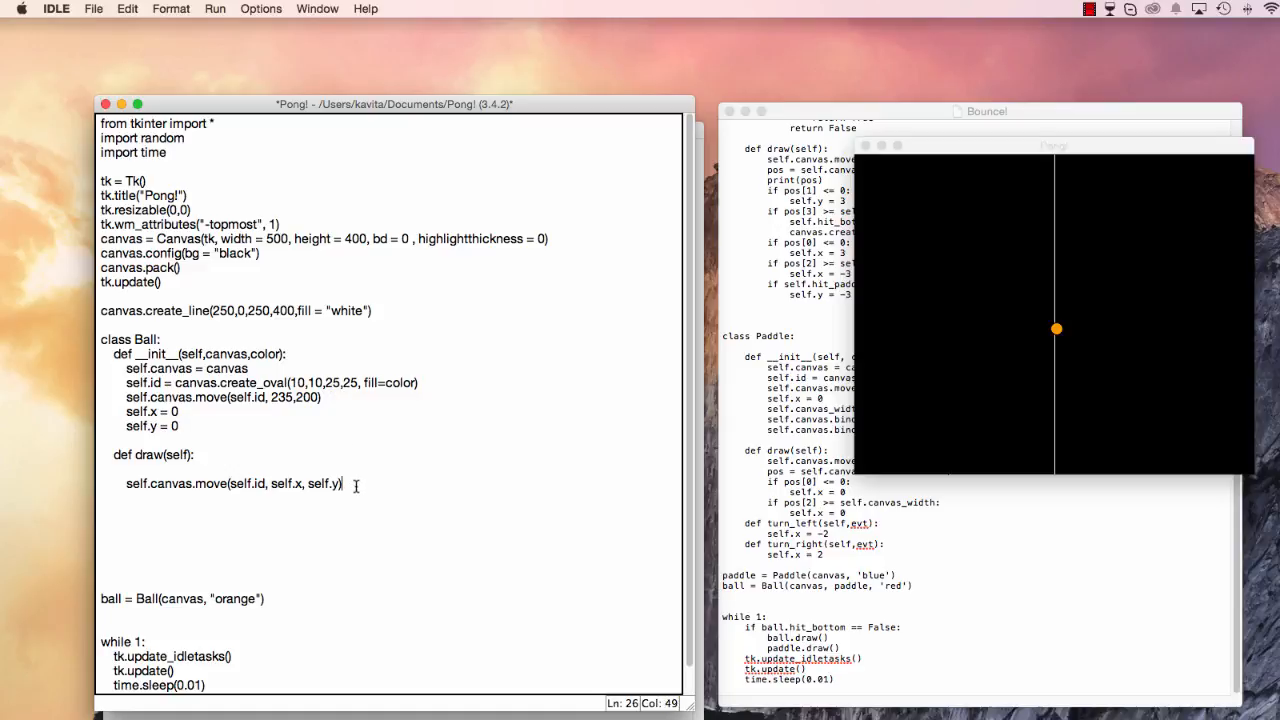
mouse_move(344, 466)
text(if pos[1] <= 0:)
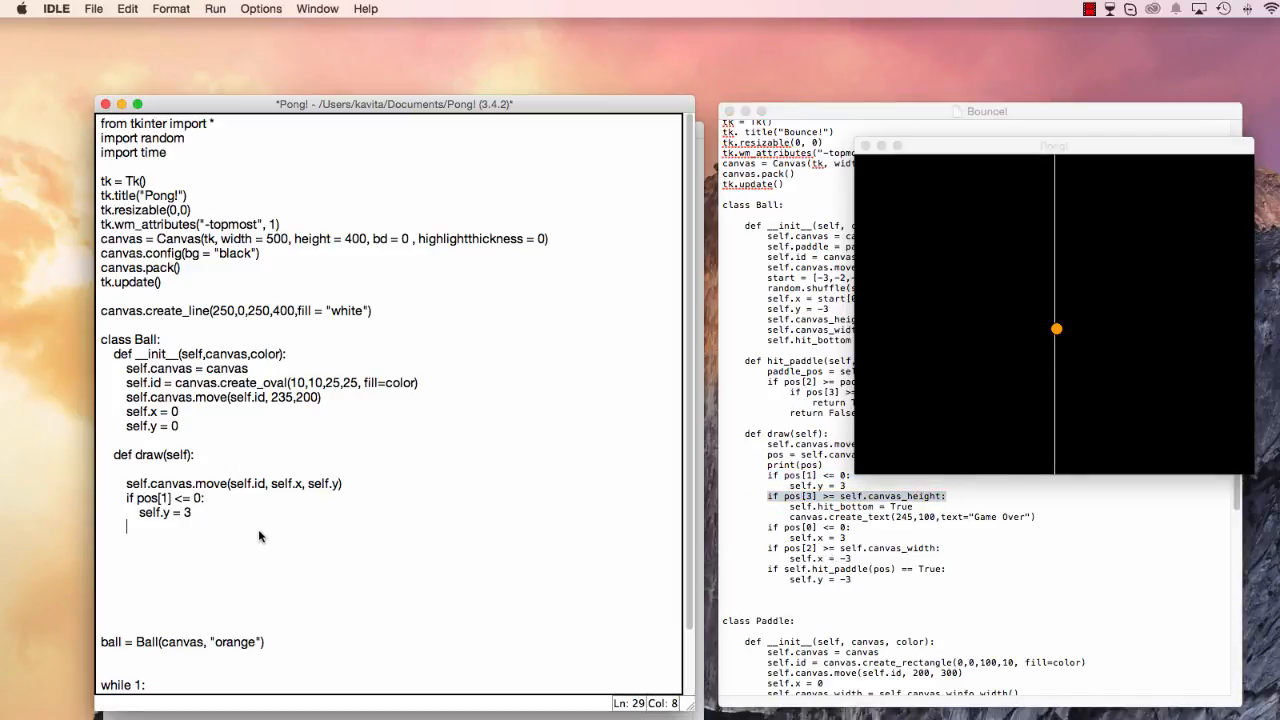
Set self.y = -3 when pos[3] >= self.canvas_height, alongside the pos[1] <= 0 bounce to 3.
text(if pos[3] >= self.canvas_height:)
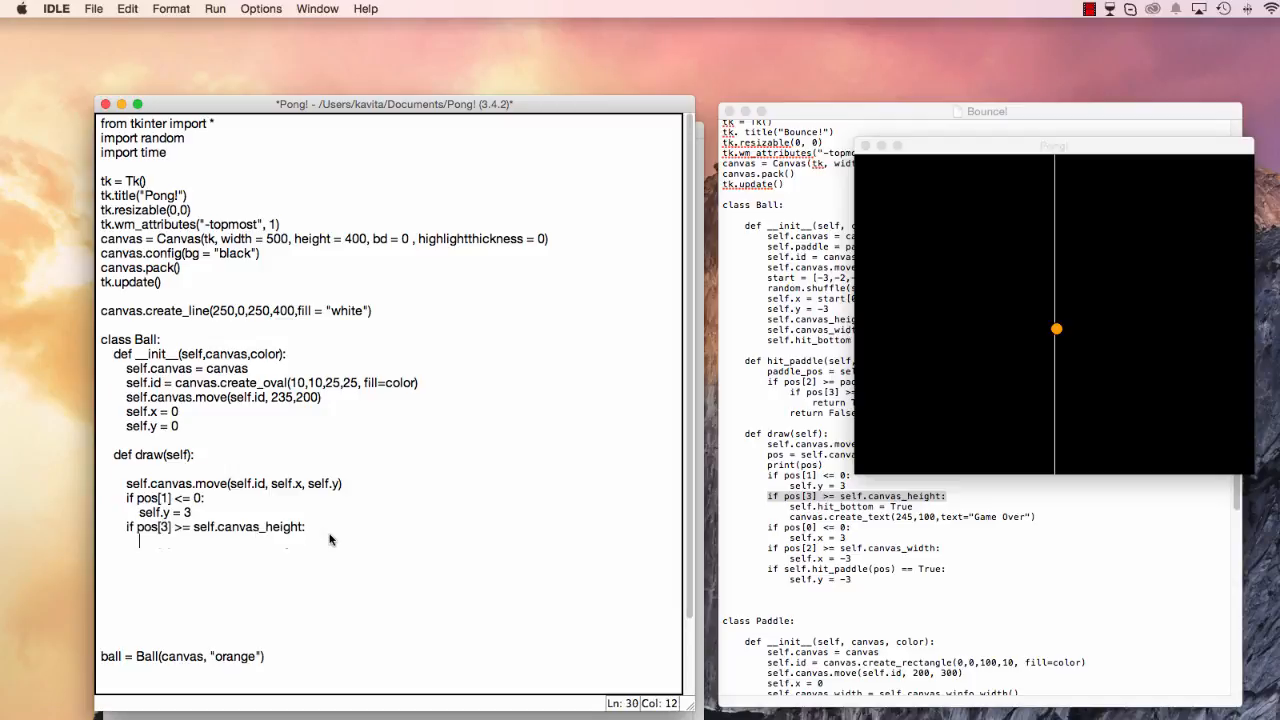
text(self.y)
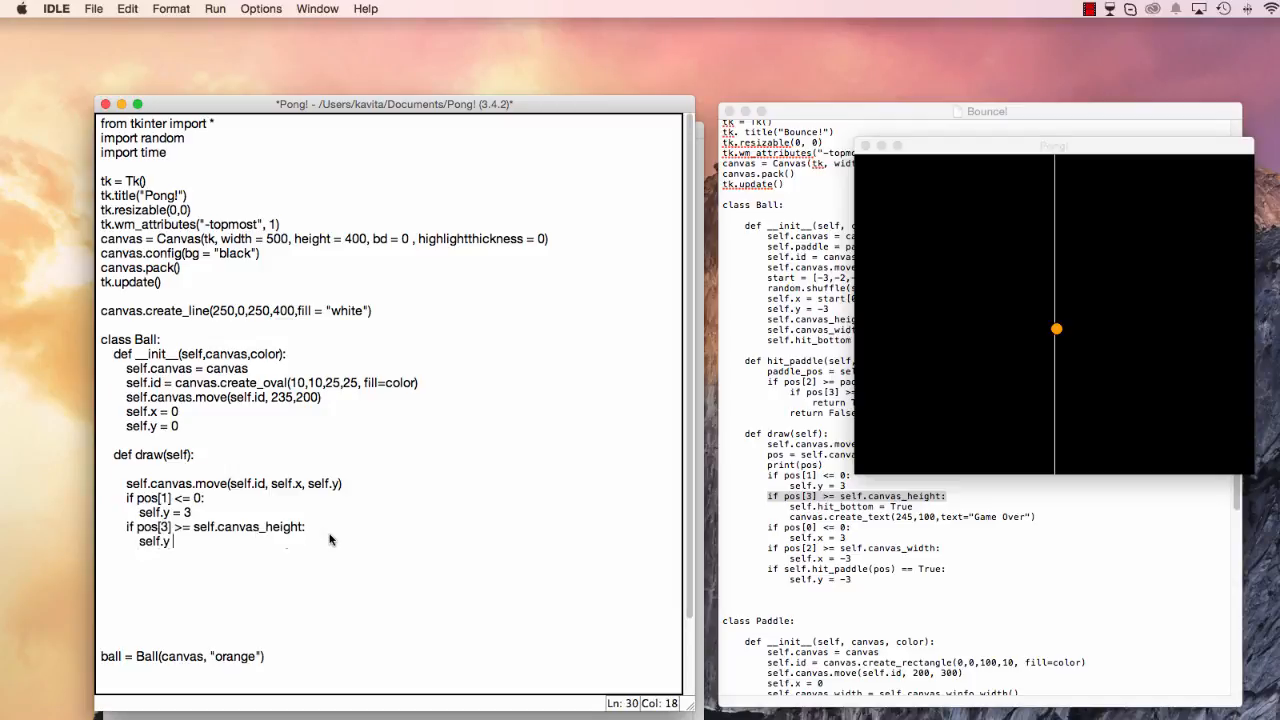
text(= -3)
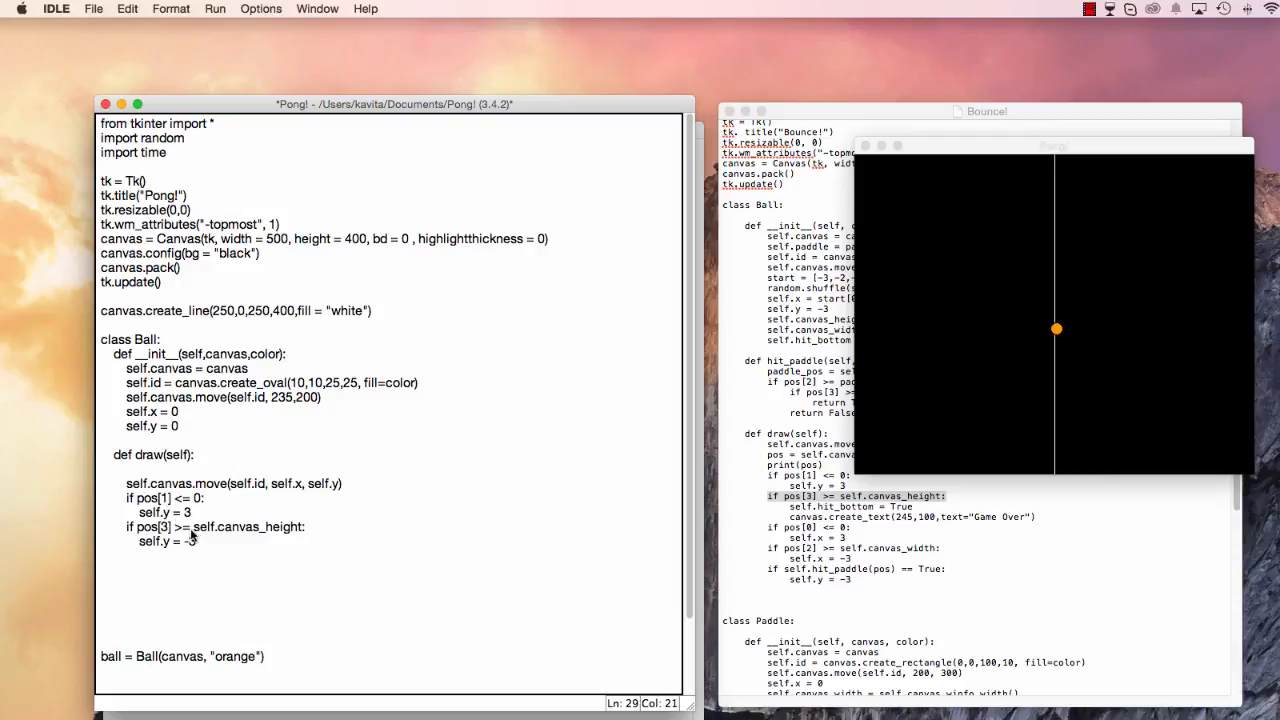
mouse_move(208, 577)
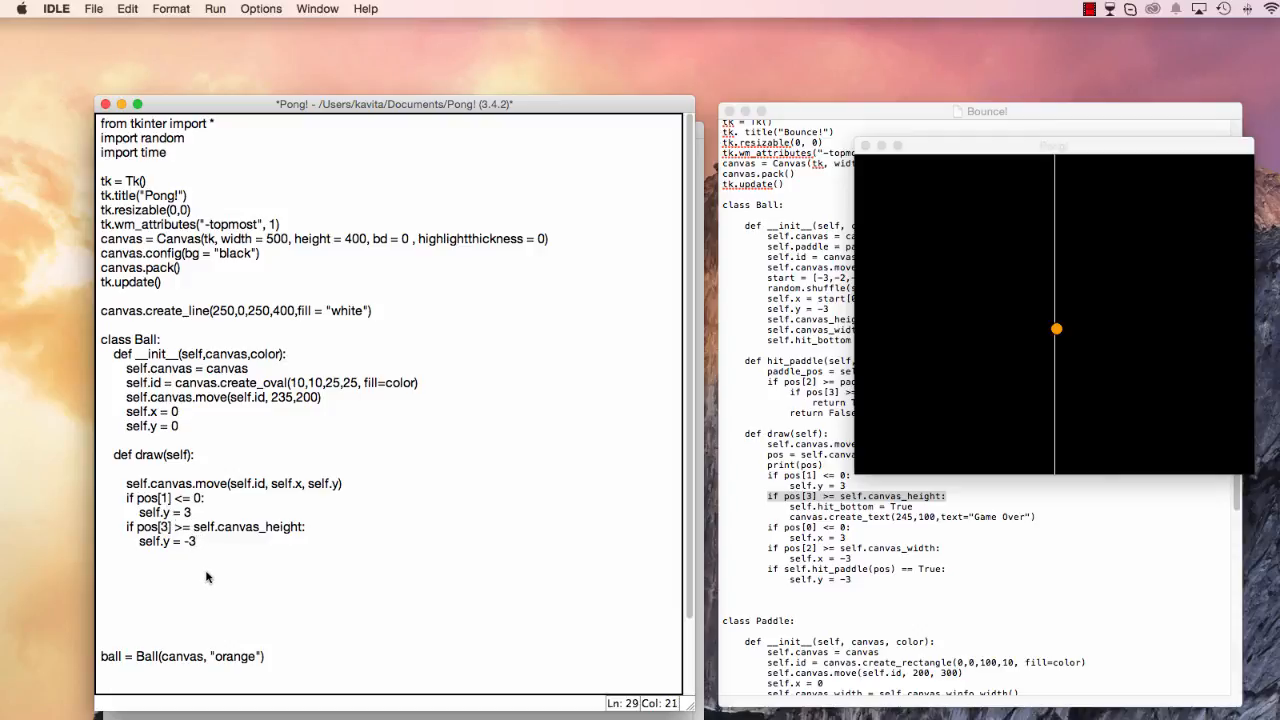
click(418, 392)
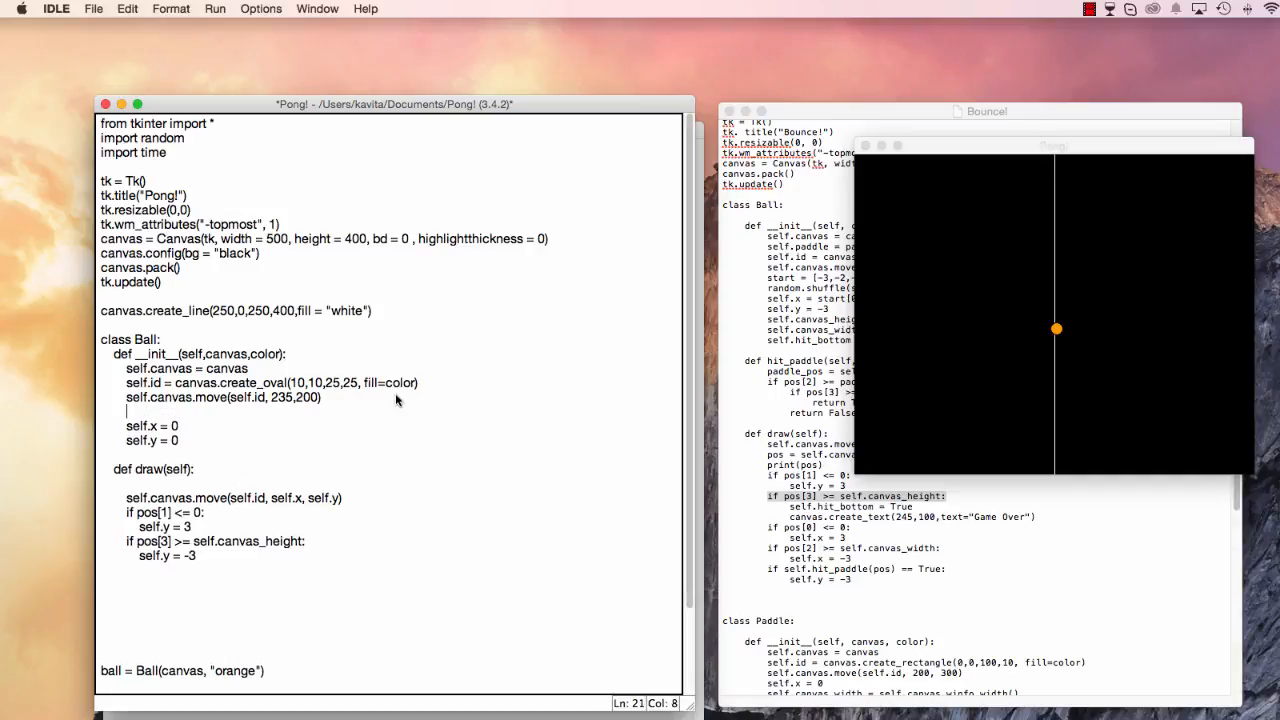
Shuffle starts = [-3,3], set self.x = starts[0] and self.y = -3, and save.
text(starts =)
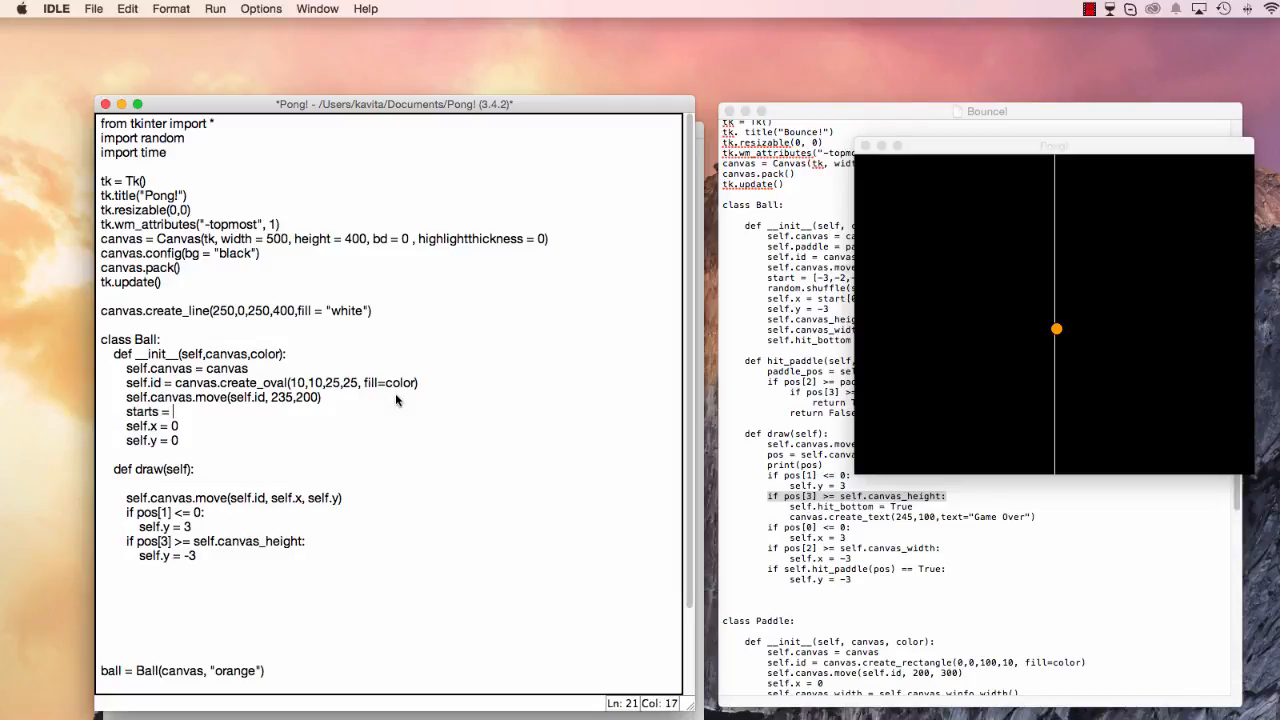
text([-3,3)
text(random.shuffl)
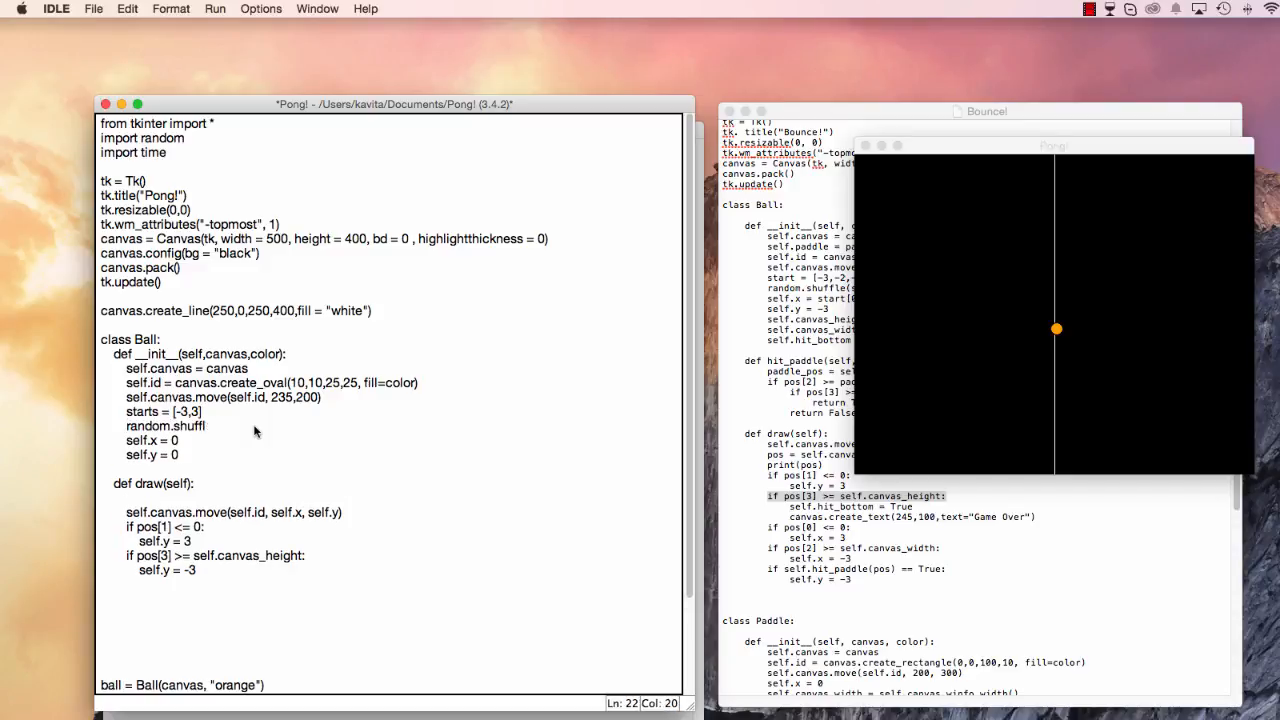
text((starts))
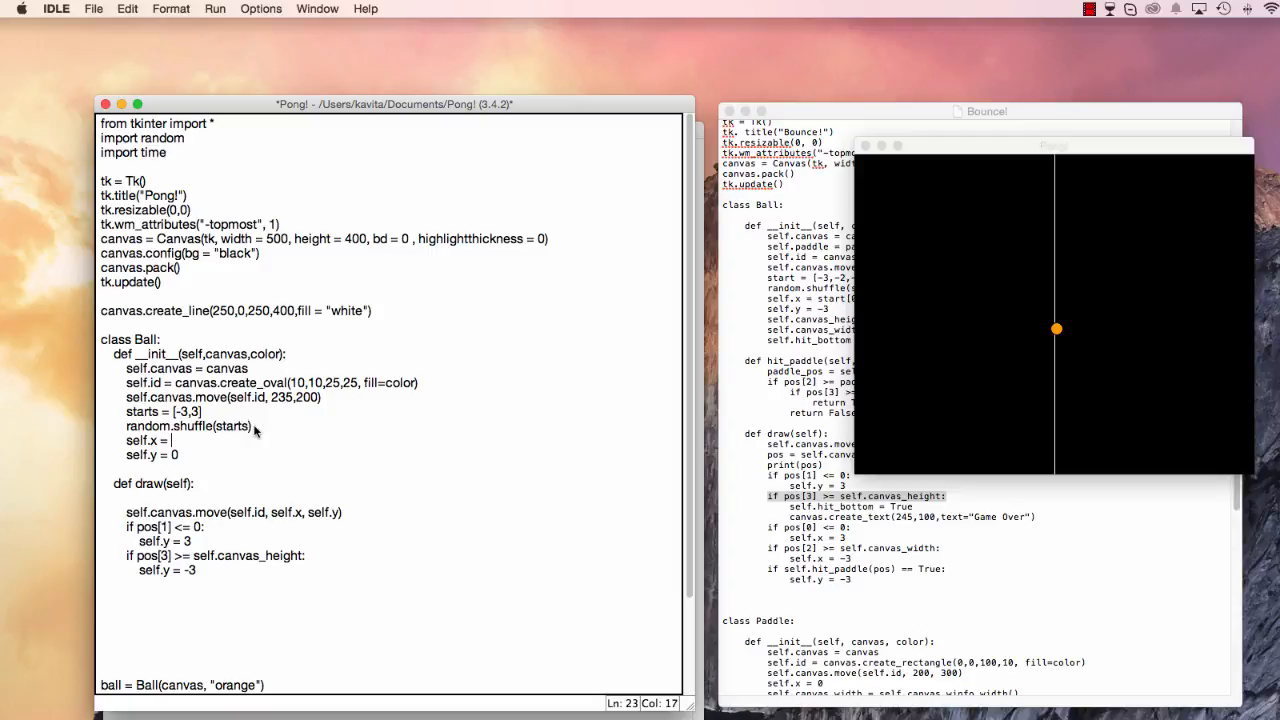
text(starts[0)
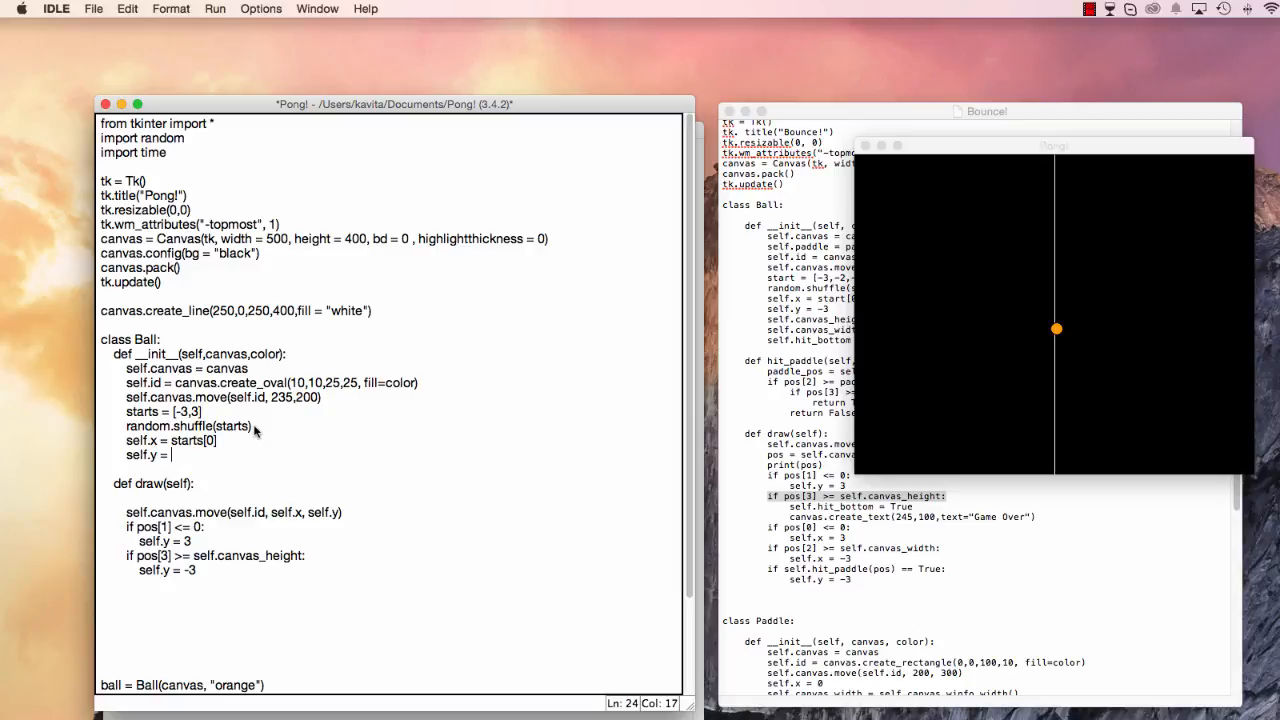
text(-3)
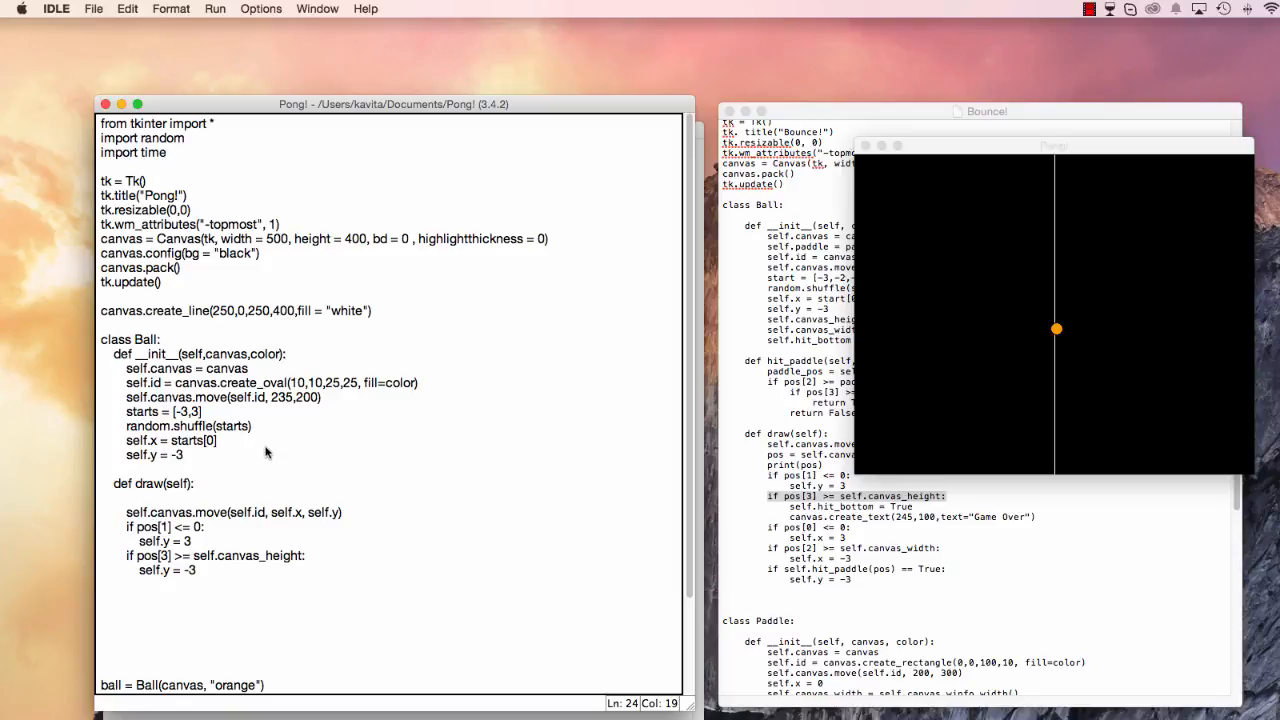
Run the Pong script, move its game window aside, and confirm killing the running program.
key(F5)
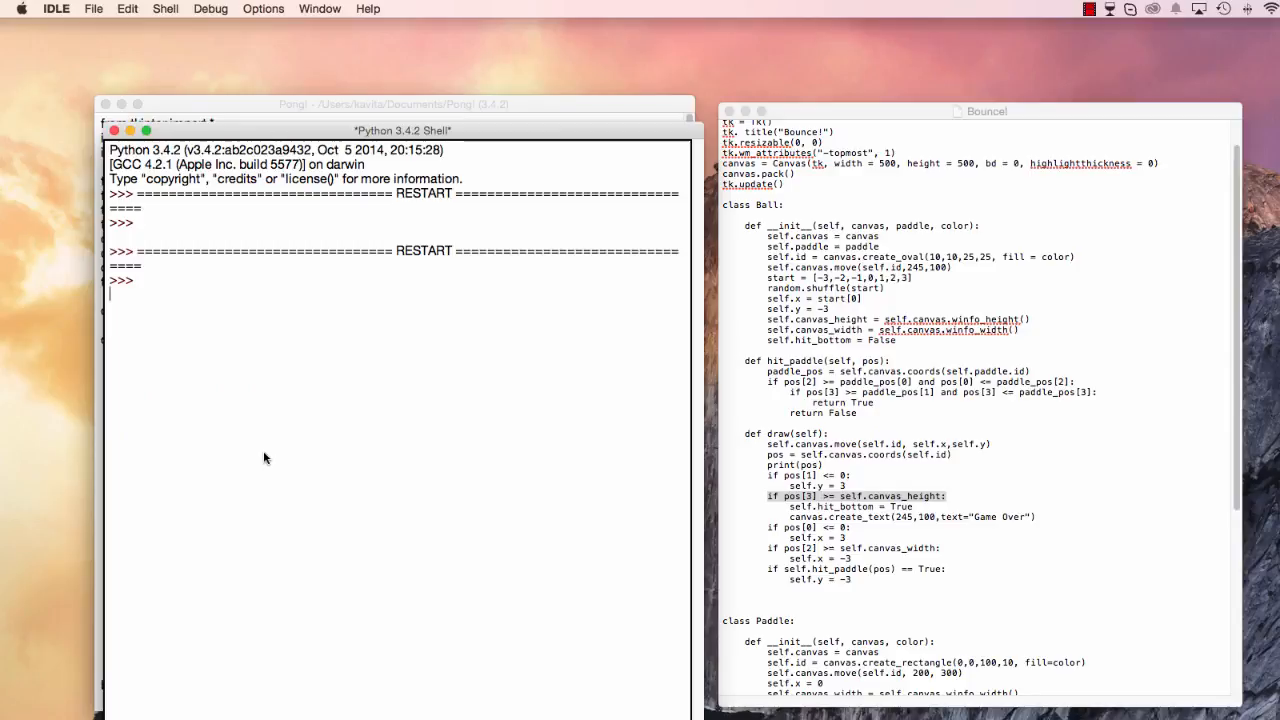
mouse_move(270, 462)
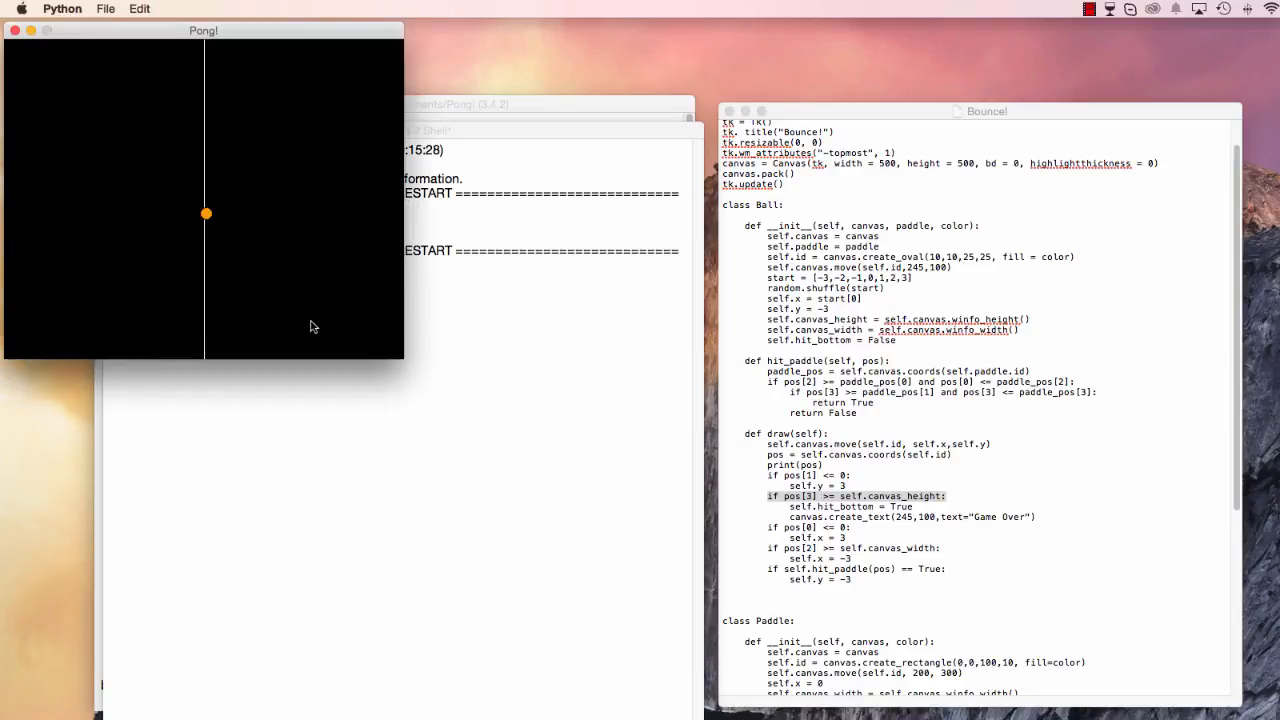
drag(203, 30, 970, 139)
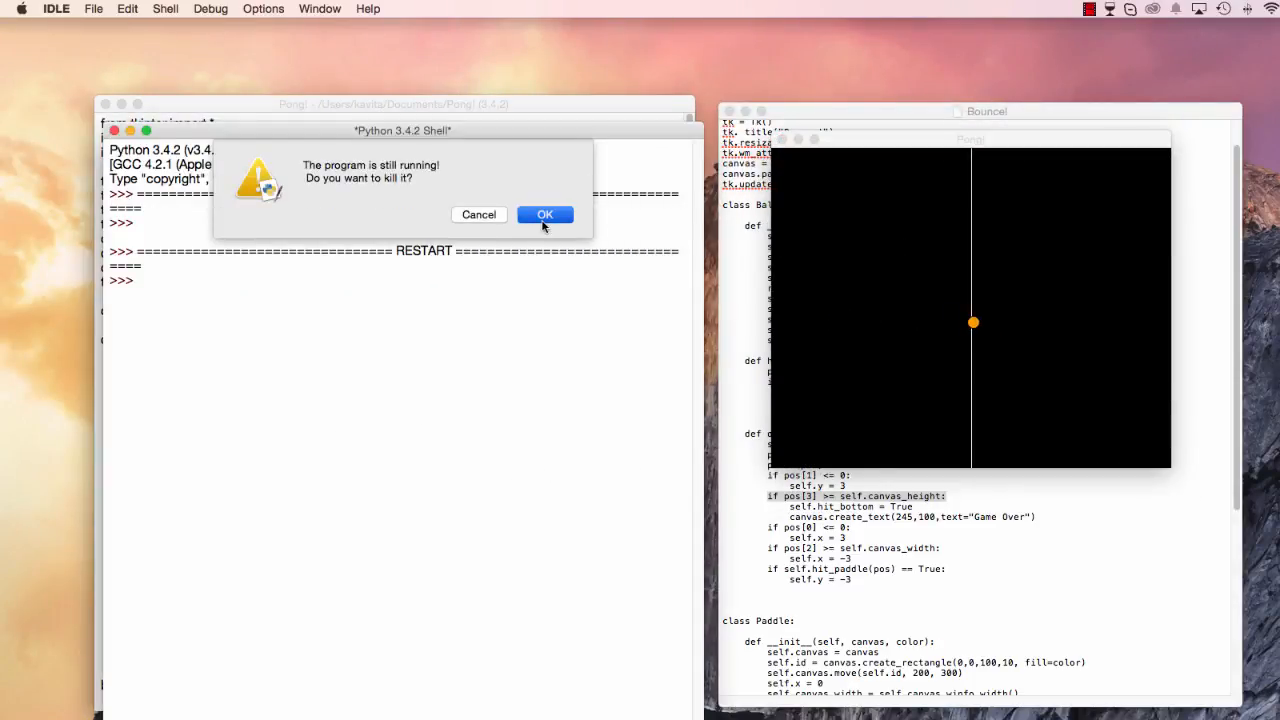
click(545, 214)
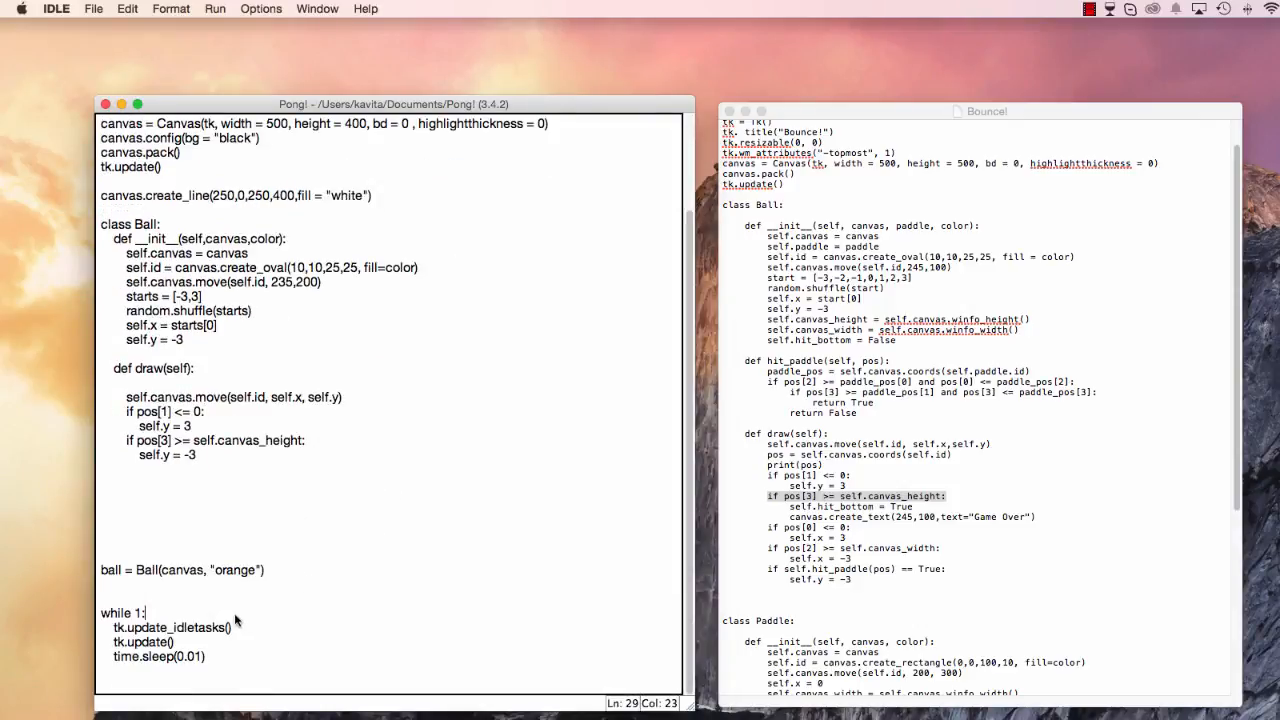
Add pos = self.canvas.coords(self.id) on a new line below the move call in draw().
text(ball.draw()
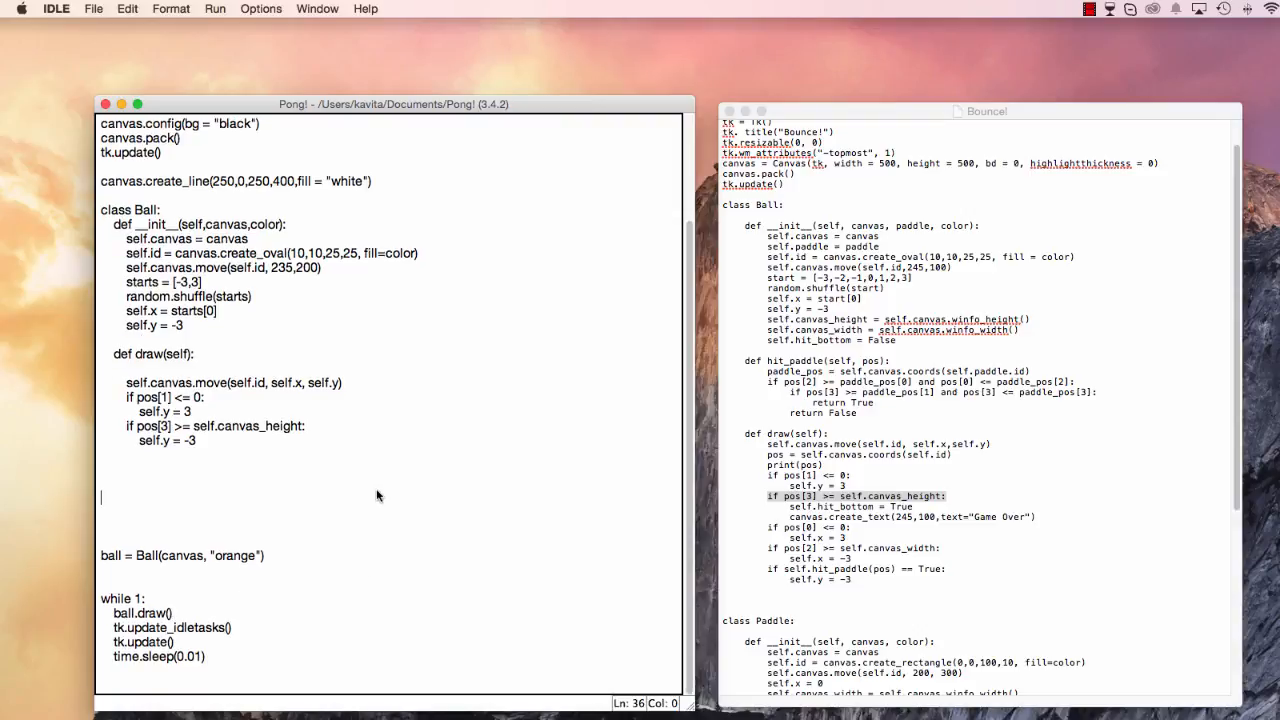
key(F5)
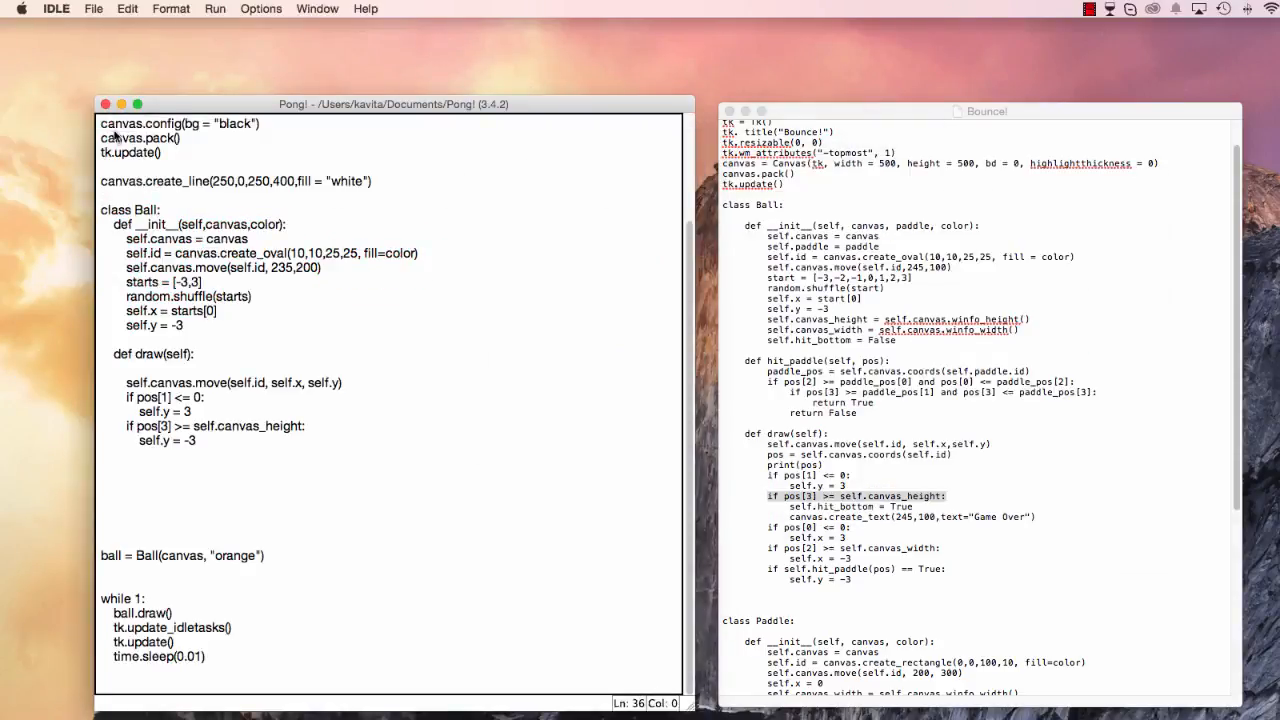
click(345, 382)
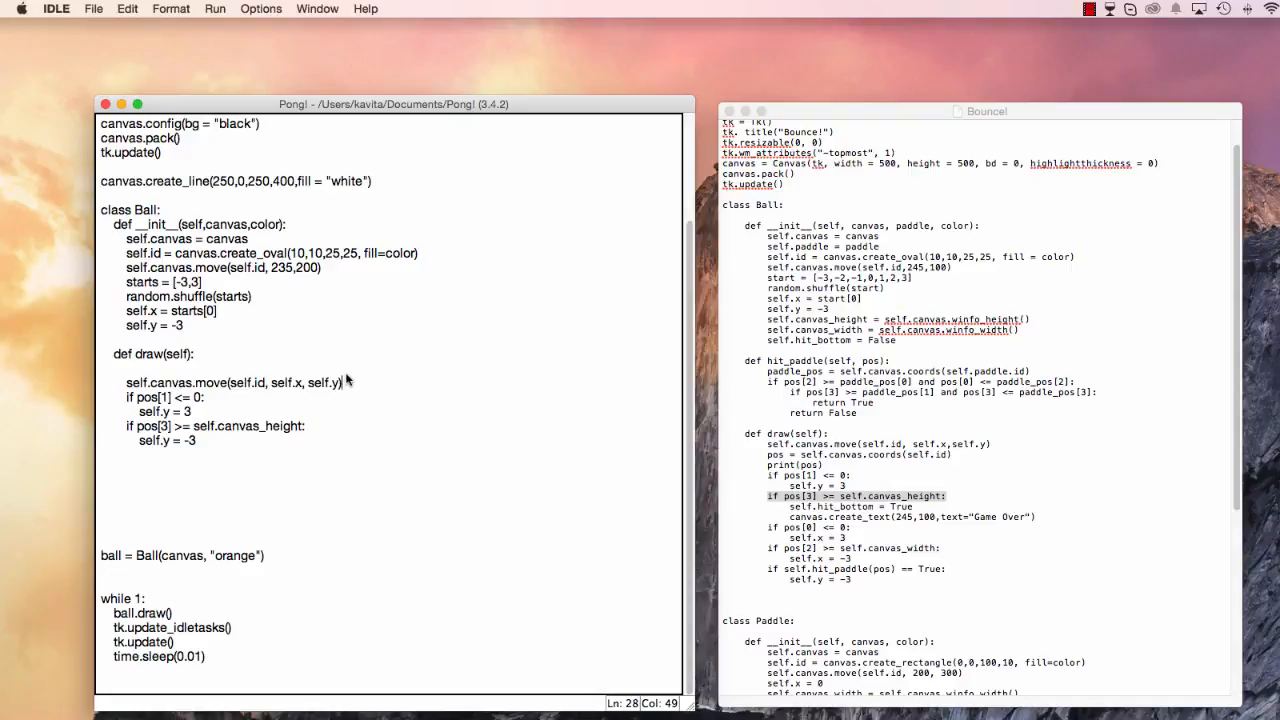
key(Return)
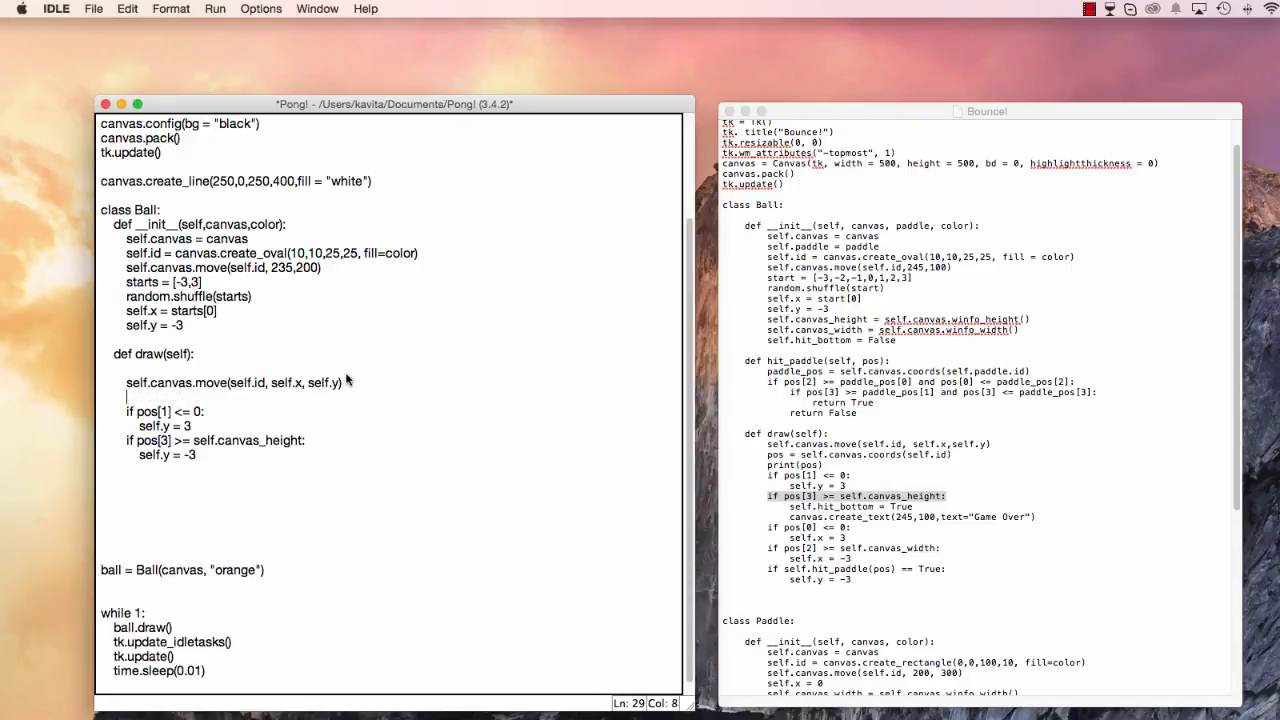
text(pos = canva)
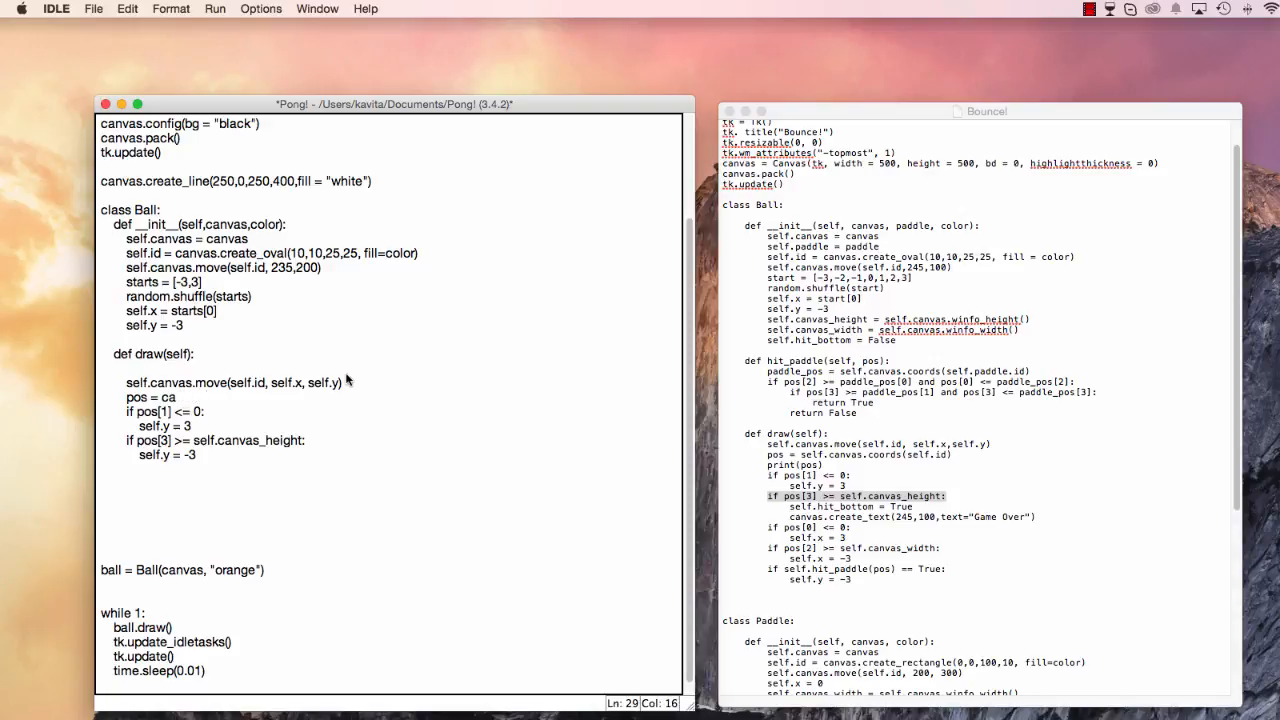
text(self.canv)
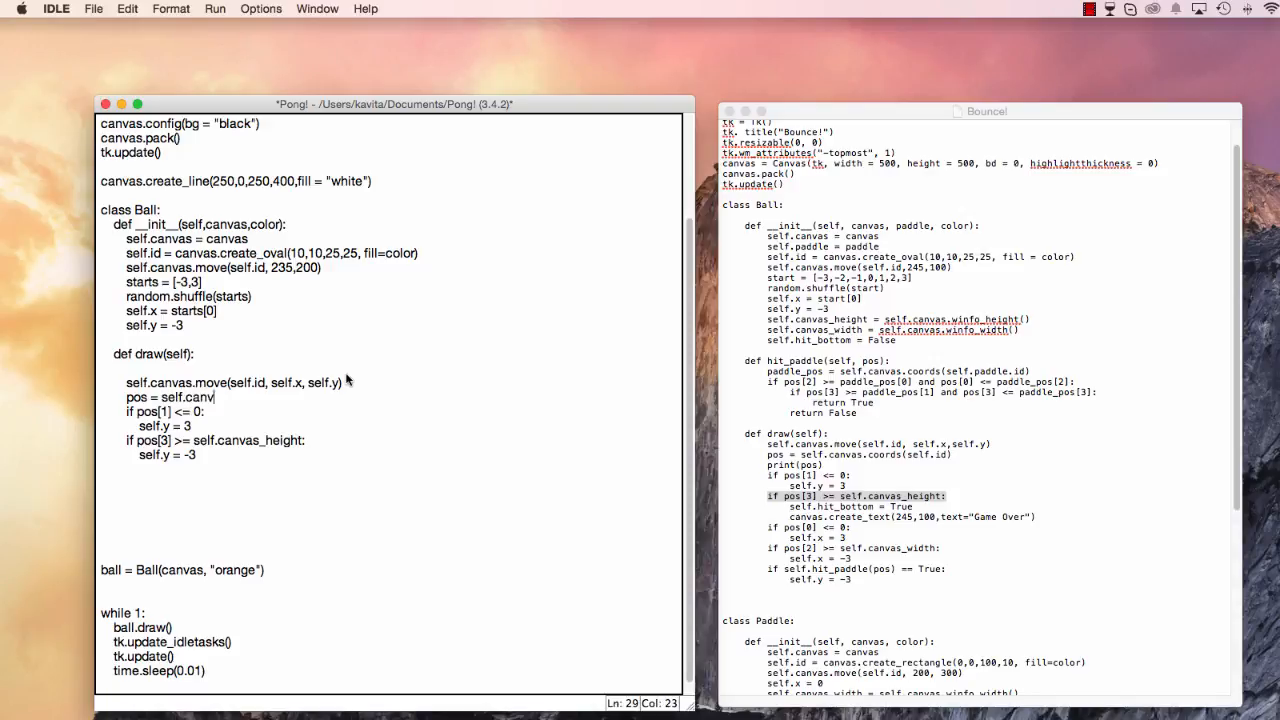
text(as.coords())
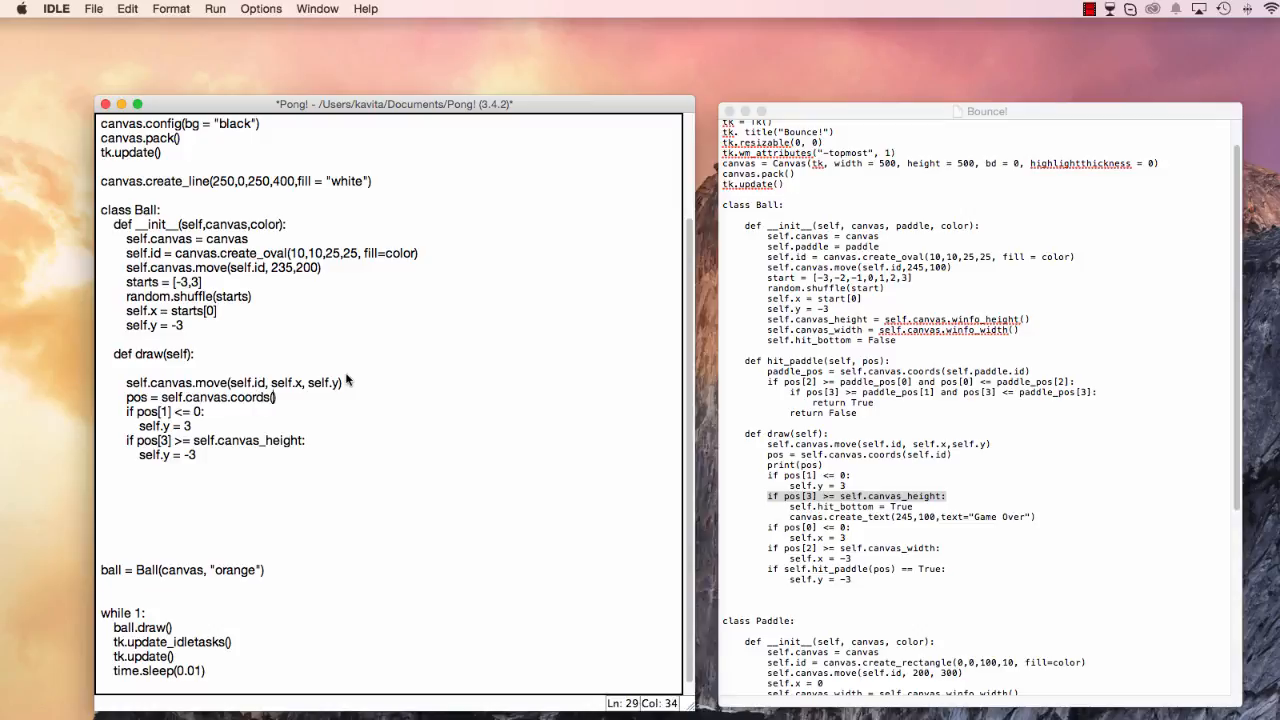
text(self.id)
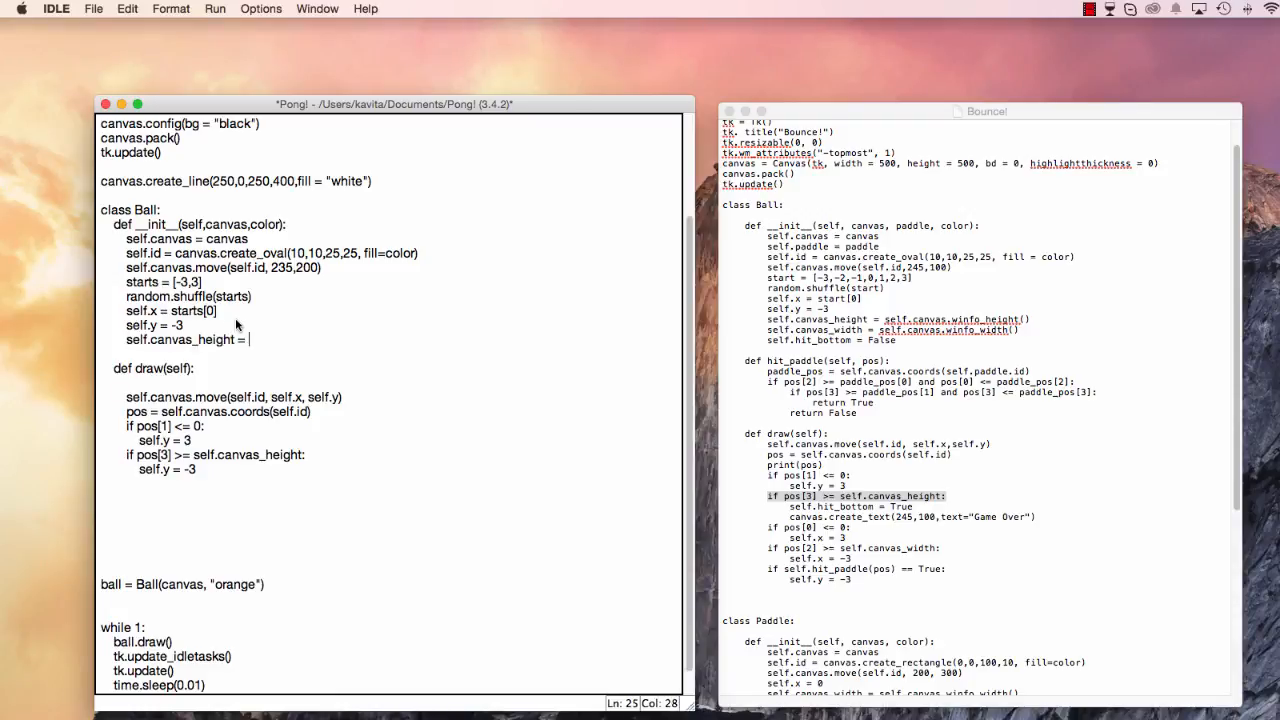
Assign self.canvas_height = self.canvas.winfo_height() in __init__, correcting a typo.
text(canvas)
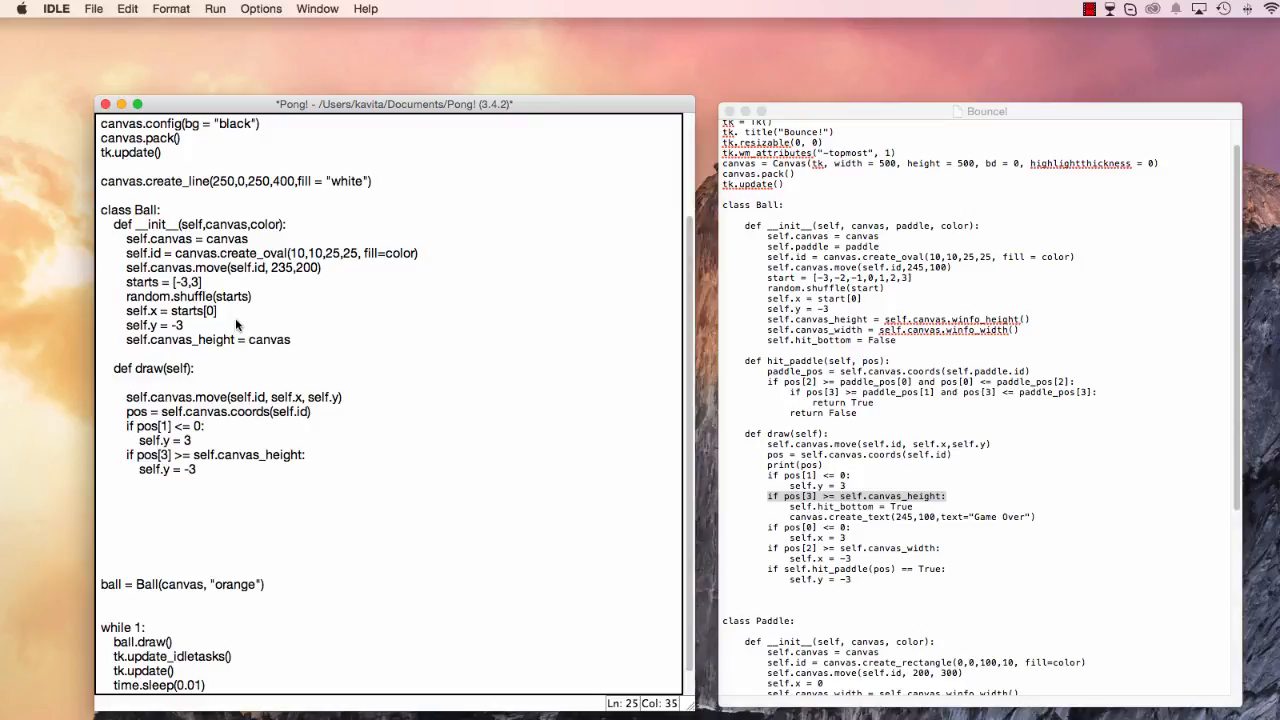
text(.)
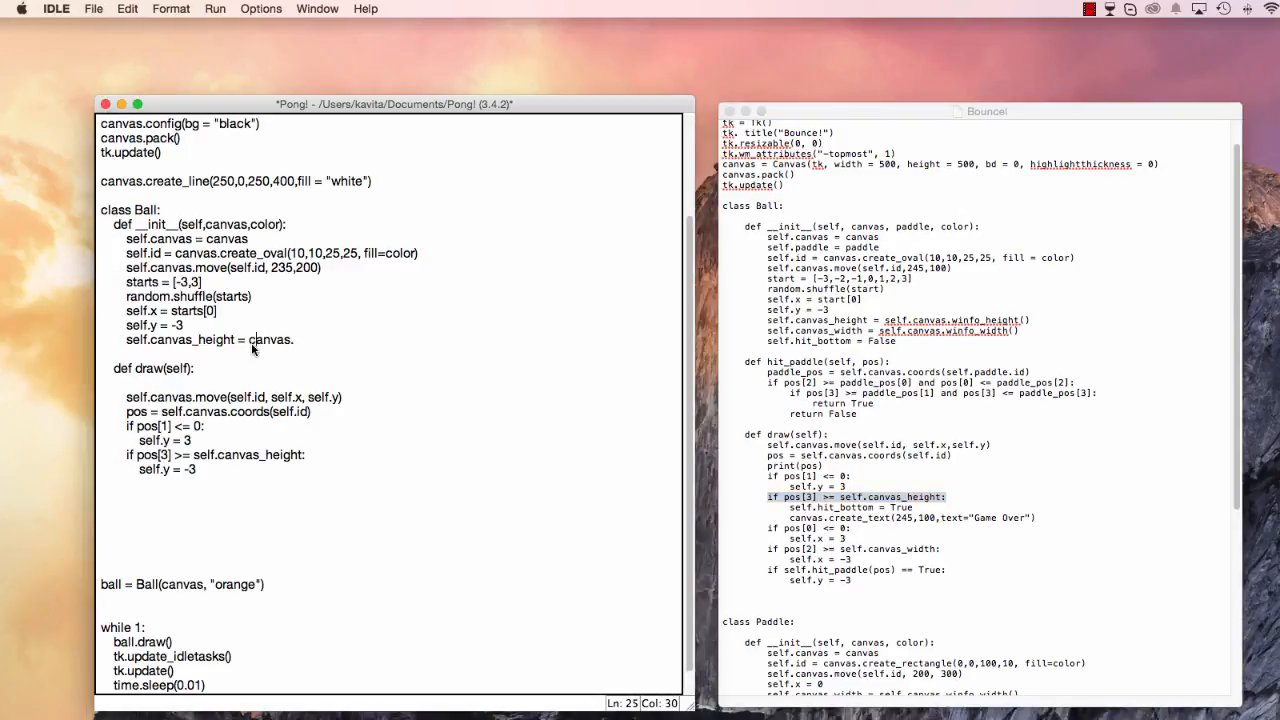
text(es)
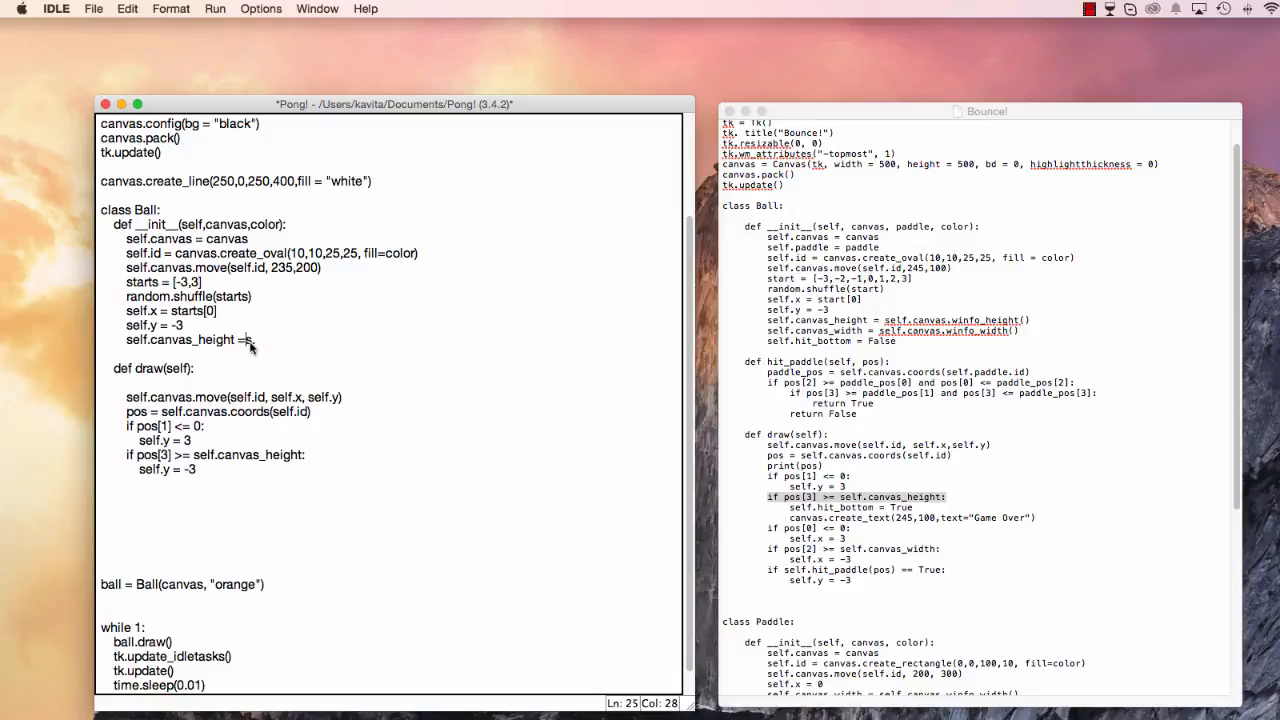
text(self.canvas.)
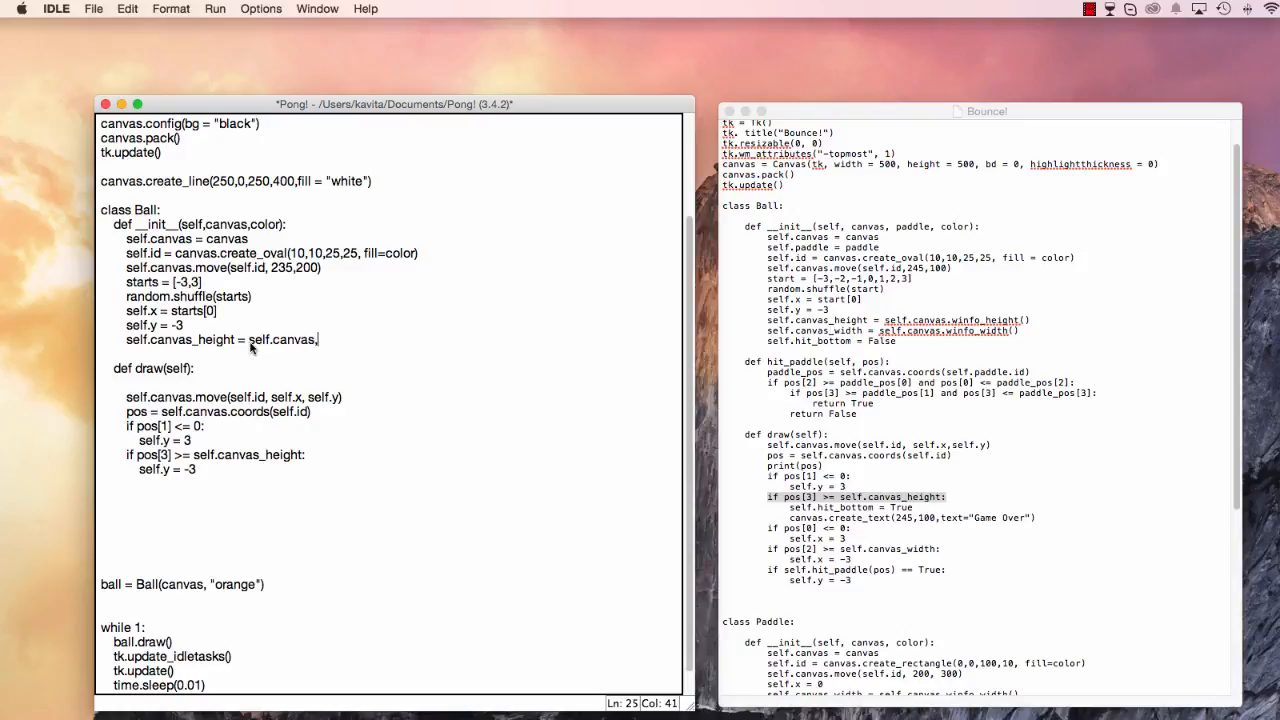
text(winfo())
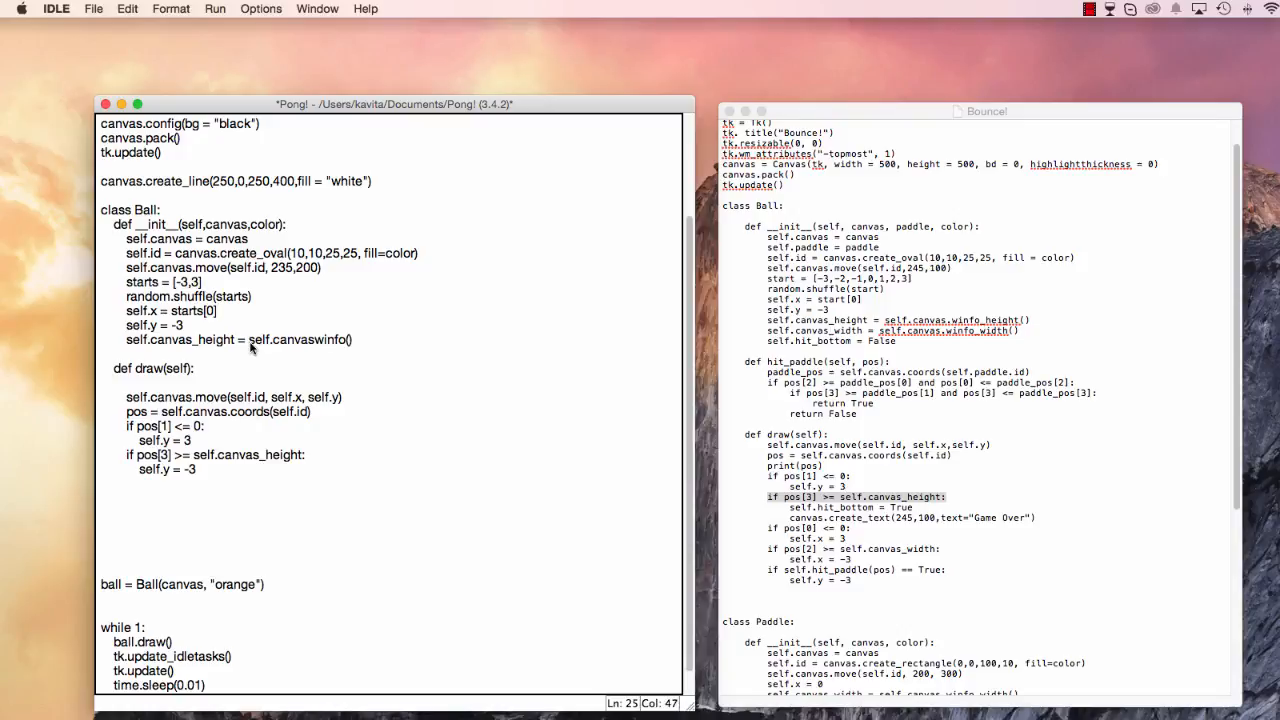
key(BackSpace)
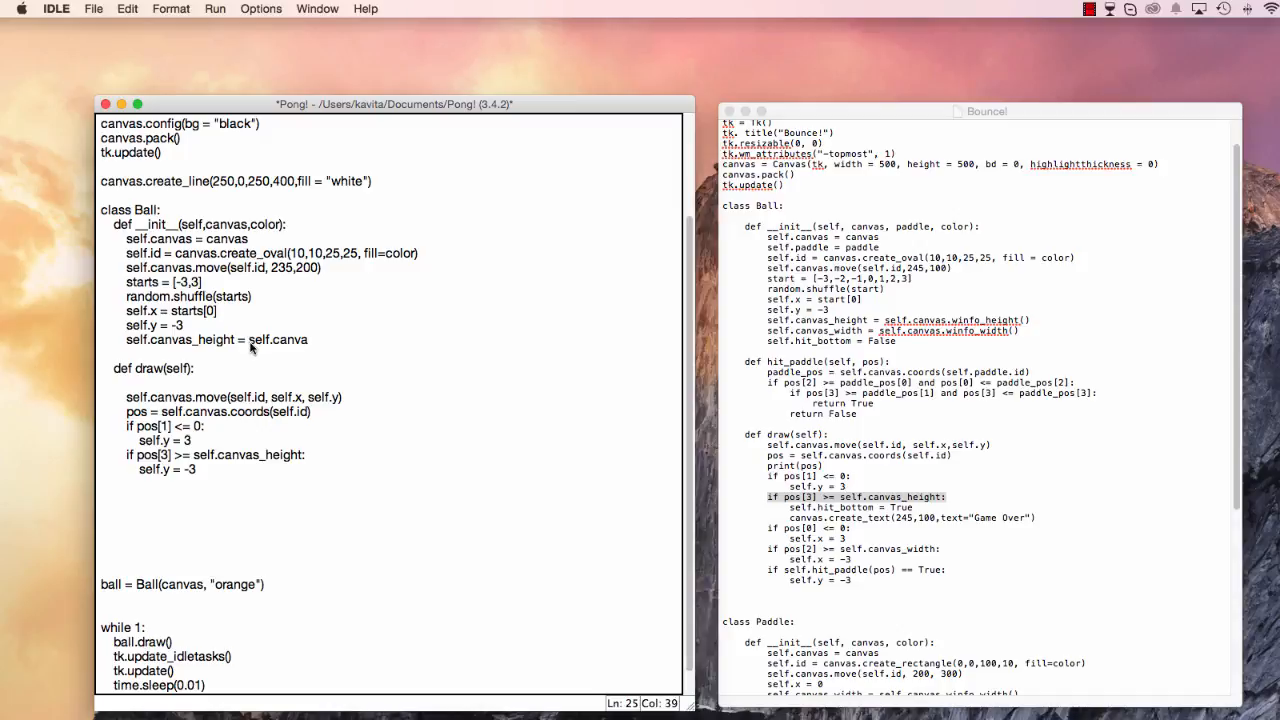
text(s.winfo_height)
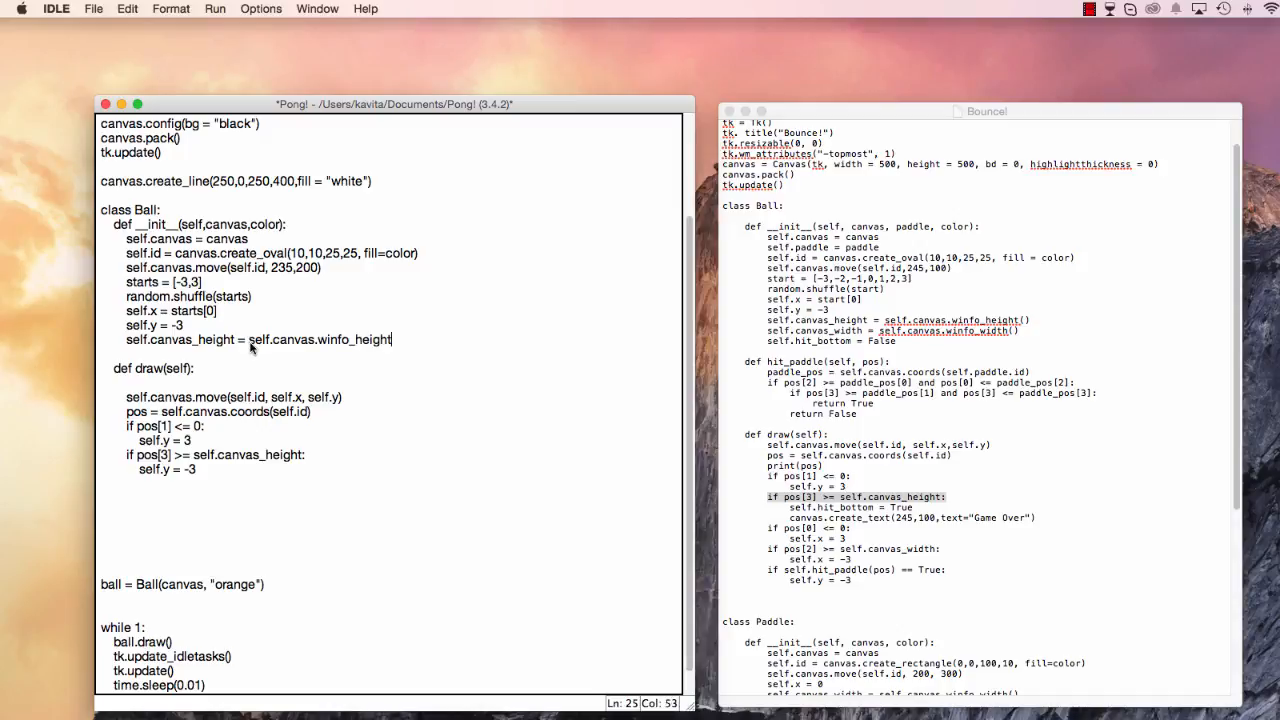
text(())
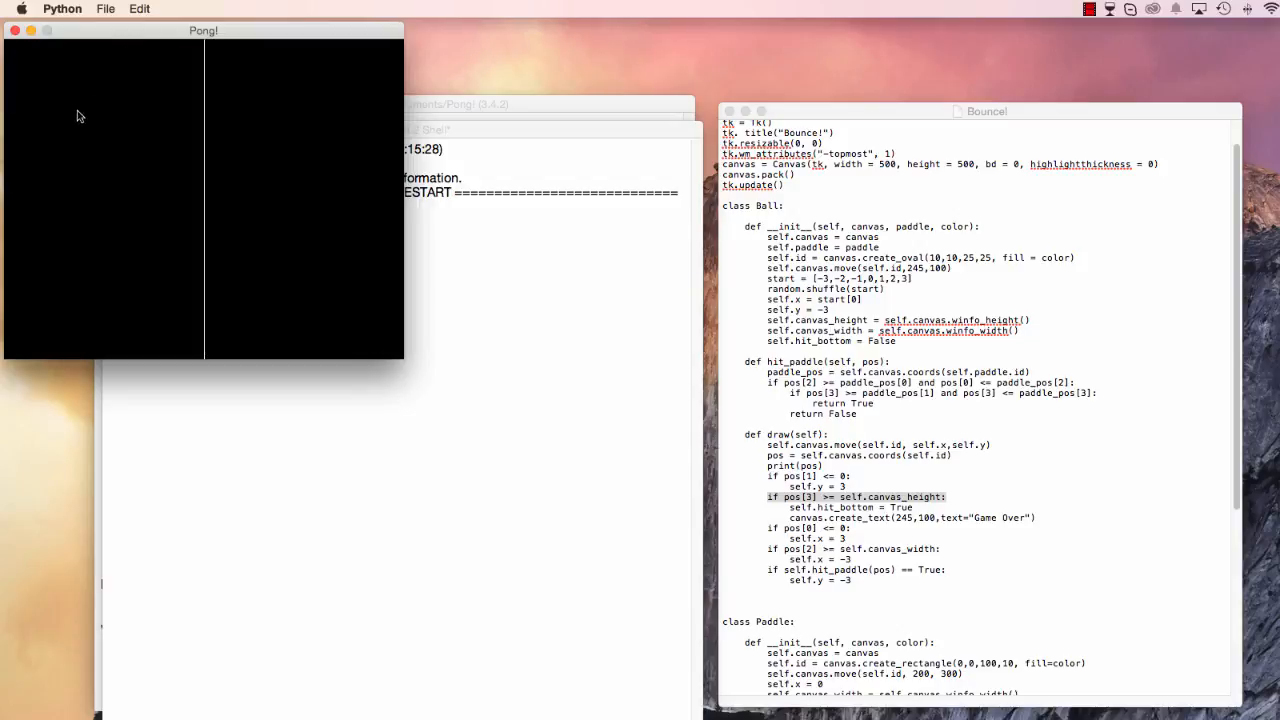
mouse_move(8, 42)
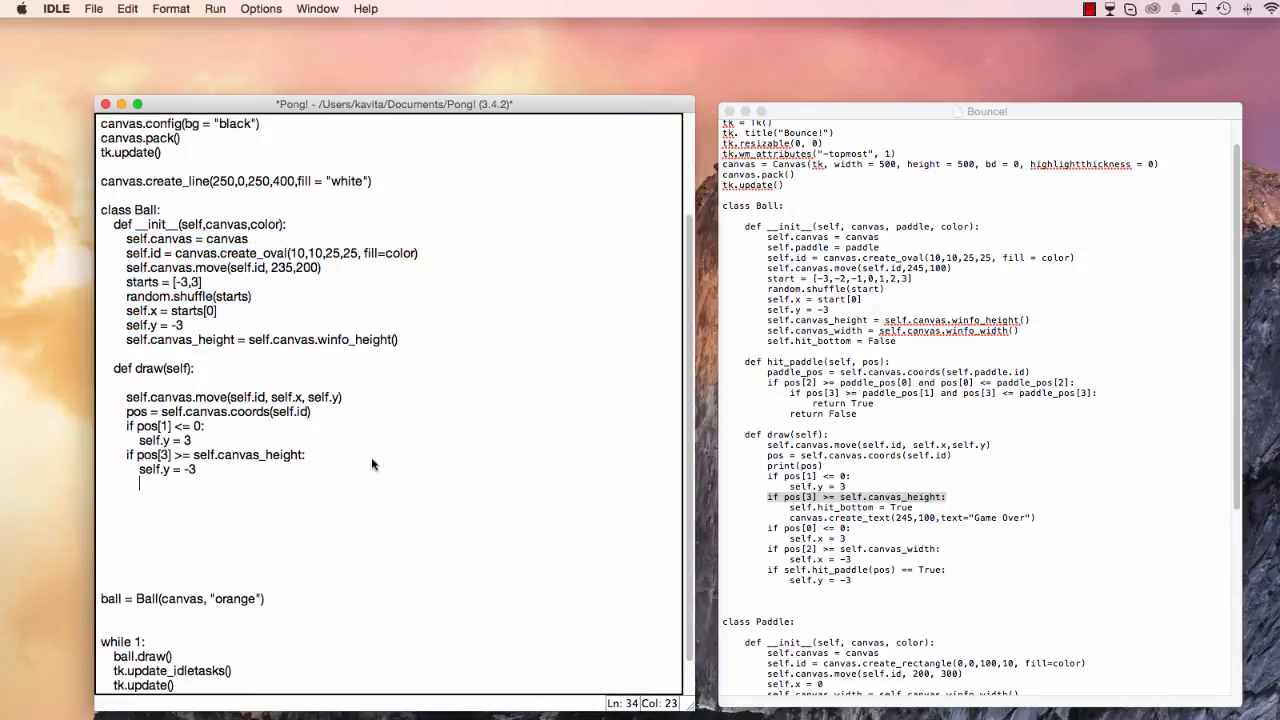
Add the left-wall check if pos[0] <= 0: self.x = 3, and begin an if pos[2] check.
text(if)
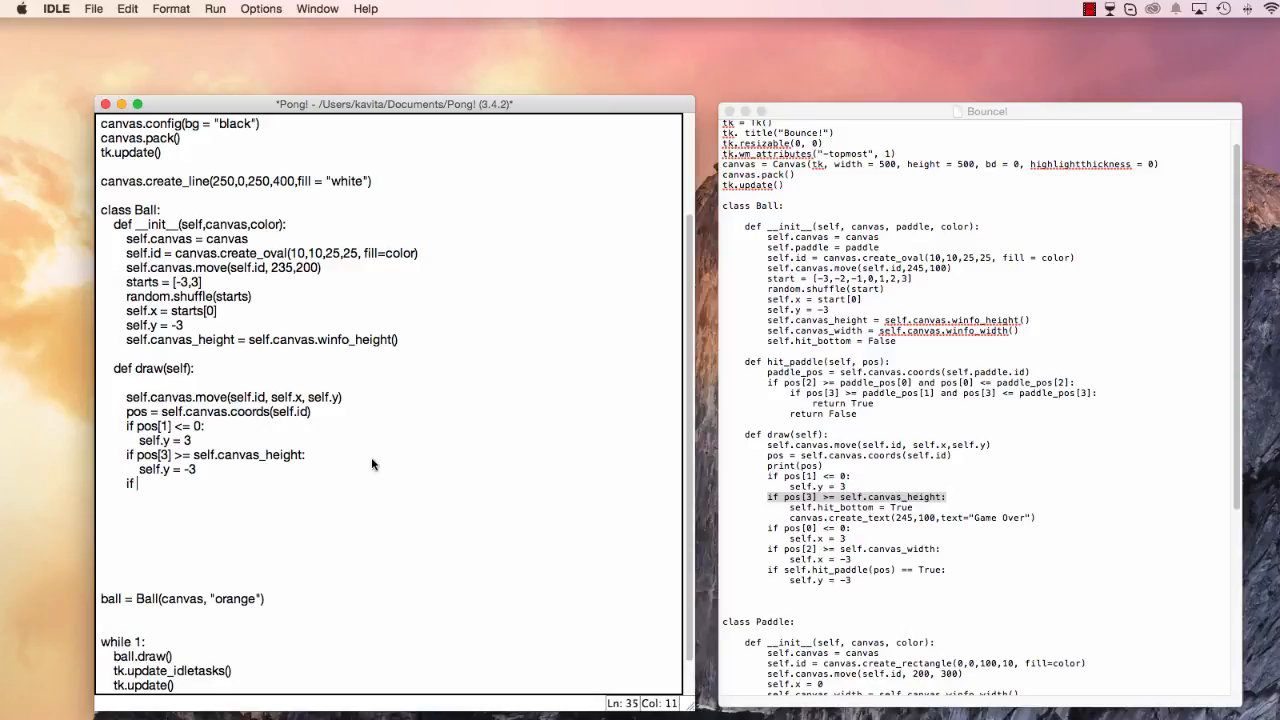
text(pos[])
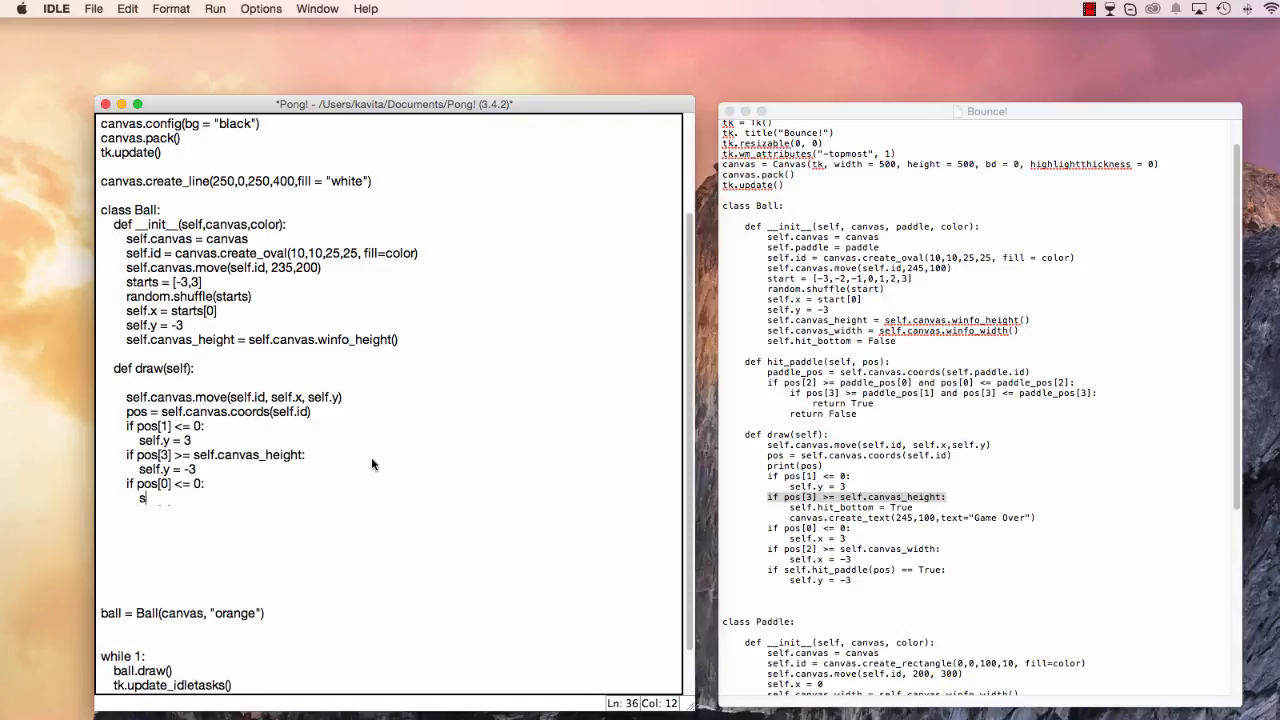
text(elf.x = 3)
text(if)
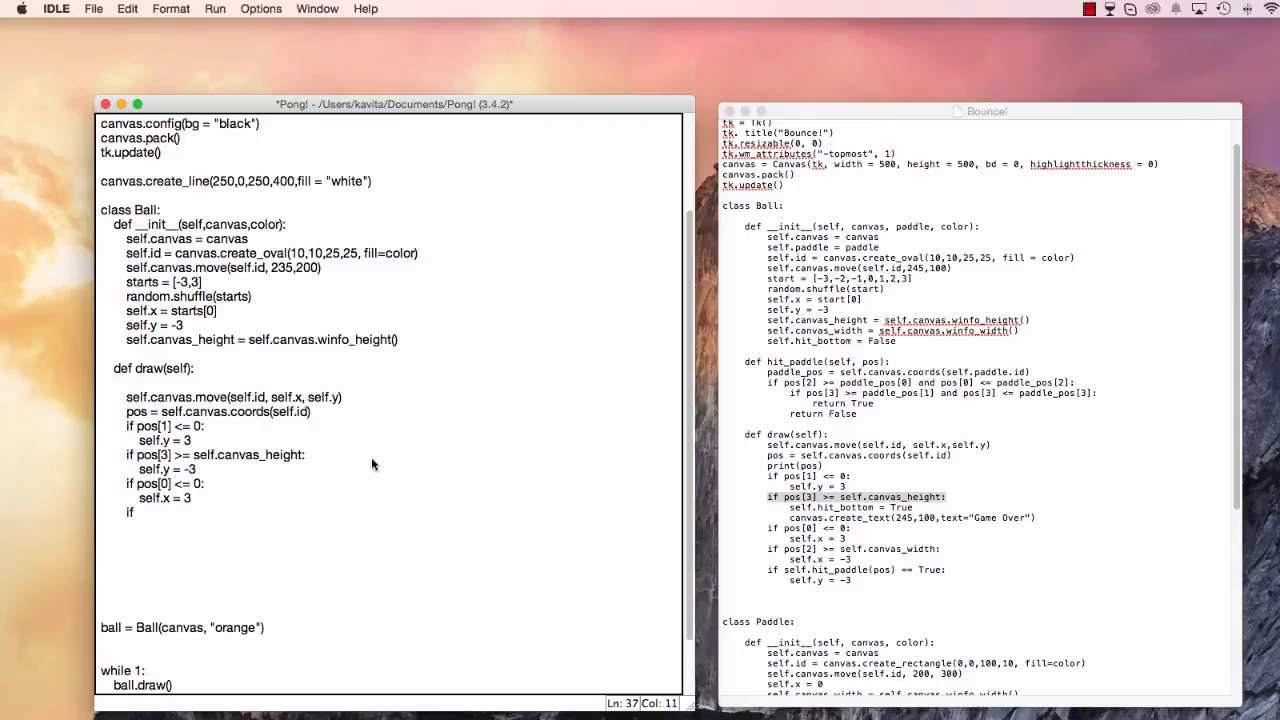
text(pos[2])
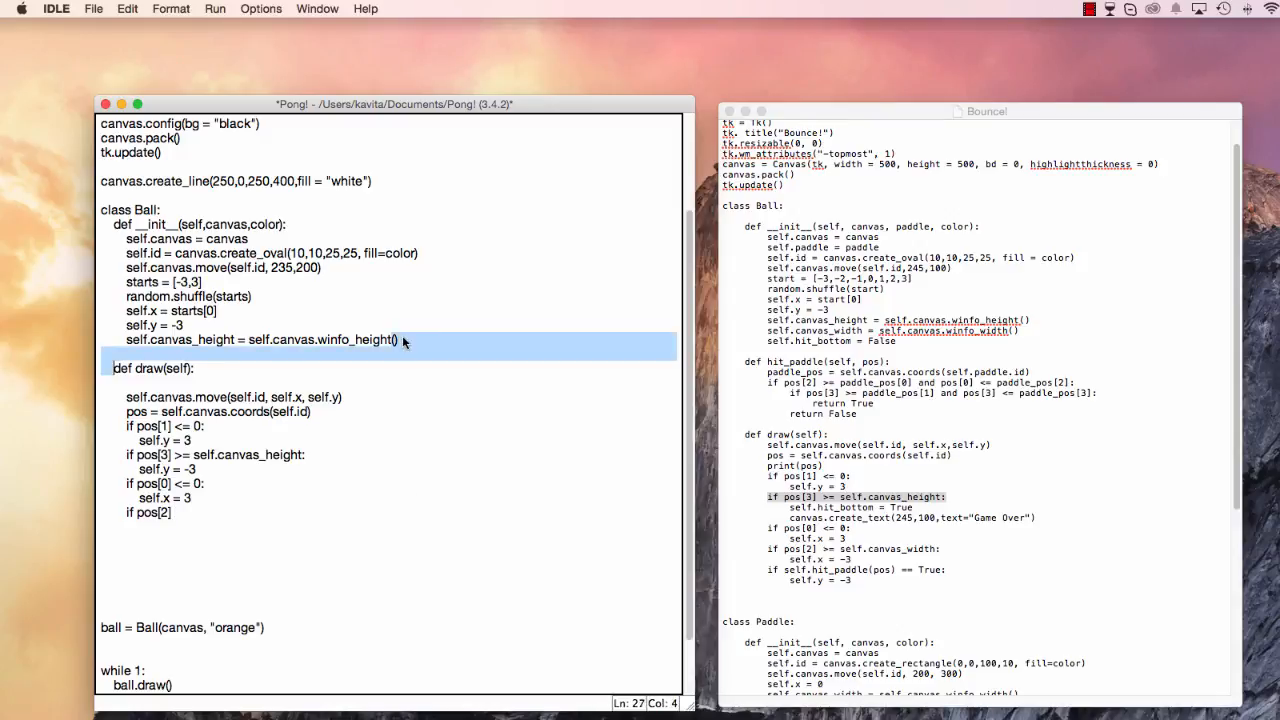
Add self.canvas_width = self.canvas.winfo_height() to __init__.
text(self.)
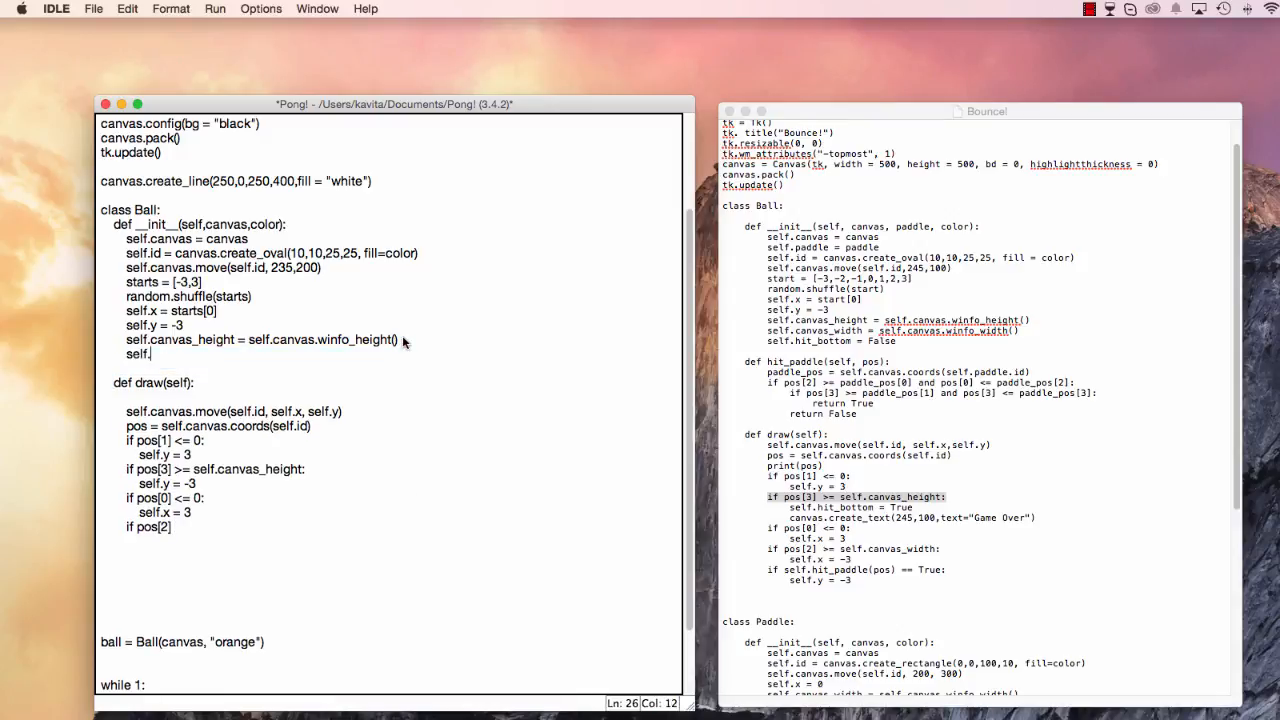
text(canvas.width = self.canvas.winfo)
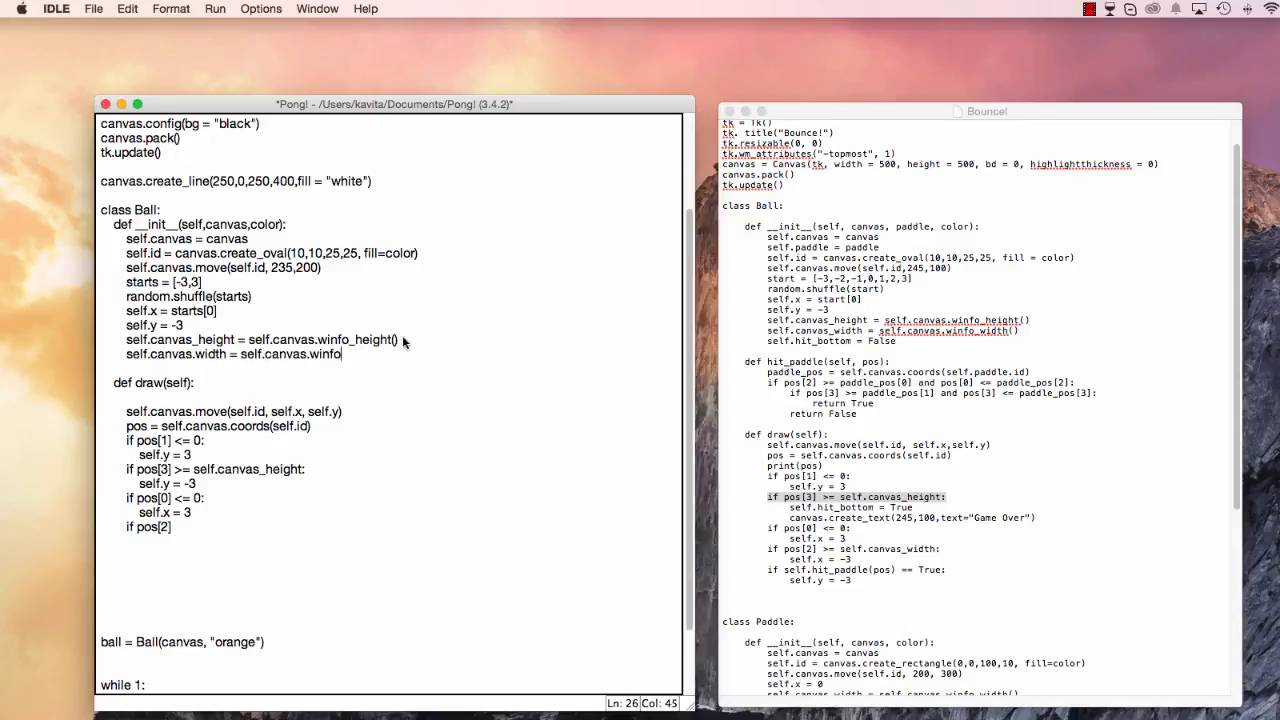
text(_height)
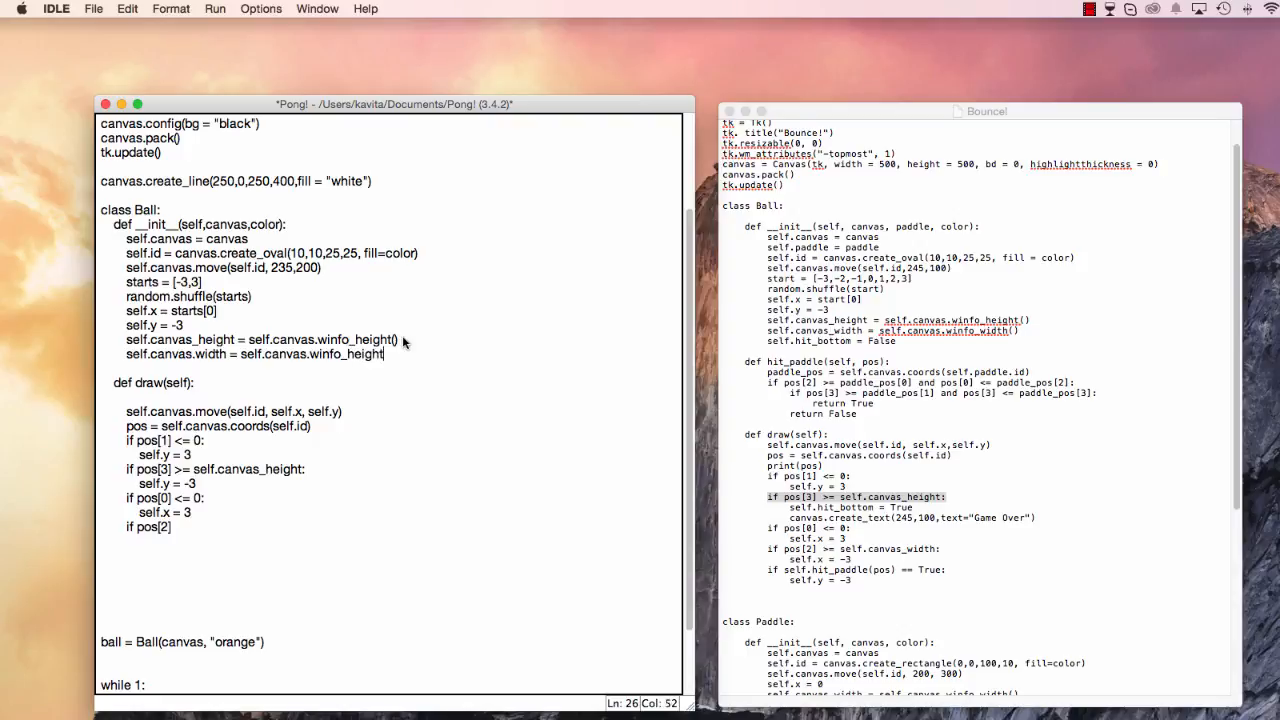
text(())
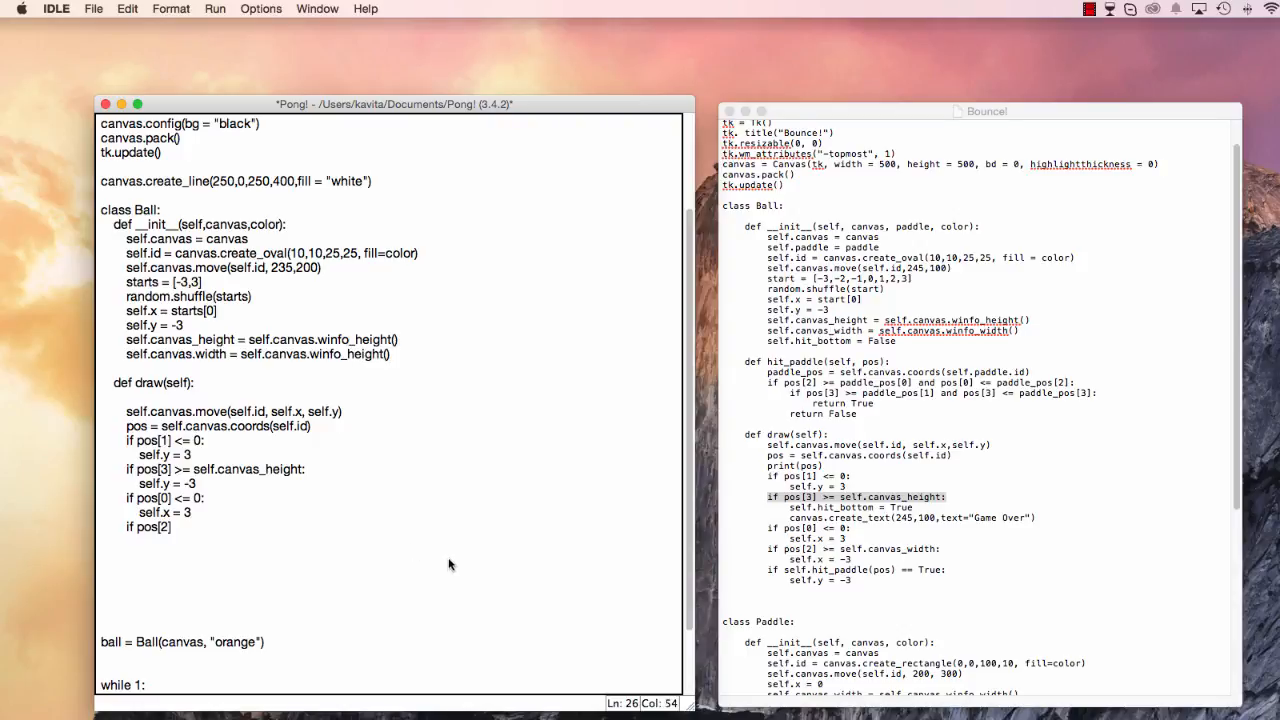
Finish the right-wall check pos[2] >= self.canvas_width setting self.x = -3, and save.
click(176, 527)
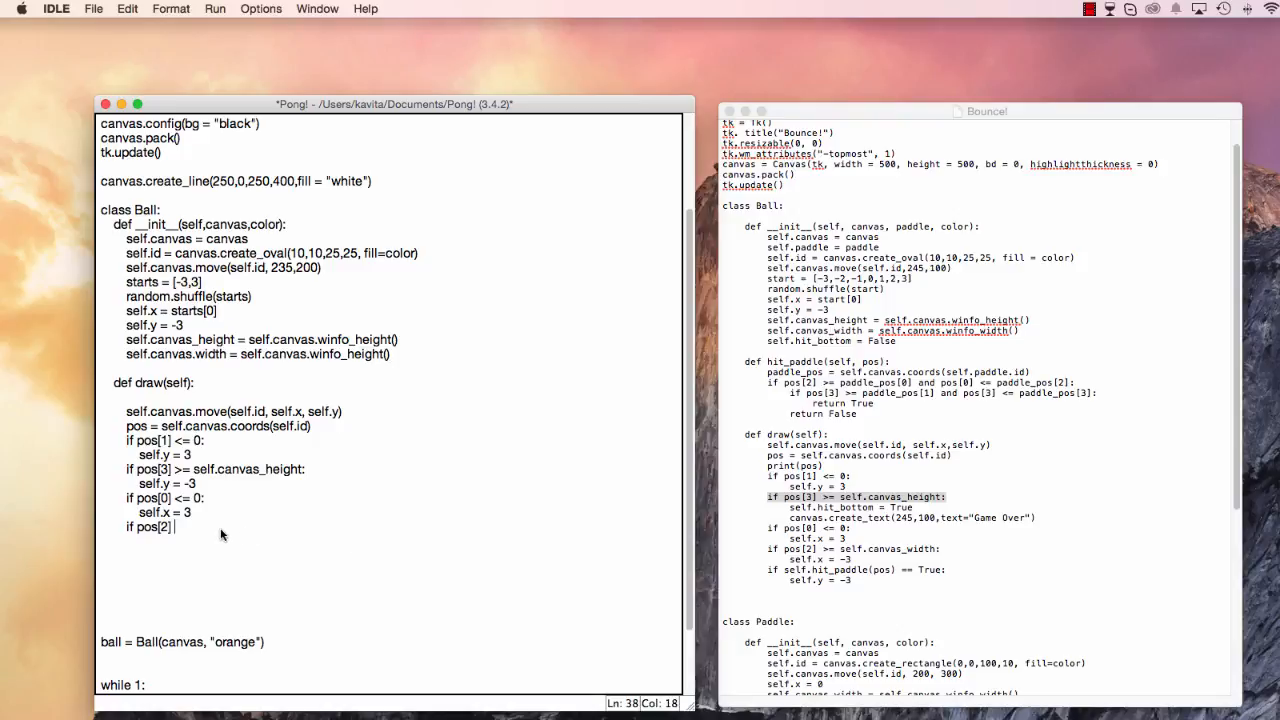
mouse_move(180, 548)
text( >= self.)
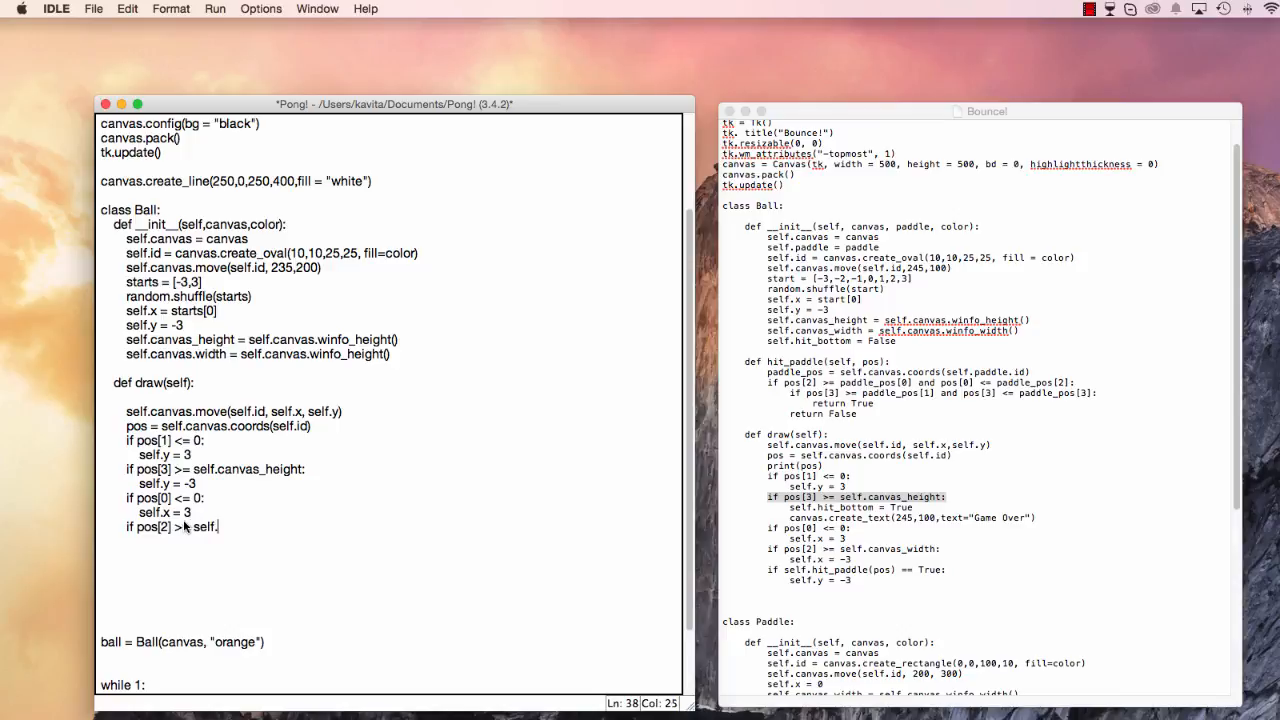
text(canvas)
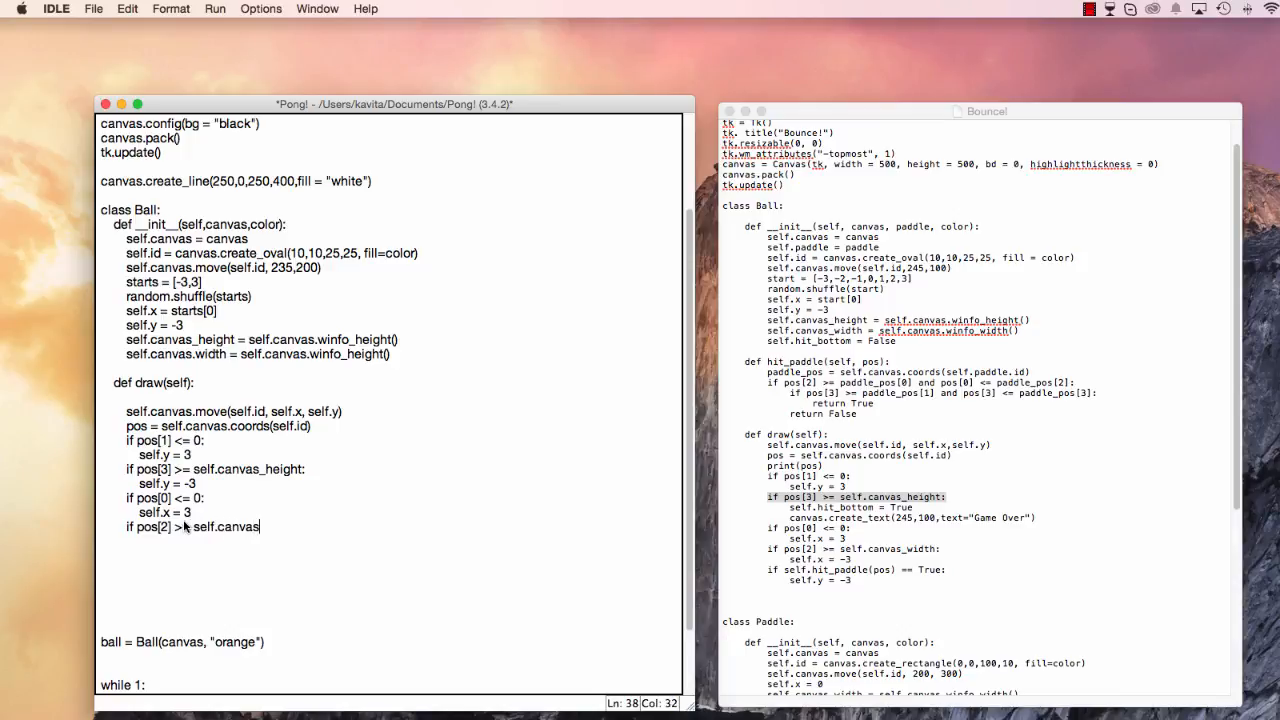
text(_width:)
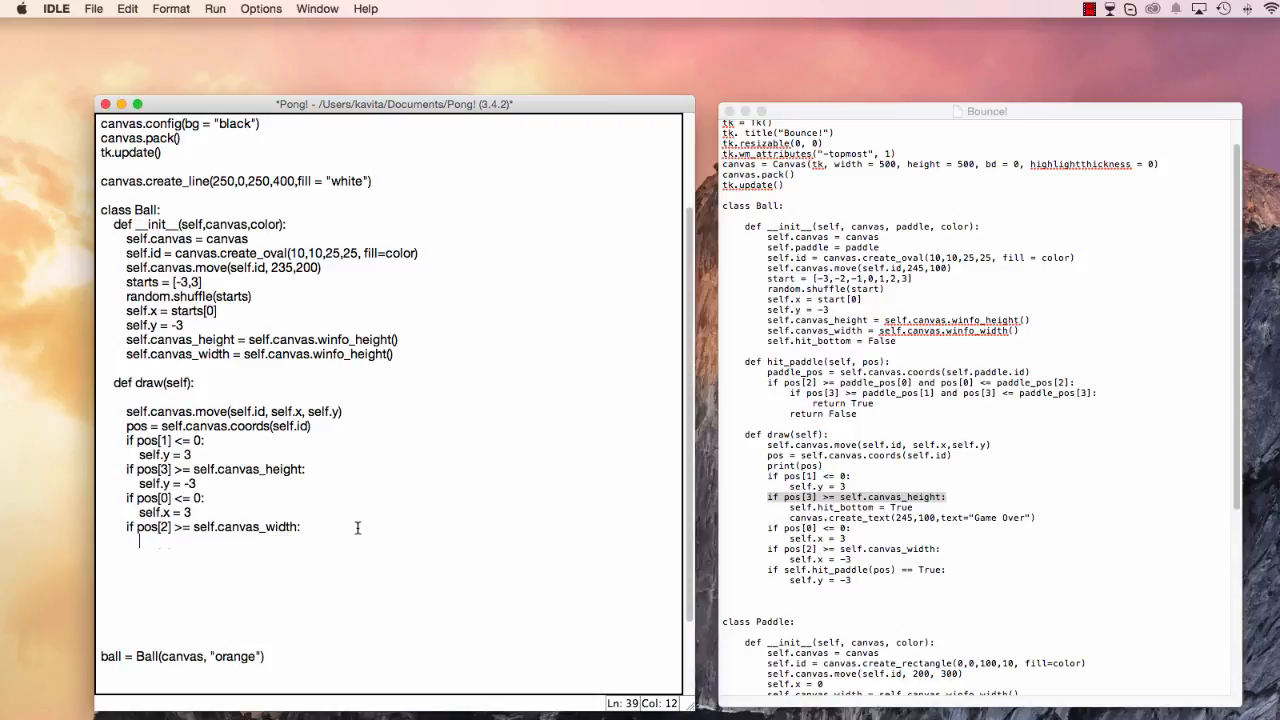
text(self.x = -3)
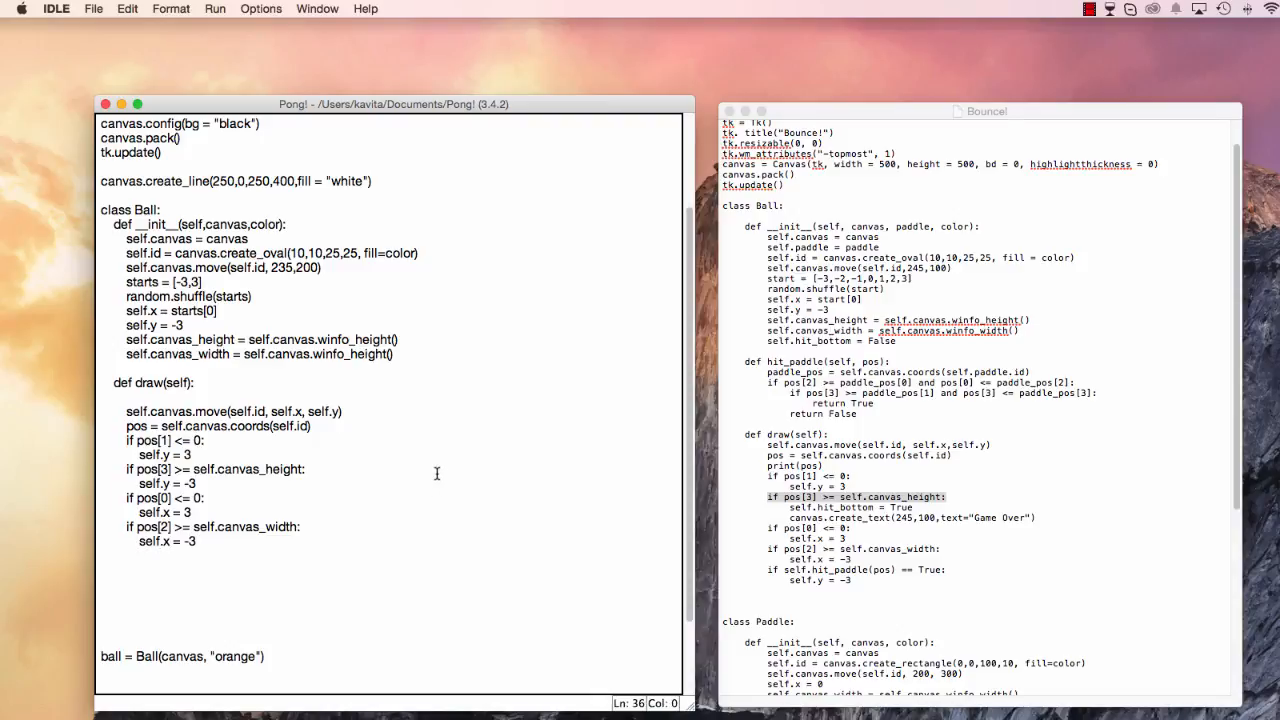
key(f5)
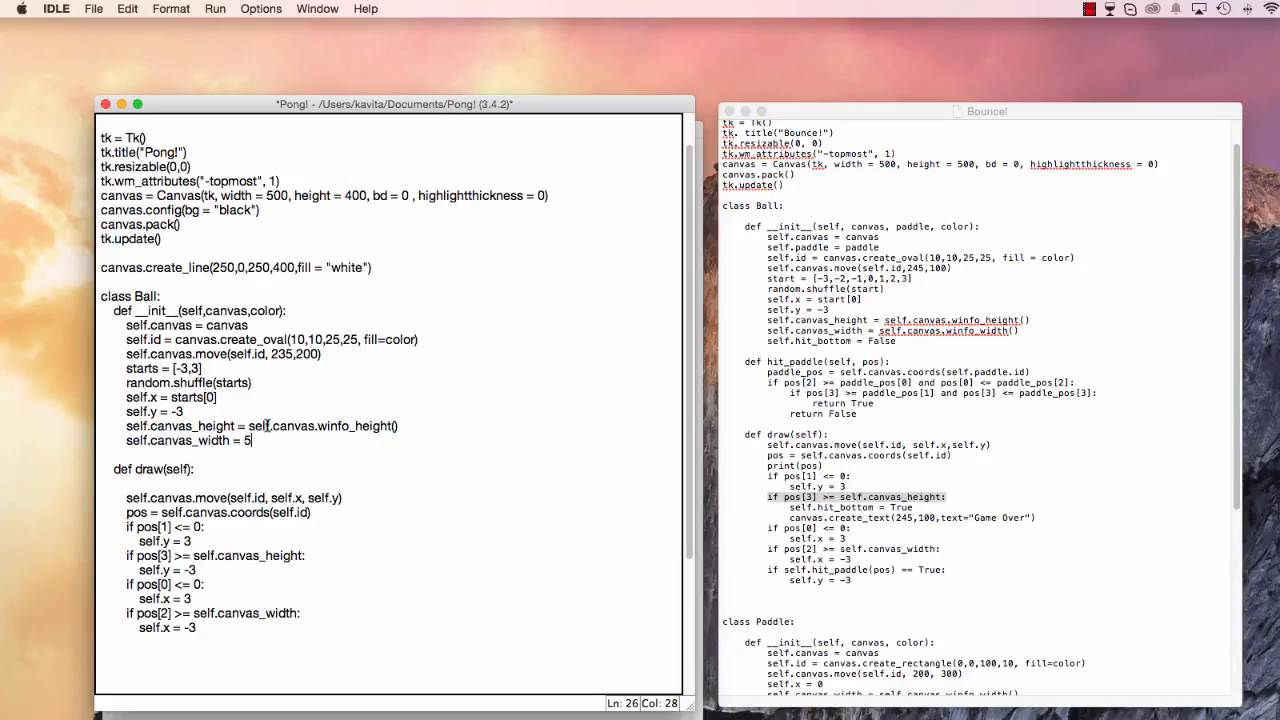
Replace the winfo_height() call so the constructor sets self.canvas_width = 500.
text(00)
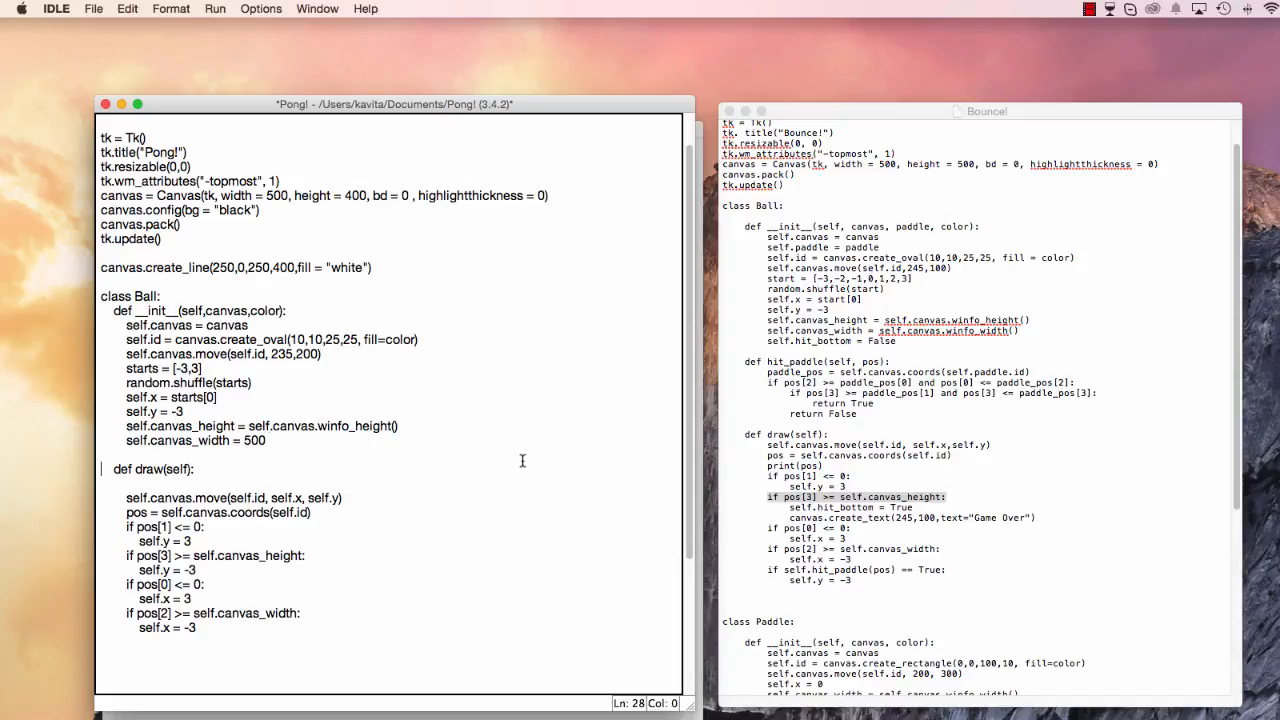